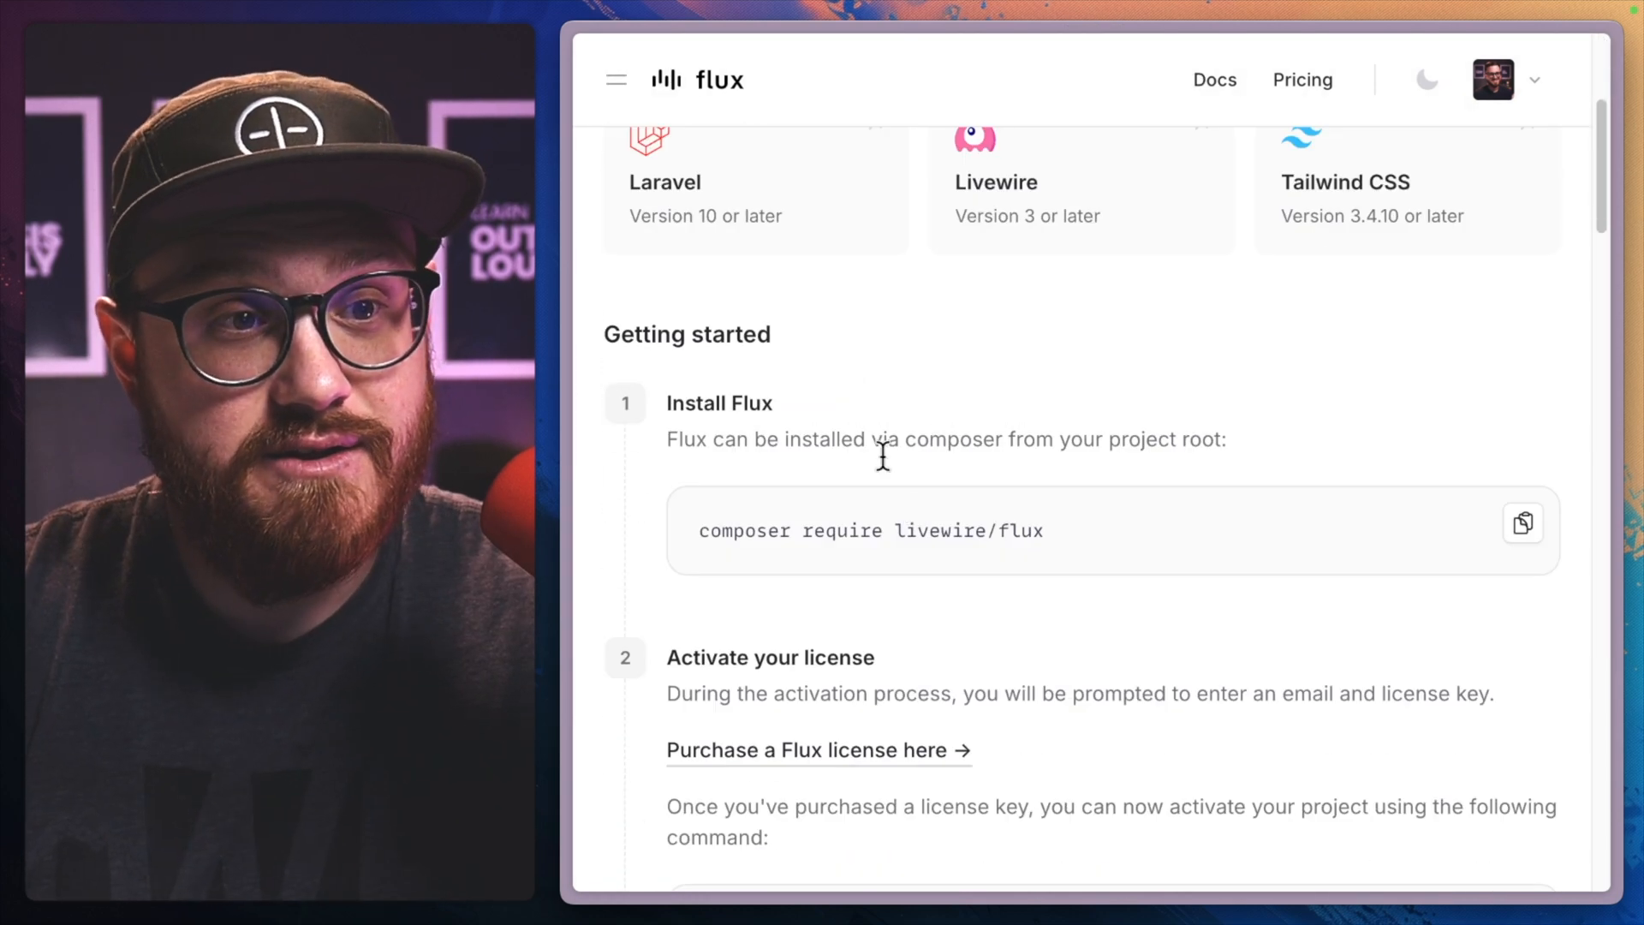
Scroll through Flux's installation guide before moving to the livewire/flux GitHub repository
scroll("down", 3)
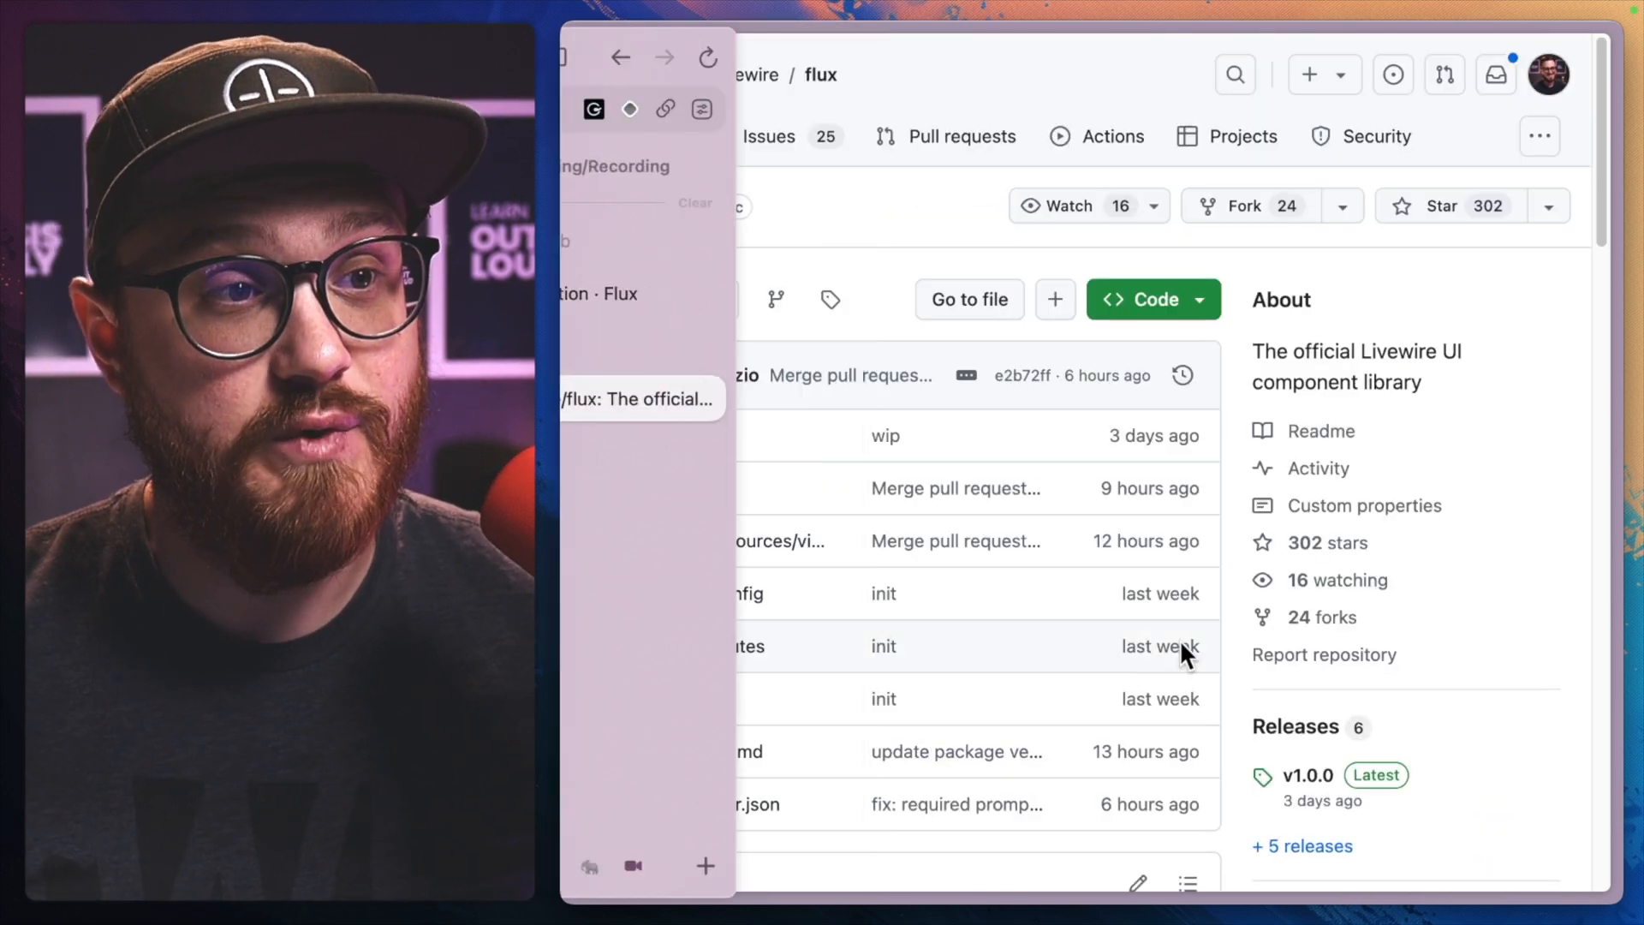
Scroll the livewire/flux README down to the 'What's included?' component list
scroll("down", 3)
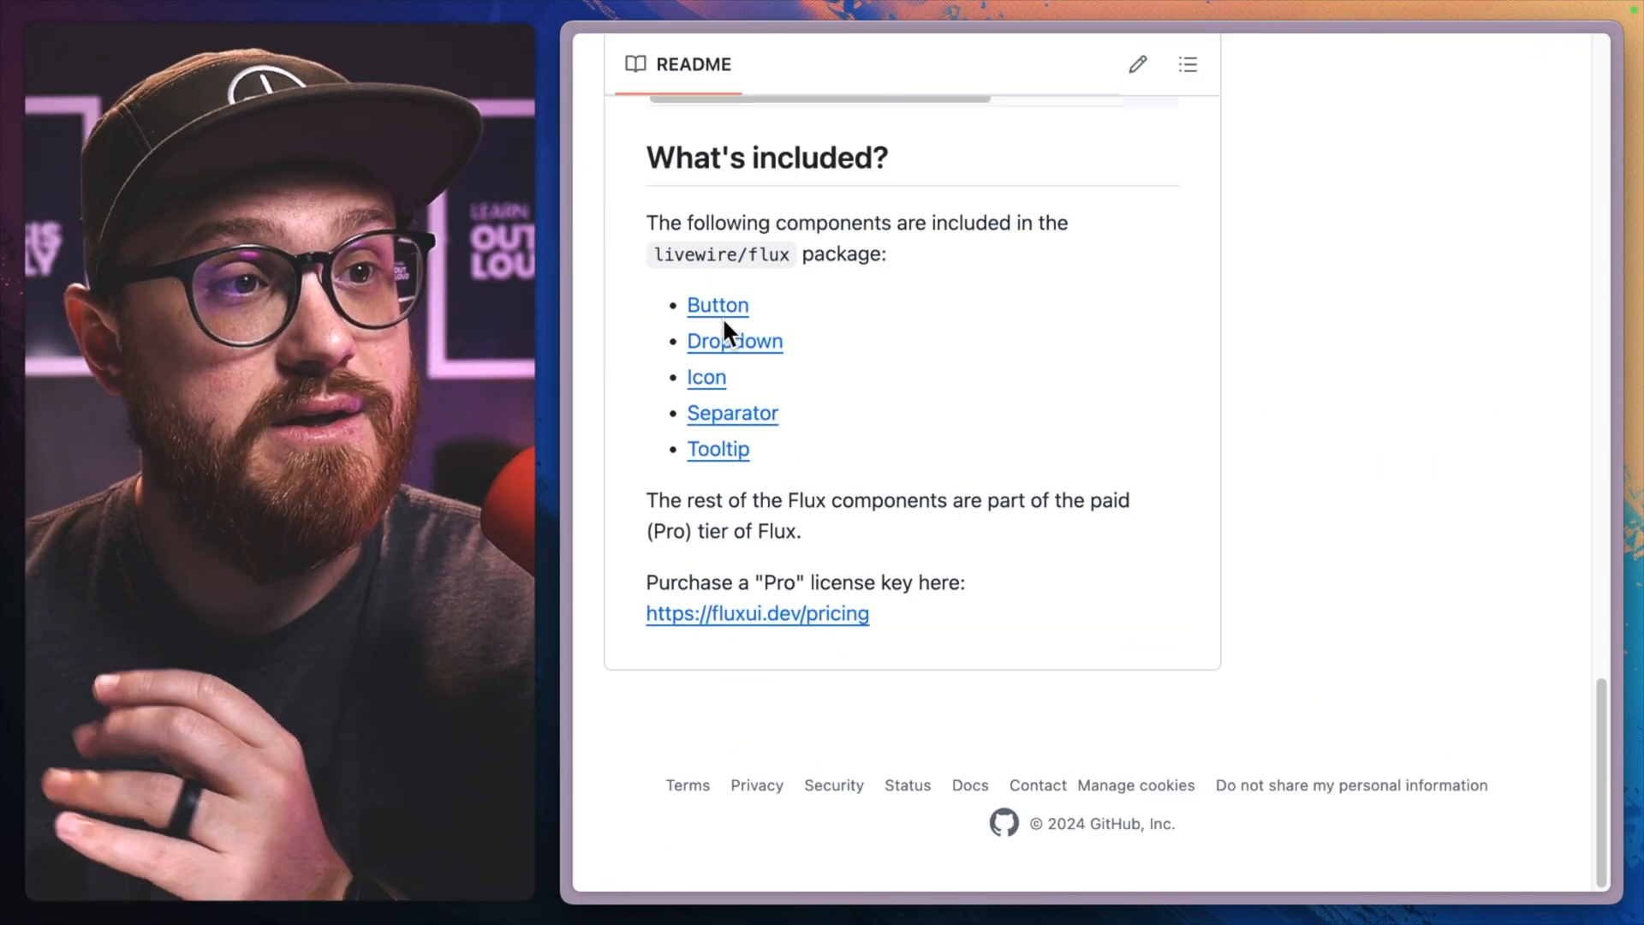
mouse_move(744, 467)
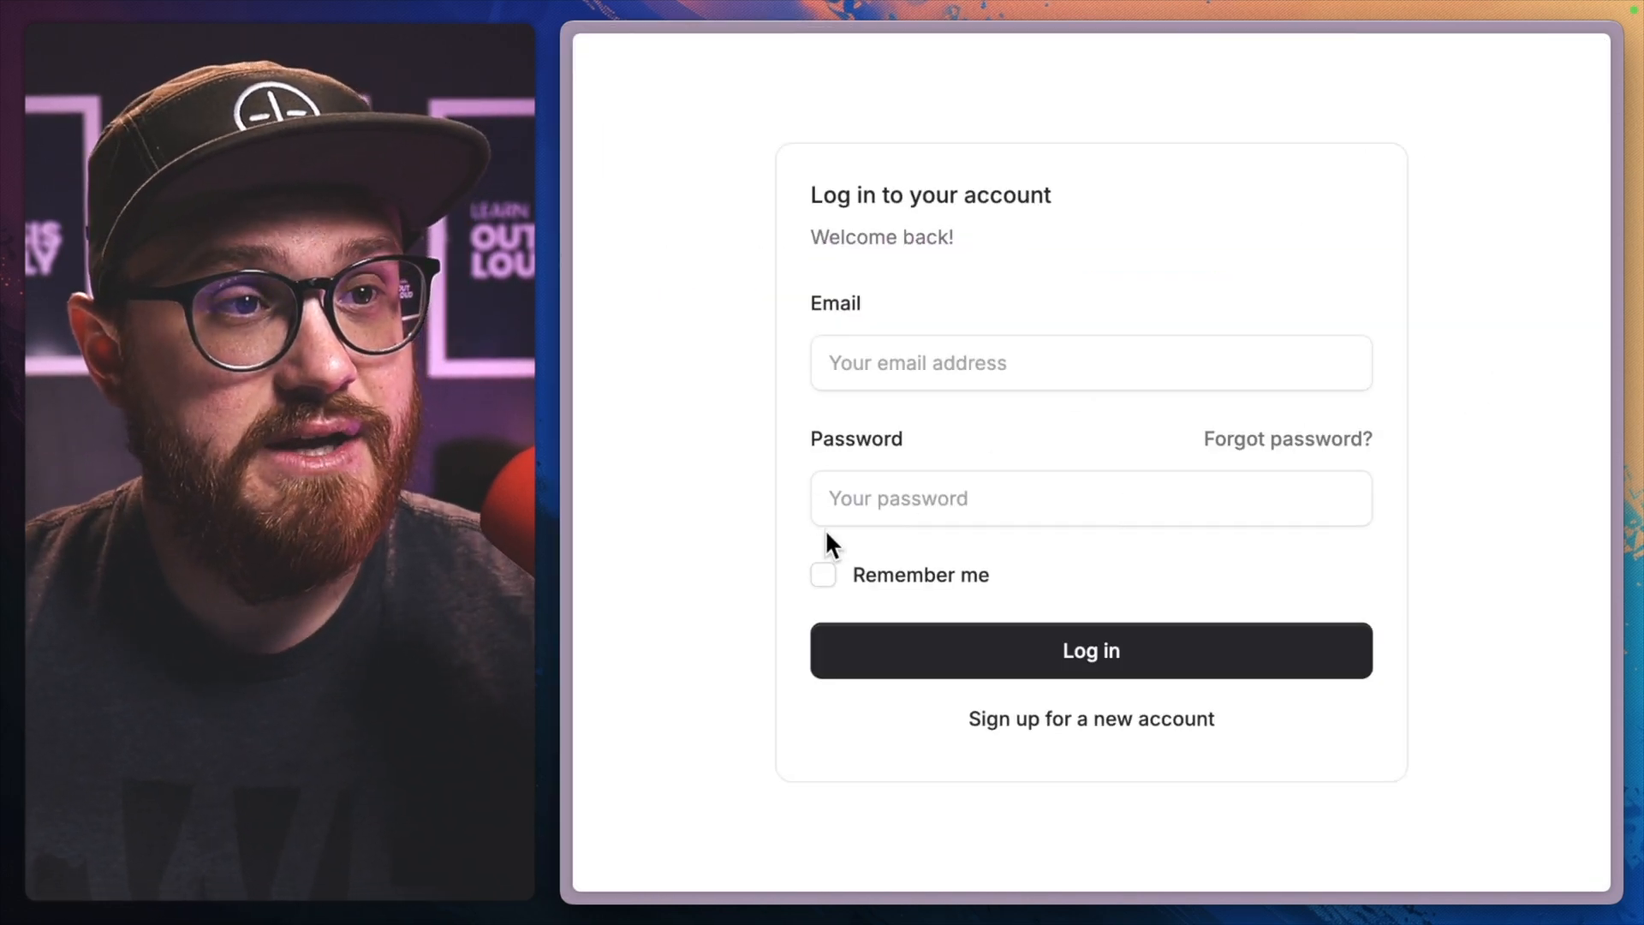
mouse_move(719, 443)
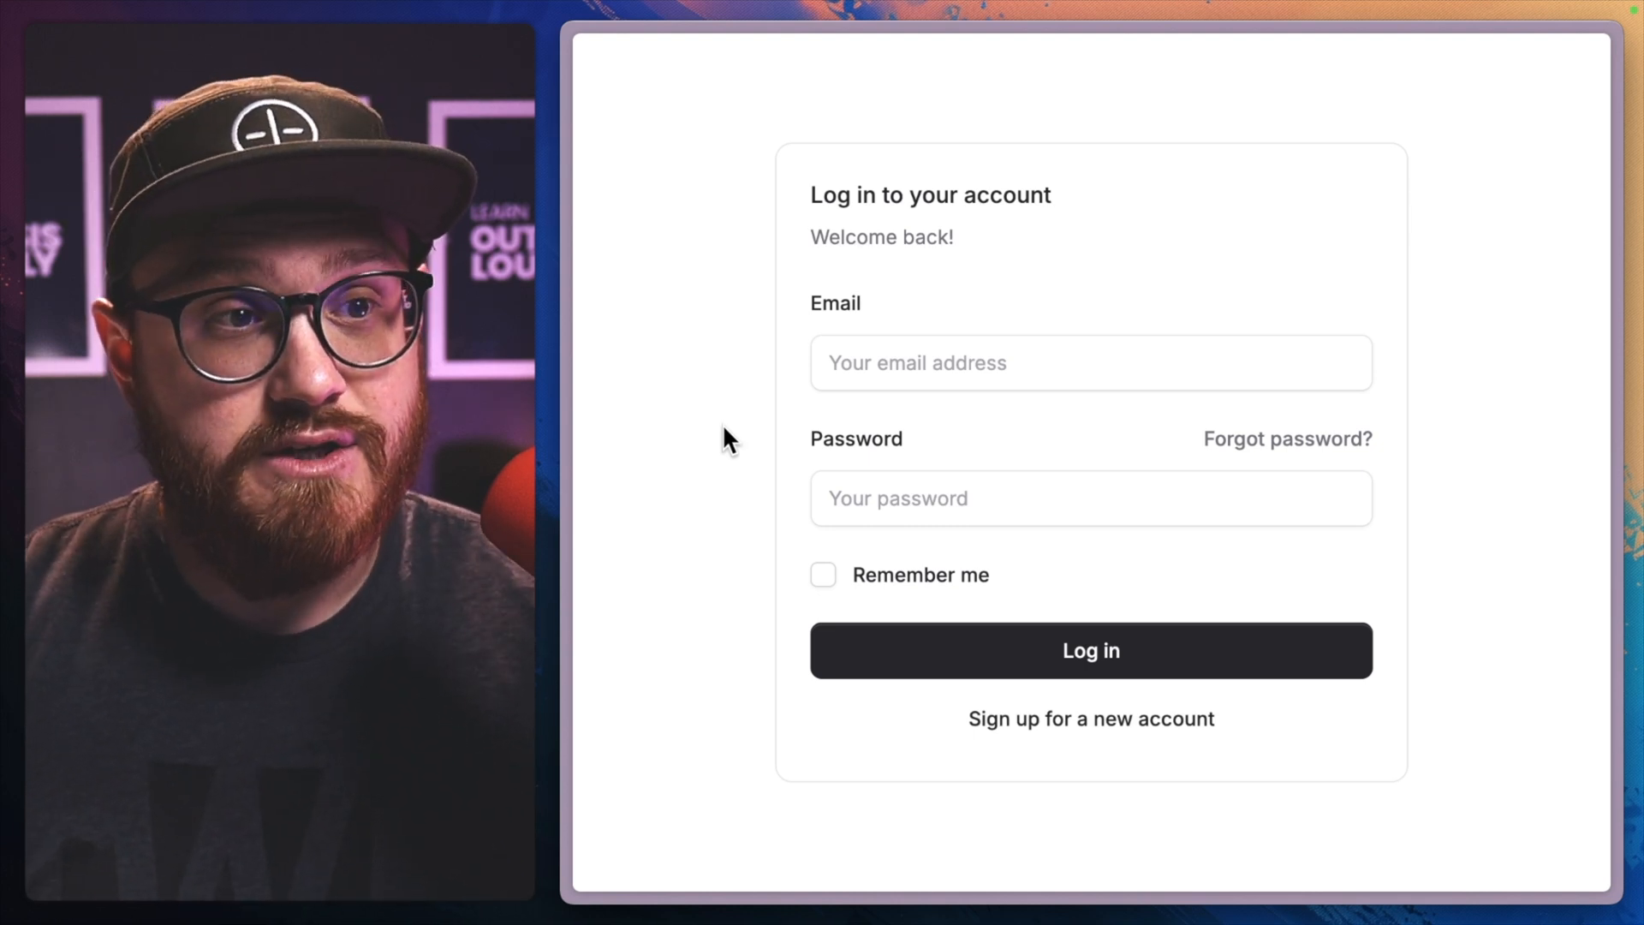
mouse_move(986, 292)
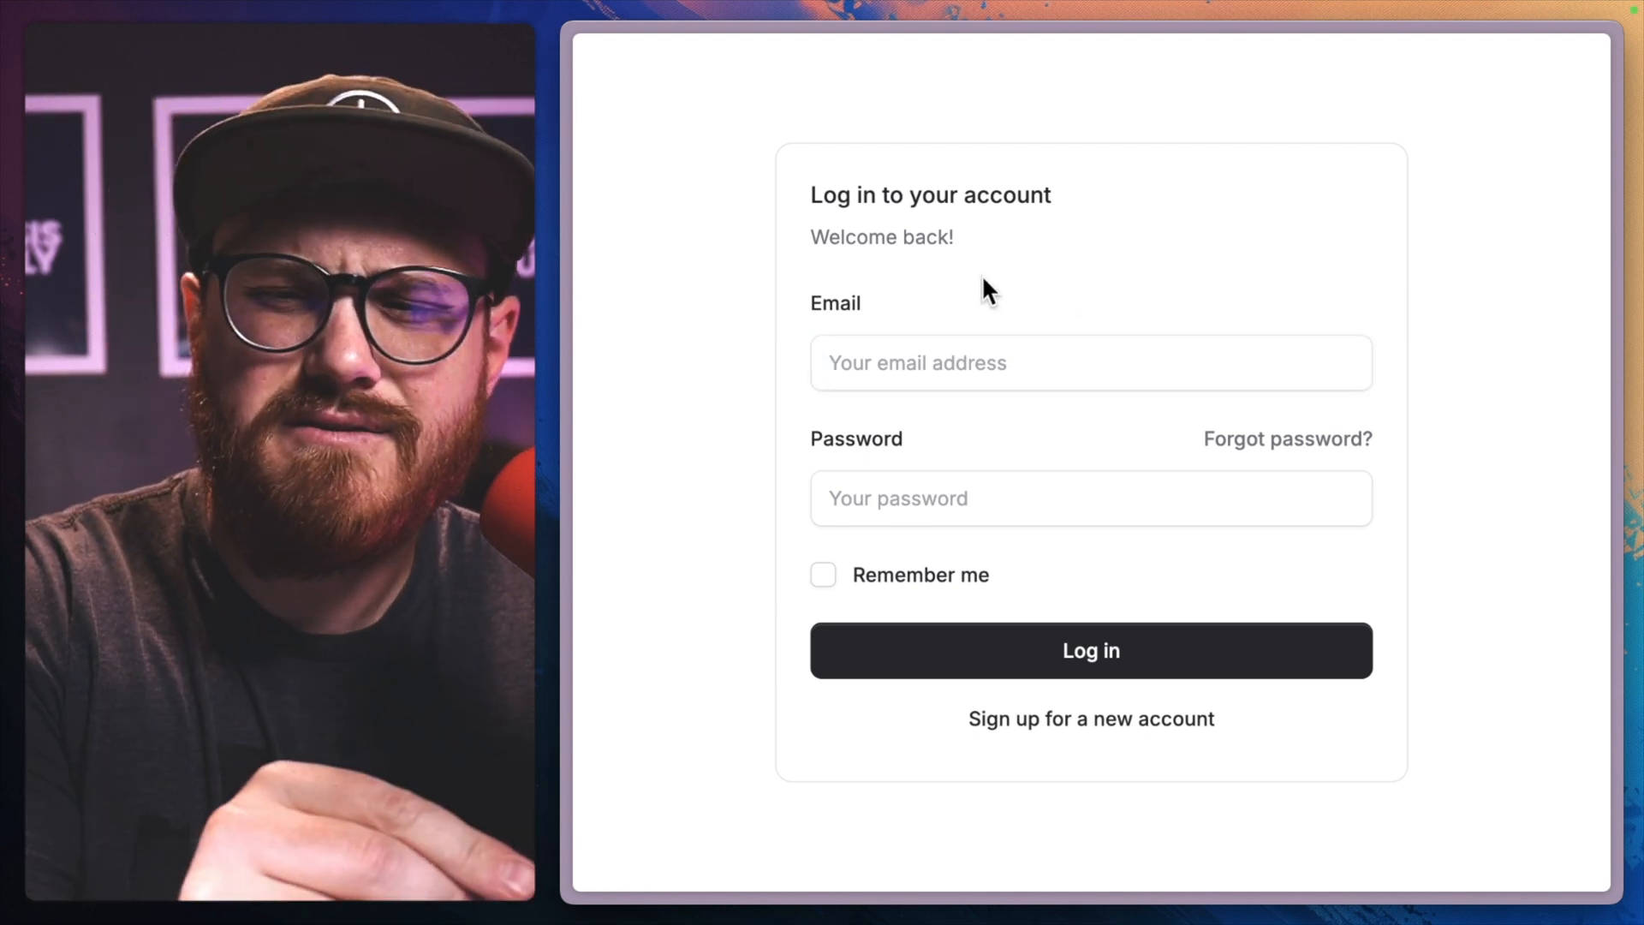
mouse_move(984, 291)
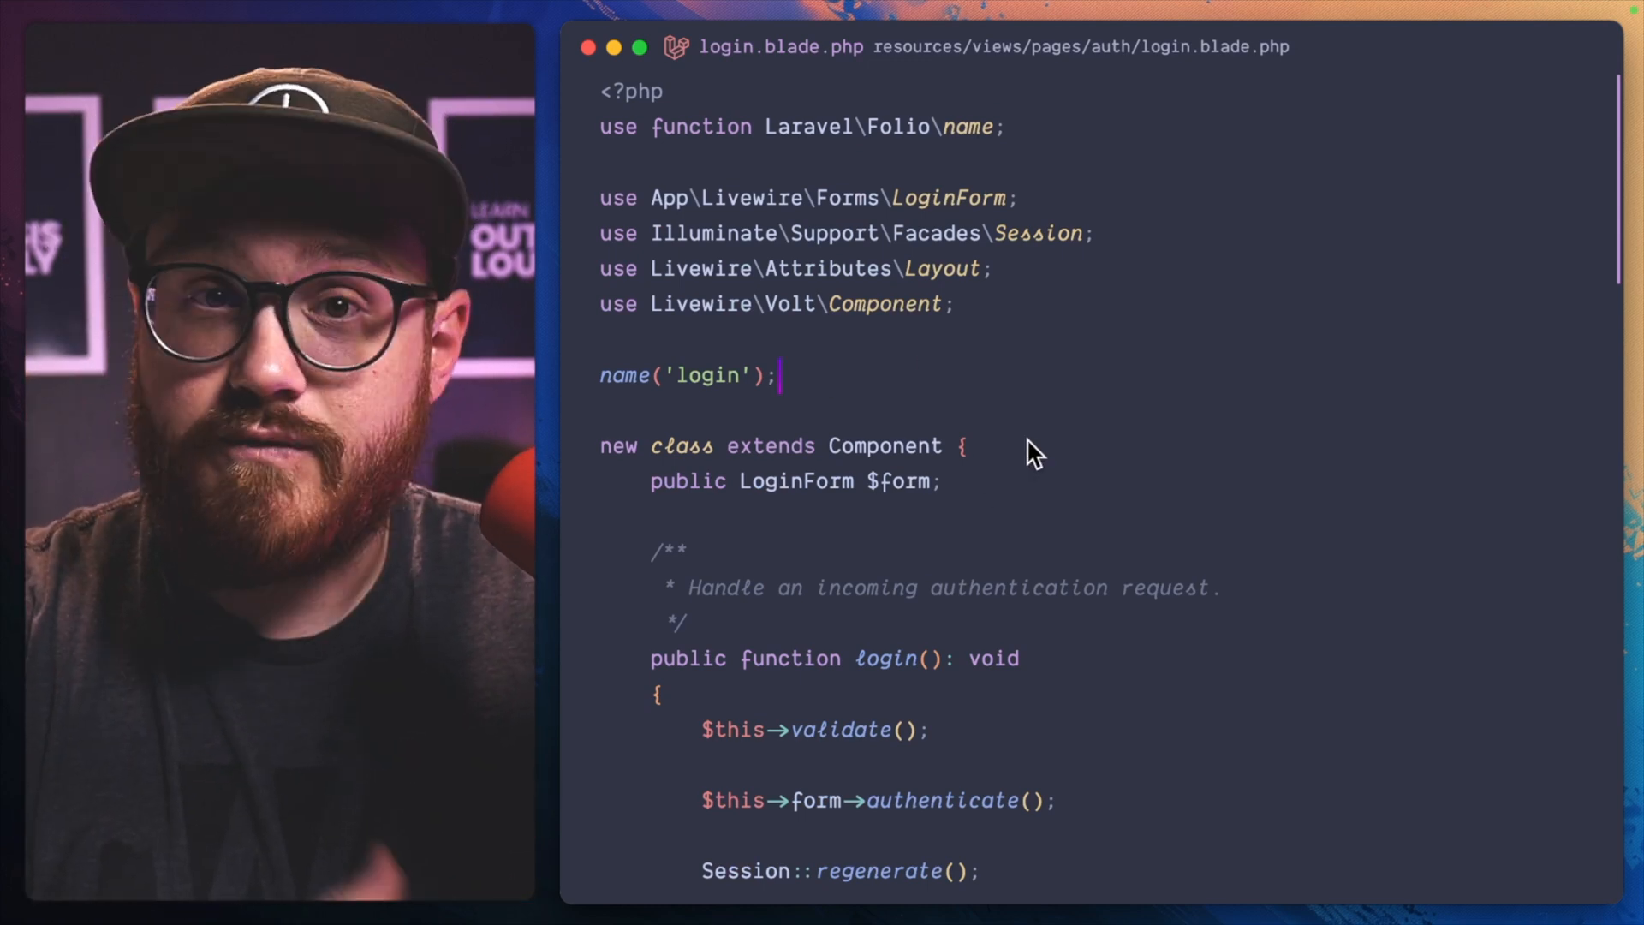
Open the dashboard source, then read through login.blade.php's Volt class and flux:card form
scroll("down", 3)
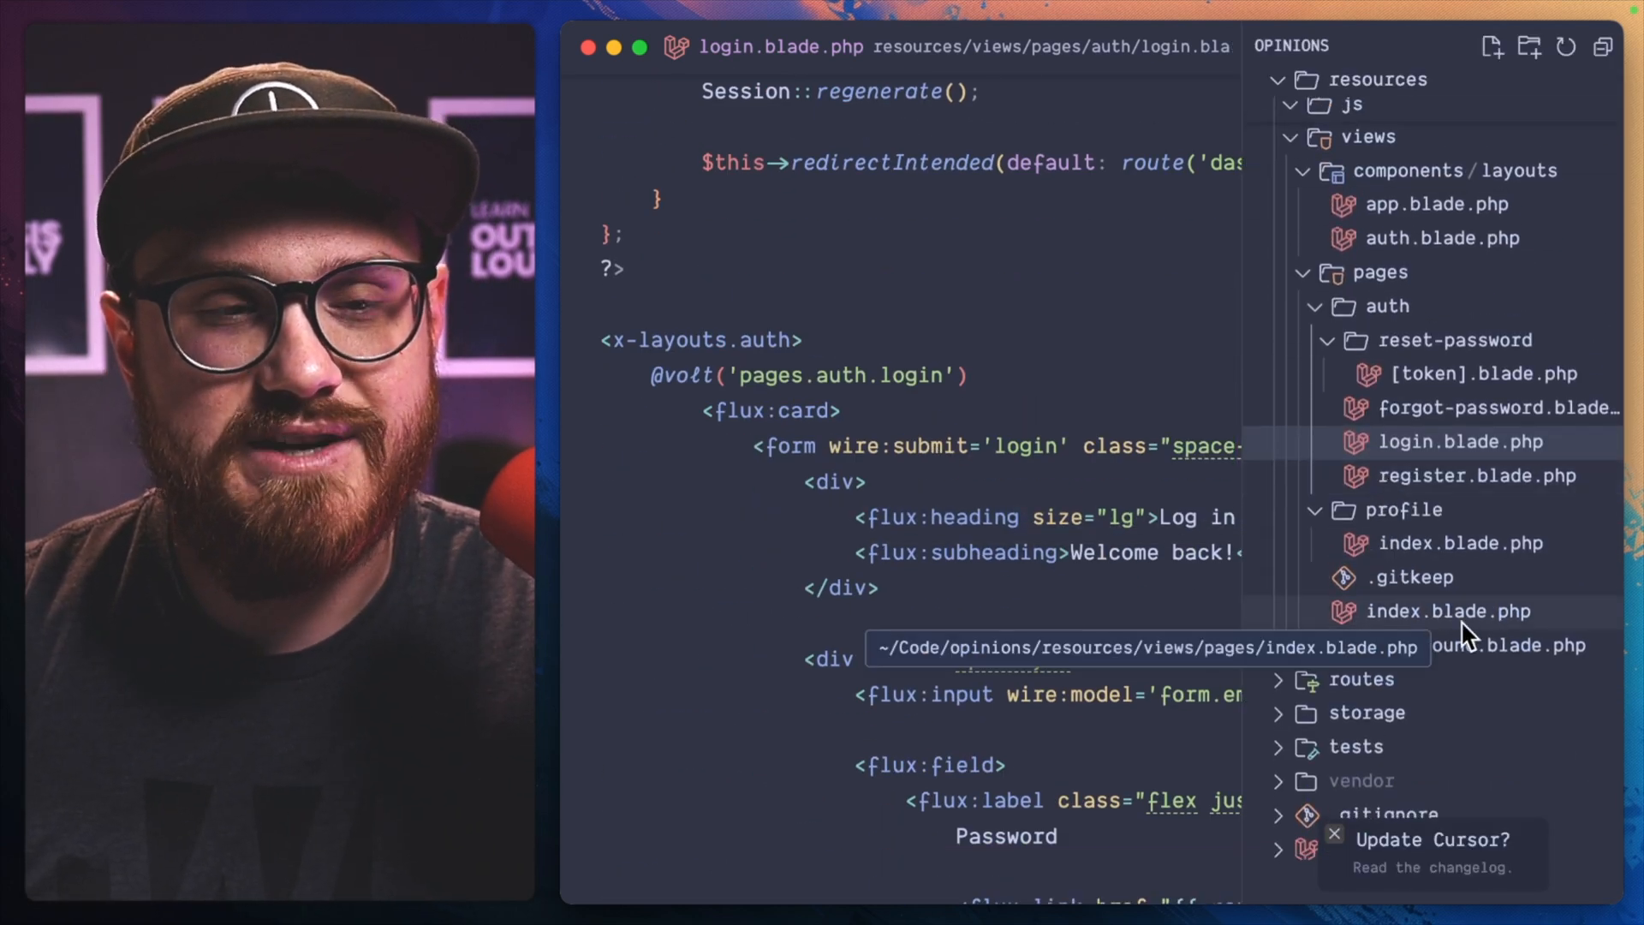
left_click(1445, 611)
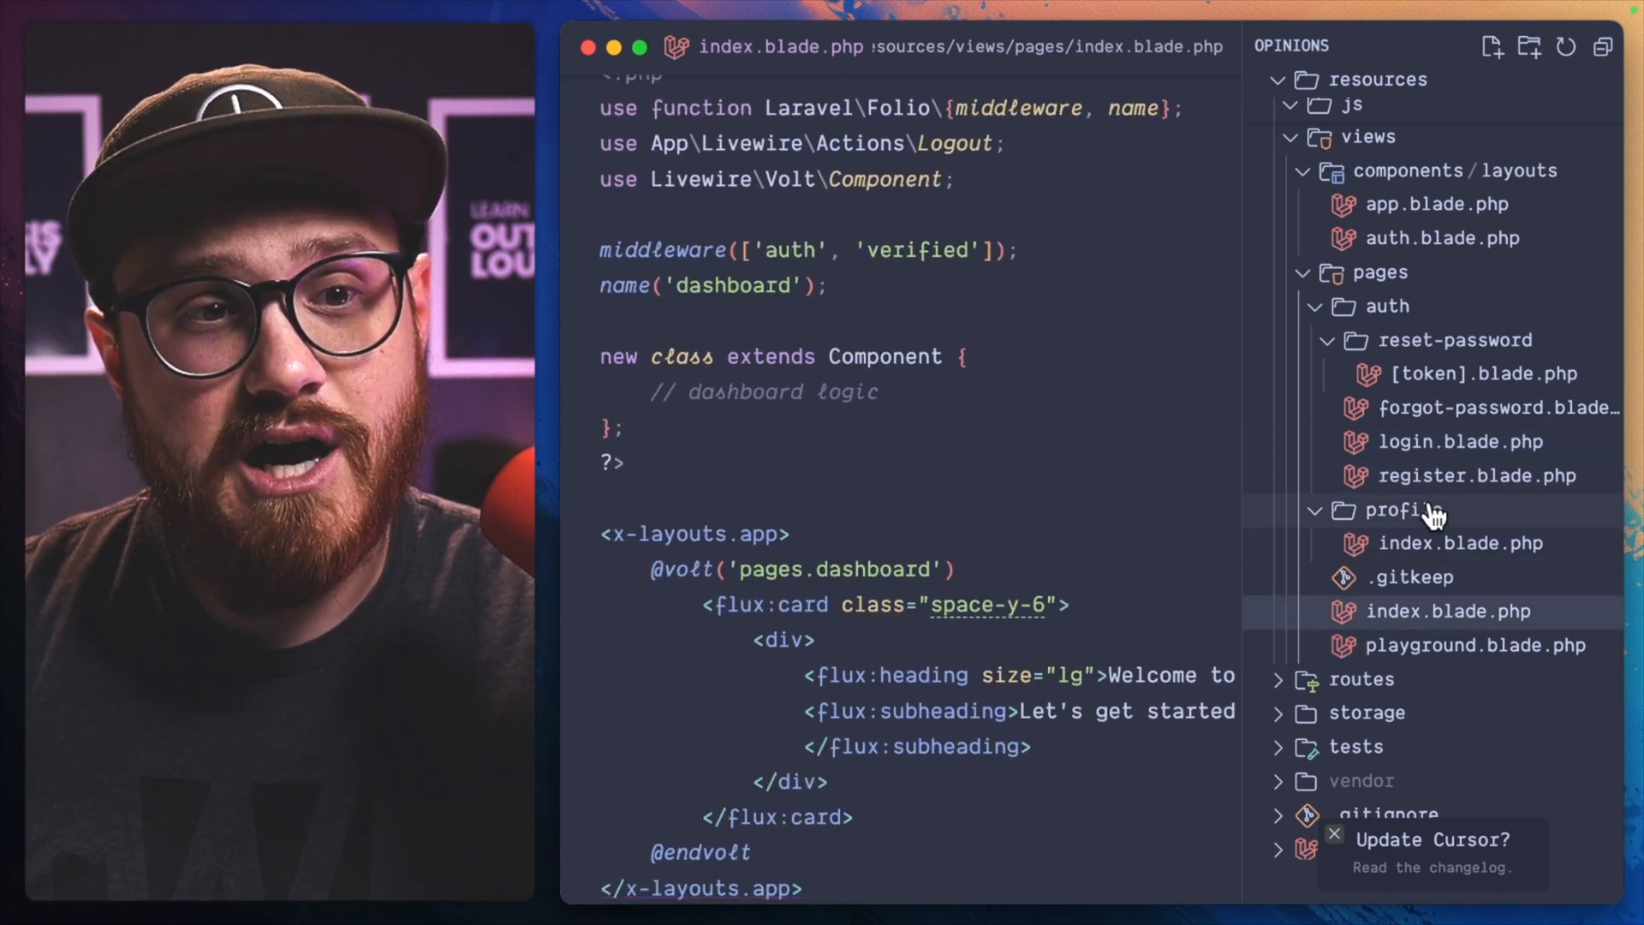
left_click(1459, 442)
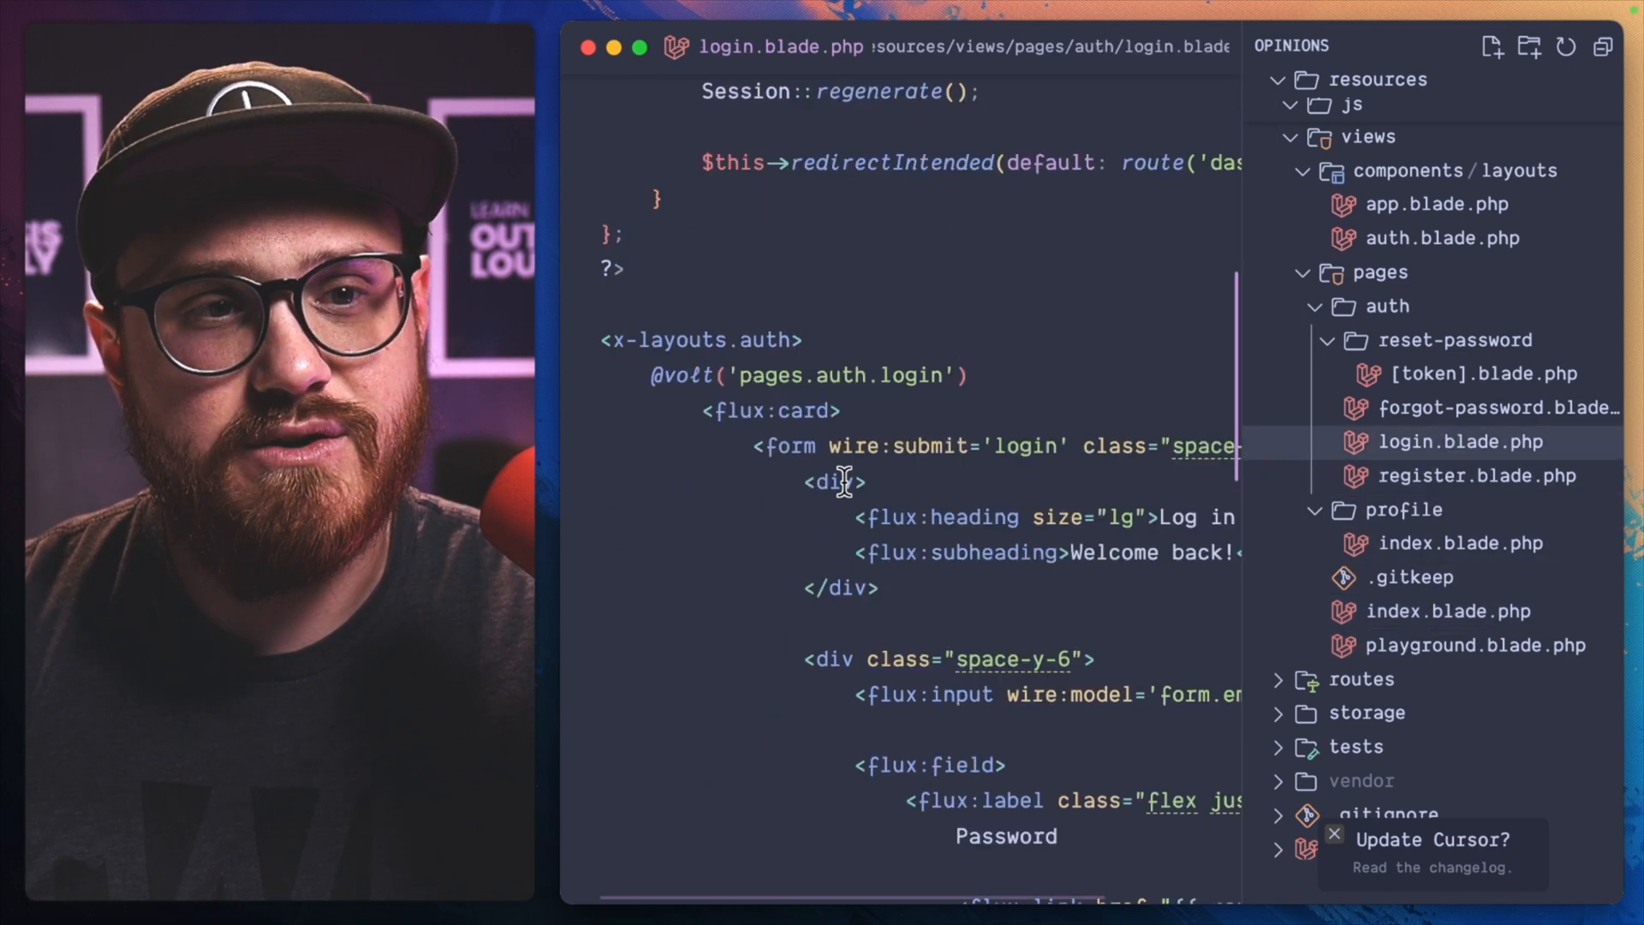
scroll("up", 3)
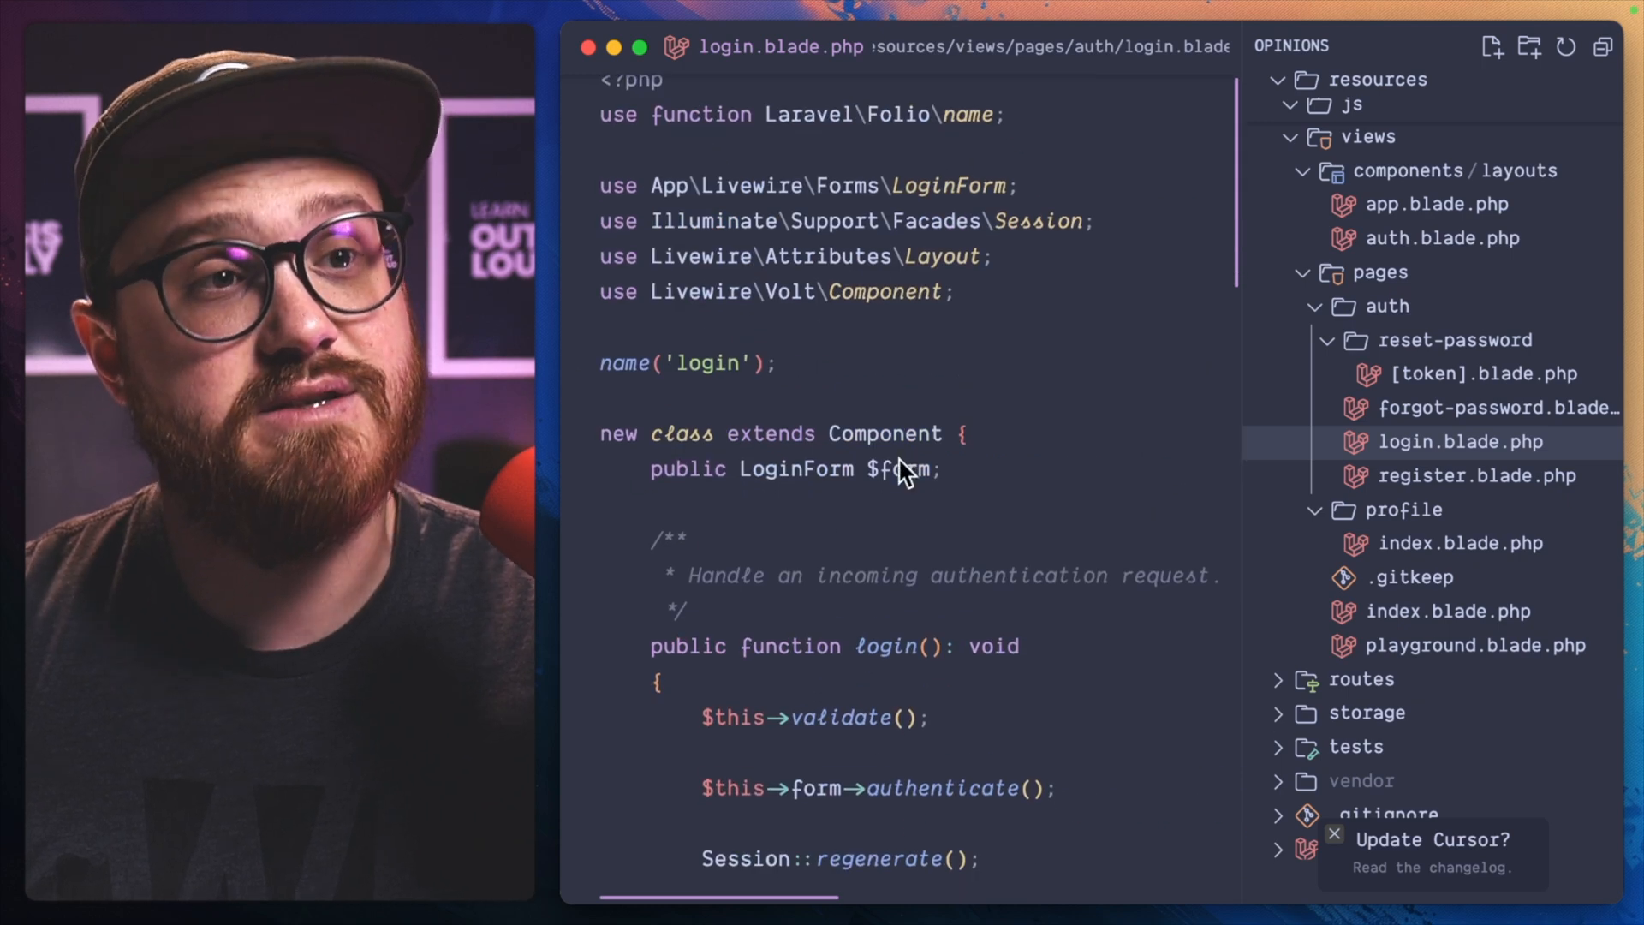
scroll("down", 3)
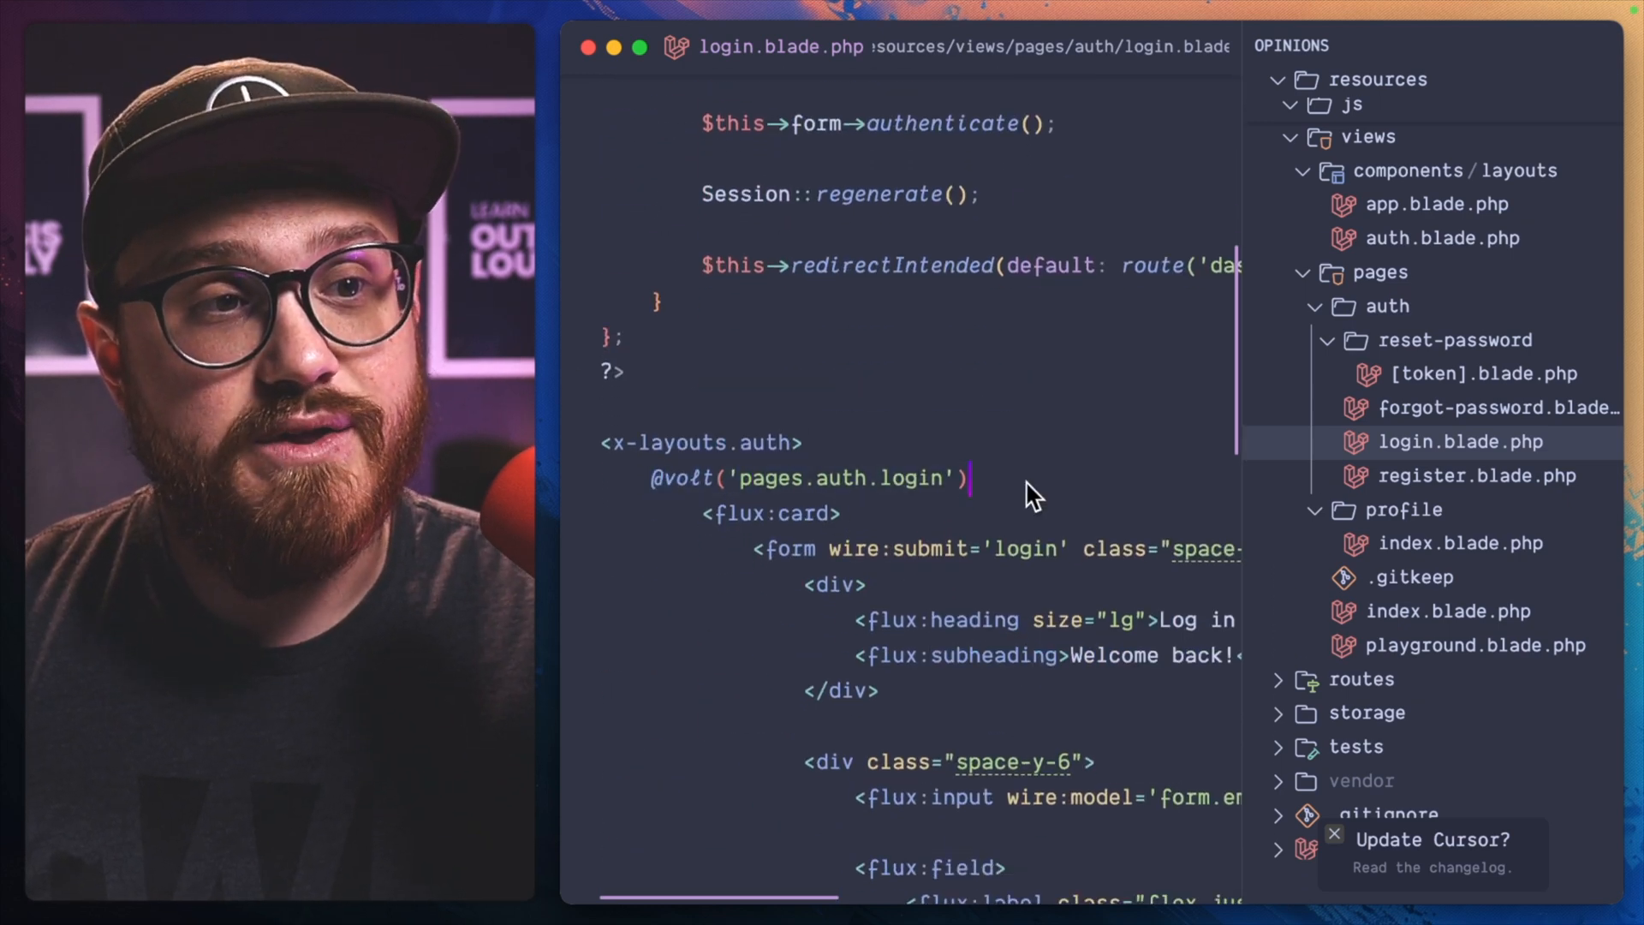
scroll("down", 3)
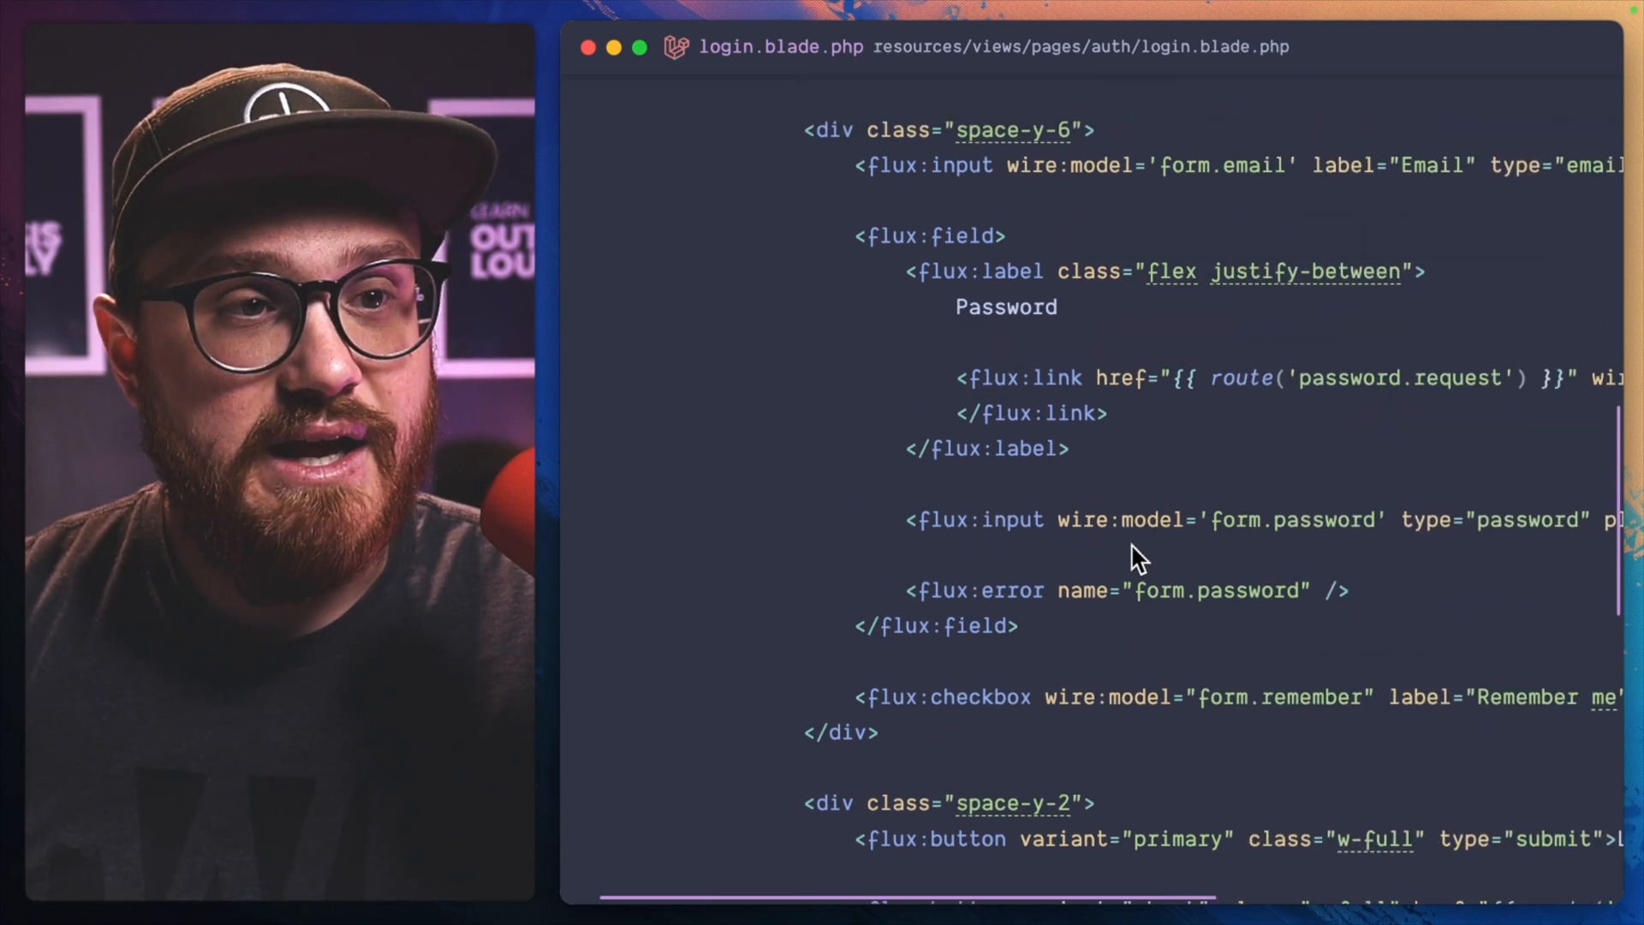
scroll("up", 3)
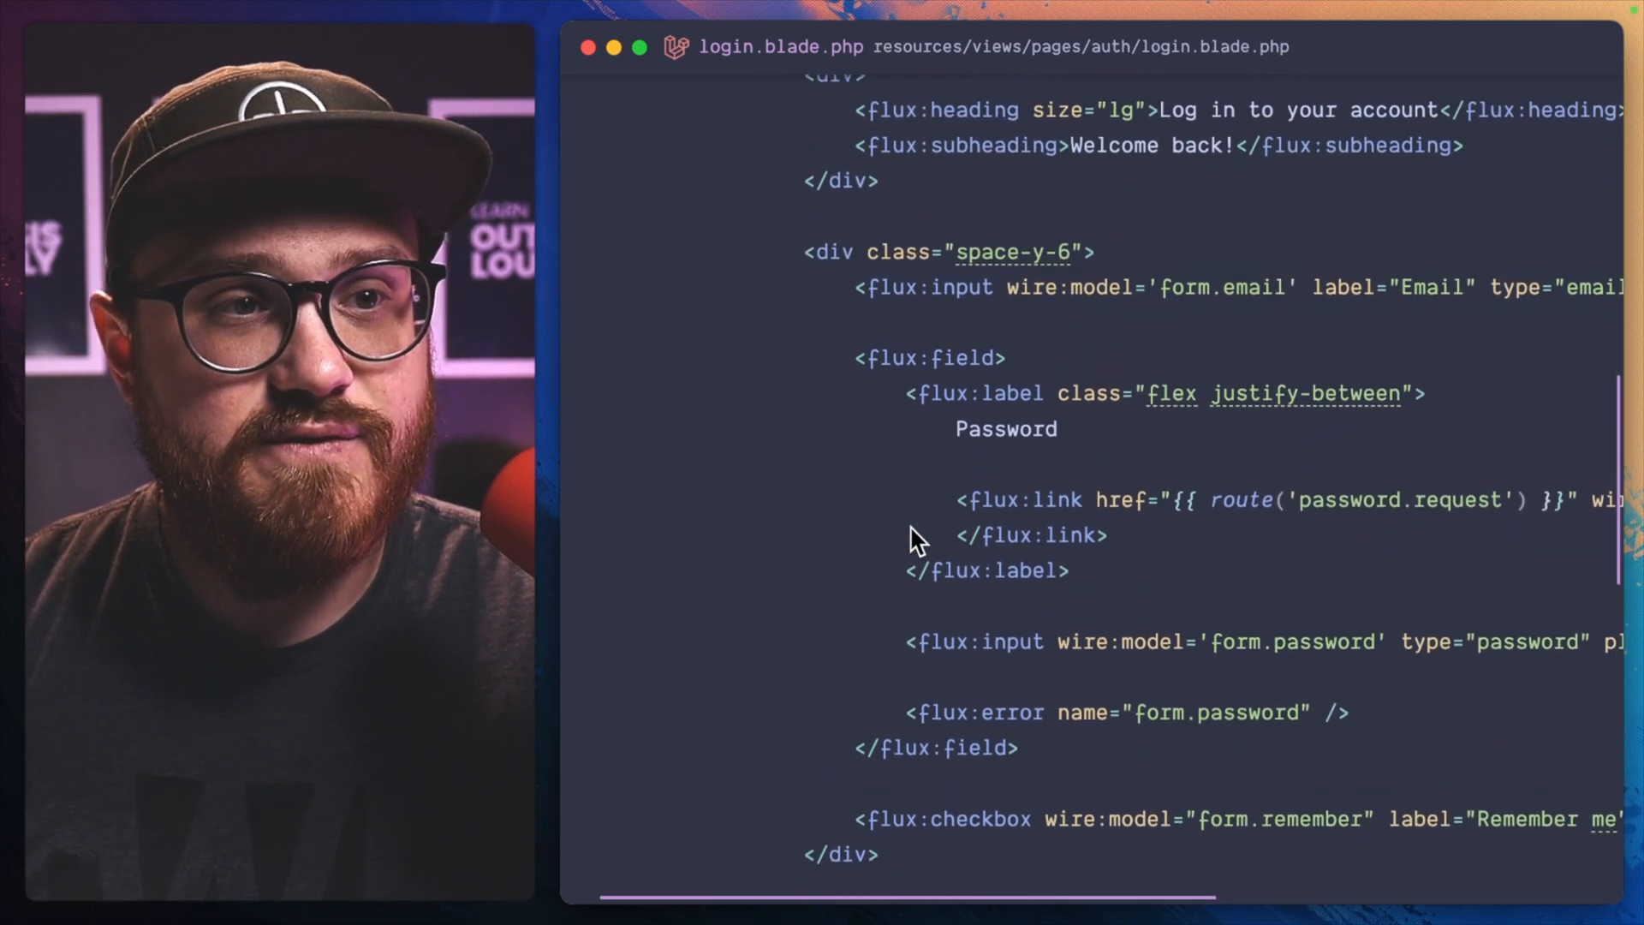
scroll("right", 3)
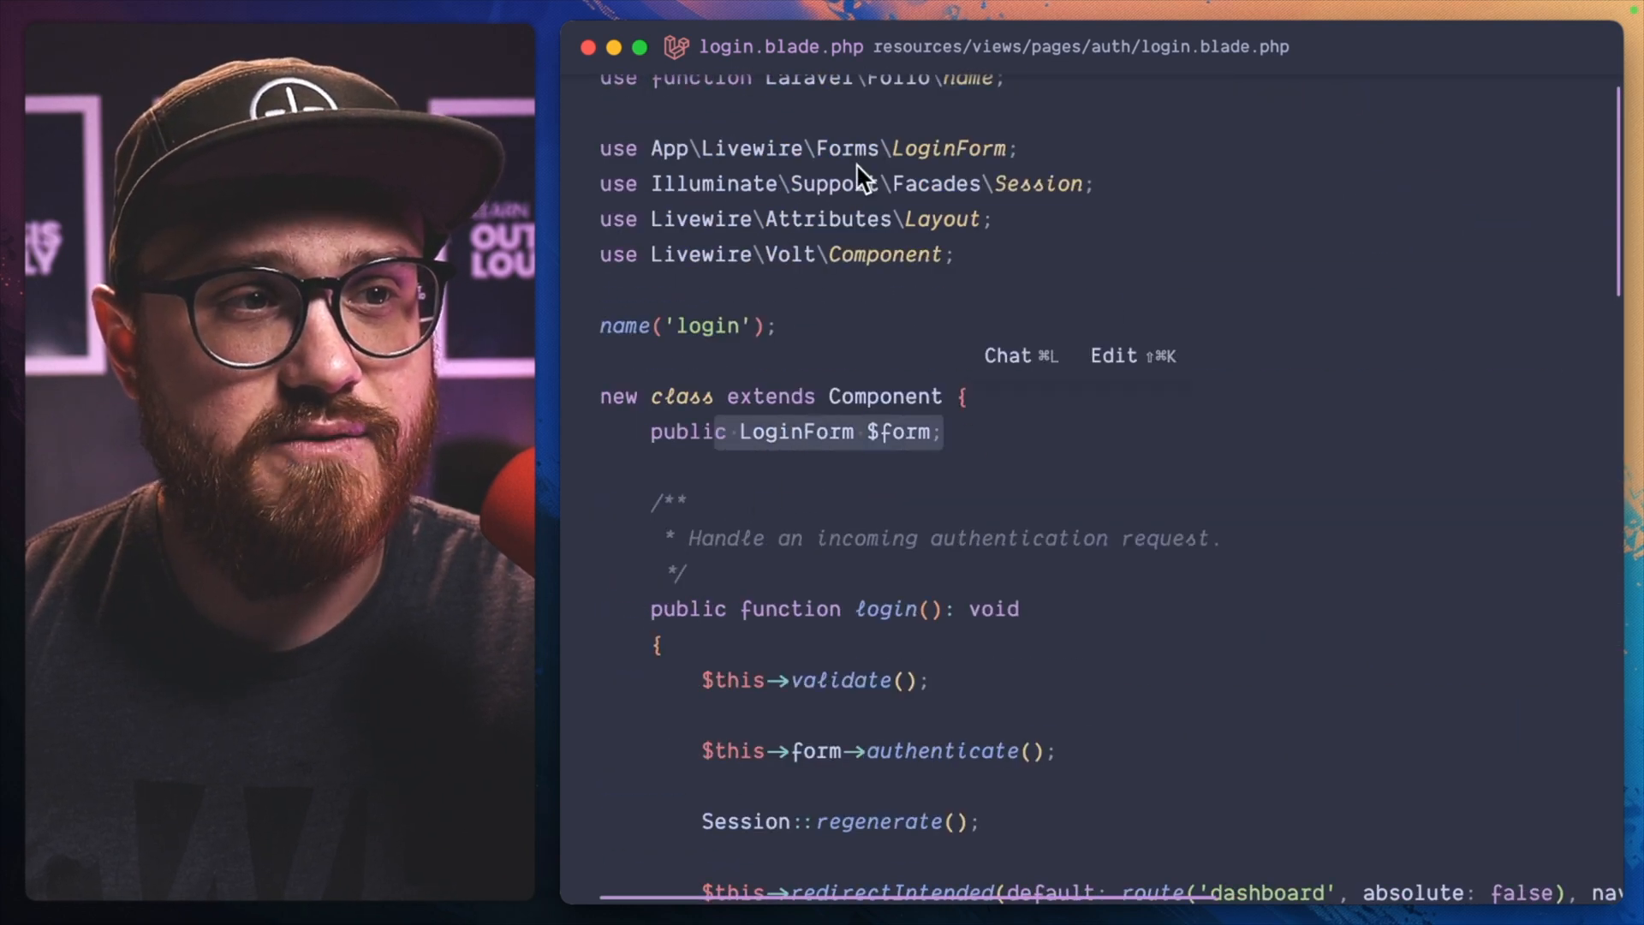
mouse_move(1002, 247)
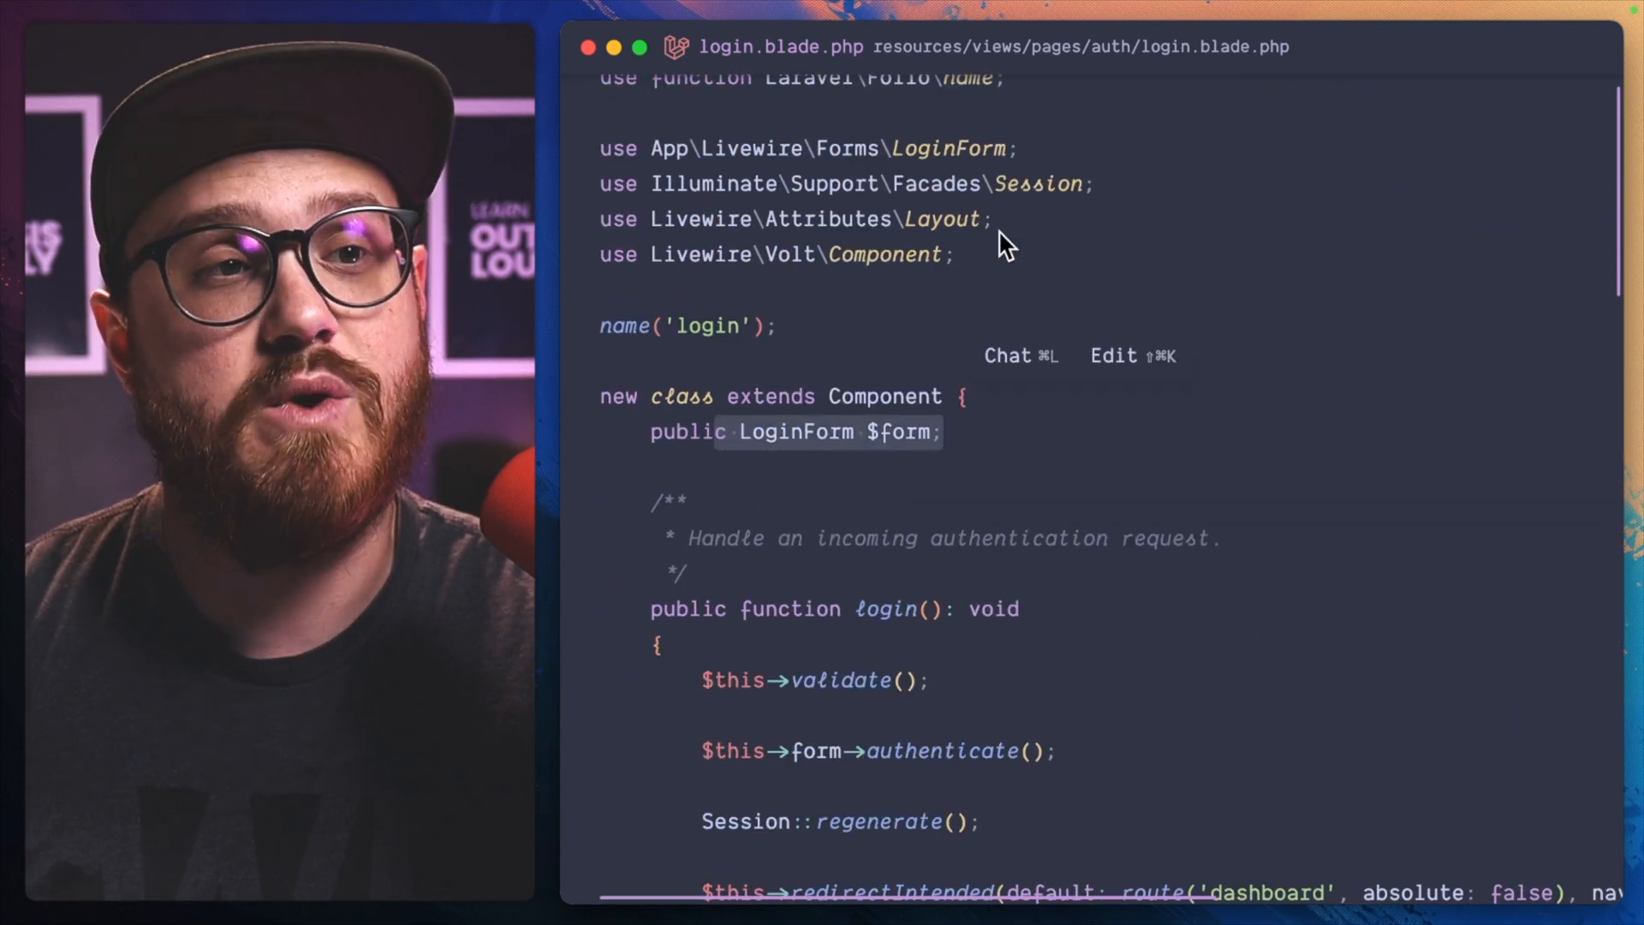
scroll("down", 3)
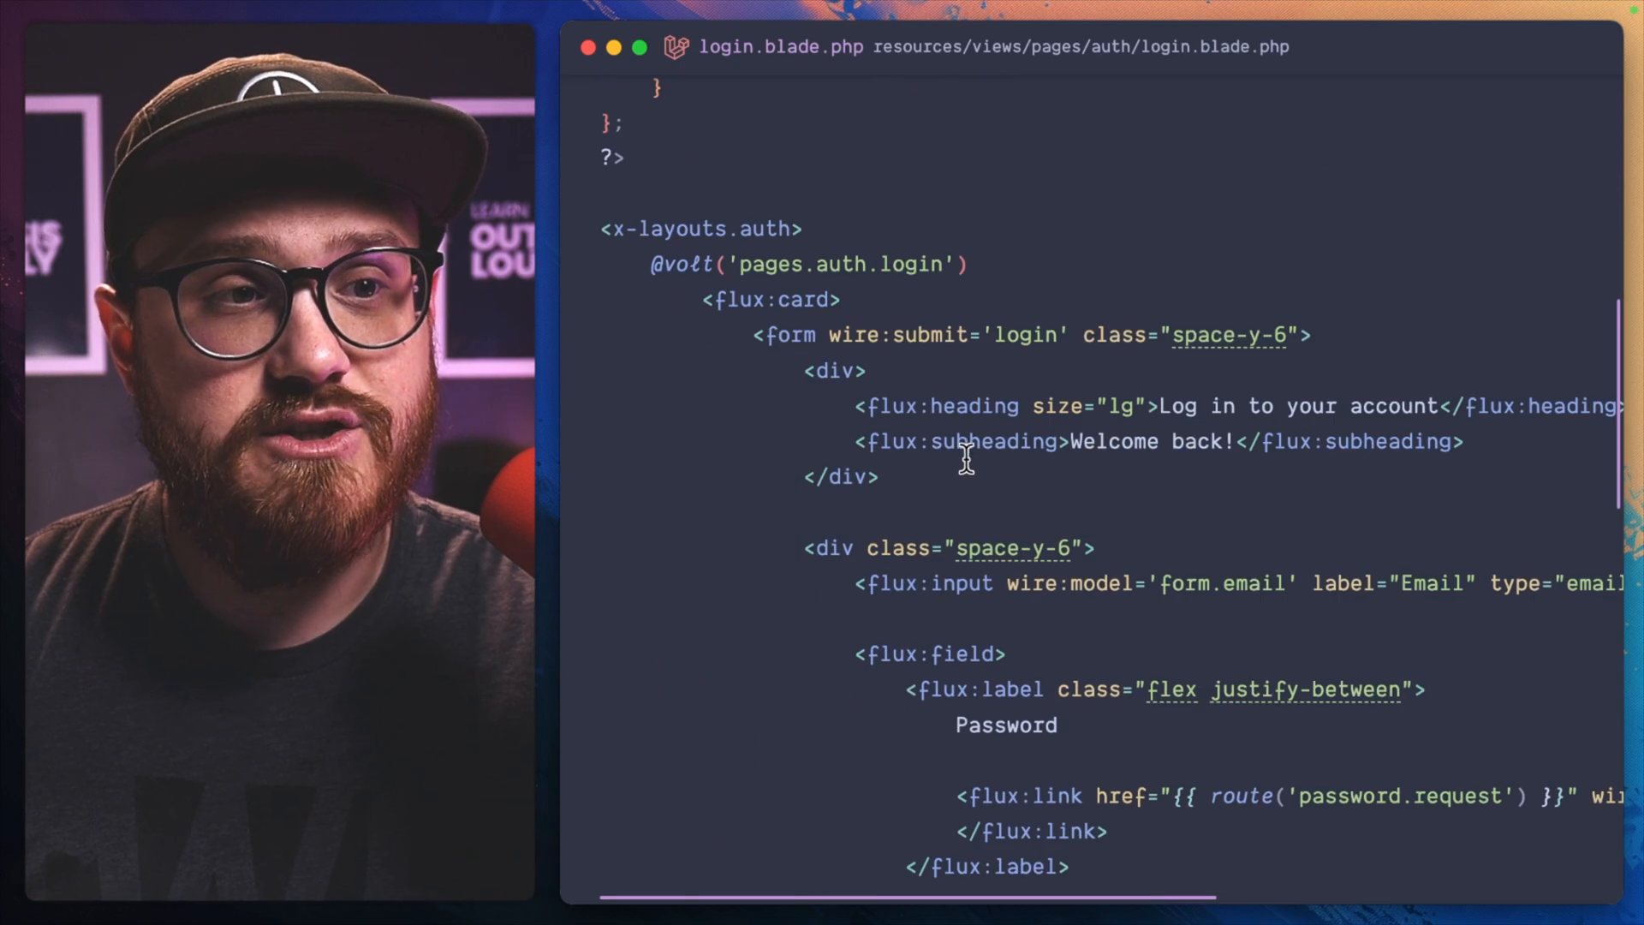
scroll("right", 3)
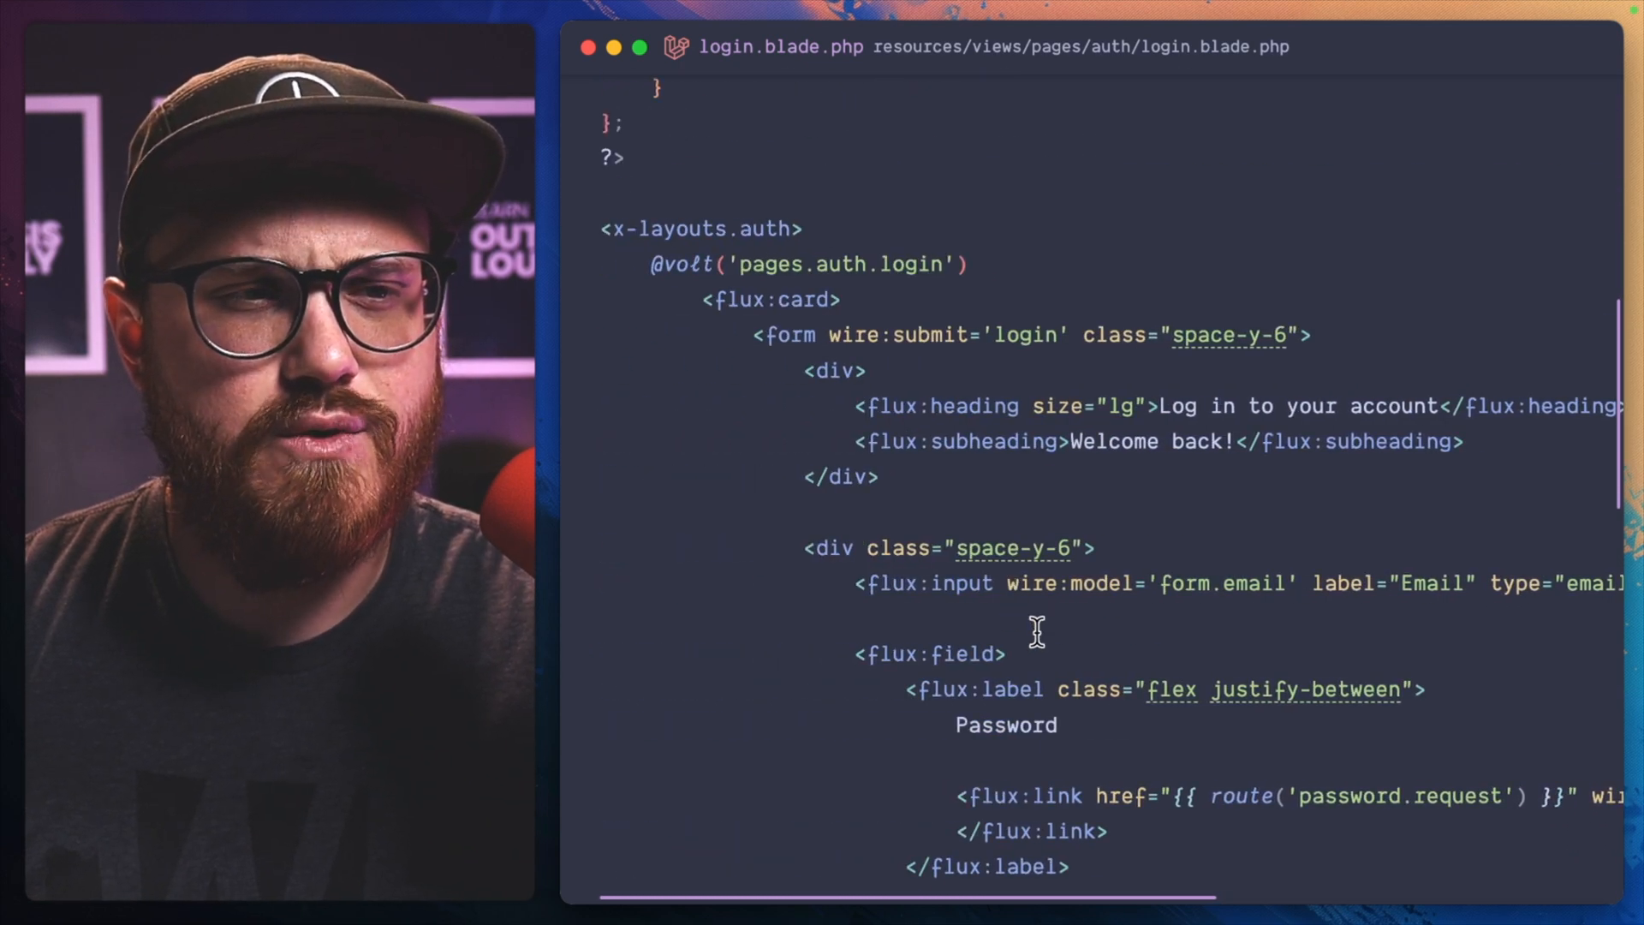
mouse_move(1235, 640)
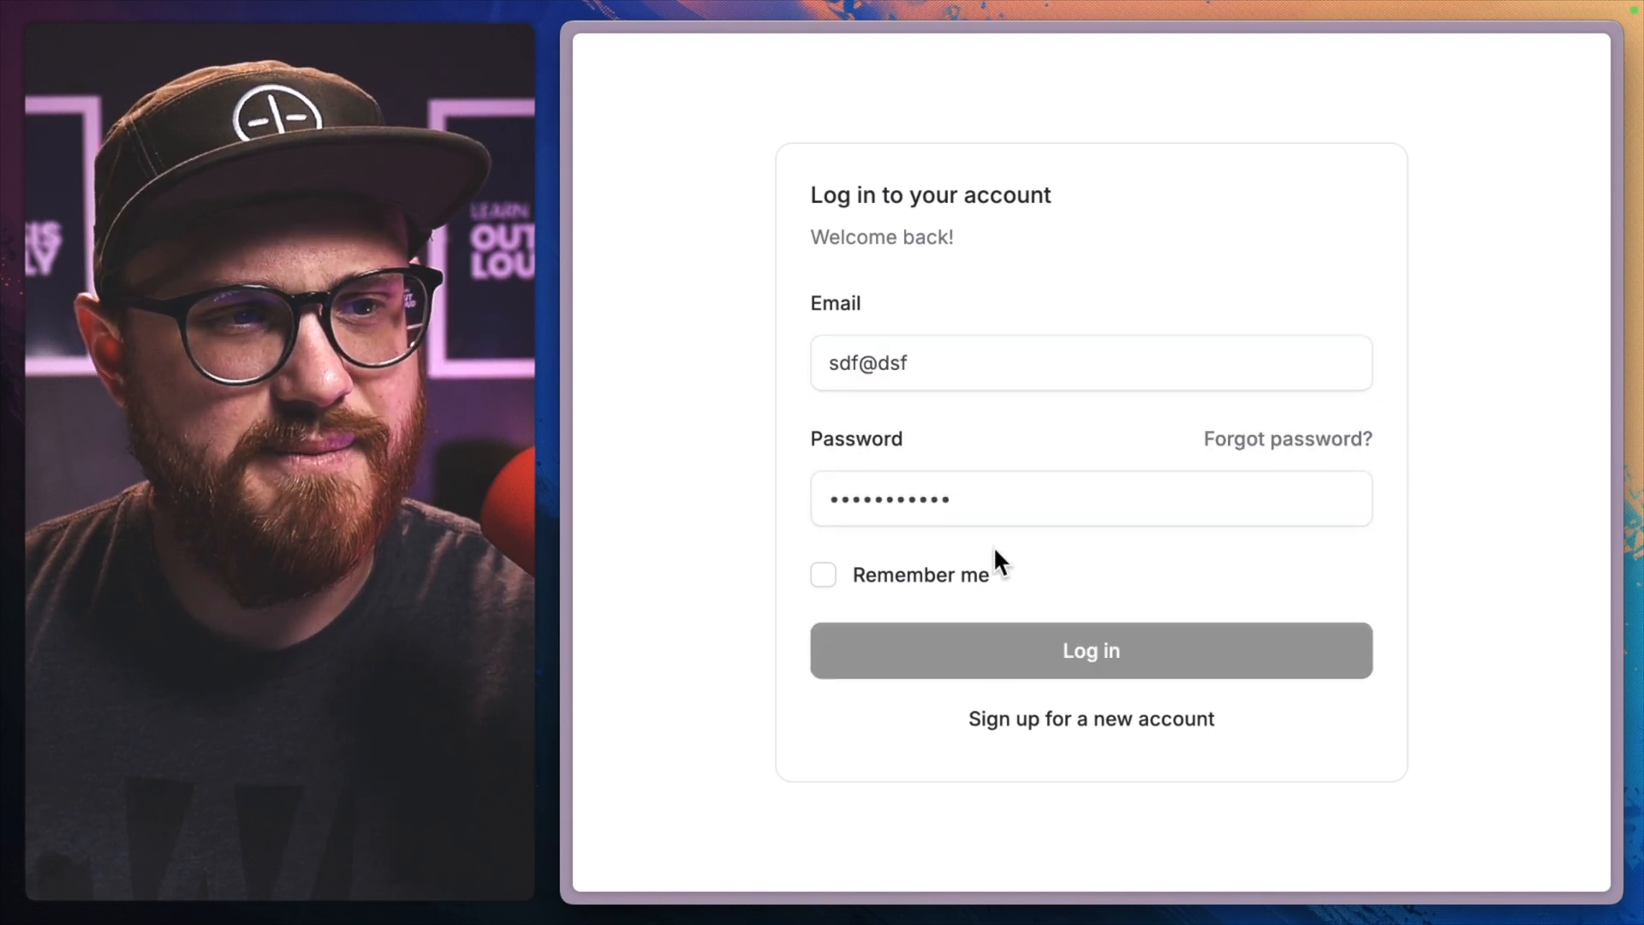
Submit test credentials to see the rejection, then fill the registration form as 'Josh'
left_click(1090, 649)
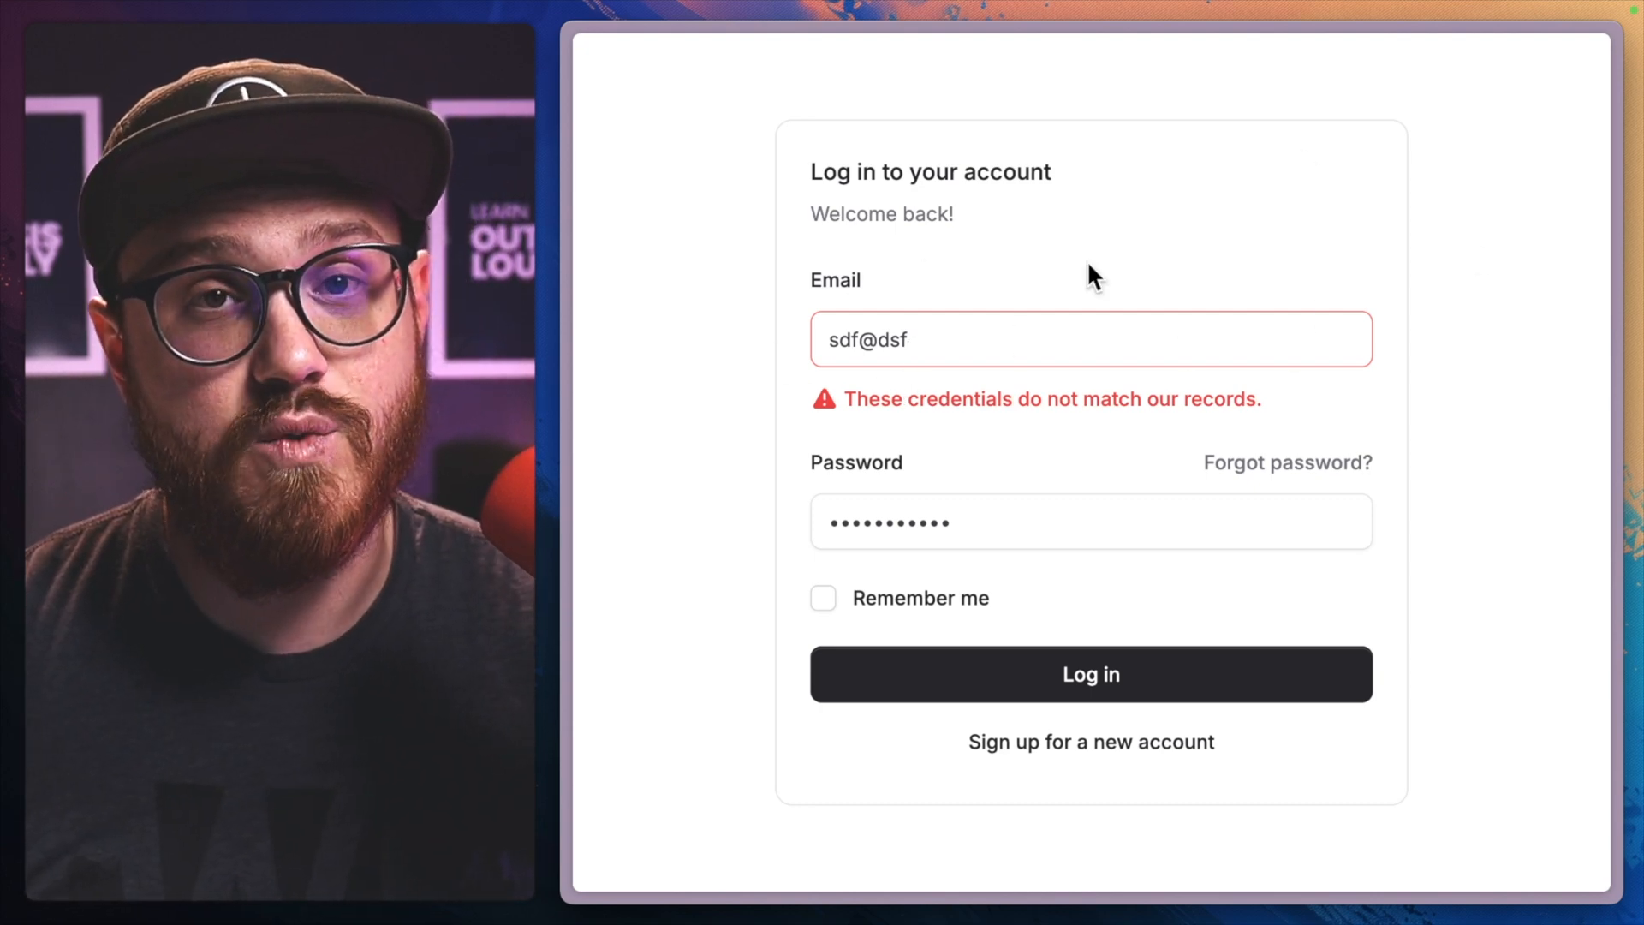
left_click(1090, 742)
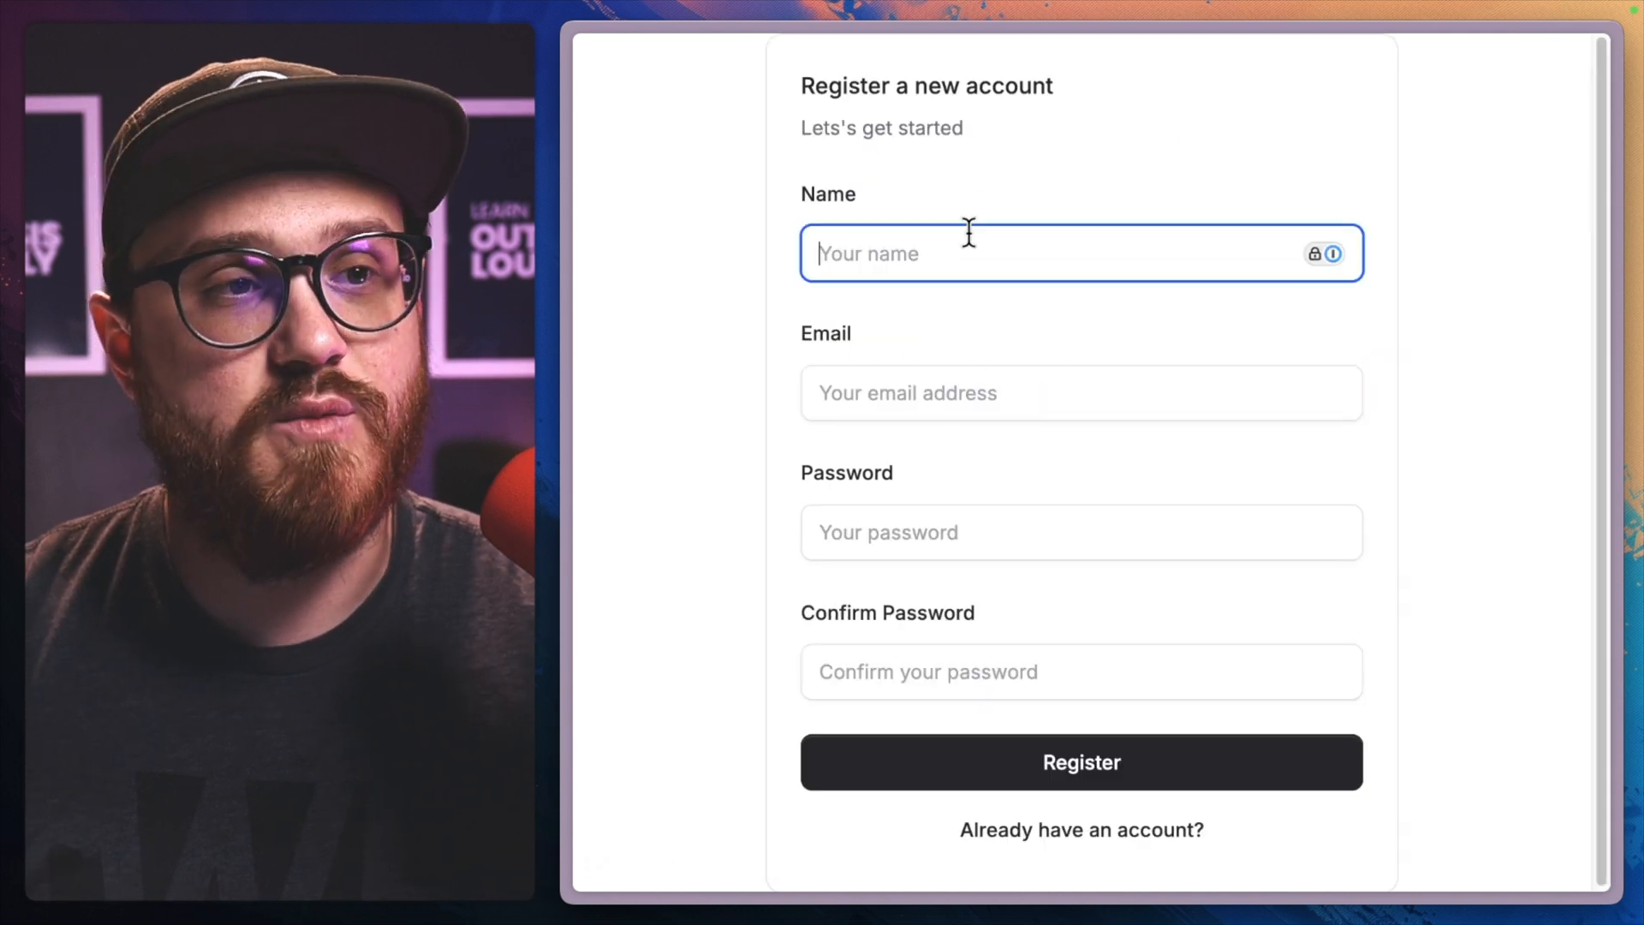
type("Josh")
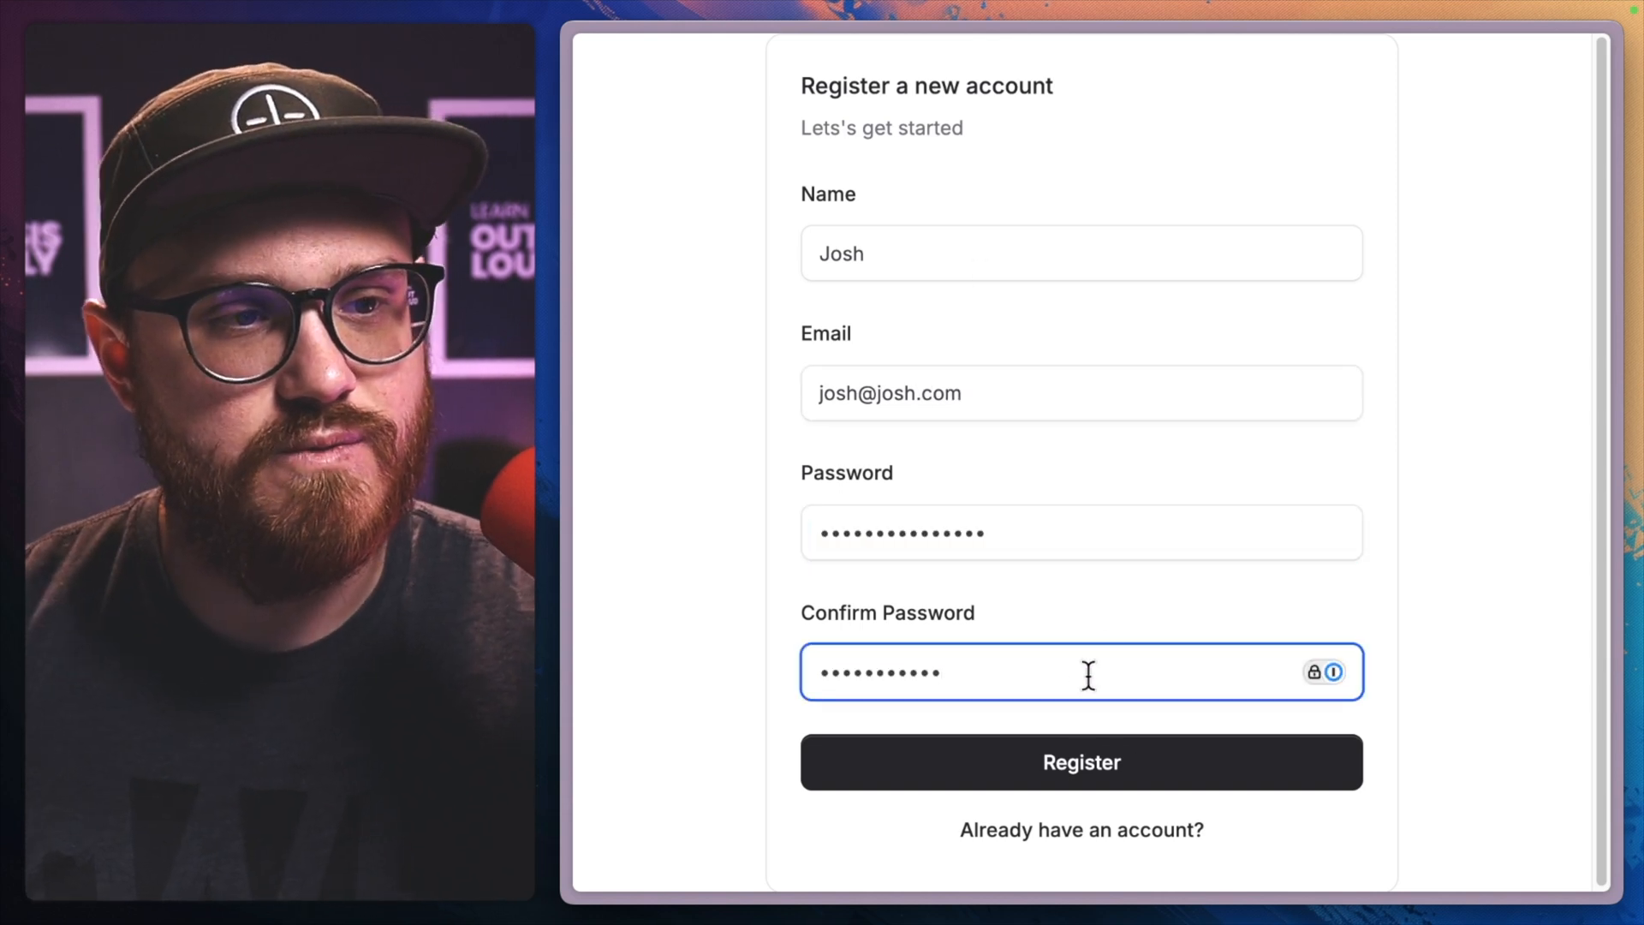
left_click(1080, 762)
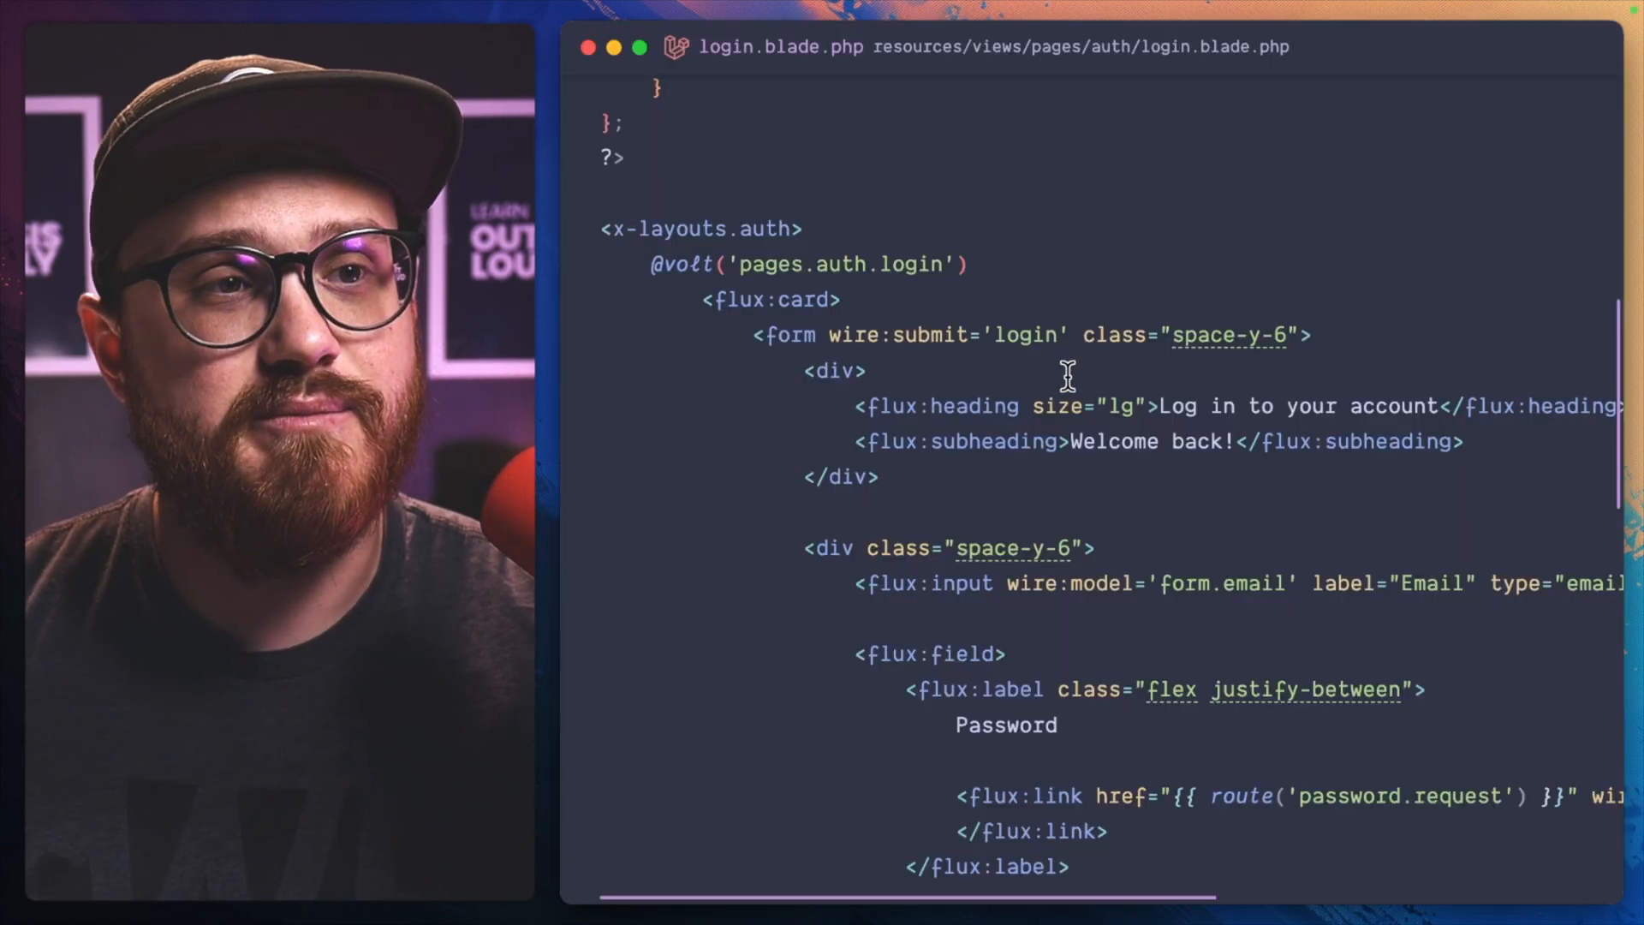
key("cmd+p")
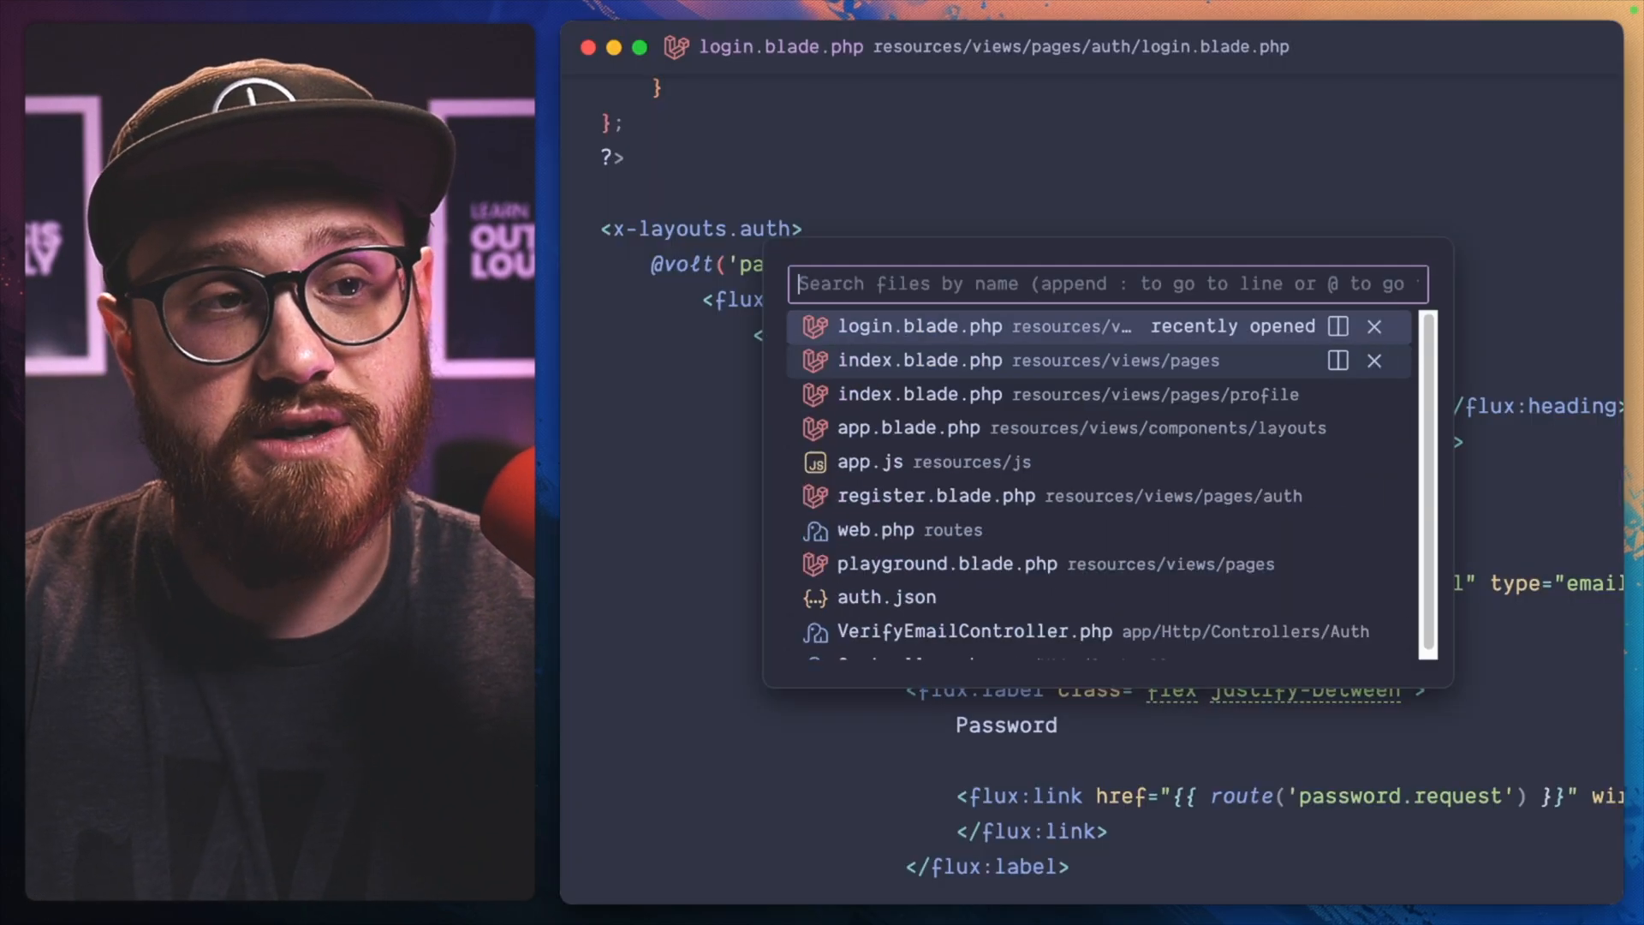
left_click(949, 495)
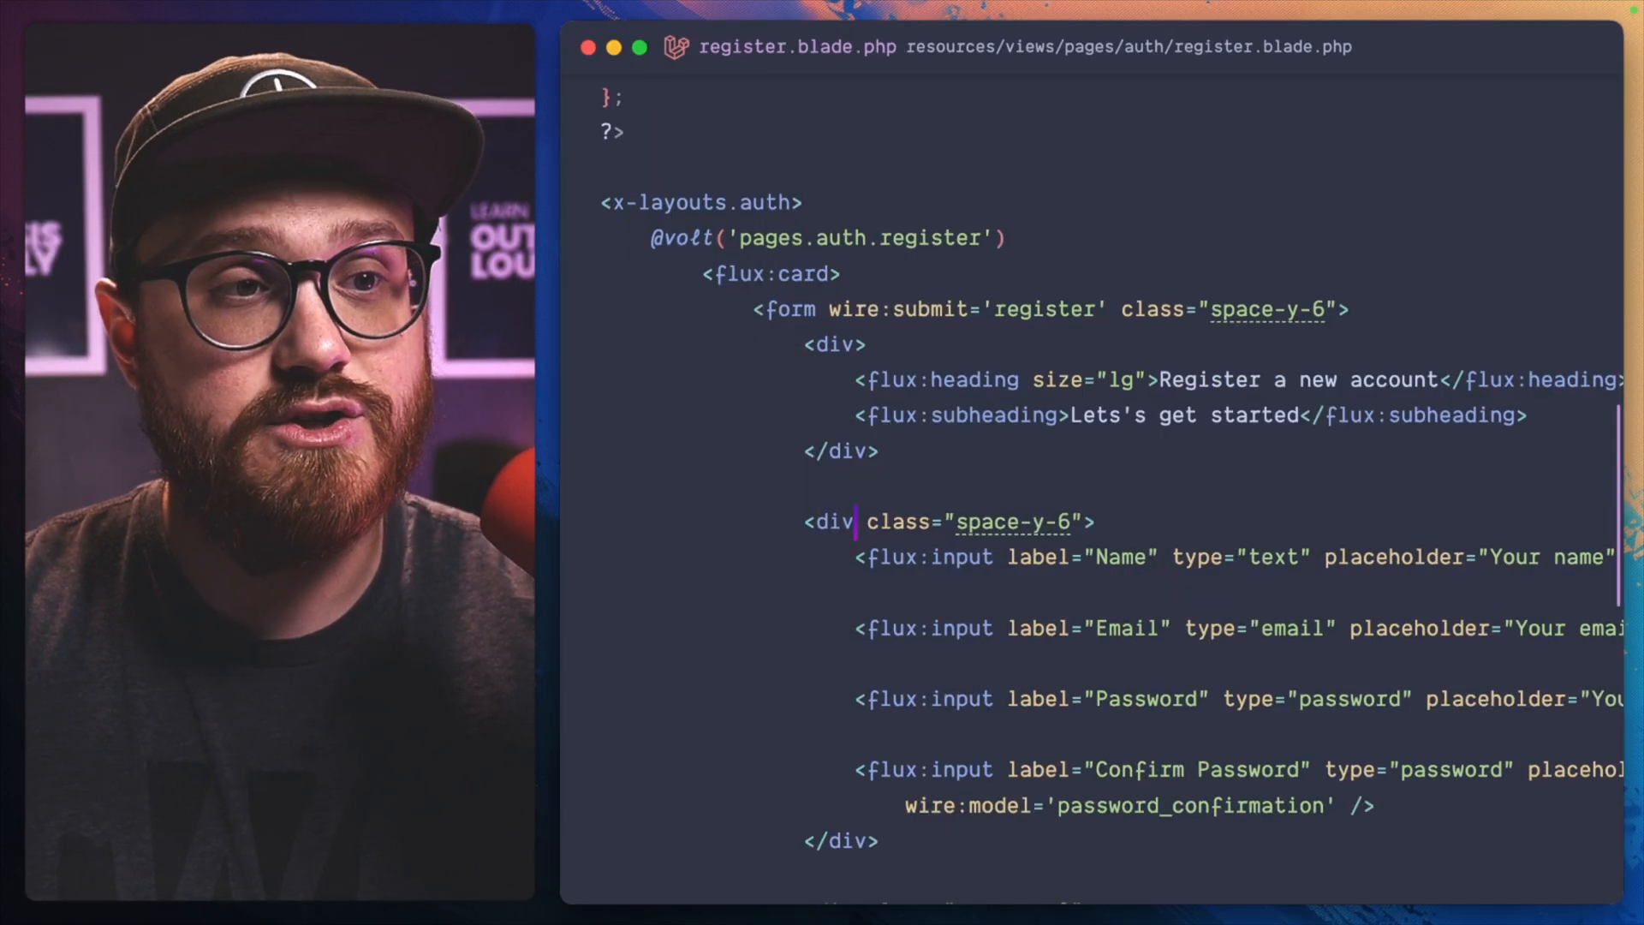
scroll("down", 3)
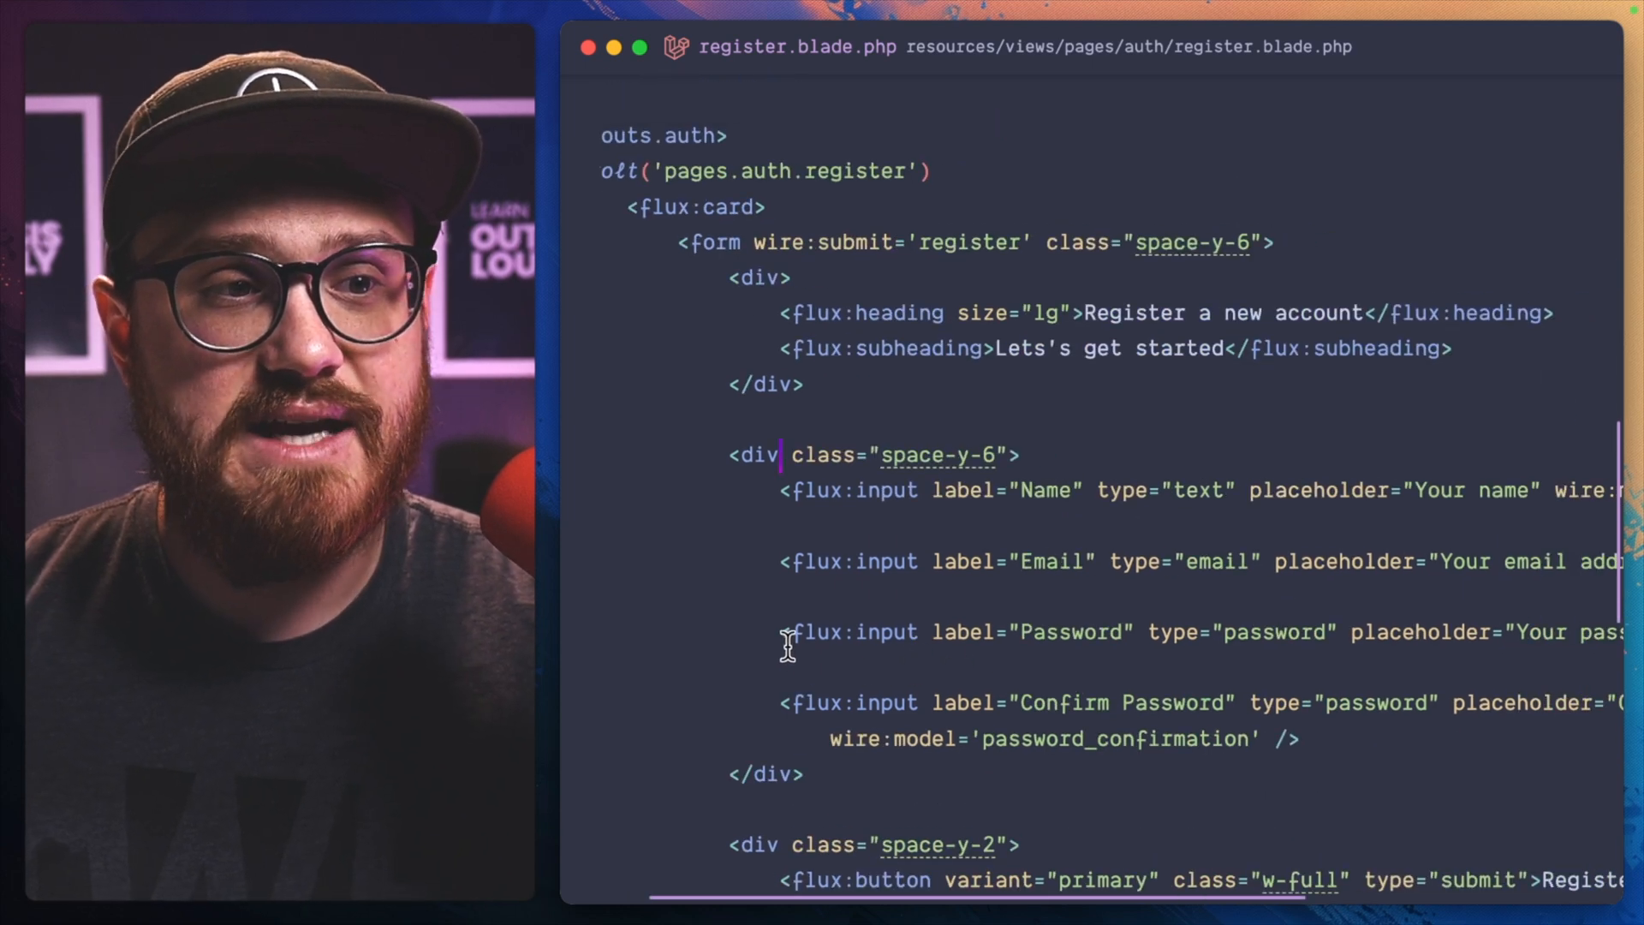
scroll("right", 3)
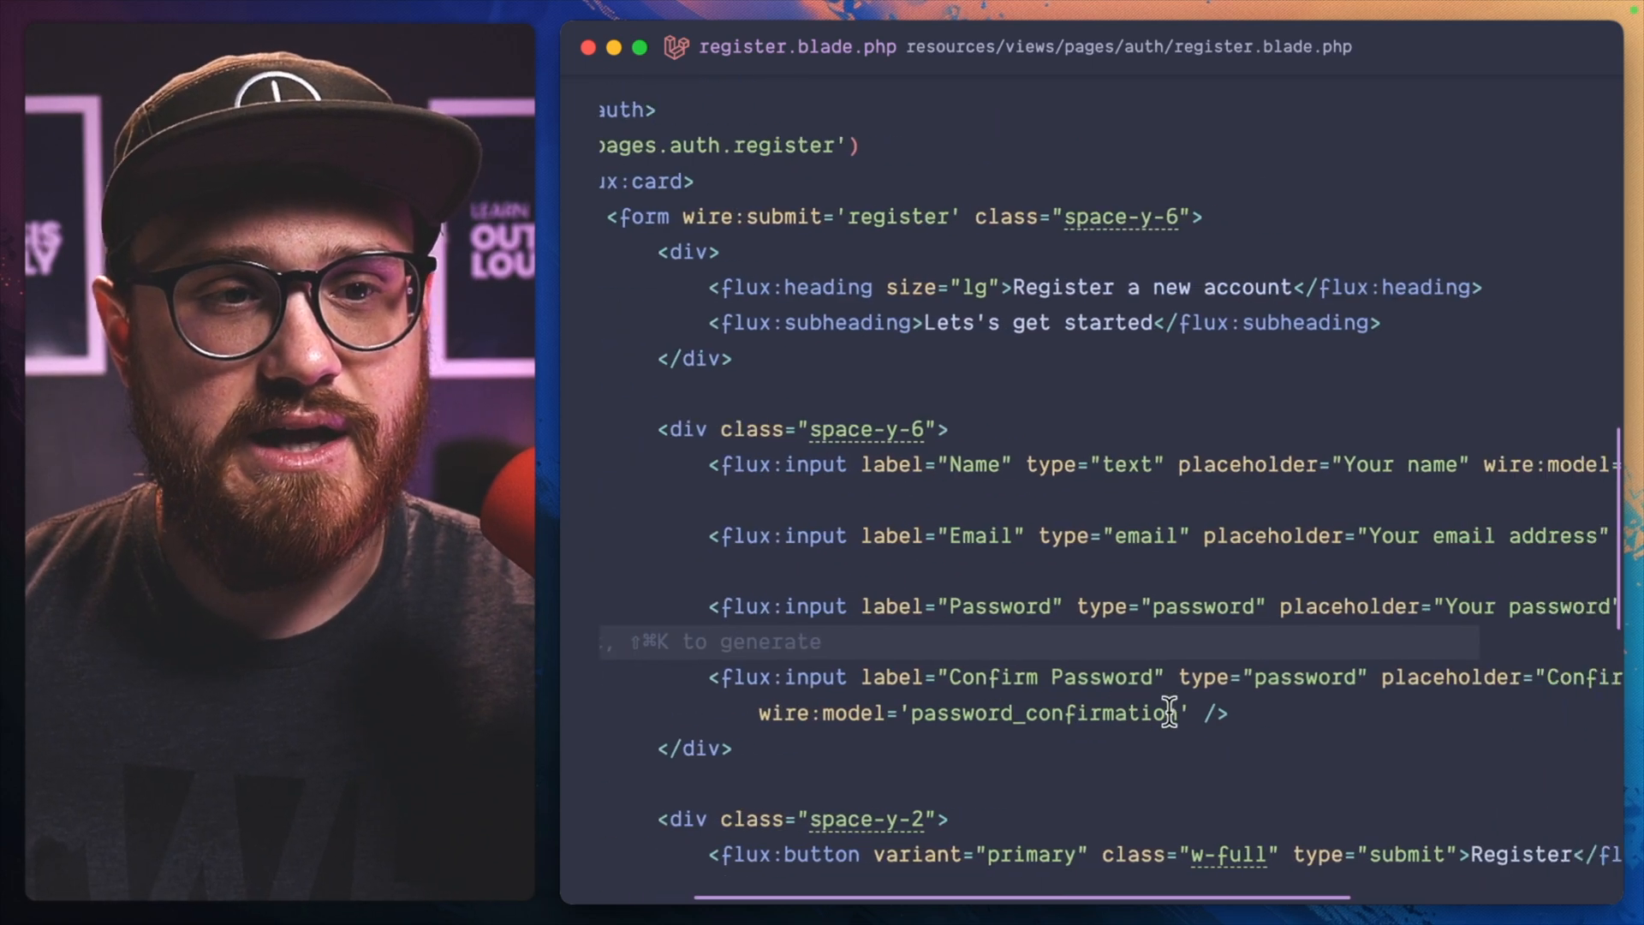
scroll("left", 3)
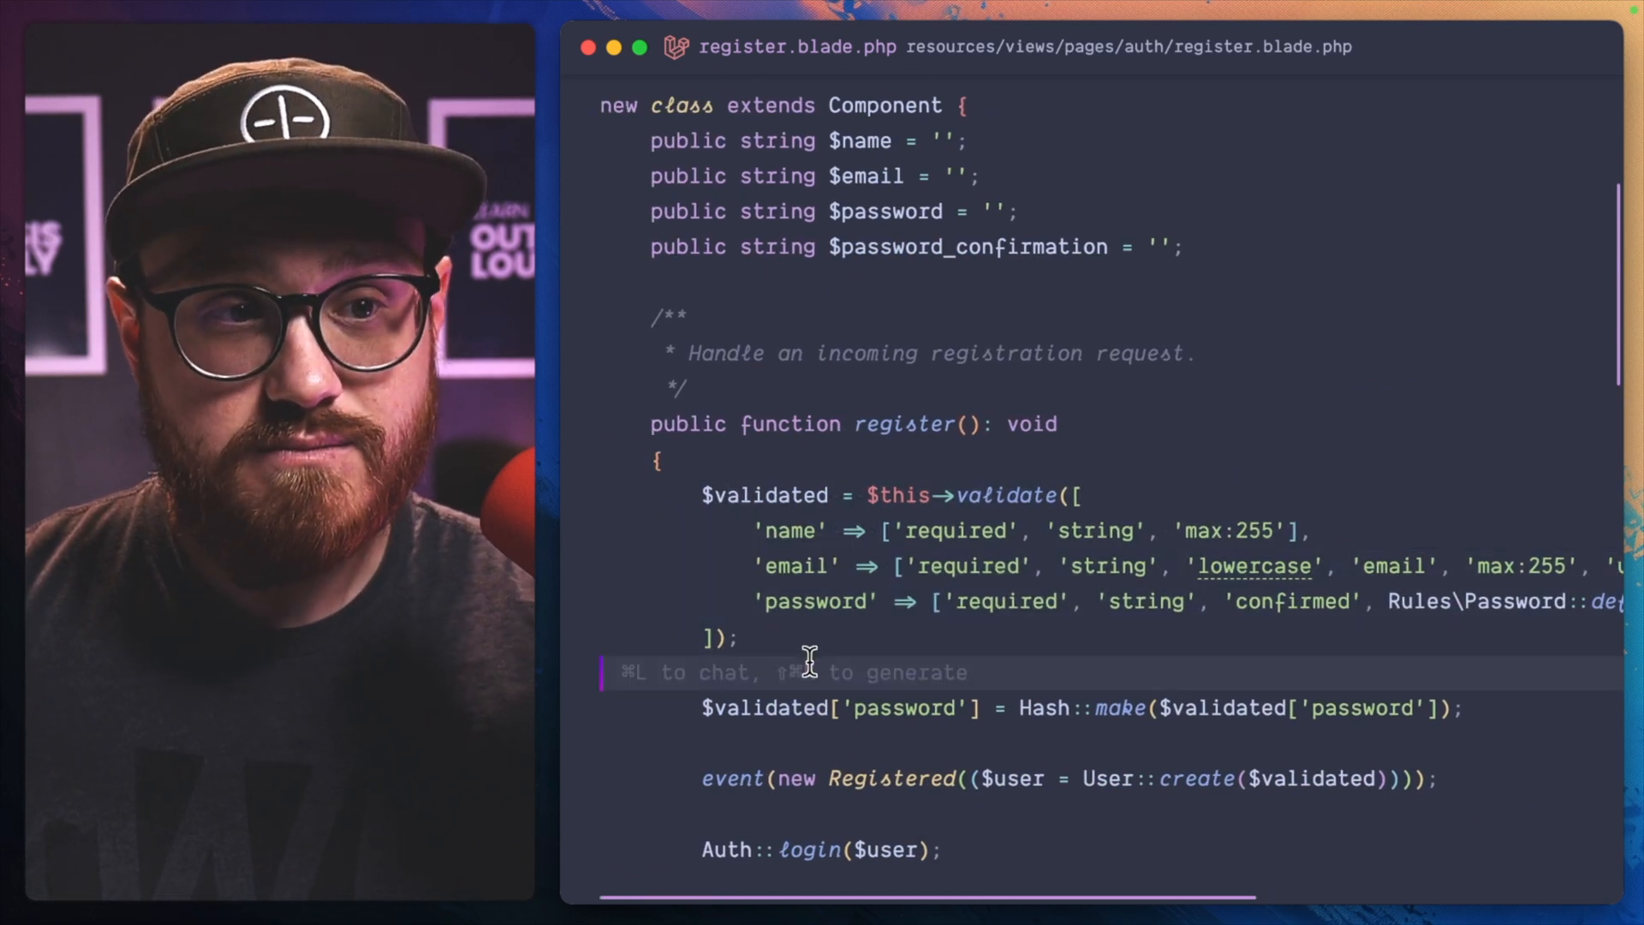
scroll("down", 3)
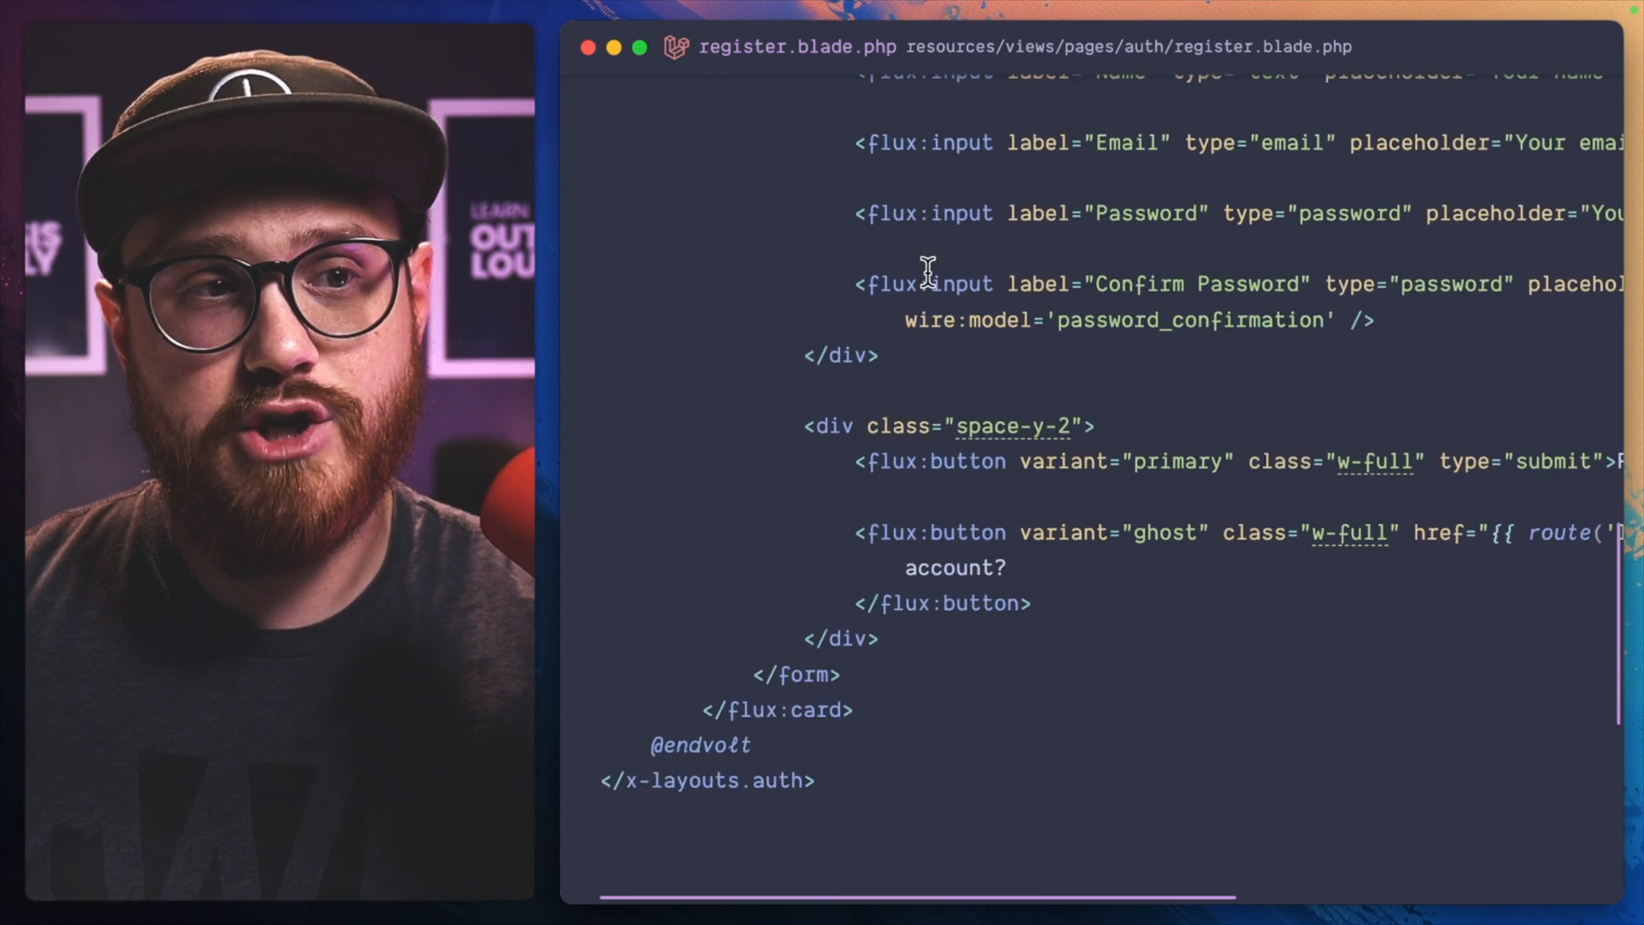
scroll("up", 3)
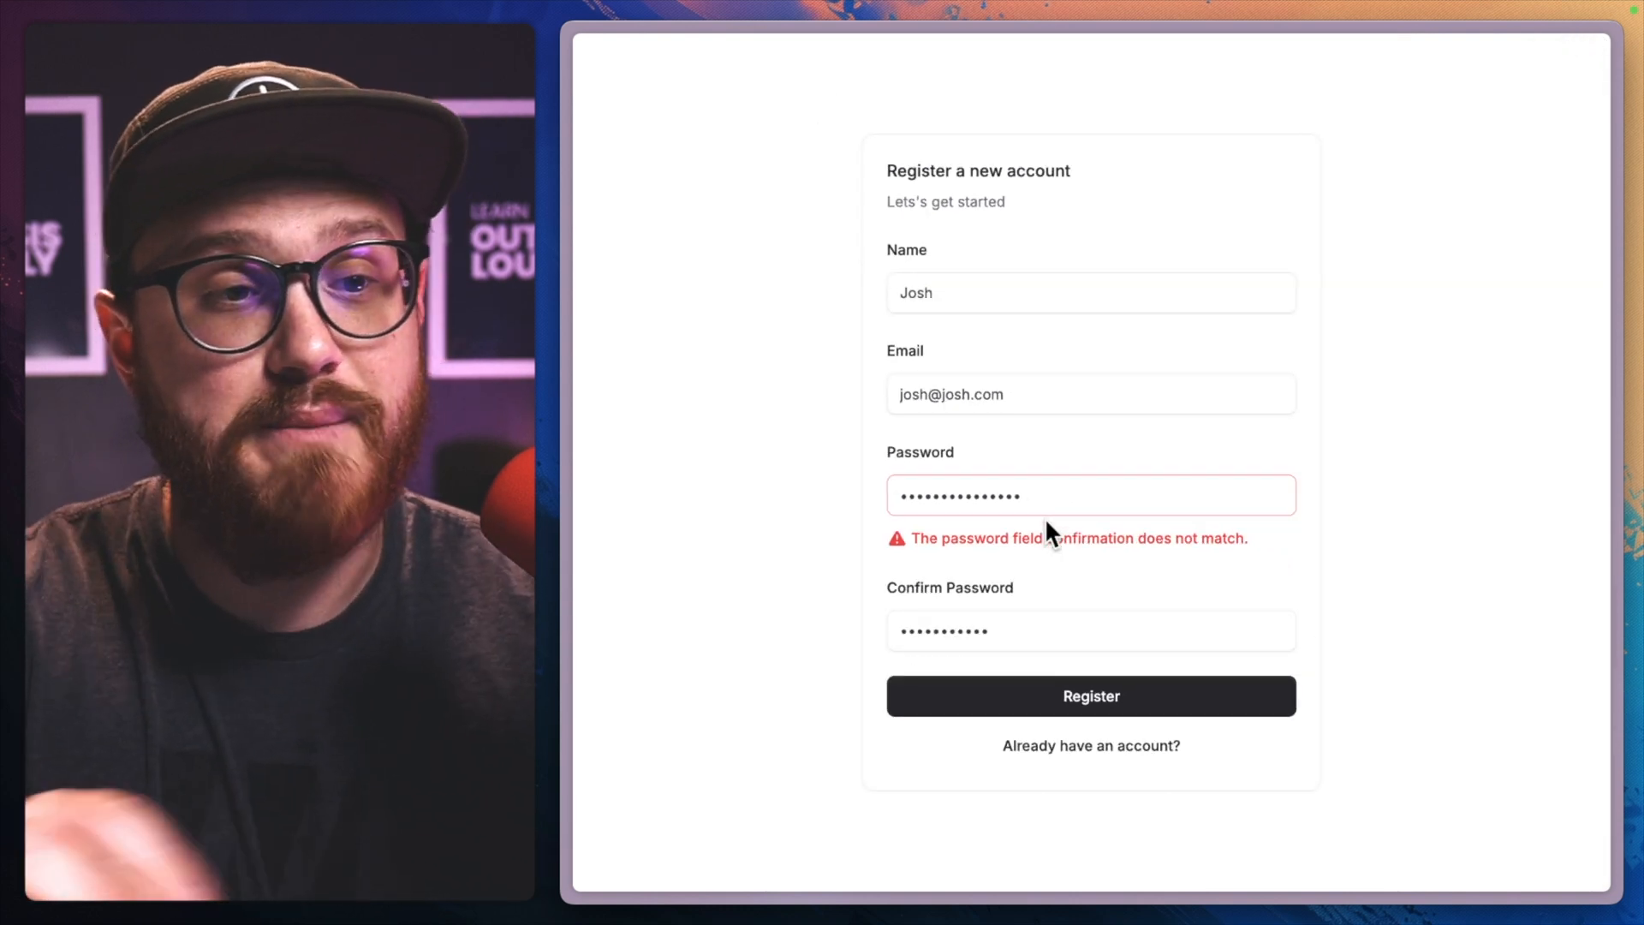
mouse_move(881, 458)
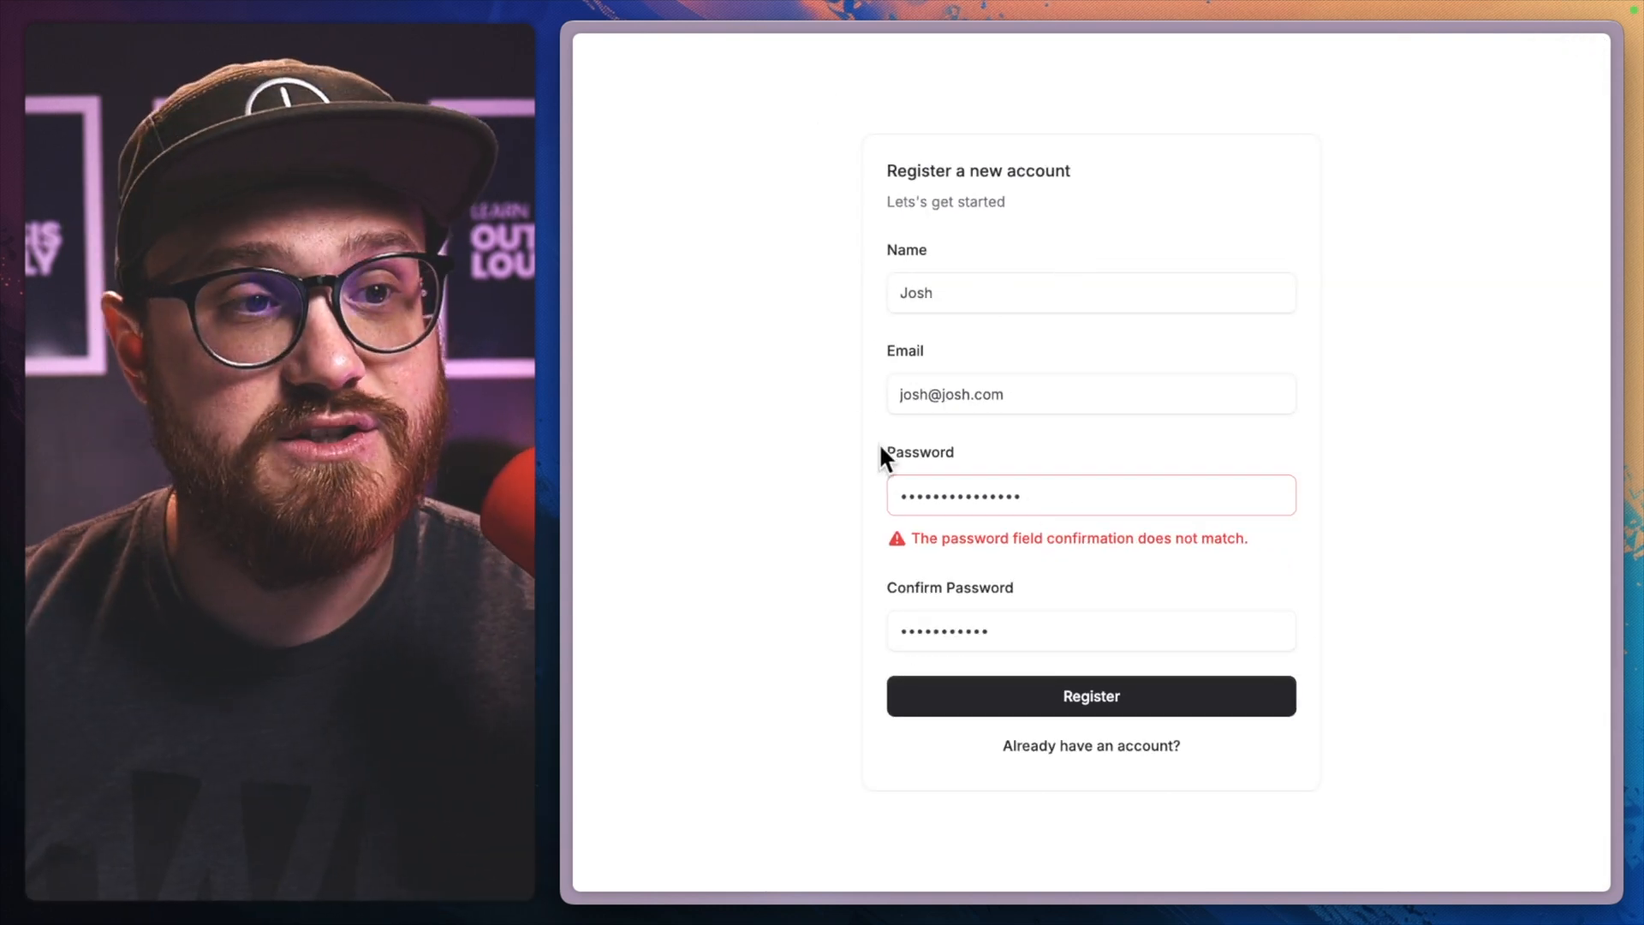
Follow 'Already have an account?' from the registration page to the login form
left_click(1090, 746)
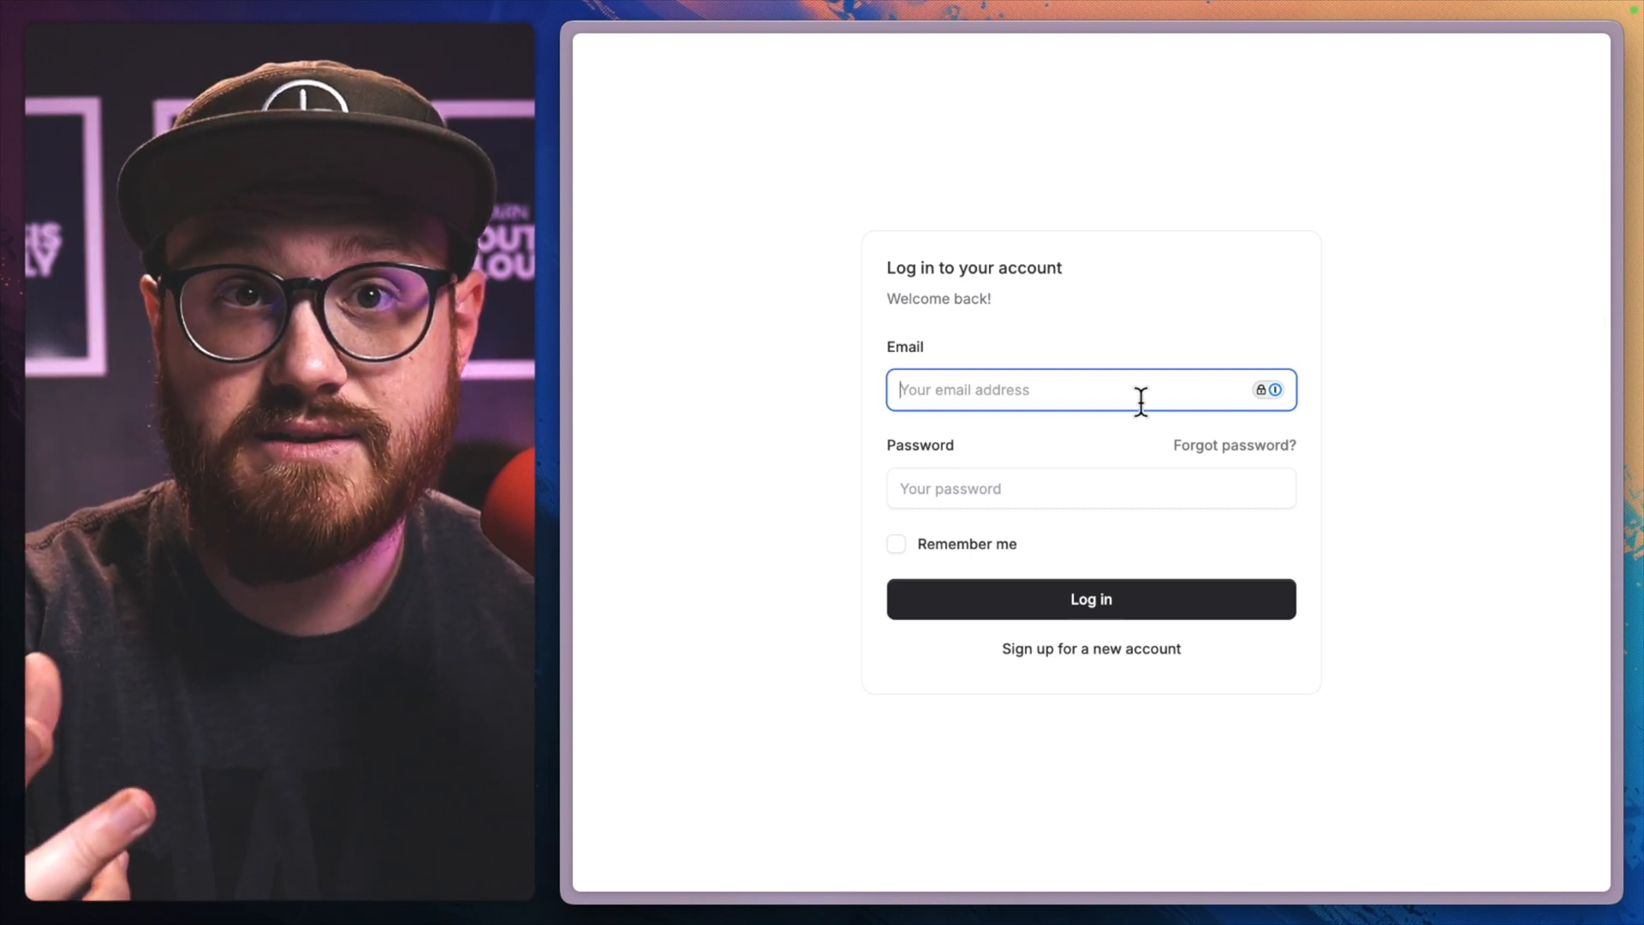
left_click(1234, 445)
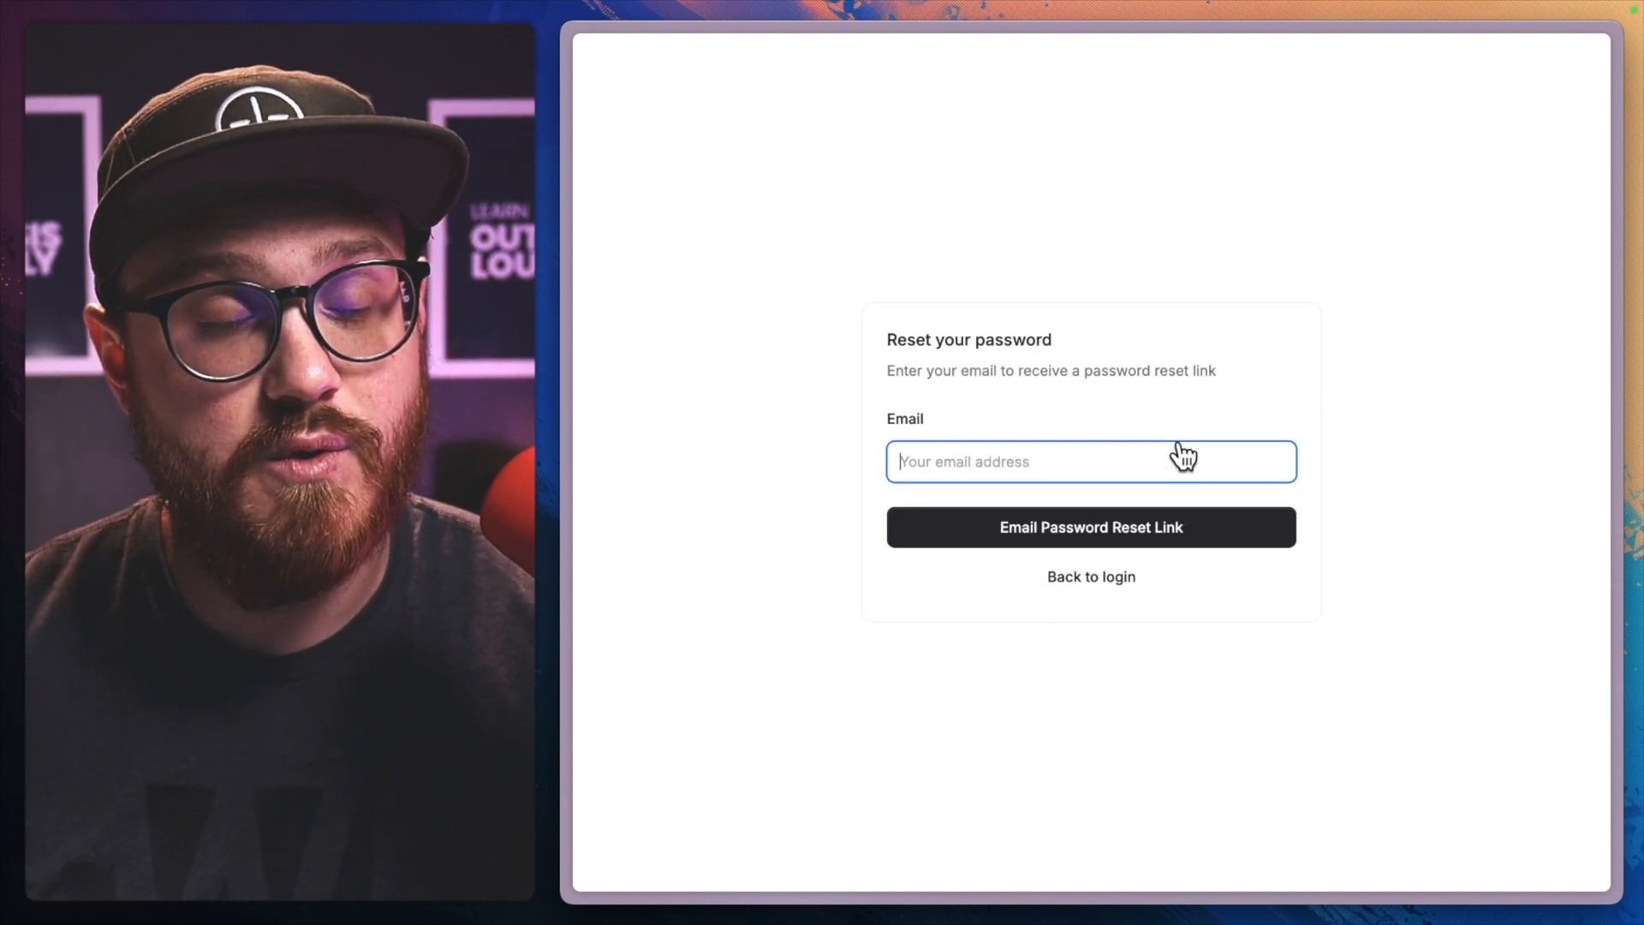
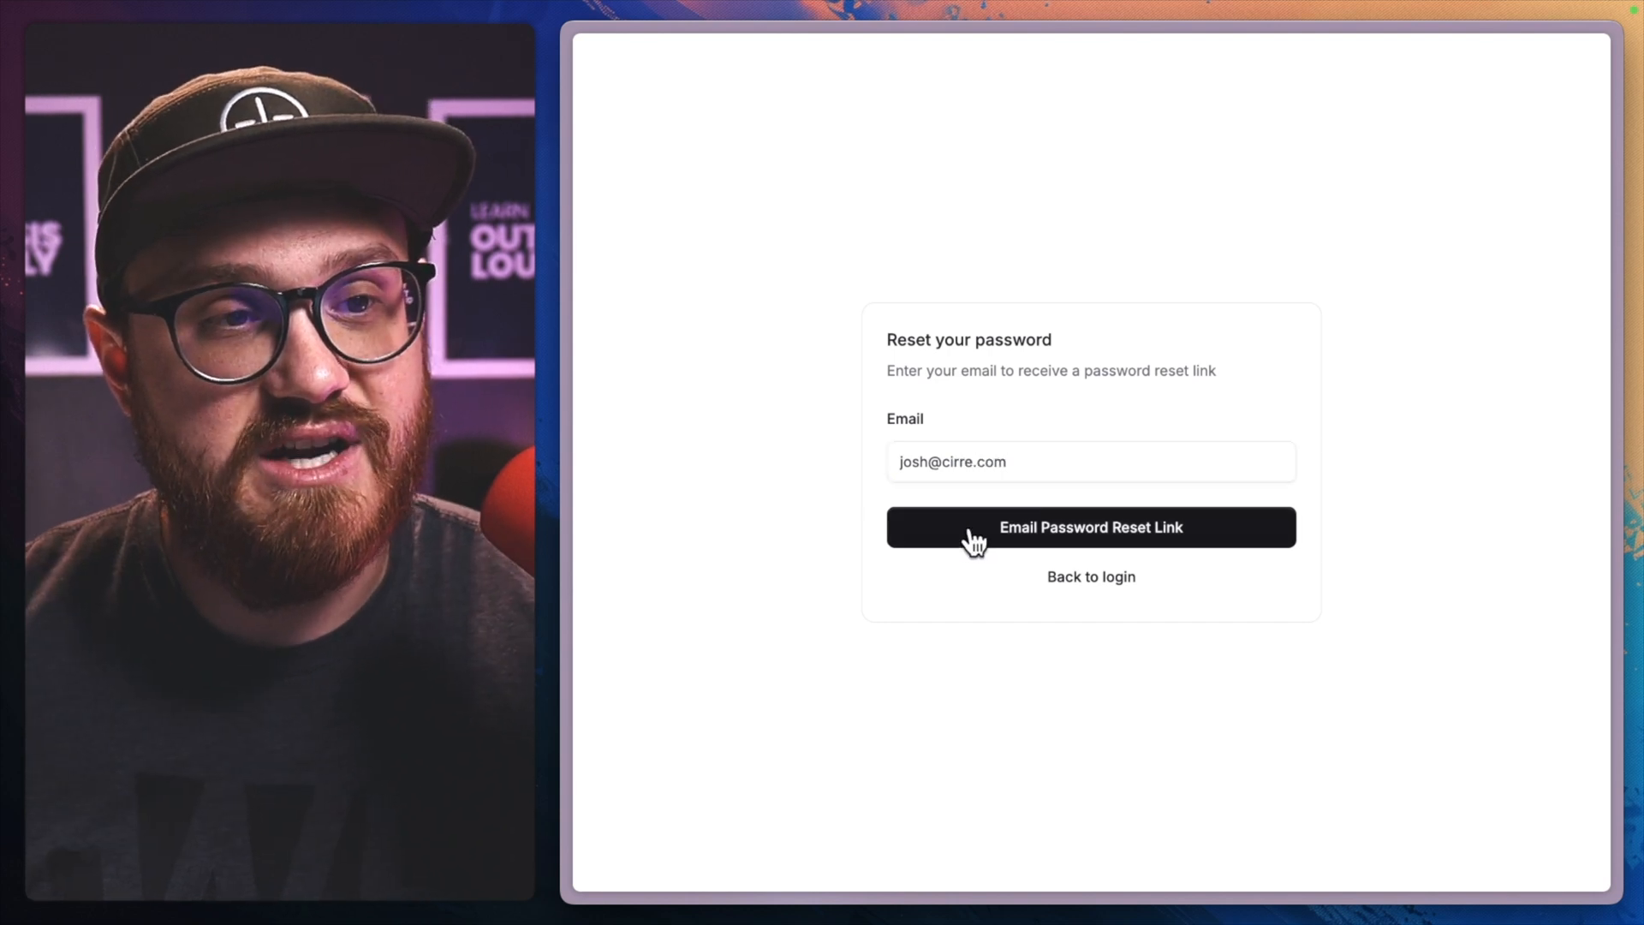
left_click(1091, 528)
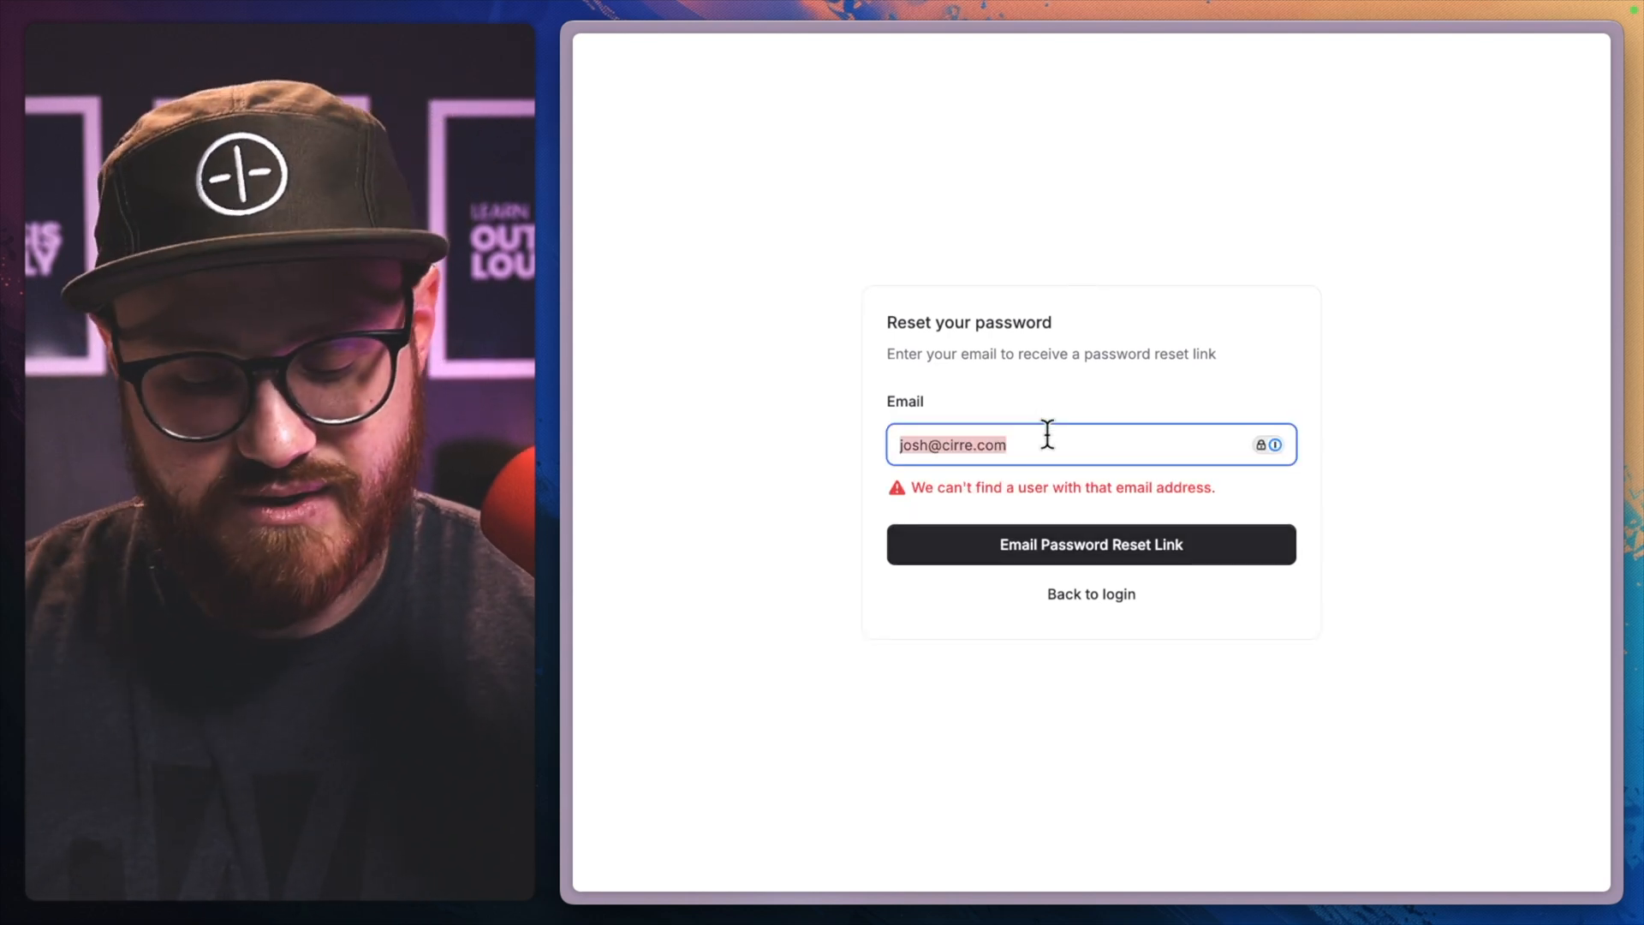
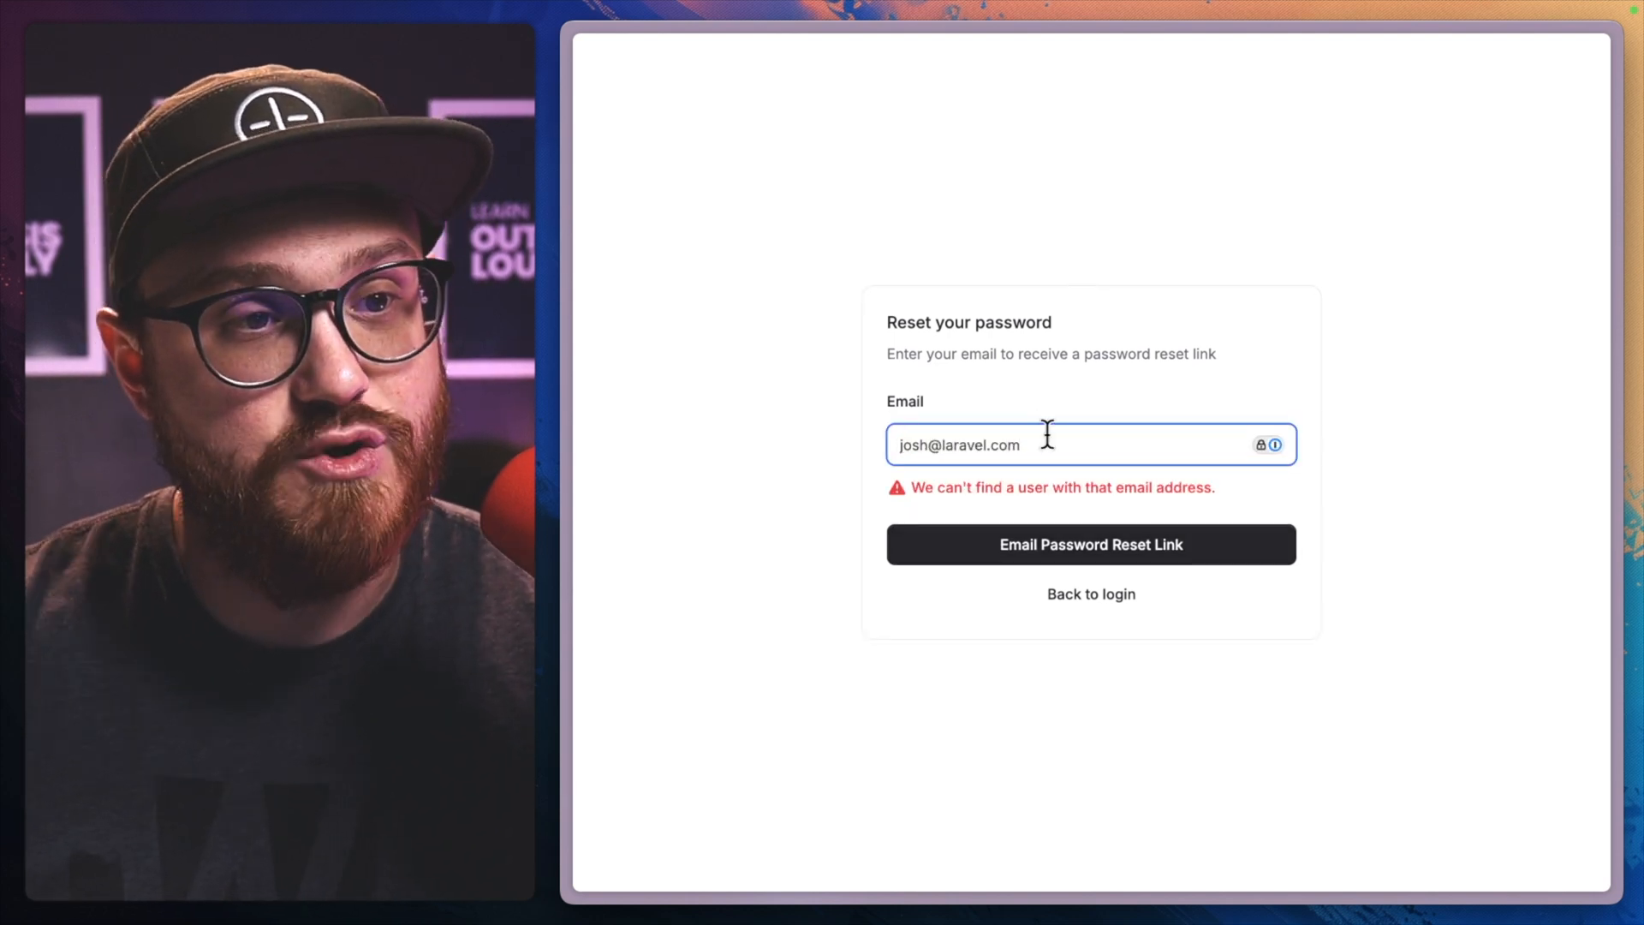
left_click(1090, 545)
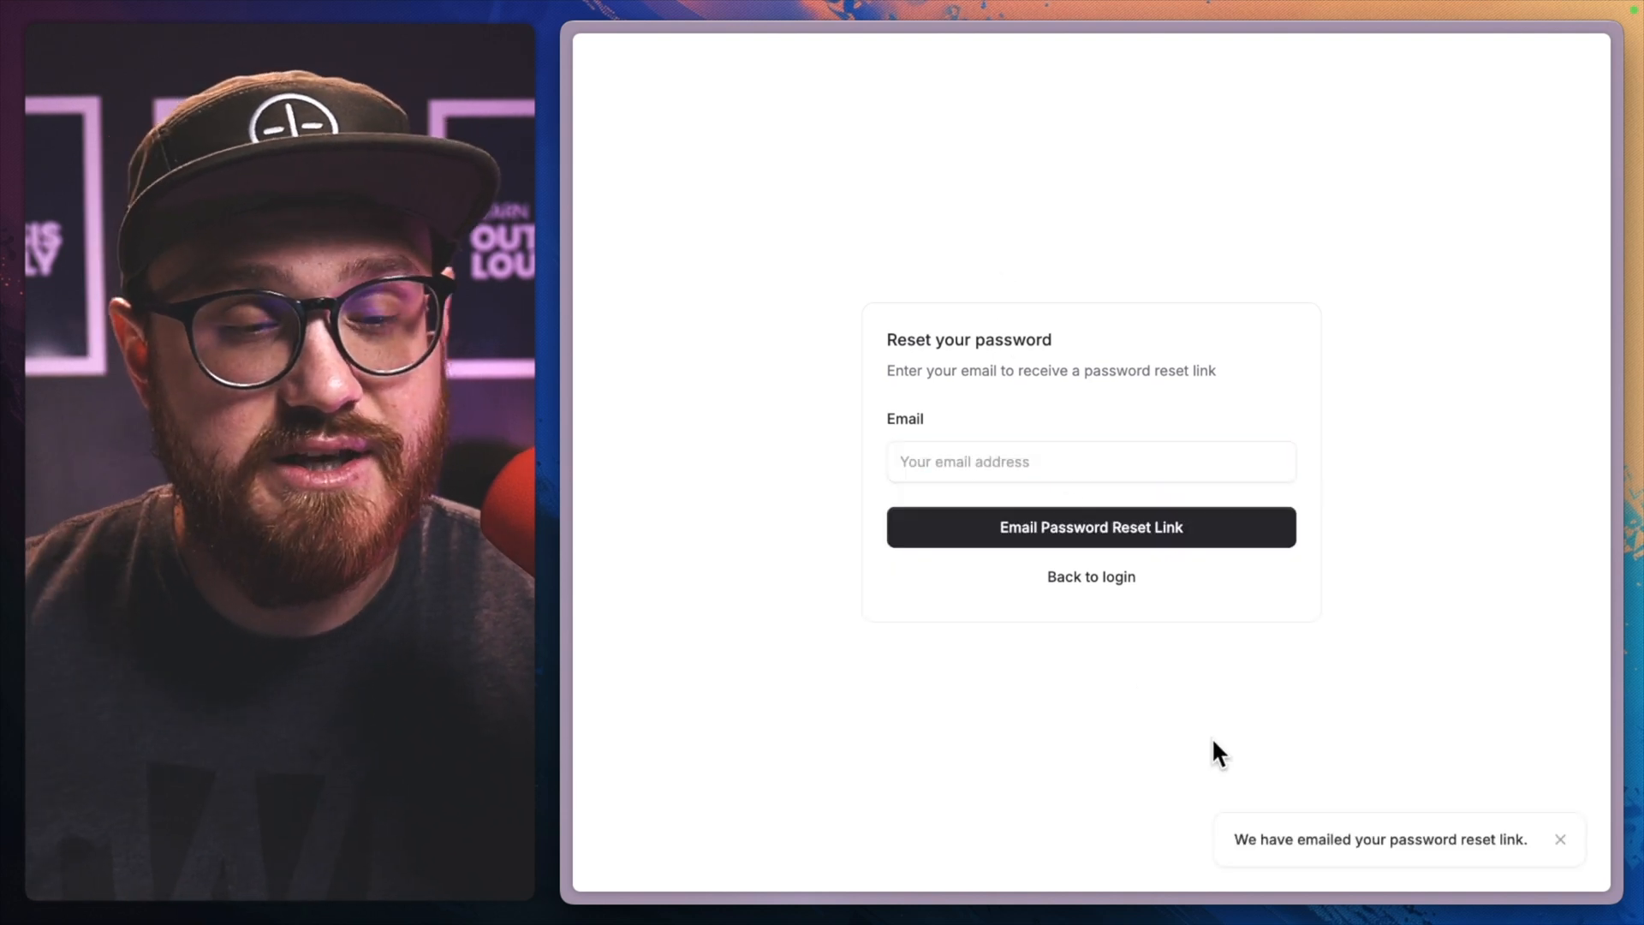
mouse_move(1461, 873)
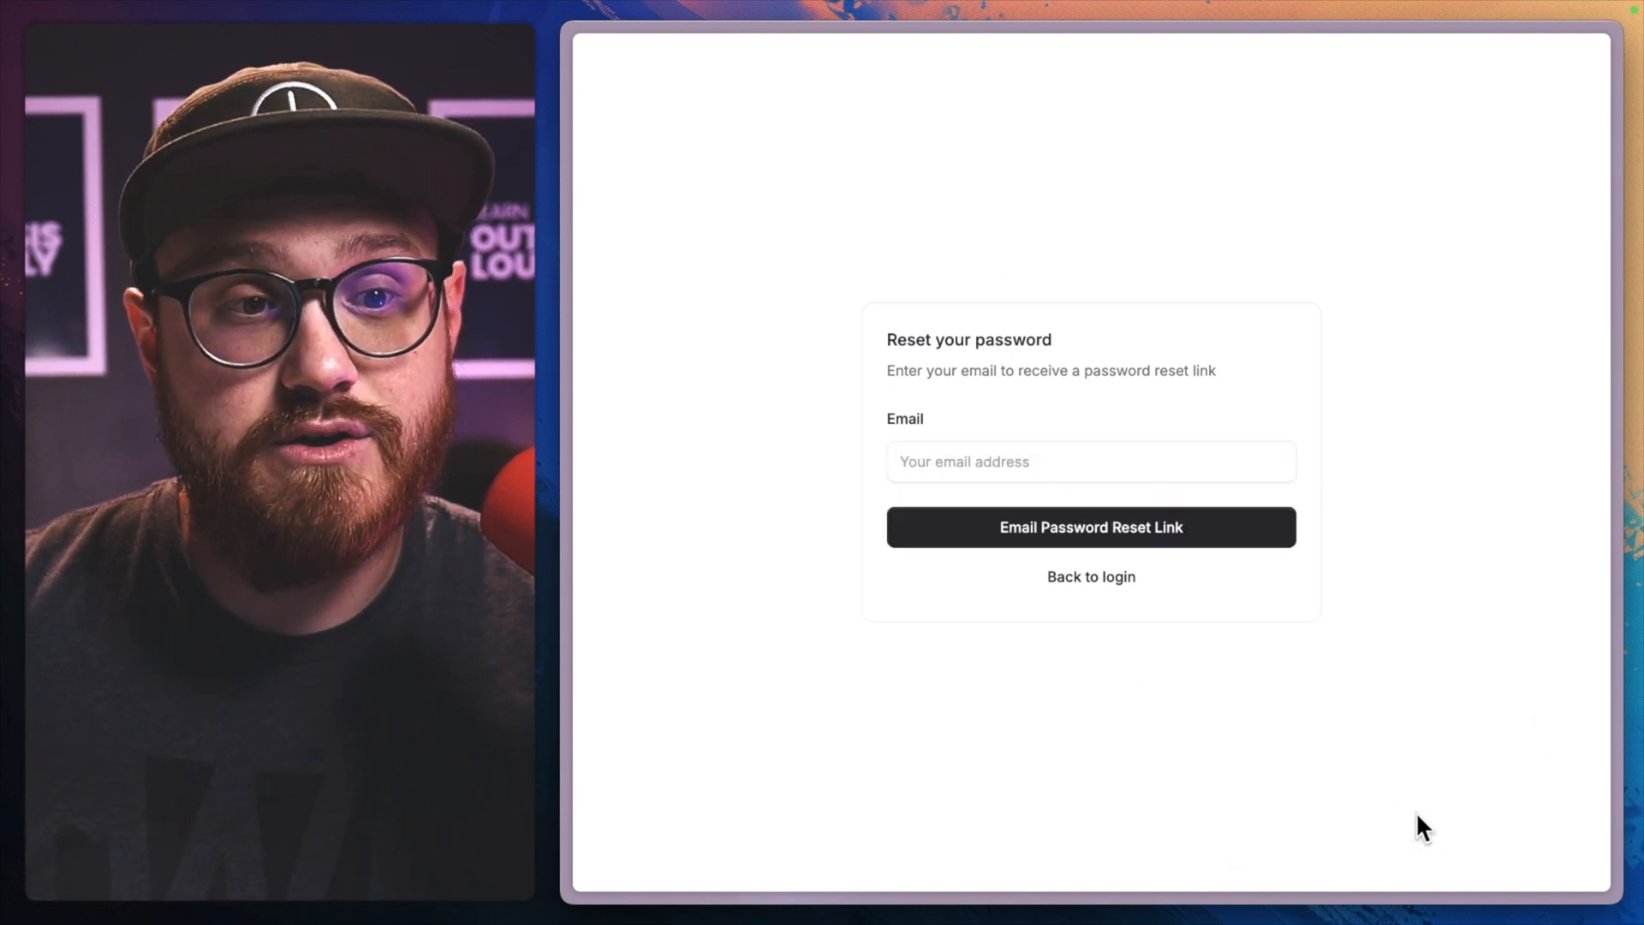
mouse_move(1167, 654)
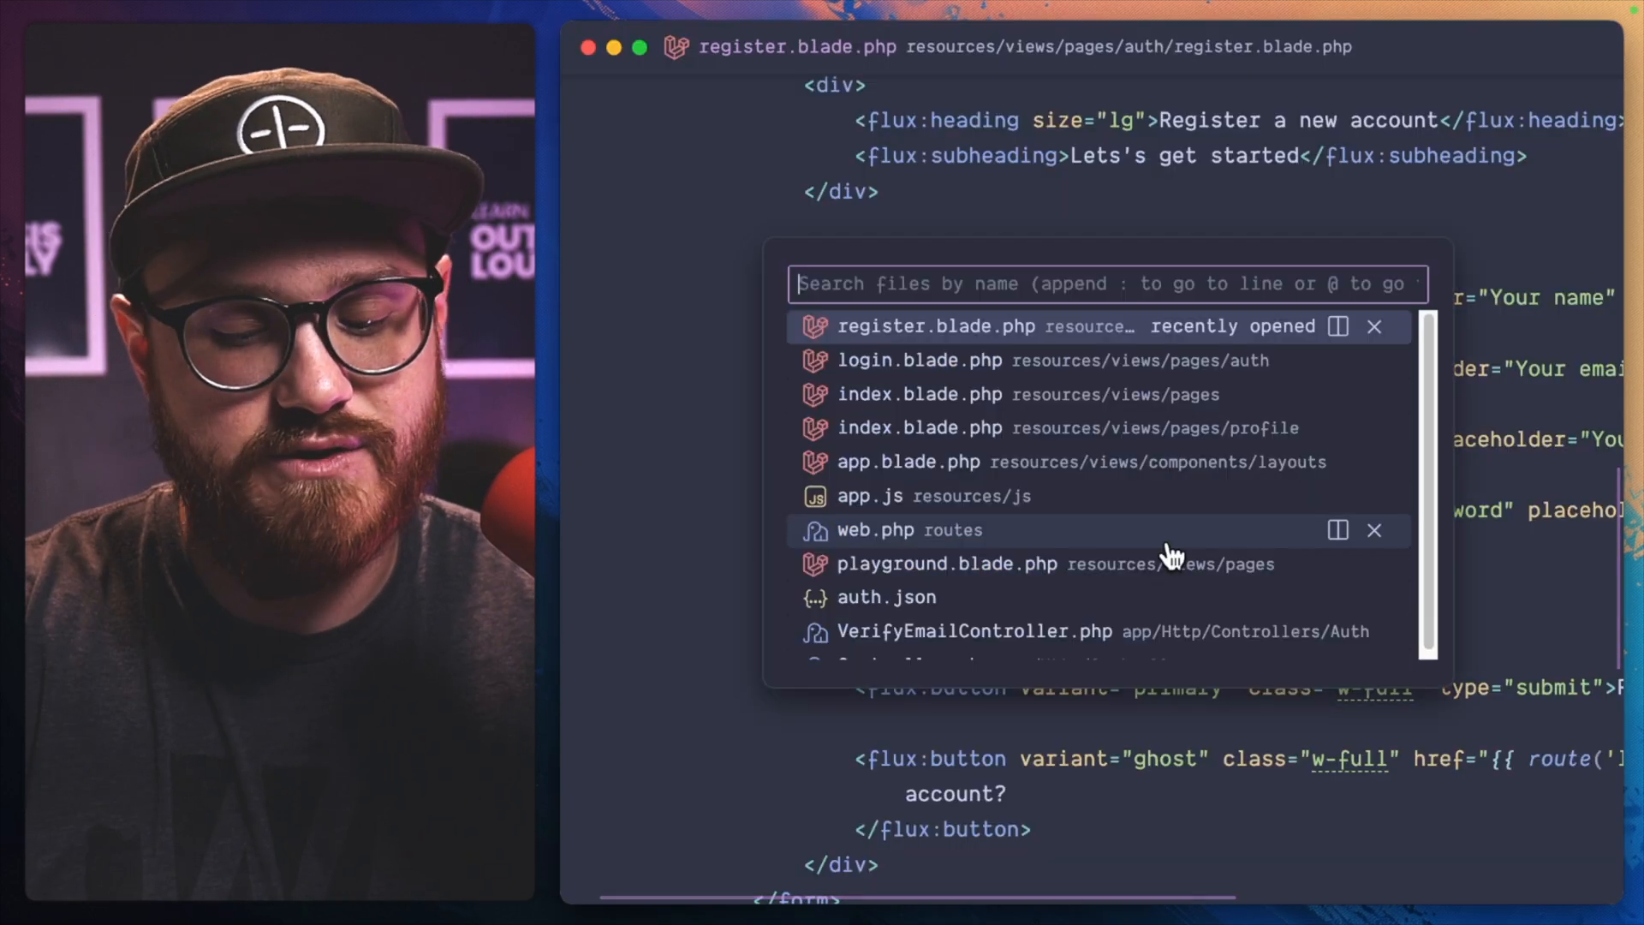
Find forgot-password.blade.php by searching 'reset' and scroll to its reset-link status check
type("reset")
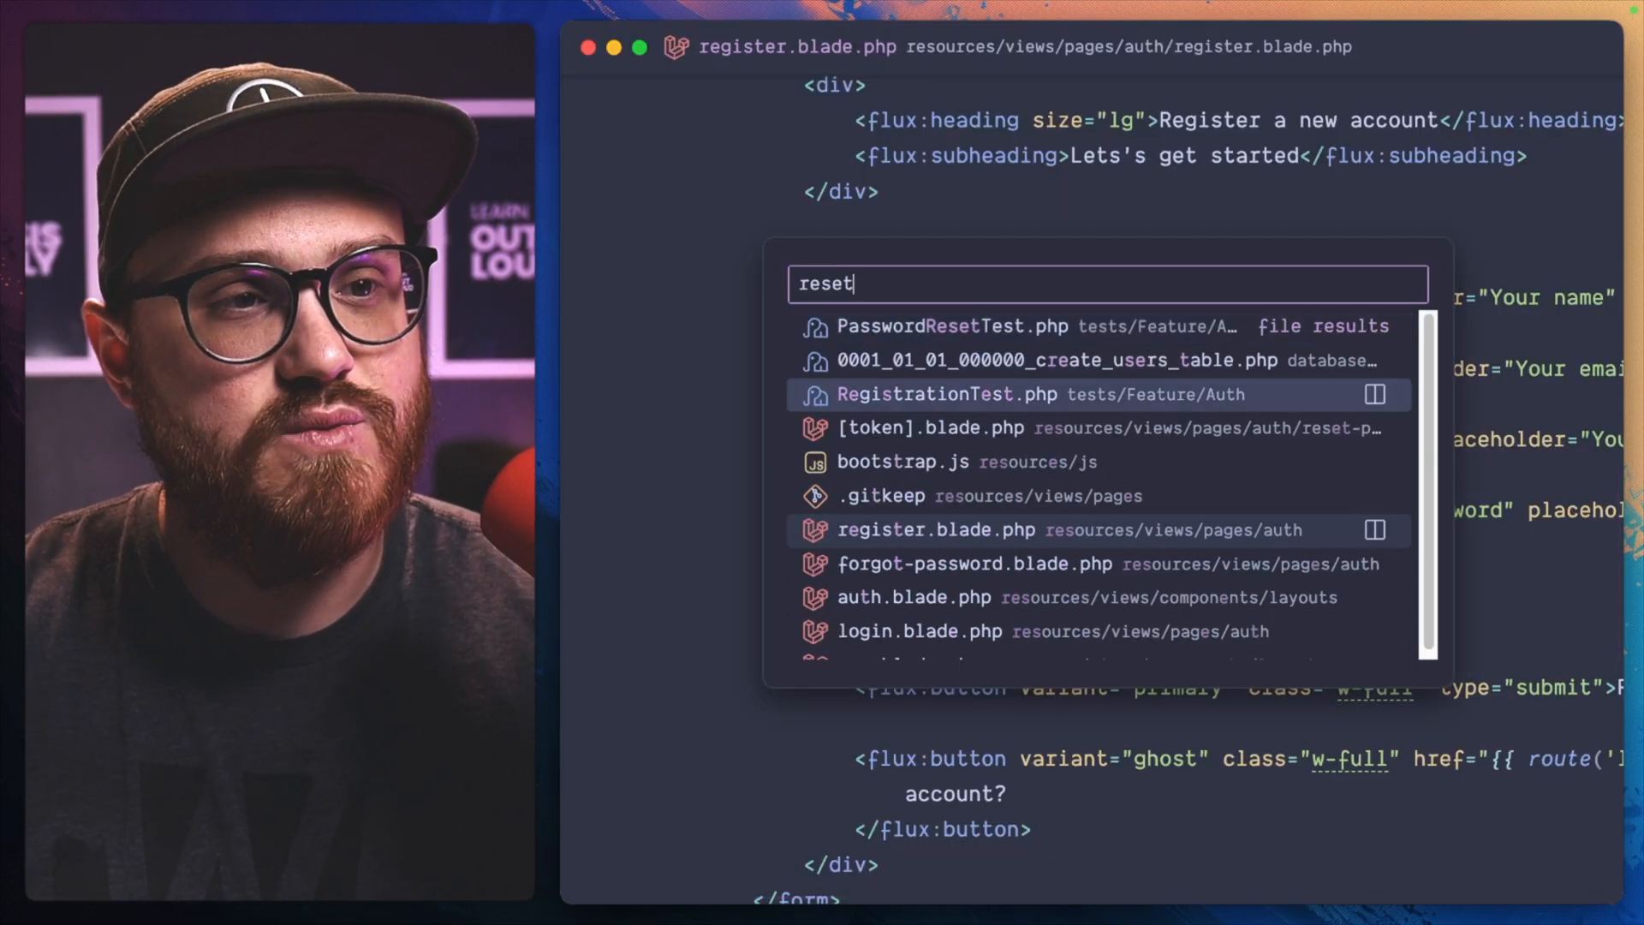
left_click(973, 564)
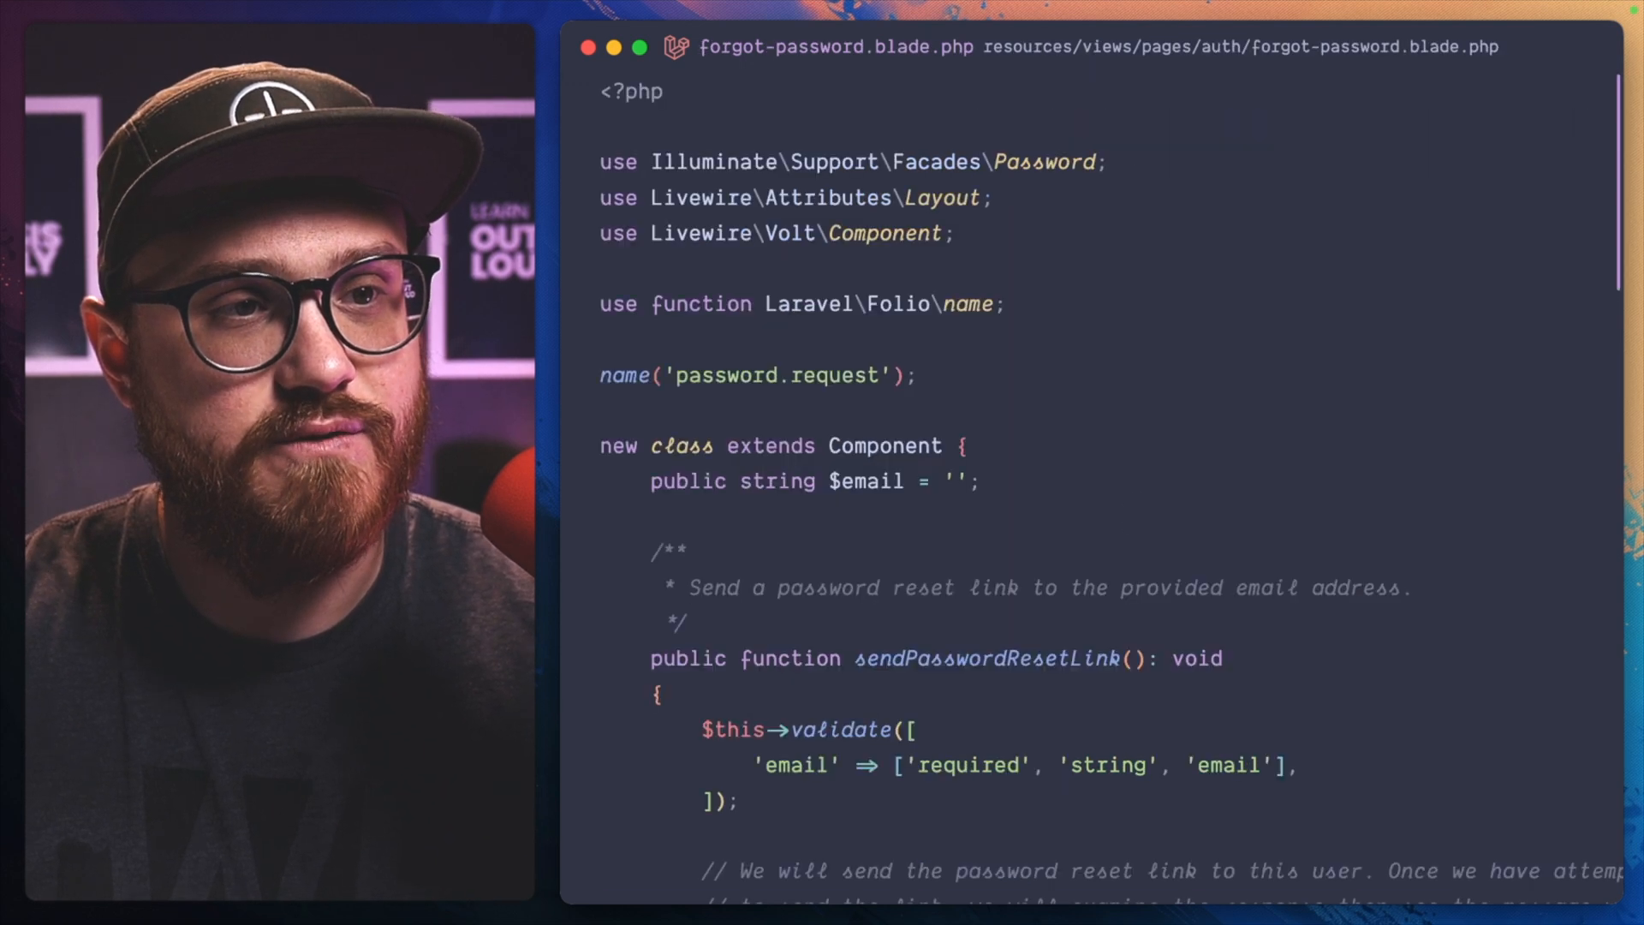
scroll("down", 3)
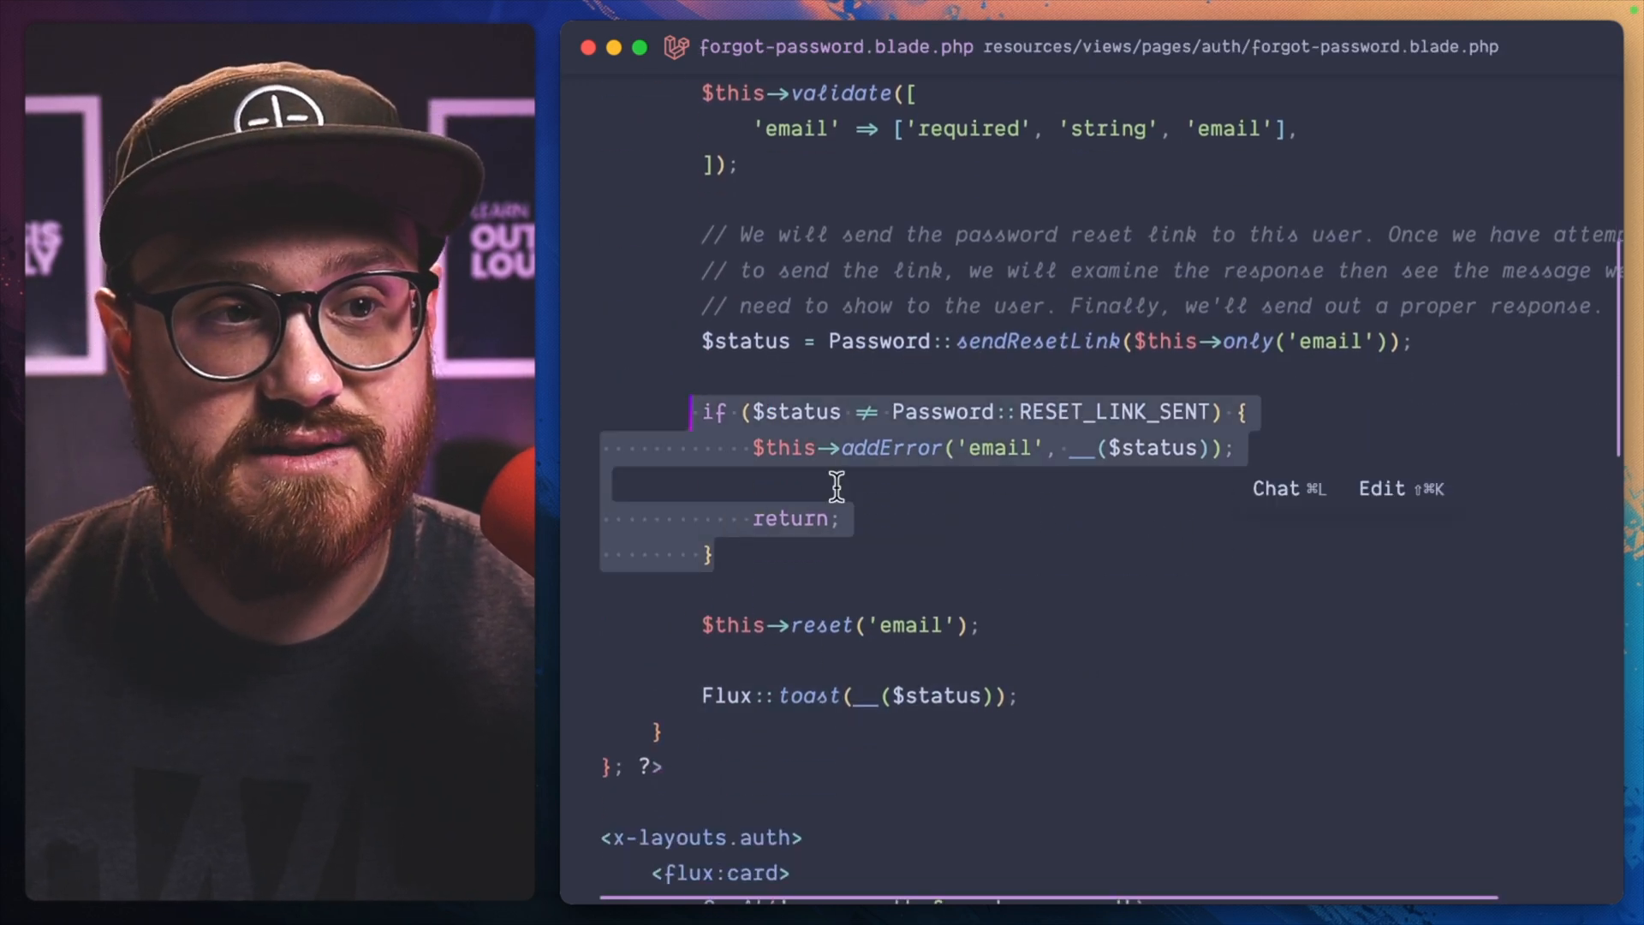
scroll("down", 3)
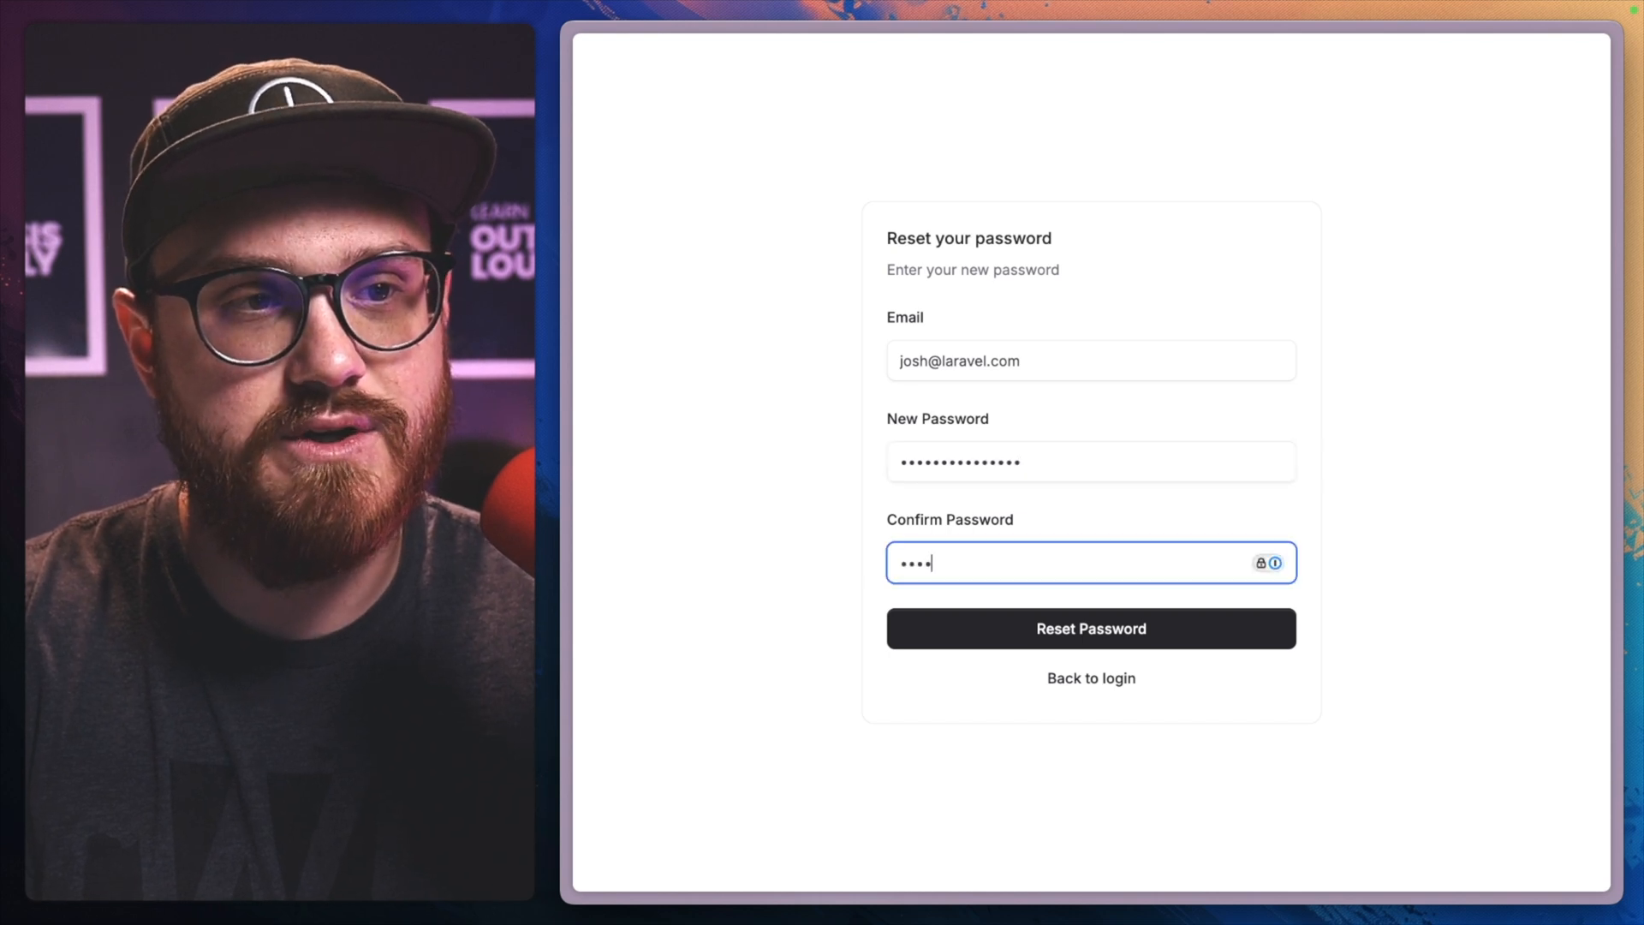
Enter 'password' as the new password and submit the reset form
type("password")
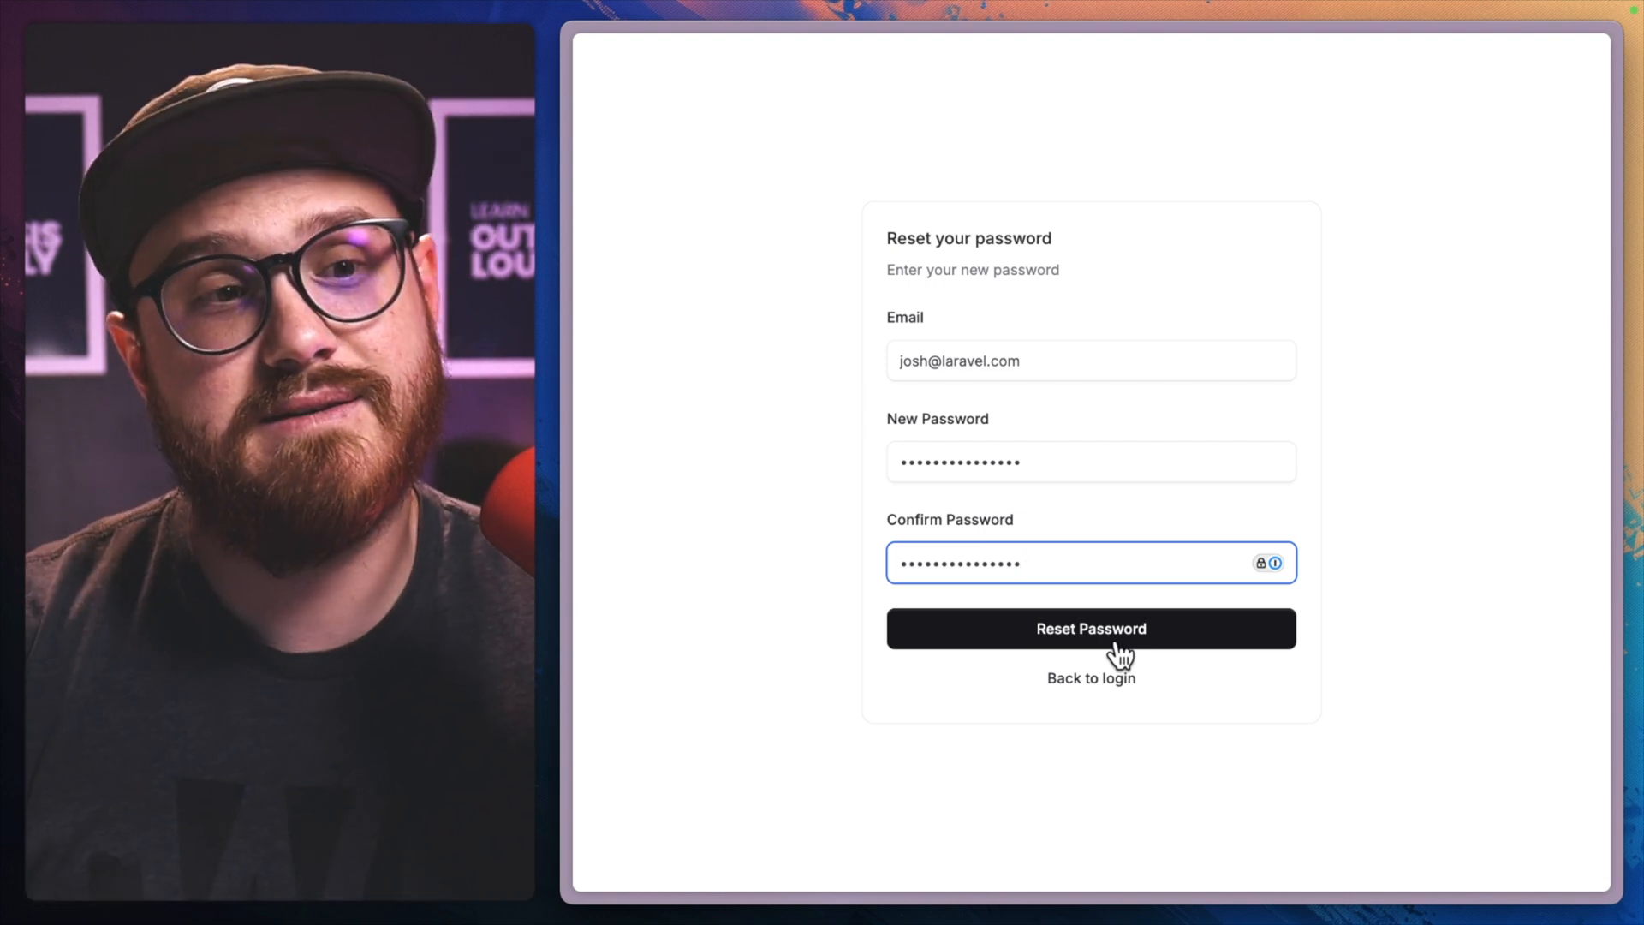
left_click(1090, 627)
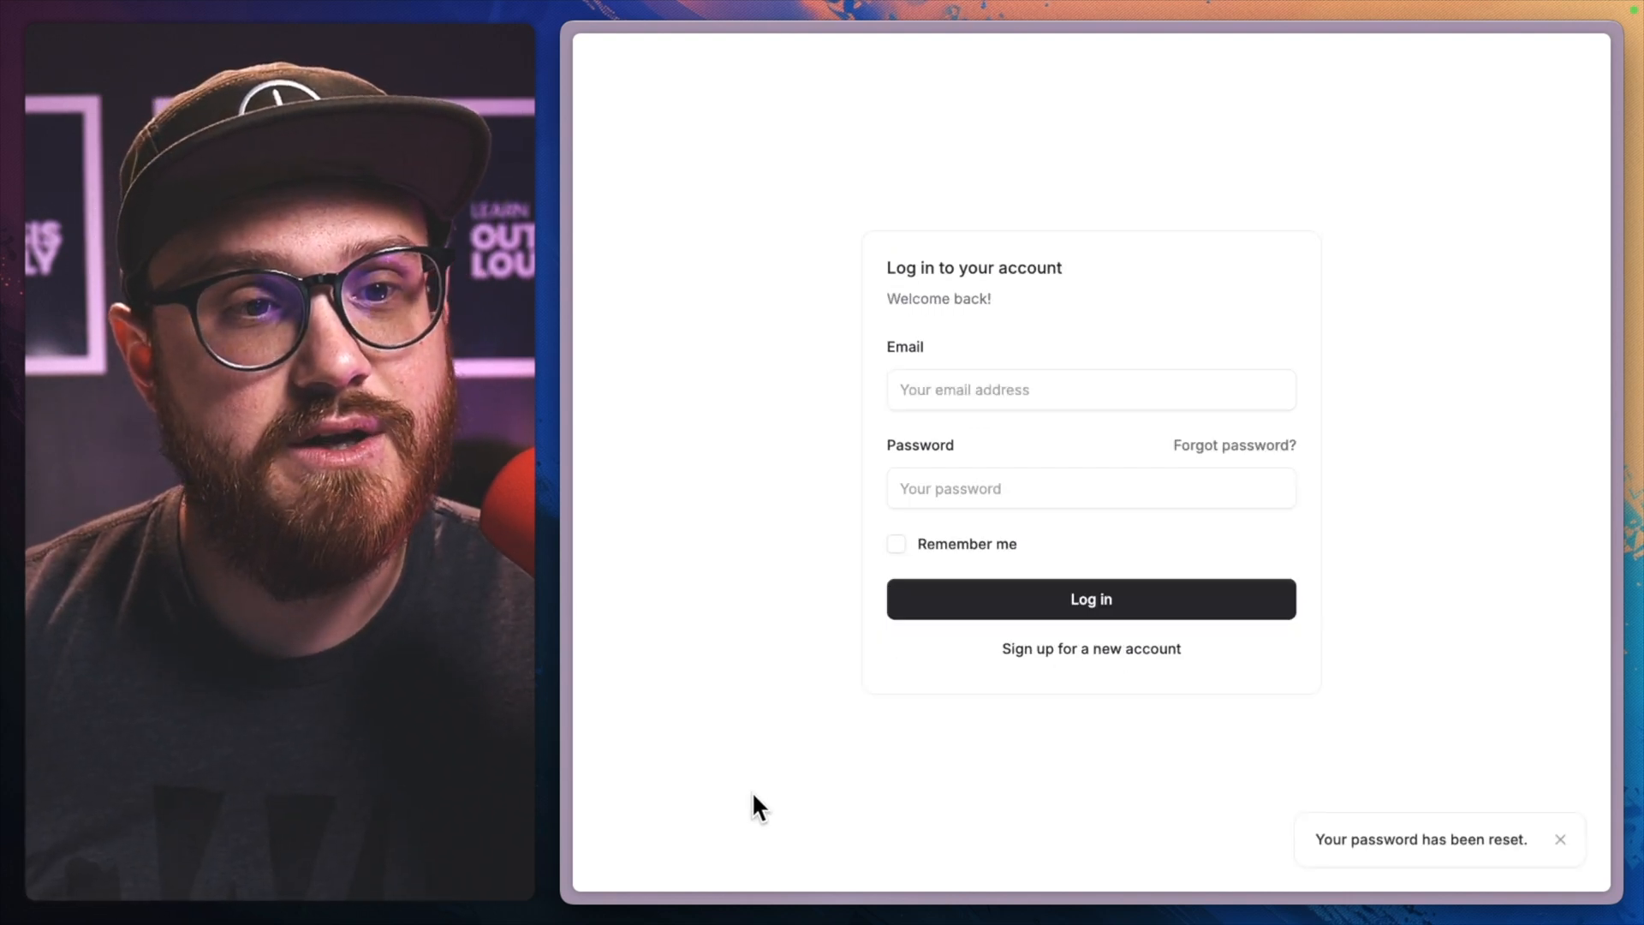
mouse_move(828, 517)
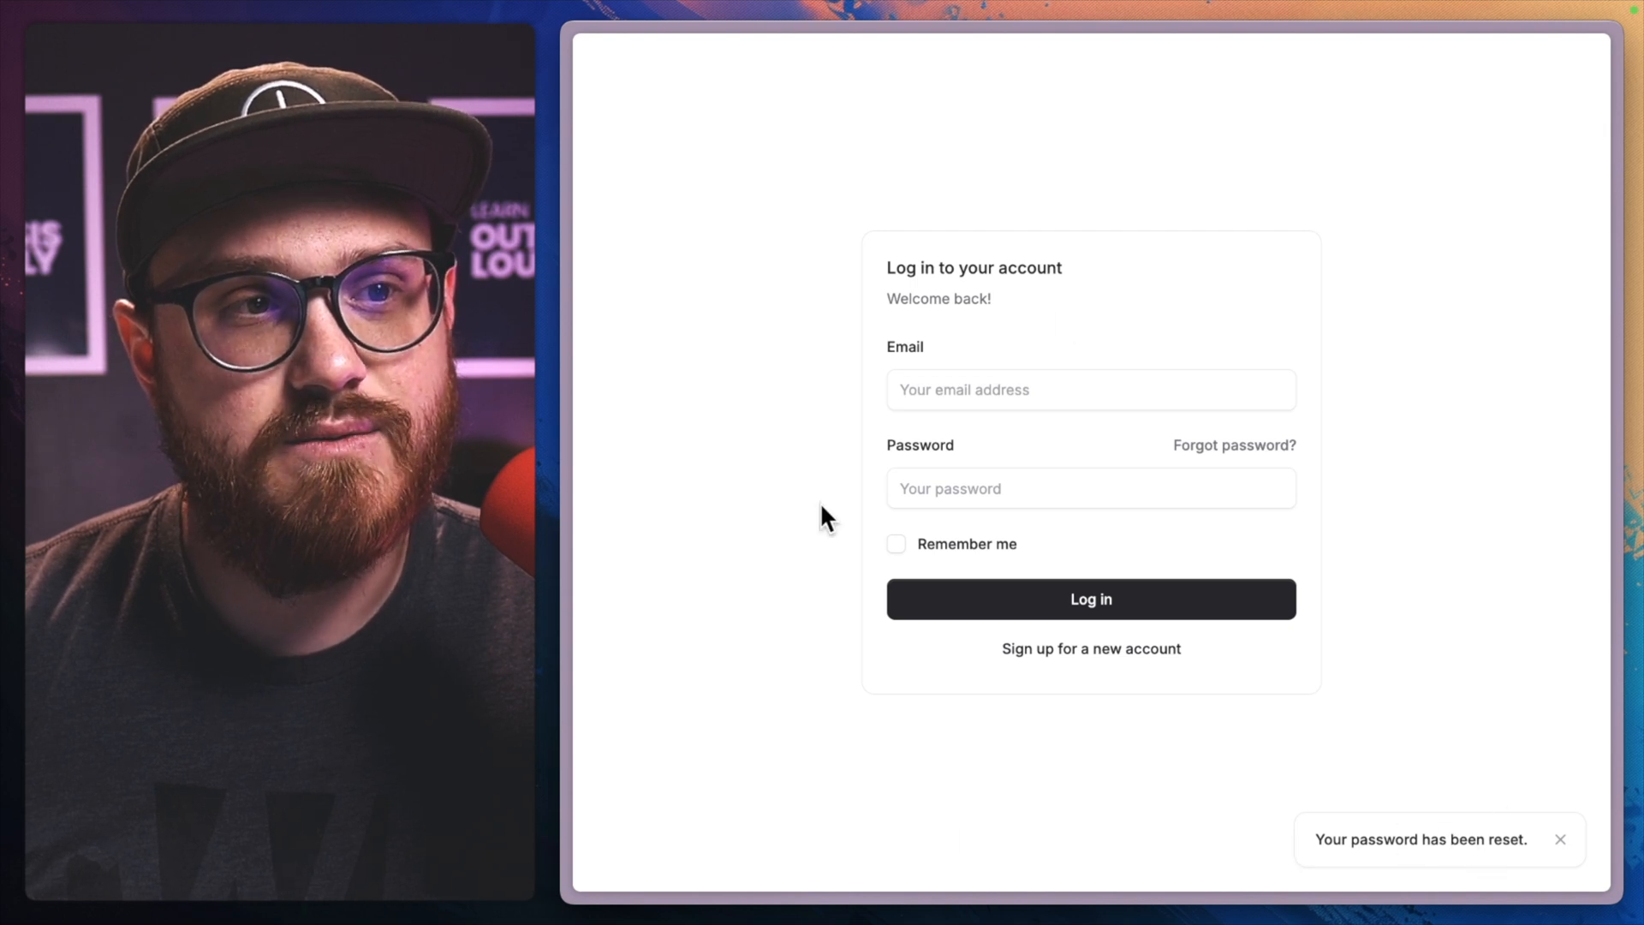
mouse_move(1422, 810)
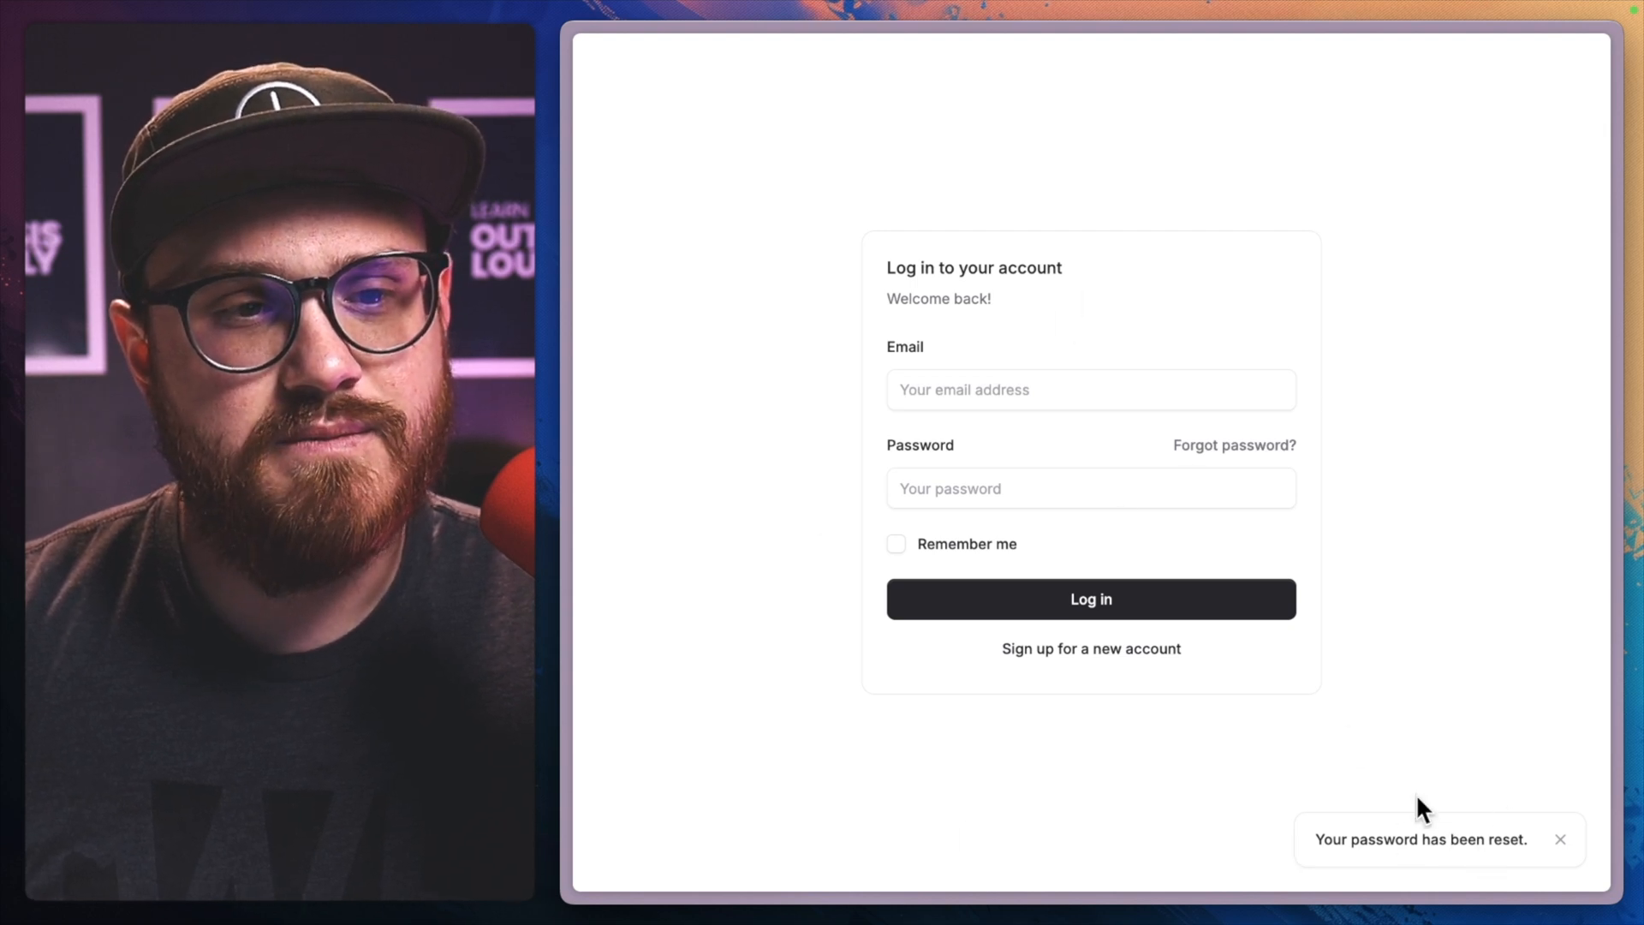
left_click(1562, 840)
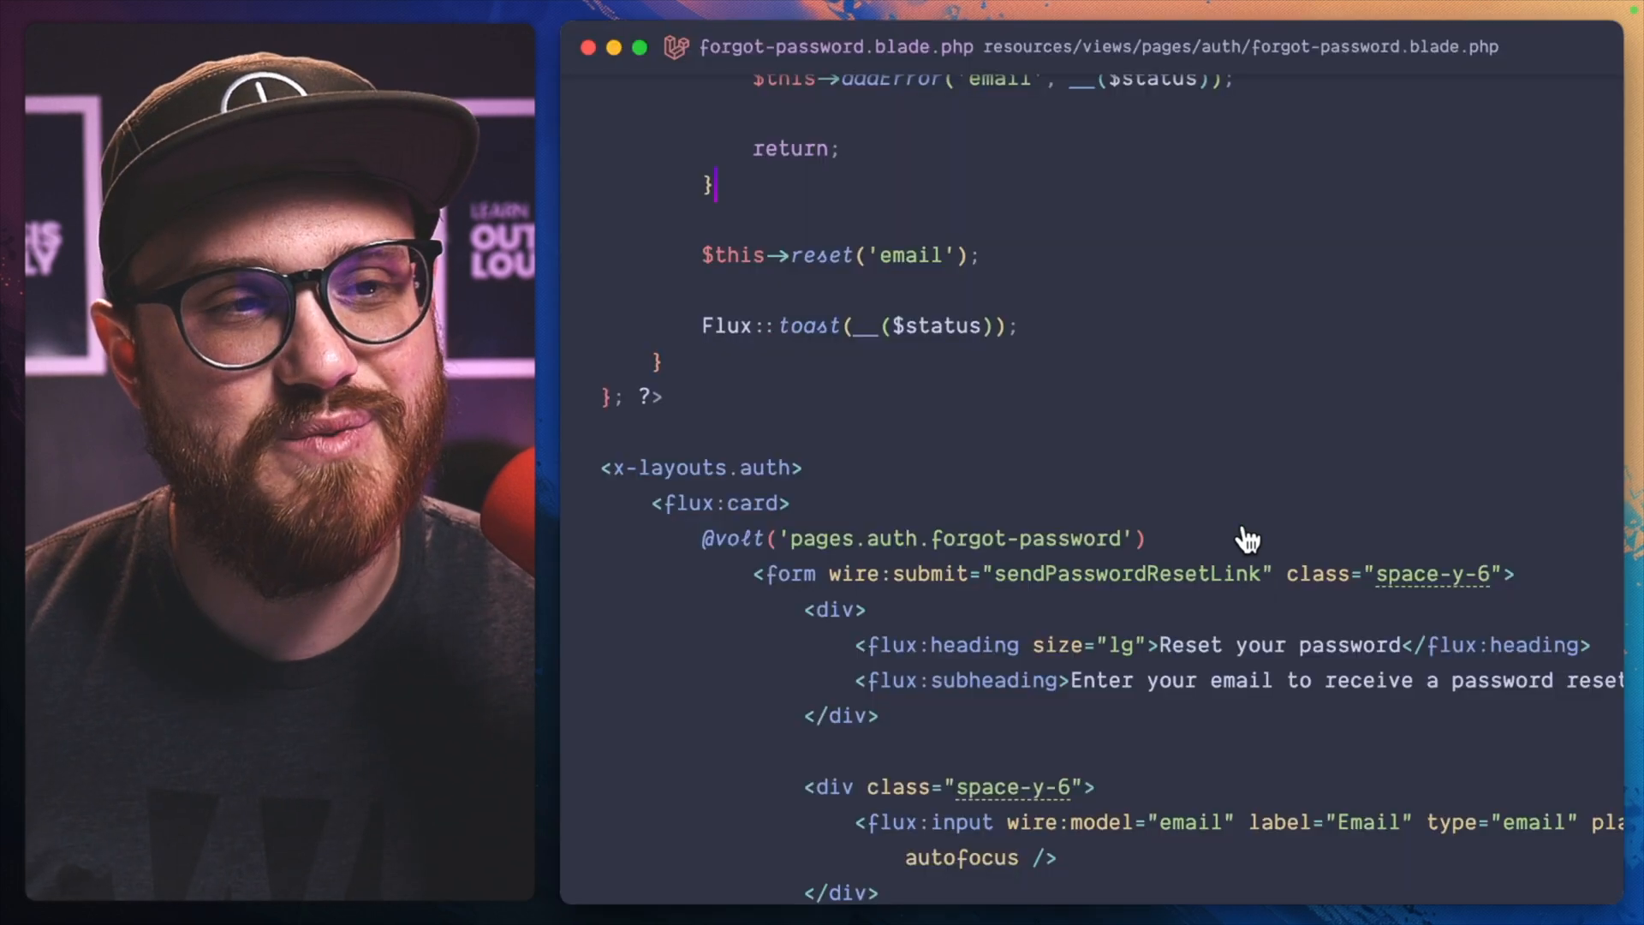
Open app.blade.php and auth.blade.php in Cursor and scroll to each persisted Flux toast
key("cmd+p")
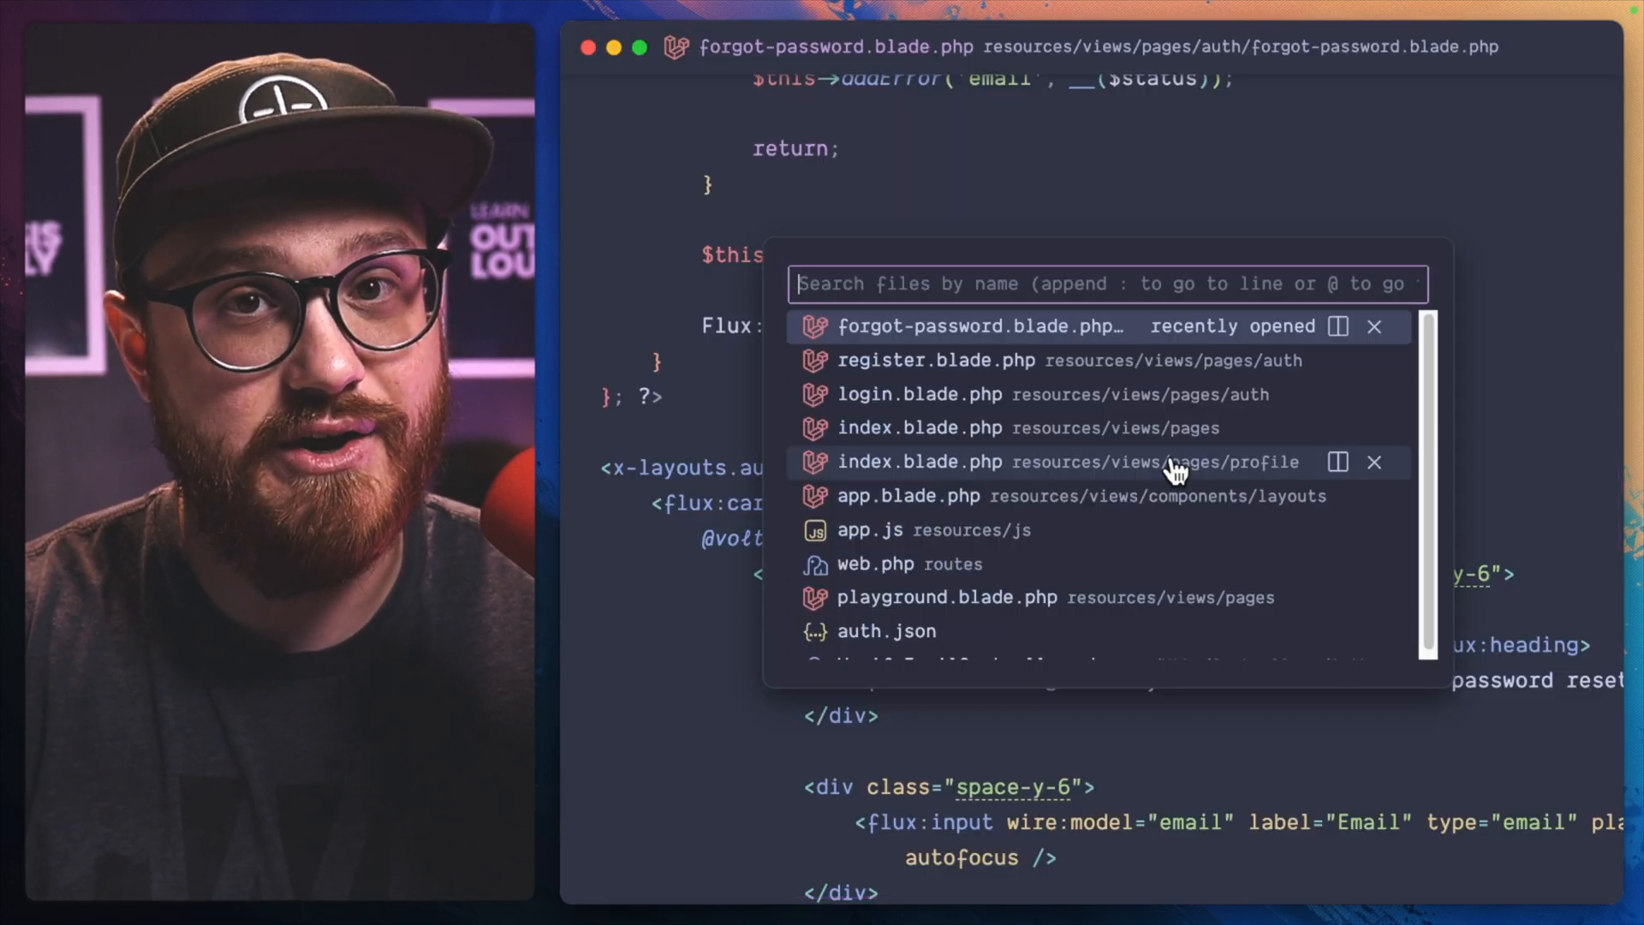
type("app")
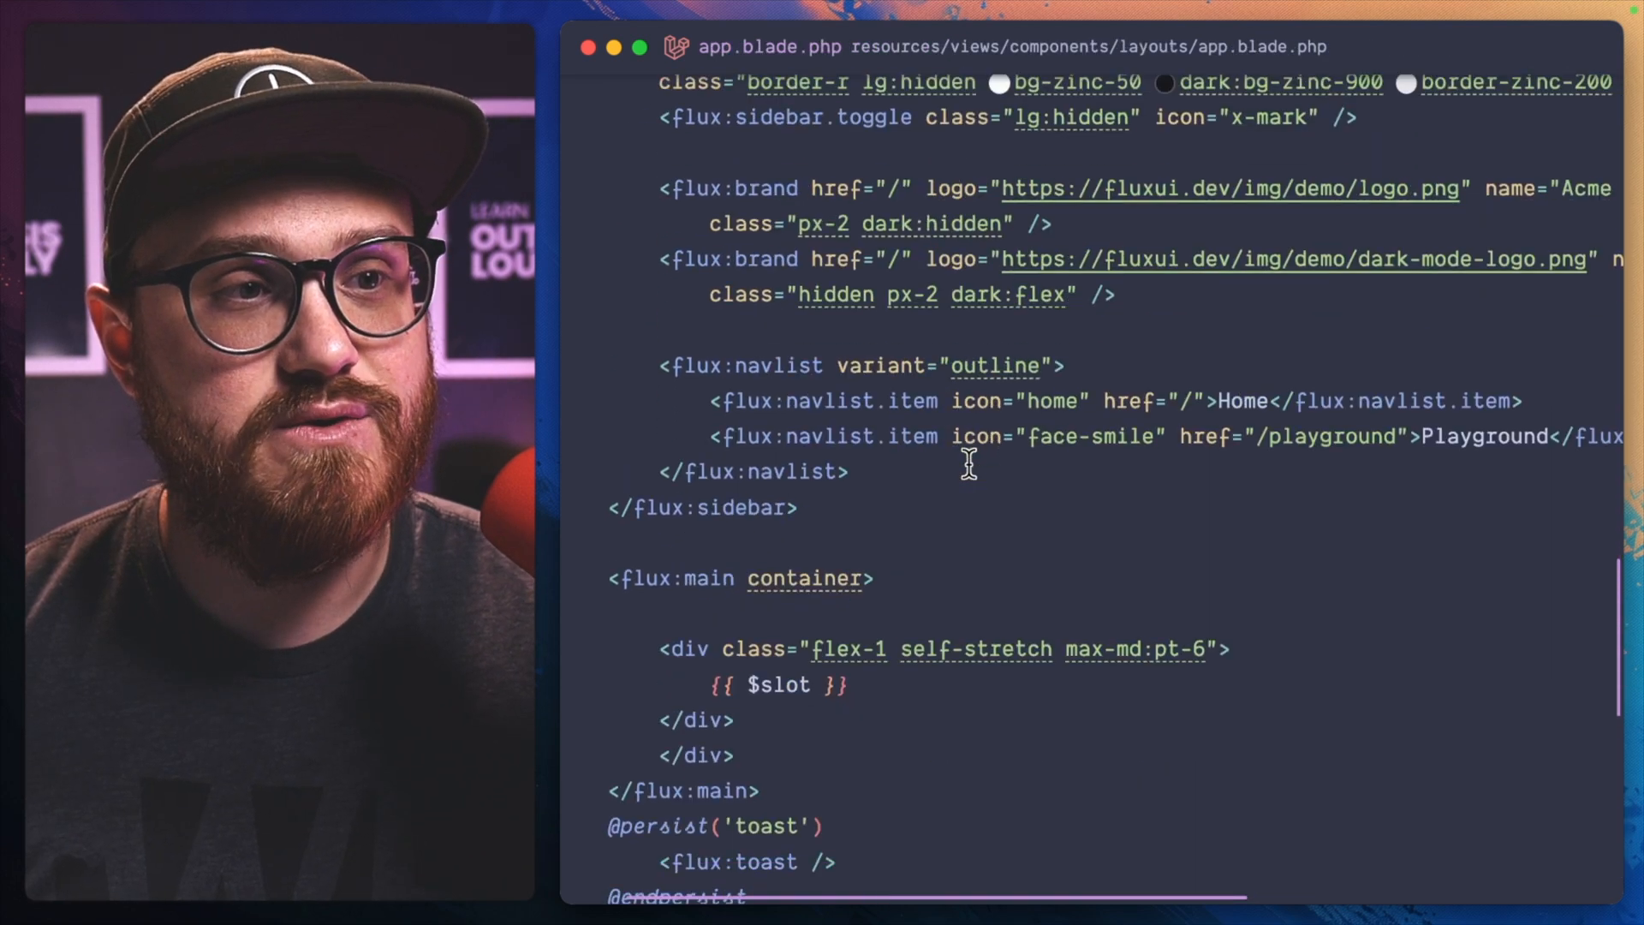
scroll("down", 3)
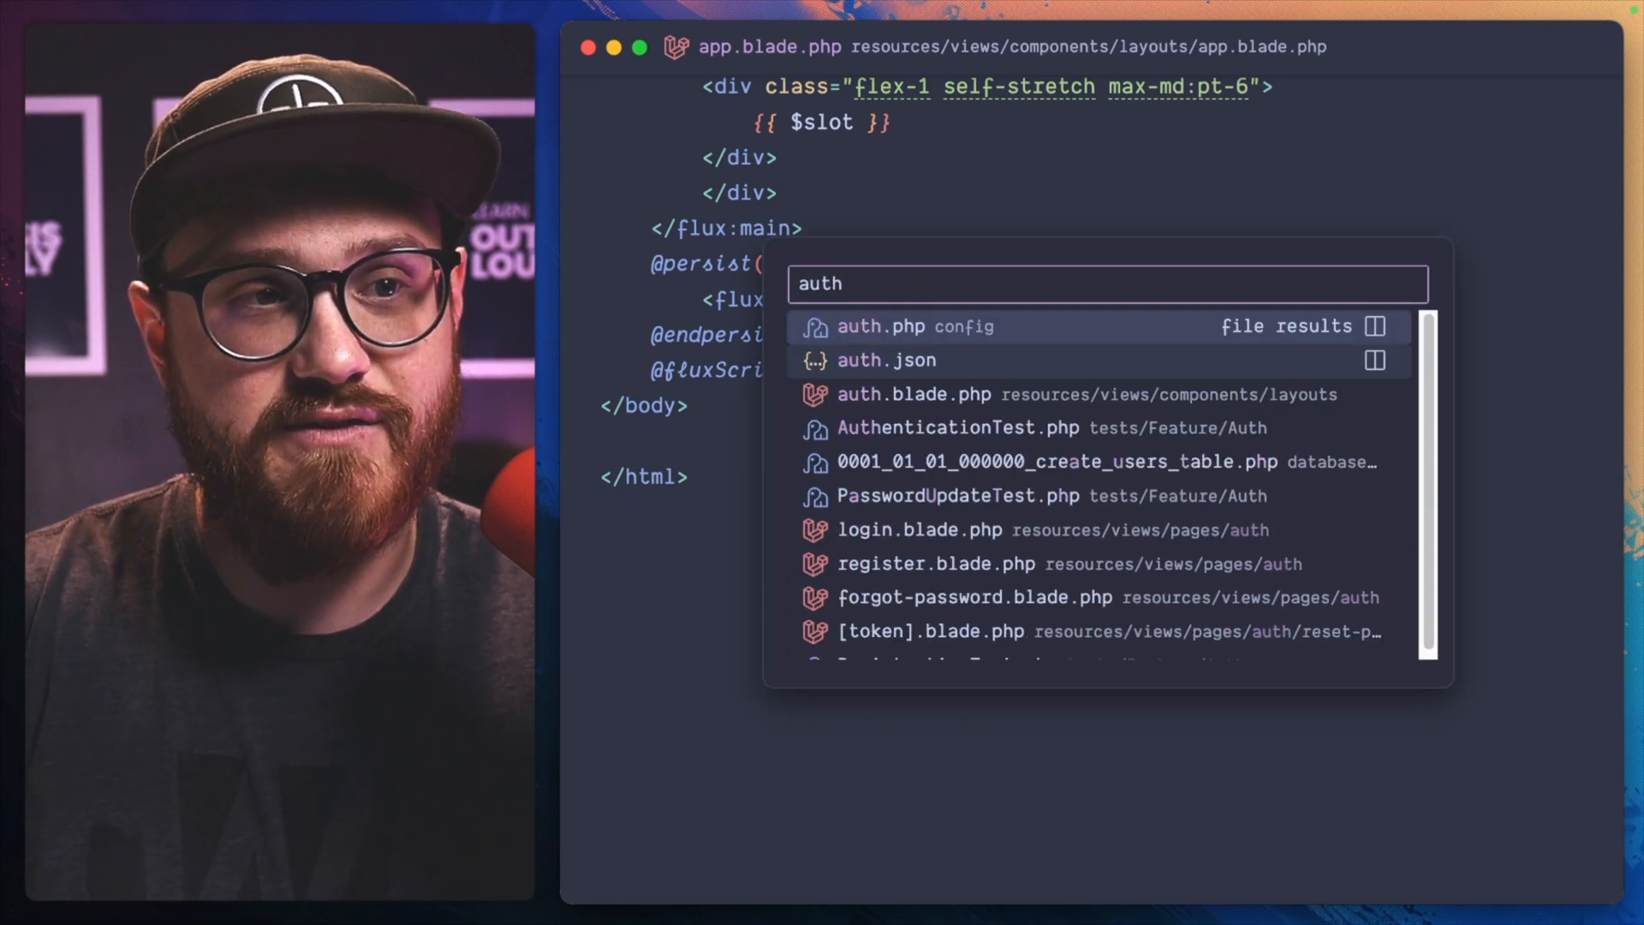
left_click(911, 394)
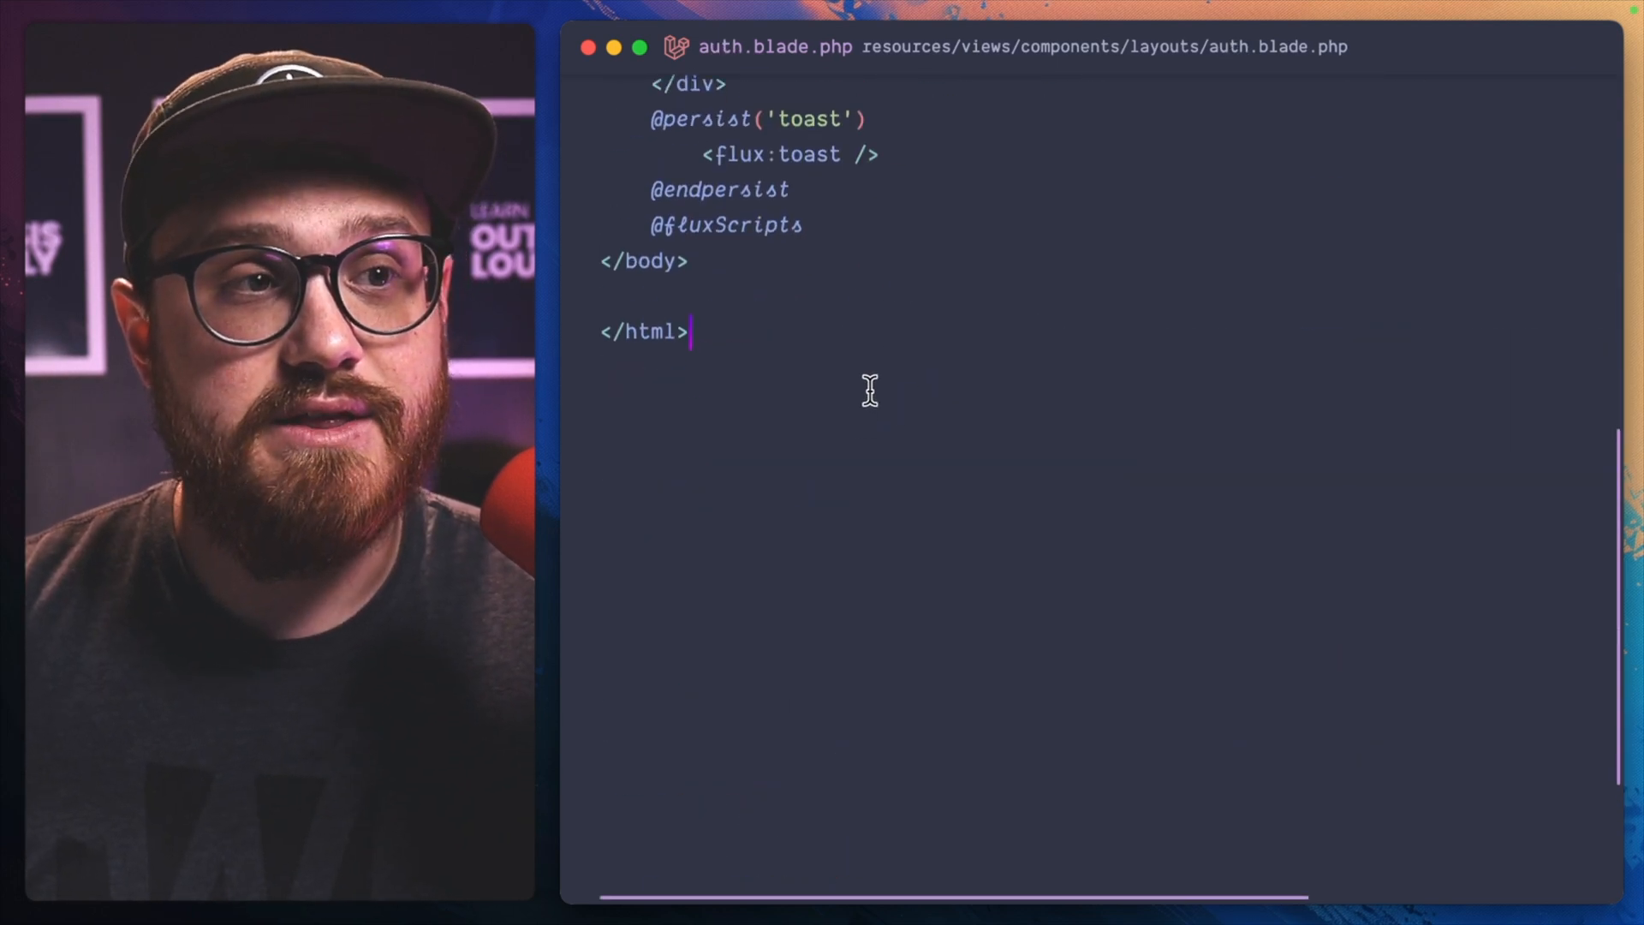
scroll("up", 3)
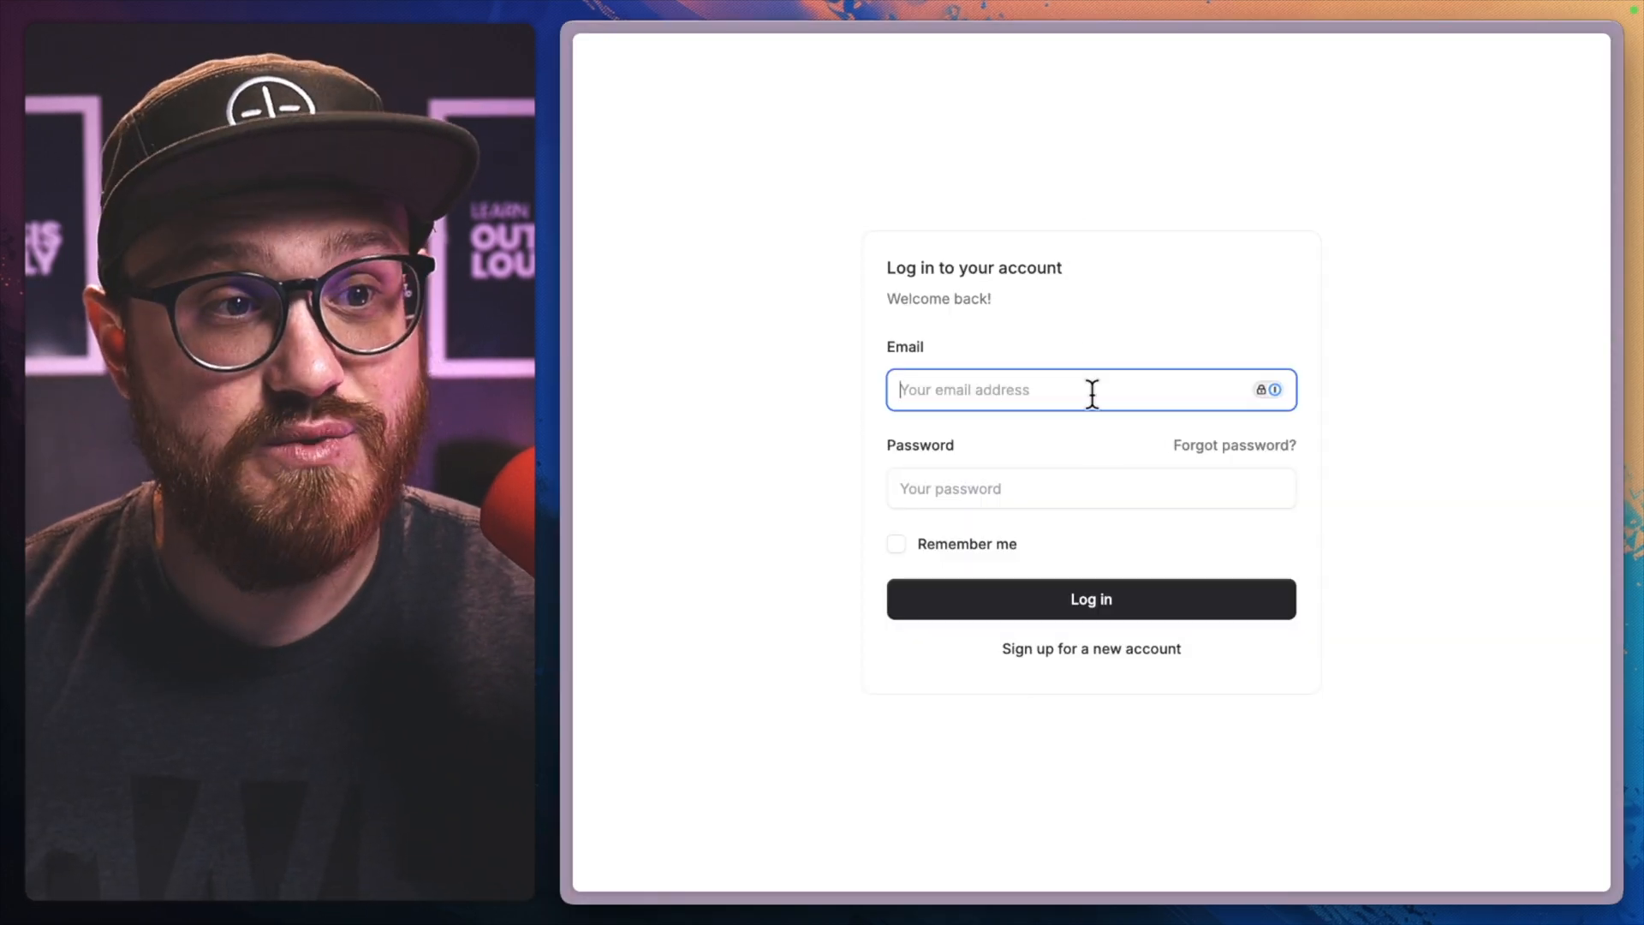
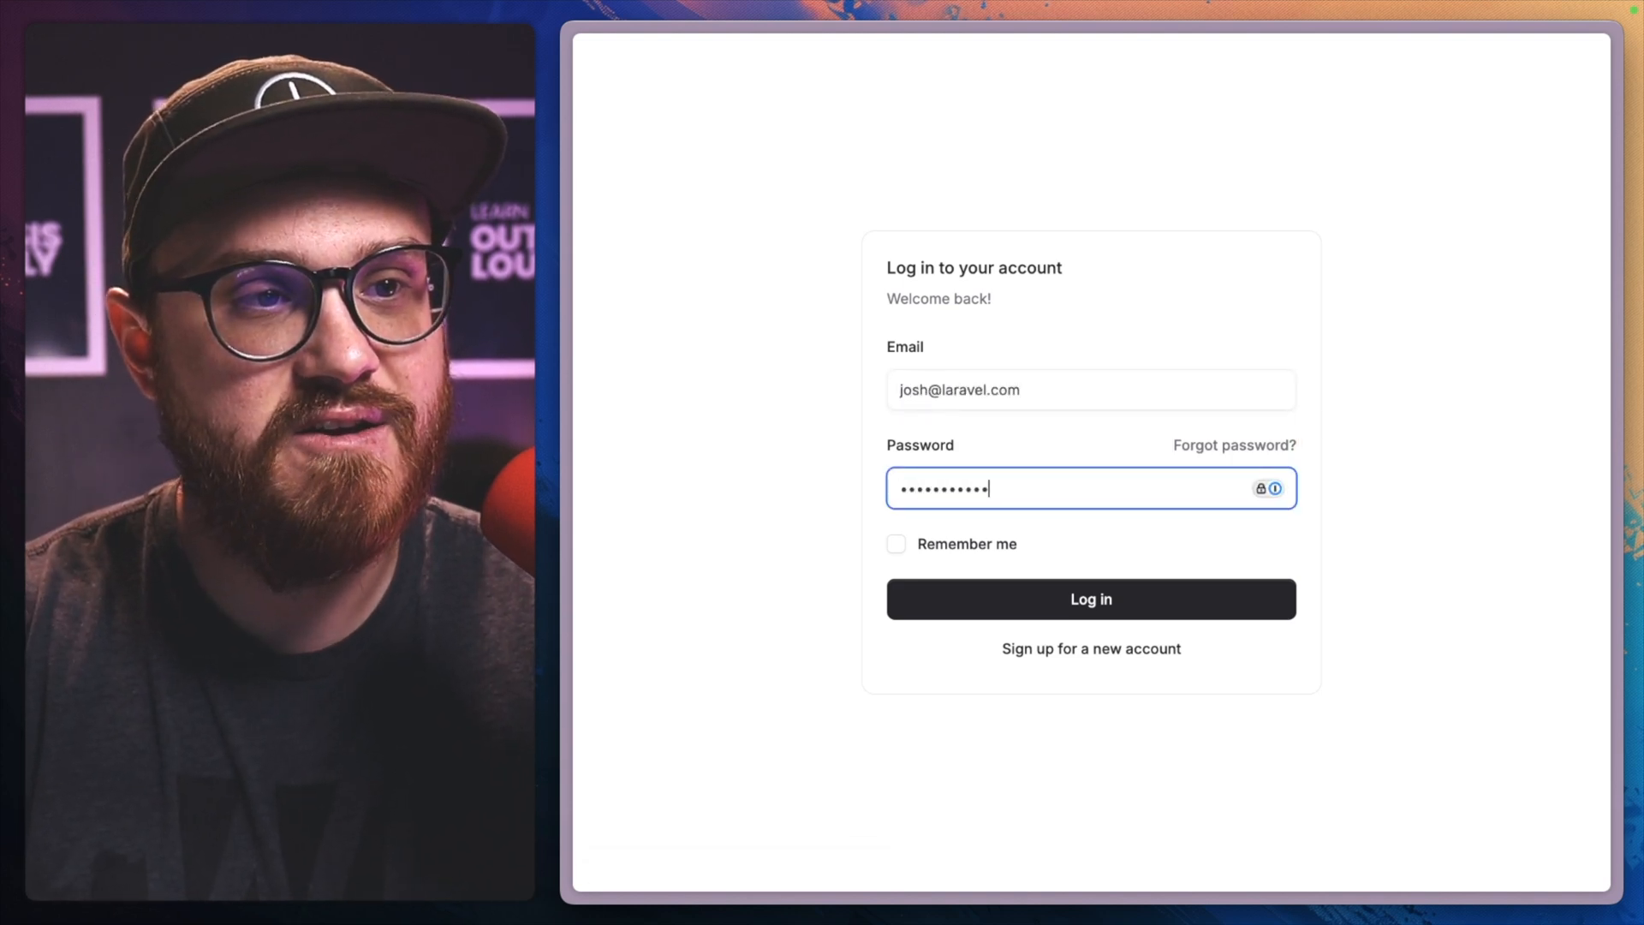
left_click(1089, 598)
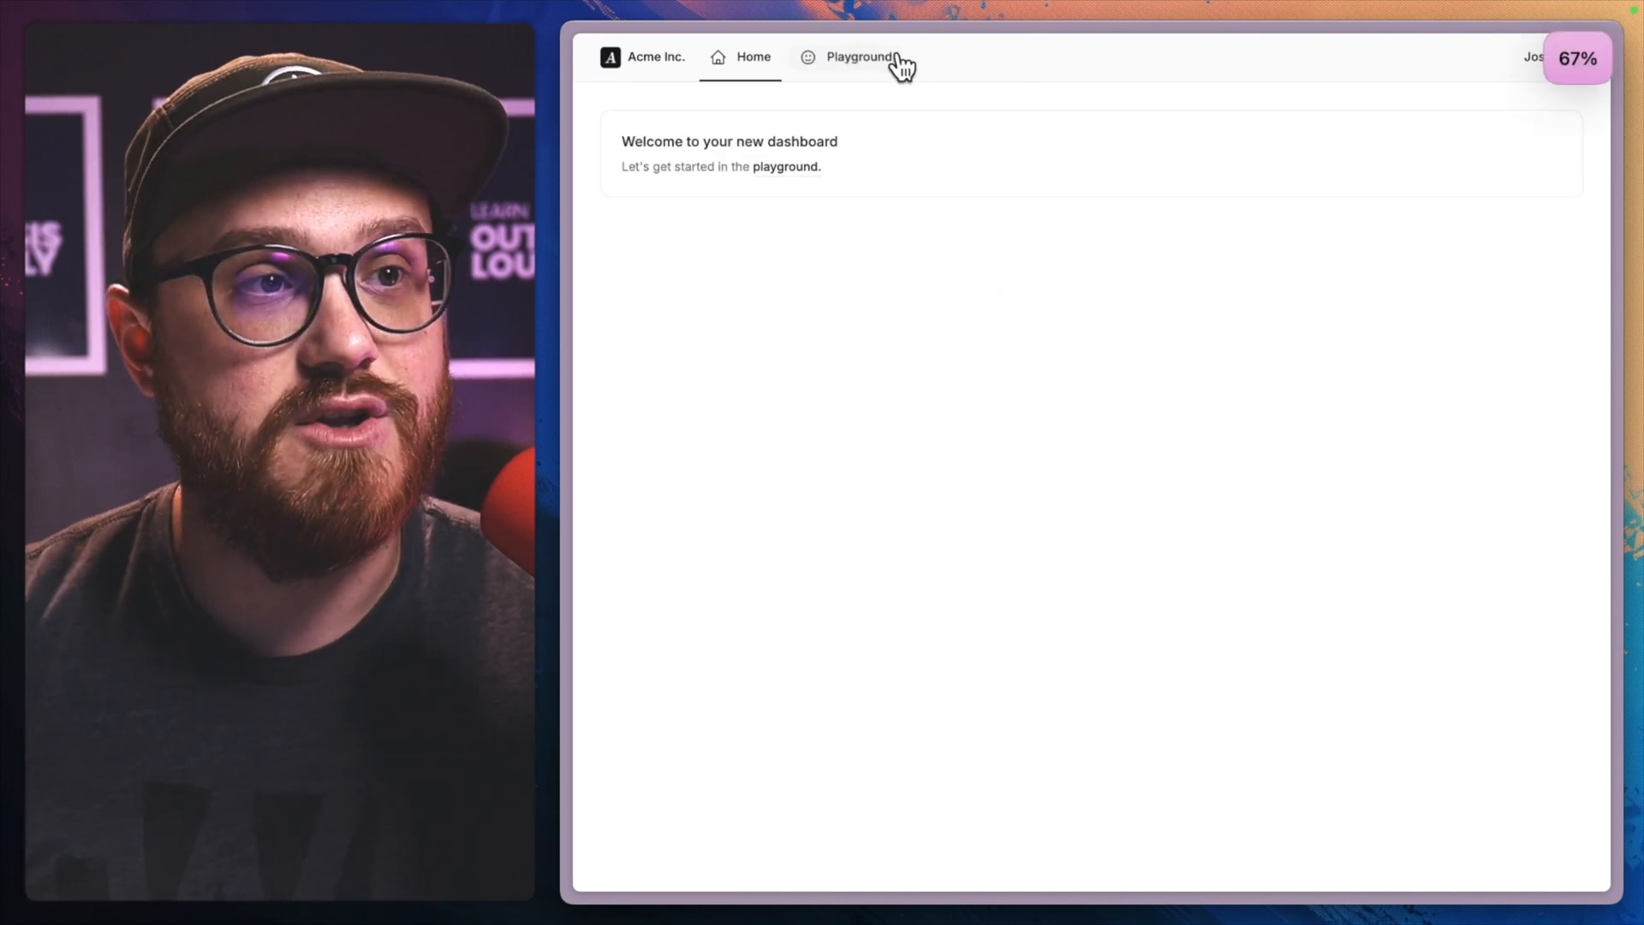
left_click(858, 56)
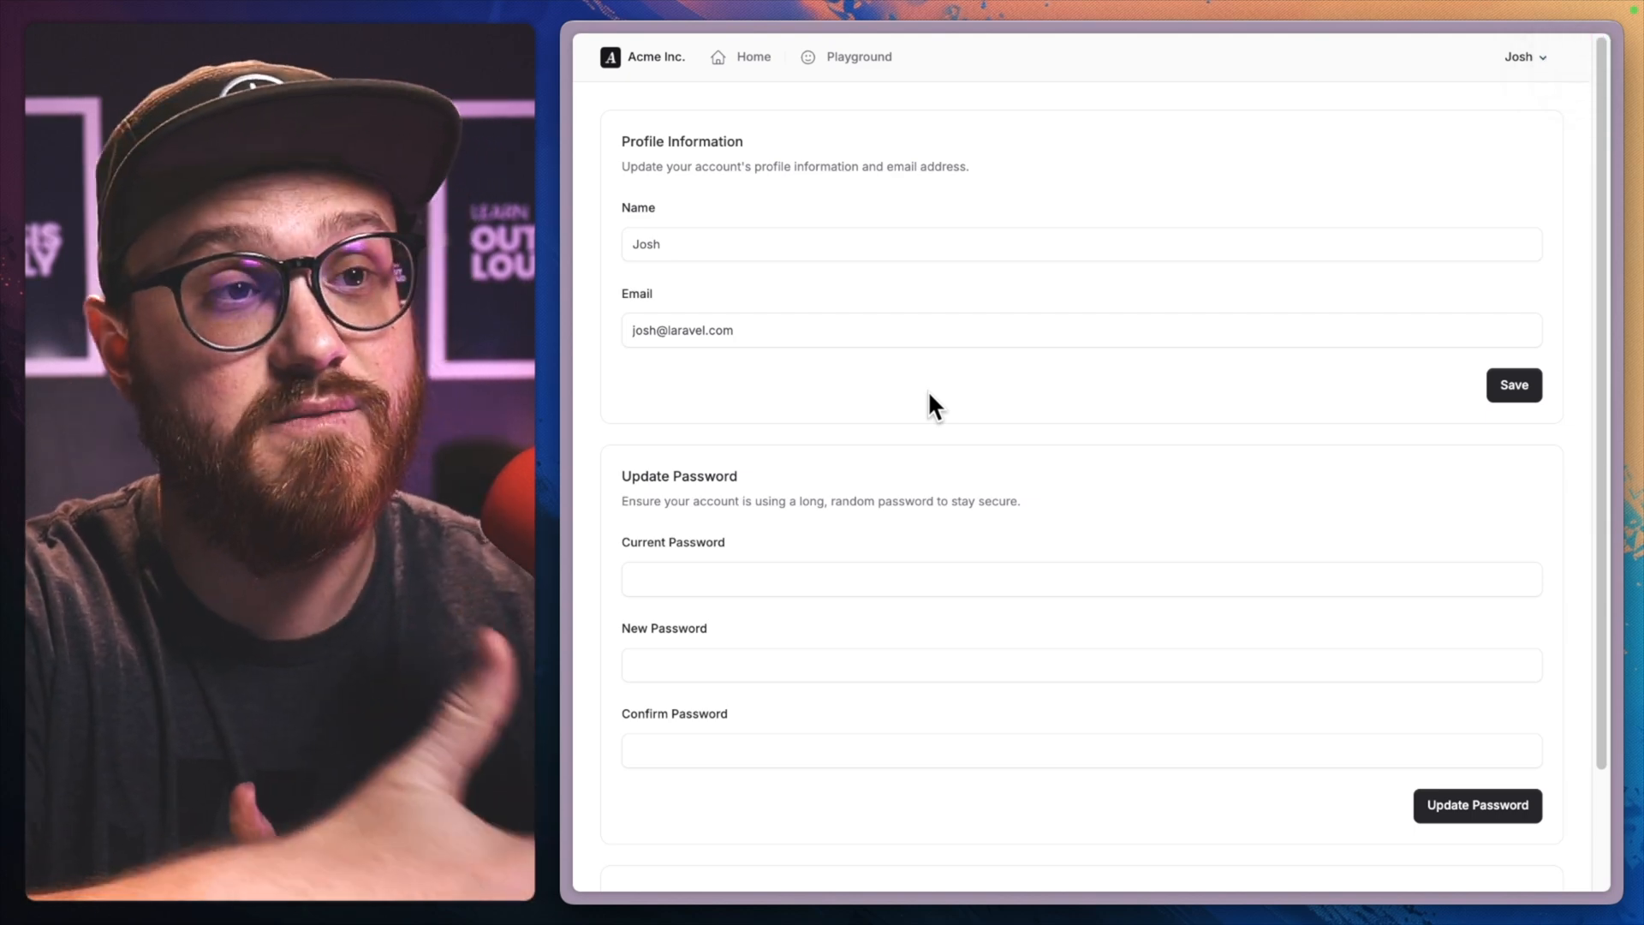
Delete the current account, confirming with the account password in the modal
left_click(679, 824)
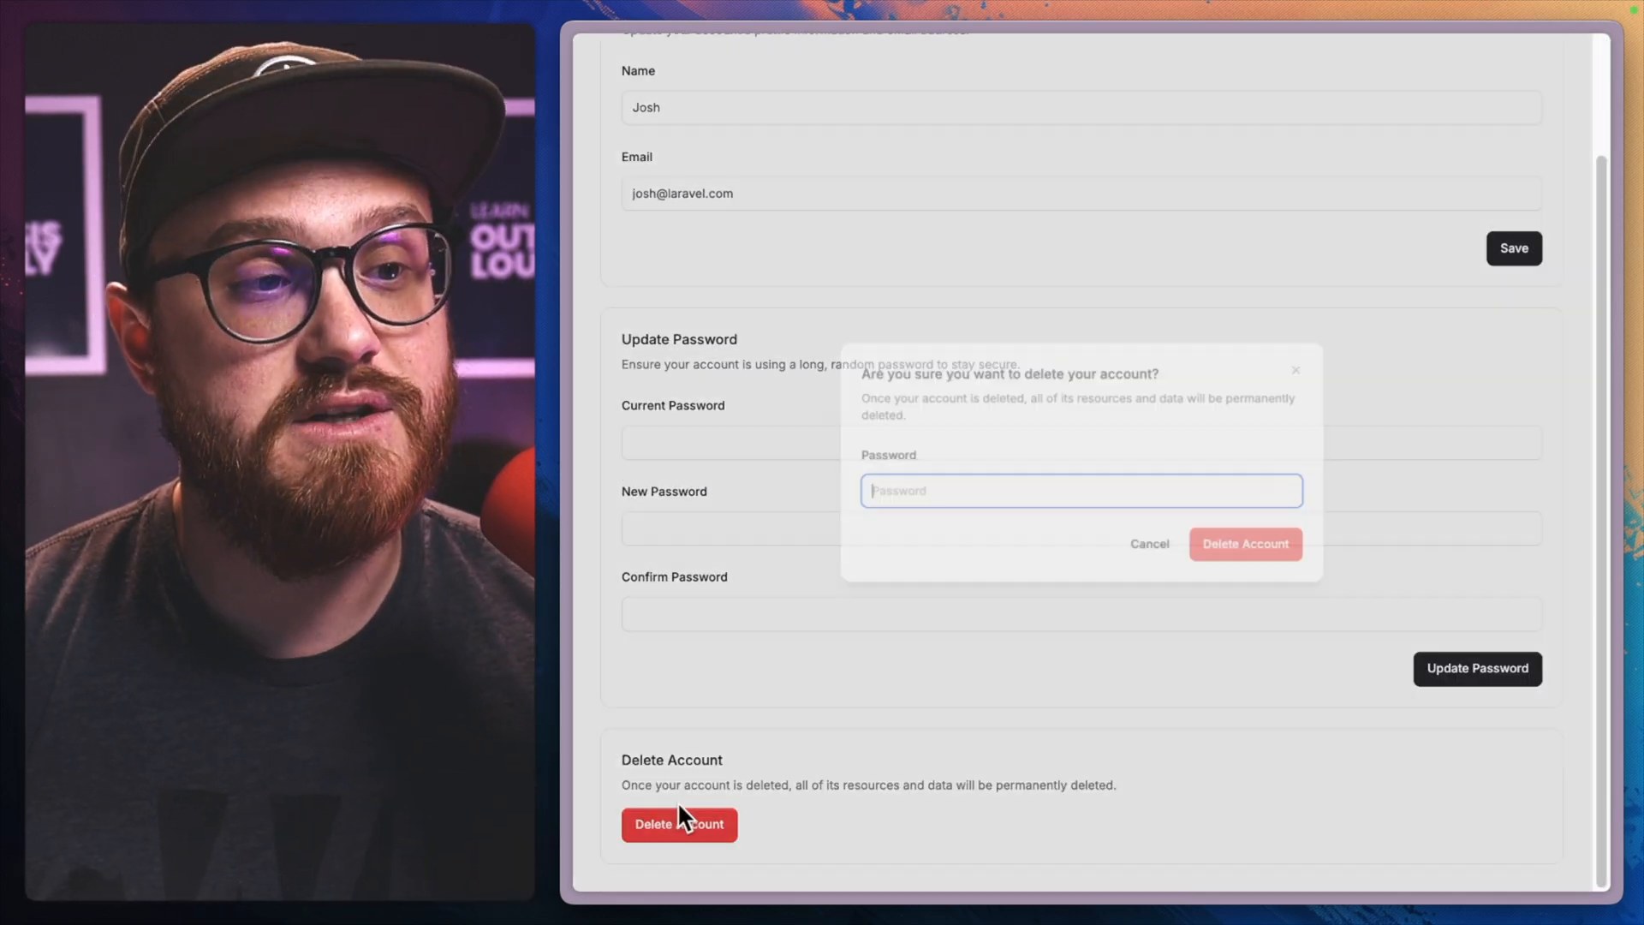
type("password")
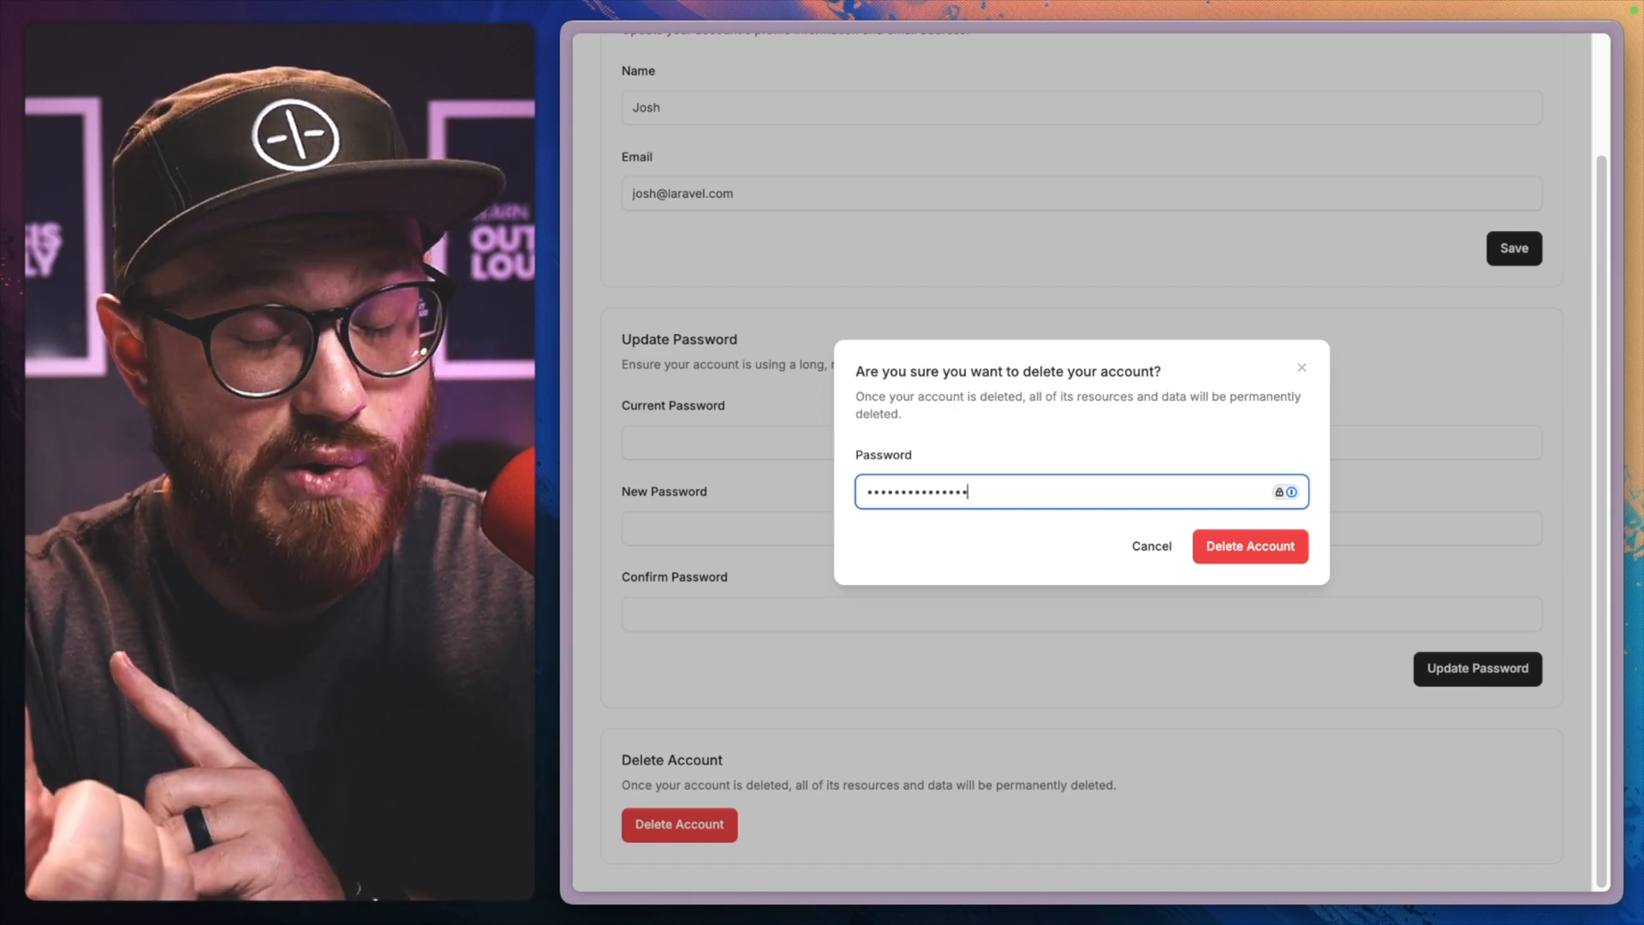
mouse_move(1163, 524)
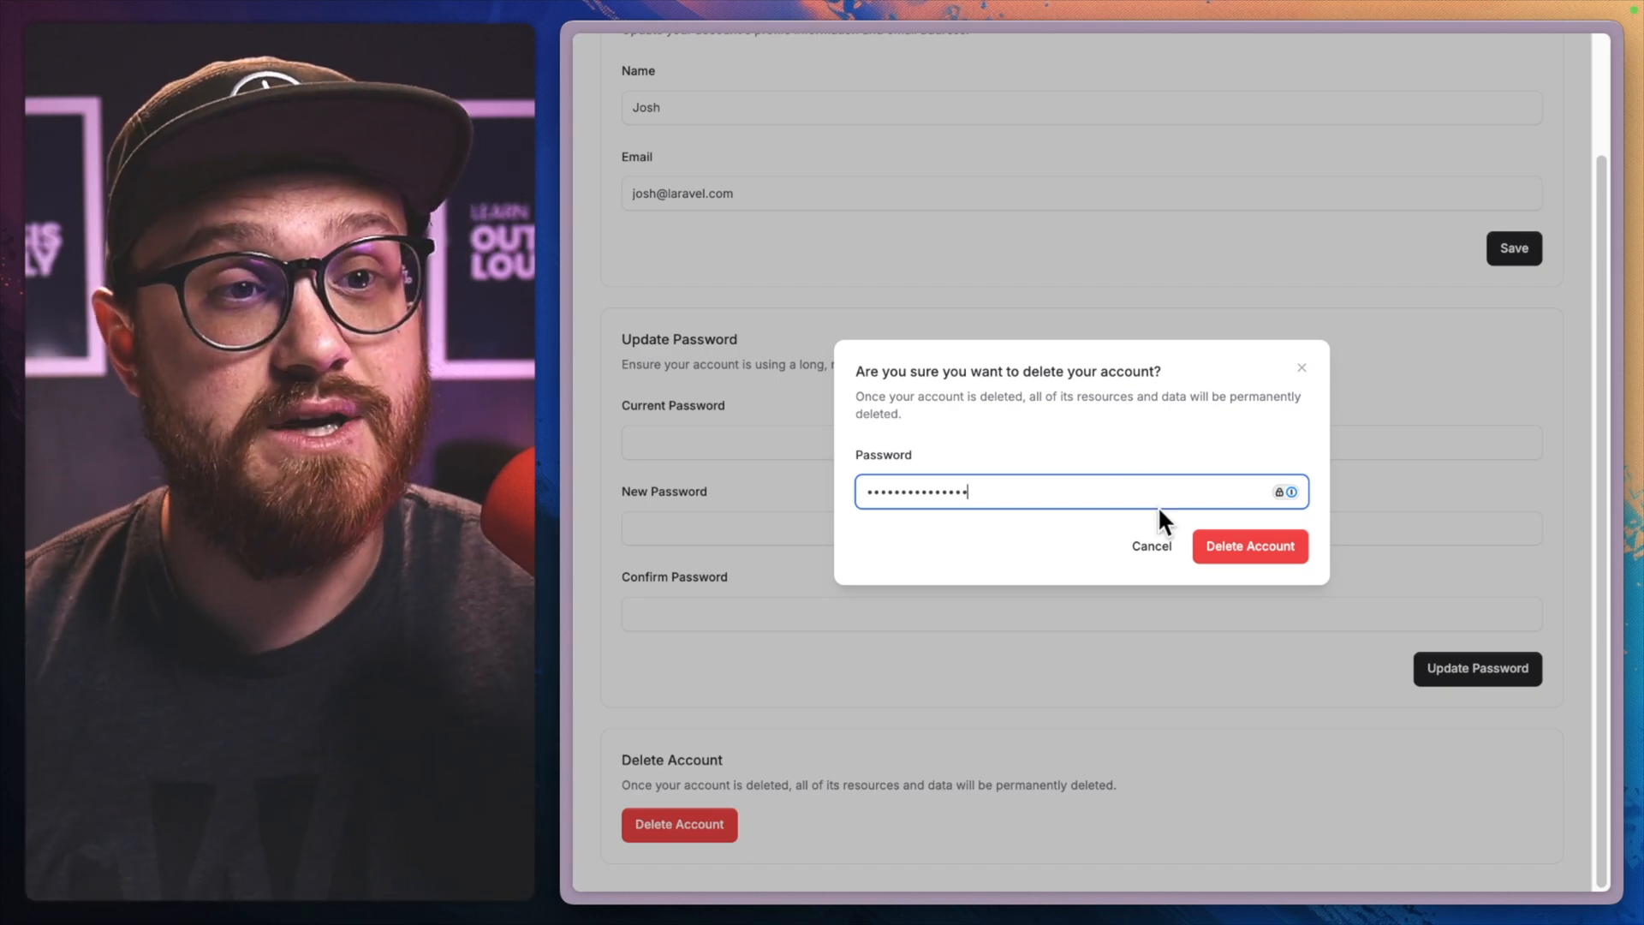
left_click(1249, 545)
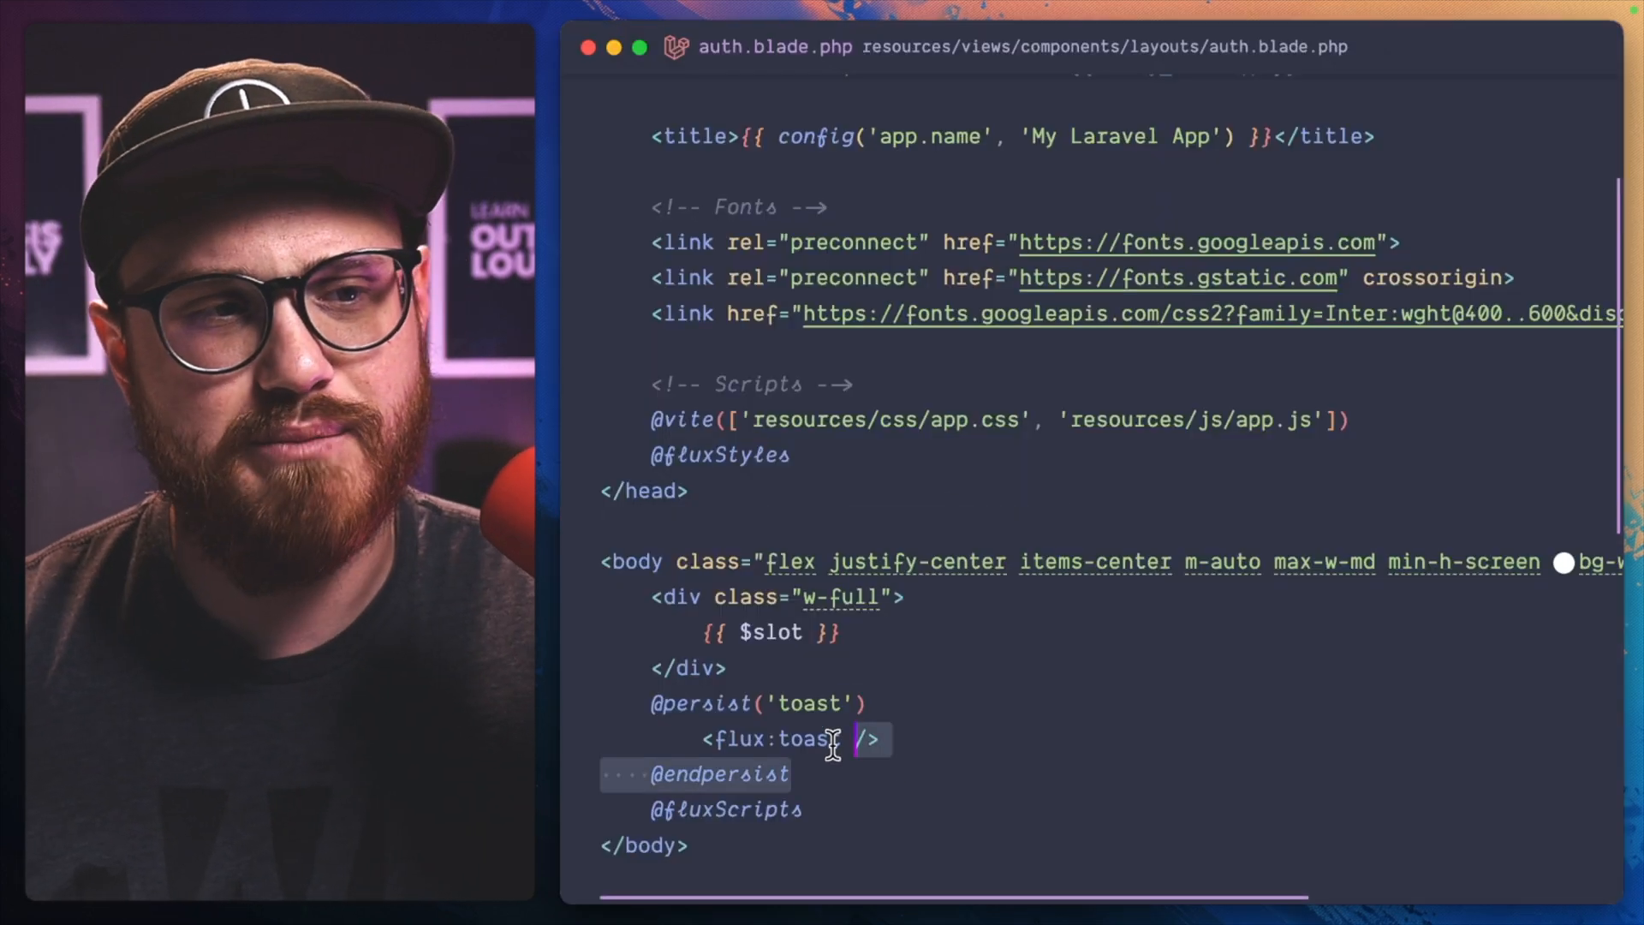
Open resources/views/pages/index.blade.php via Cmd+P file search and scroll to its top
key("cmd+p")
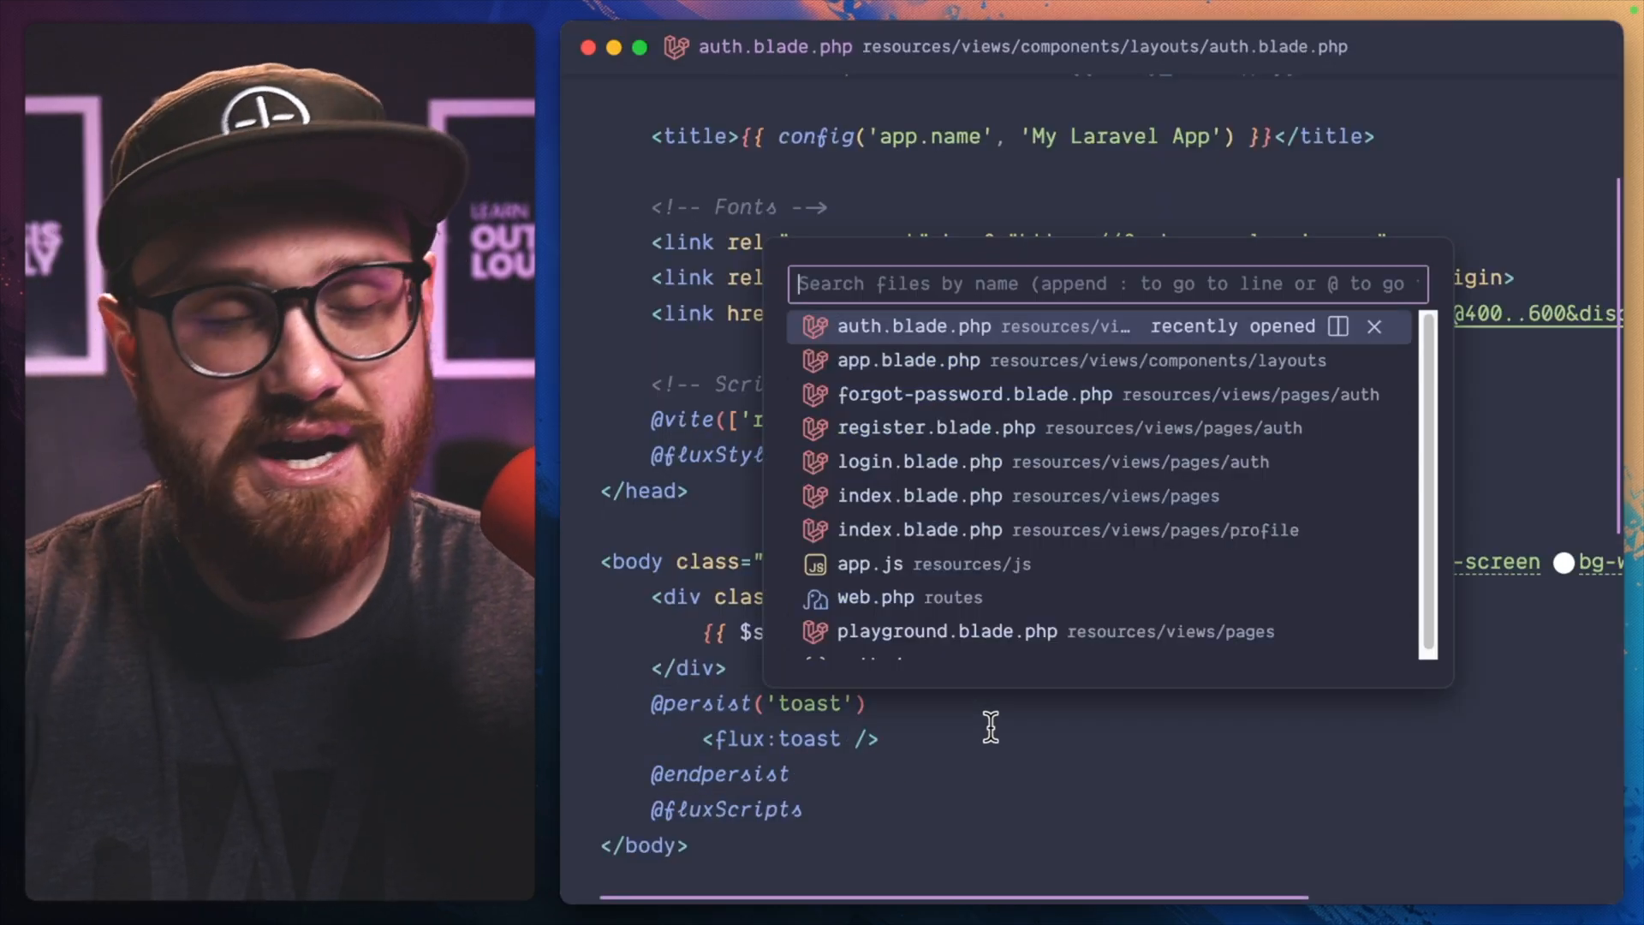
left_click(919, 495)
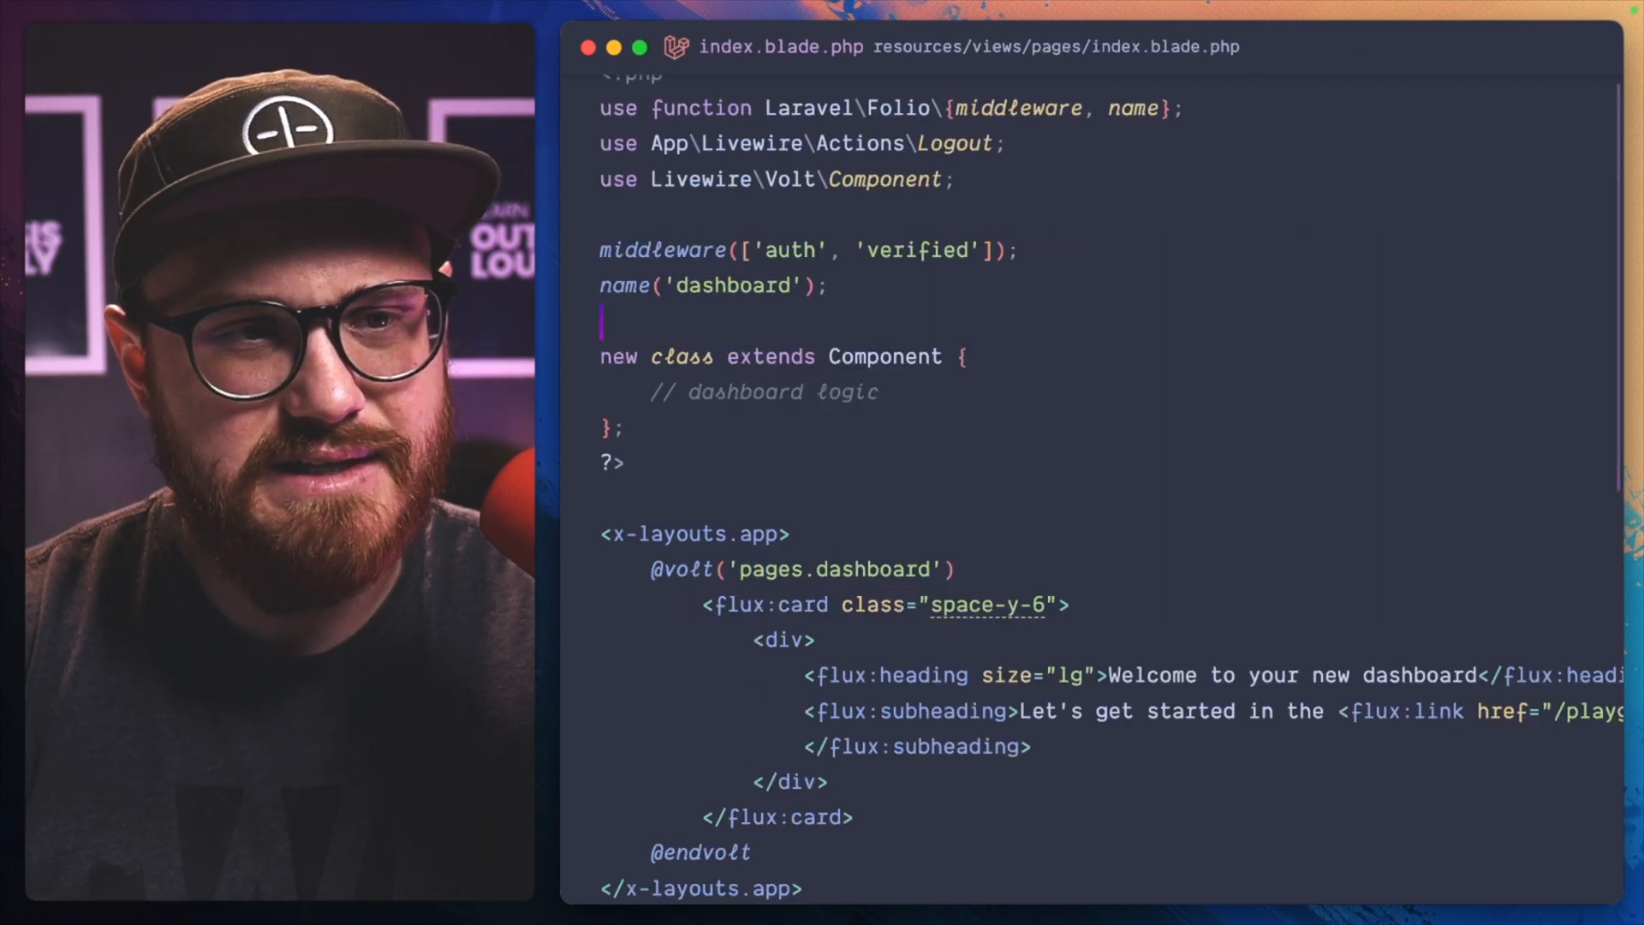
scroll("up", 3)
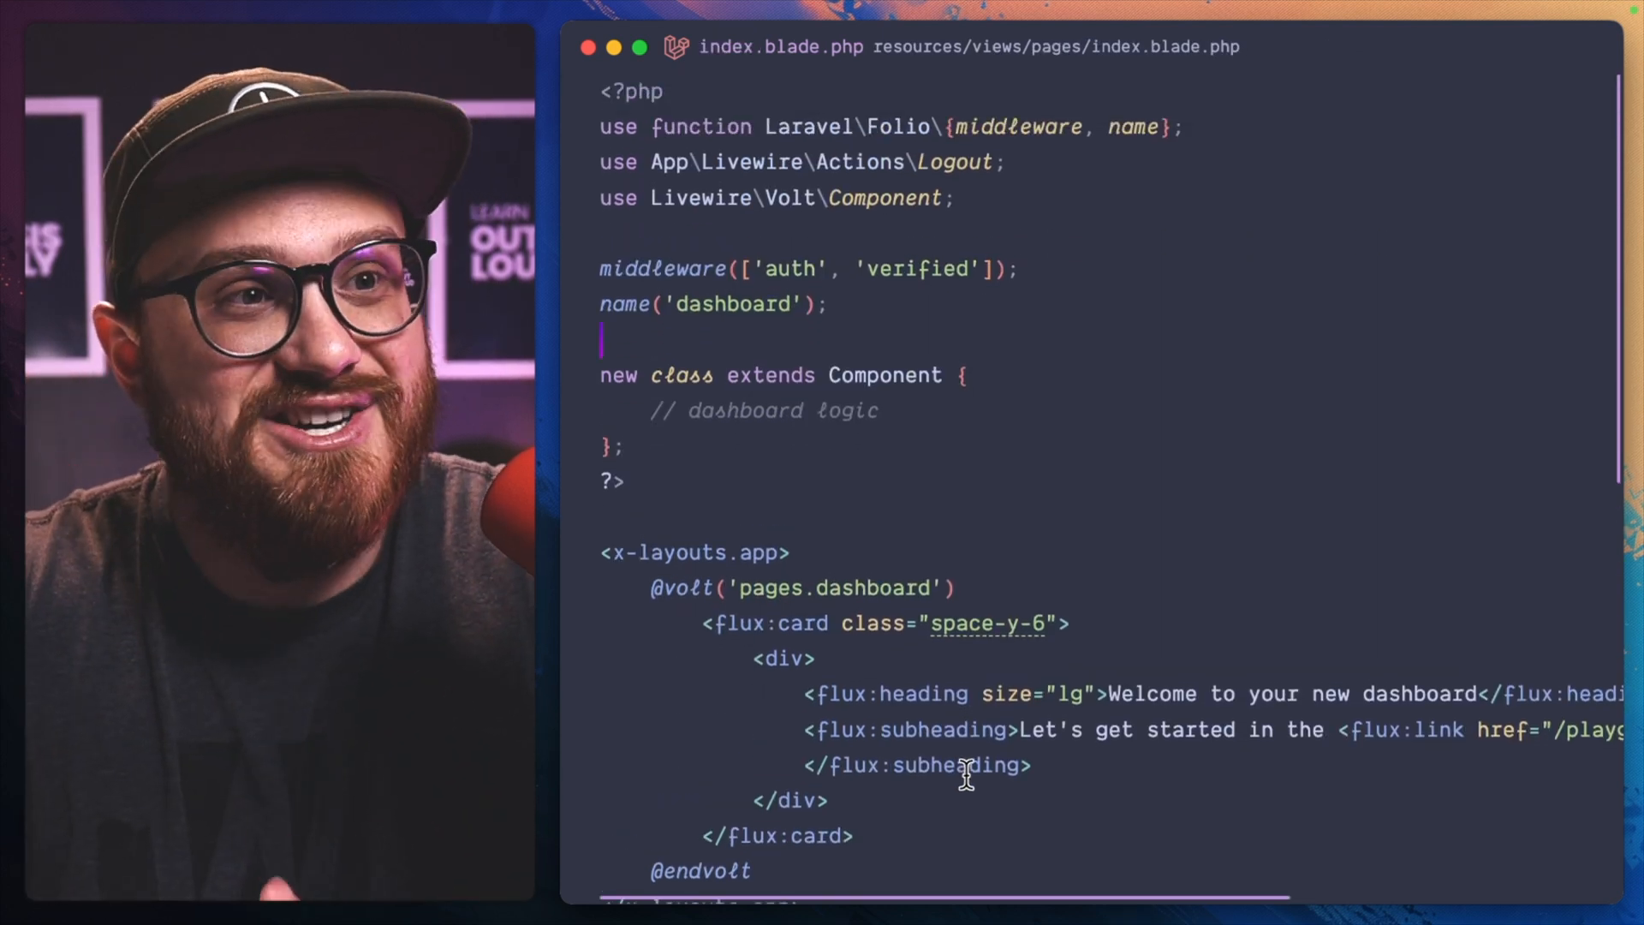
mouse_move(1267, 523)
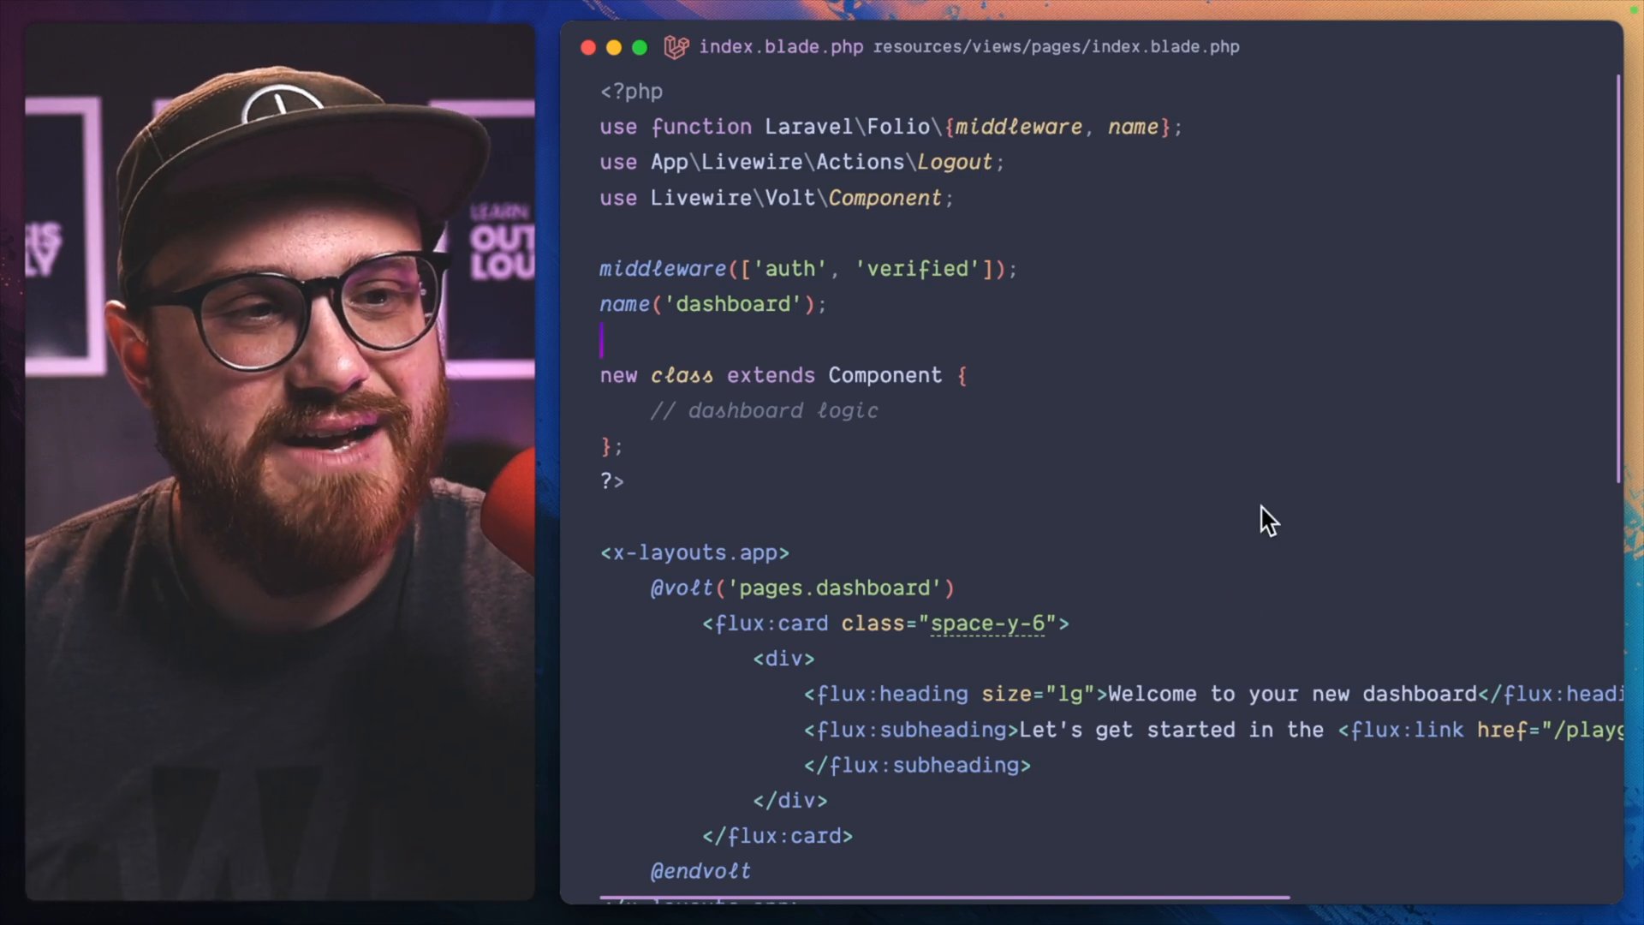
mouse_move(1045, 855)
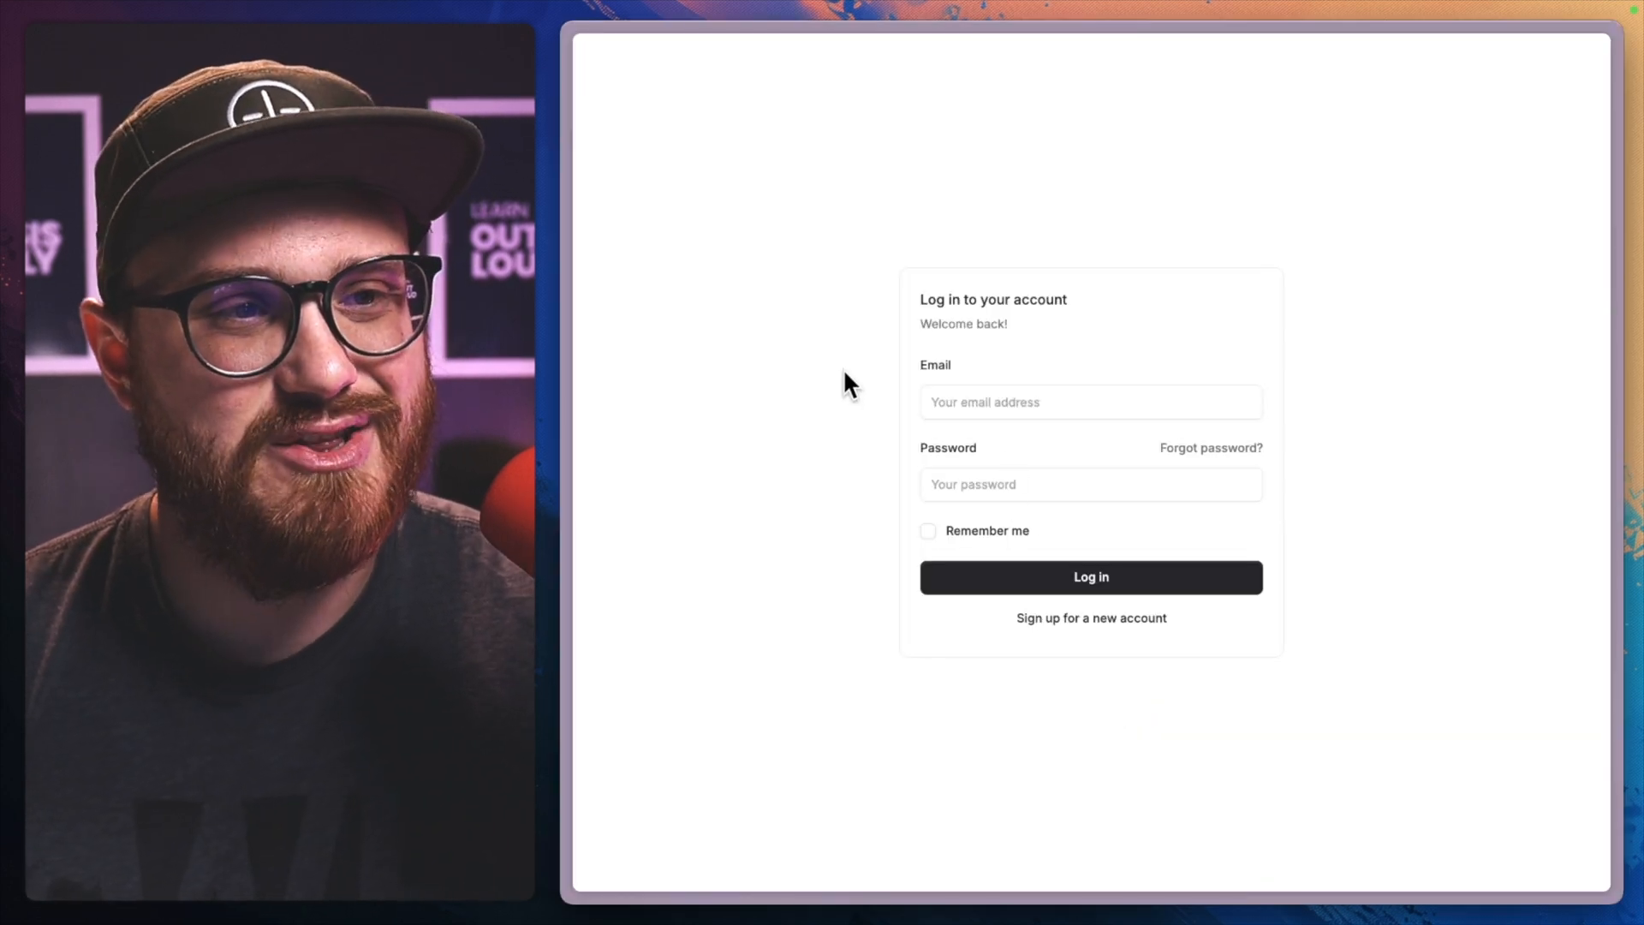
Sign up for a new account by filling in the registration form
left_click(1089, 617)
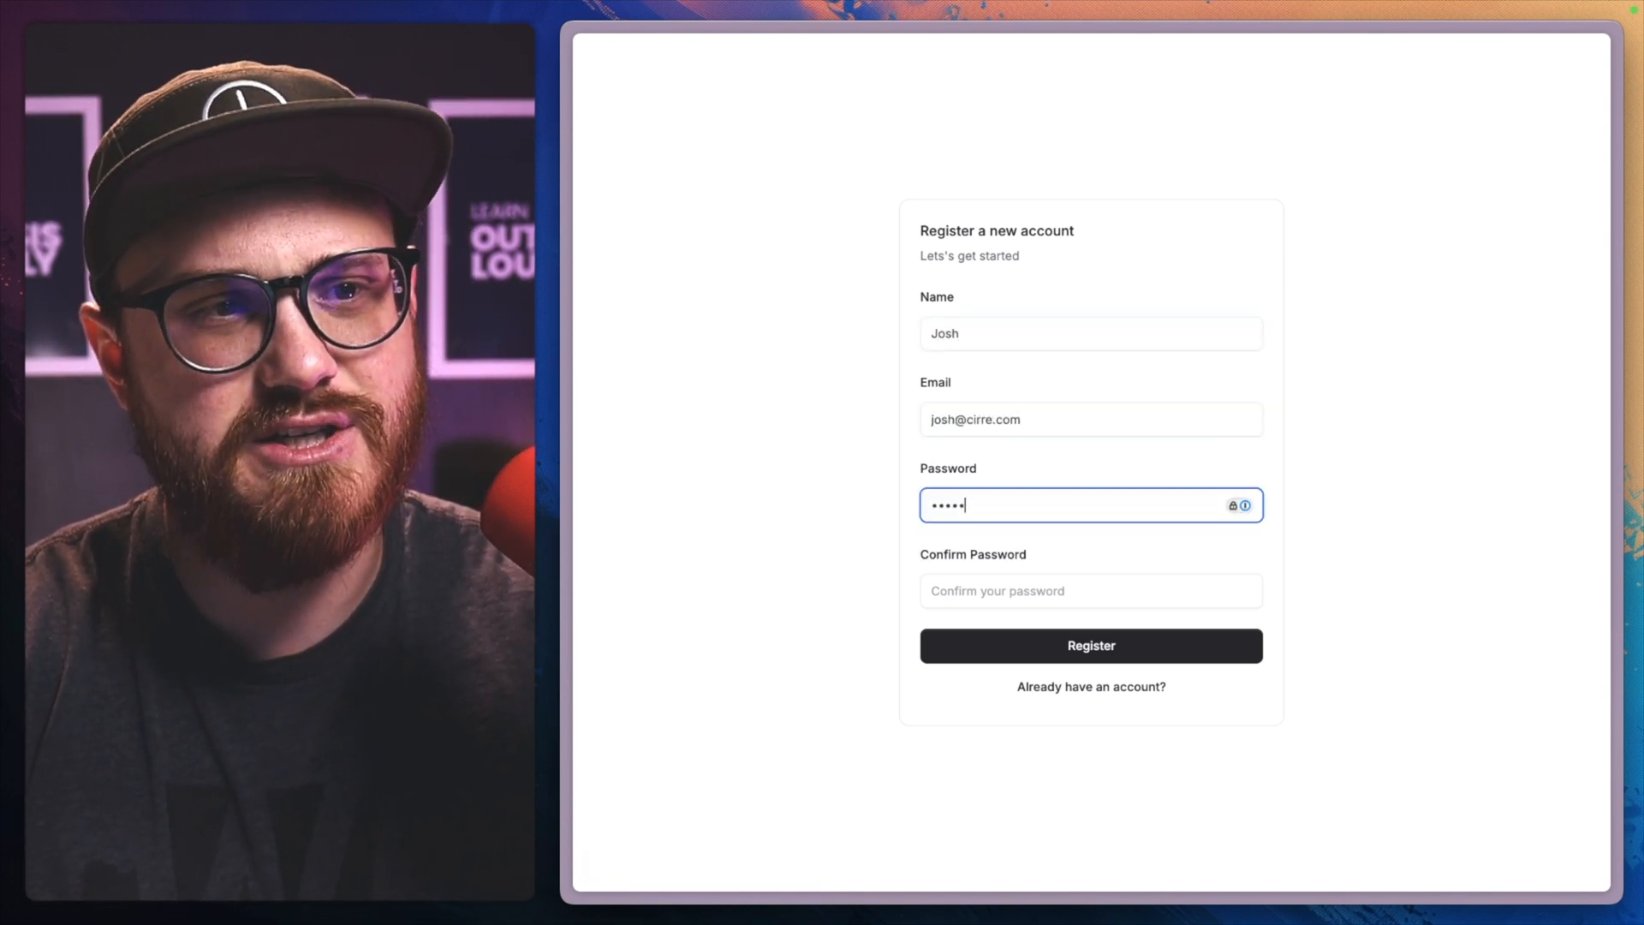
type("•")
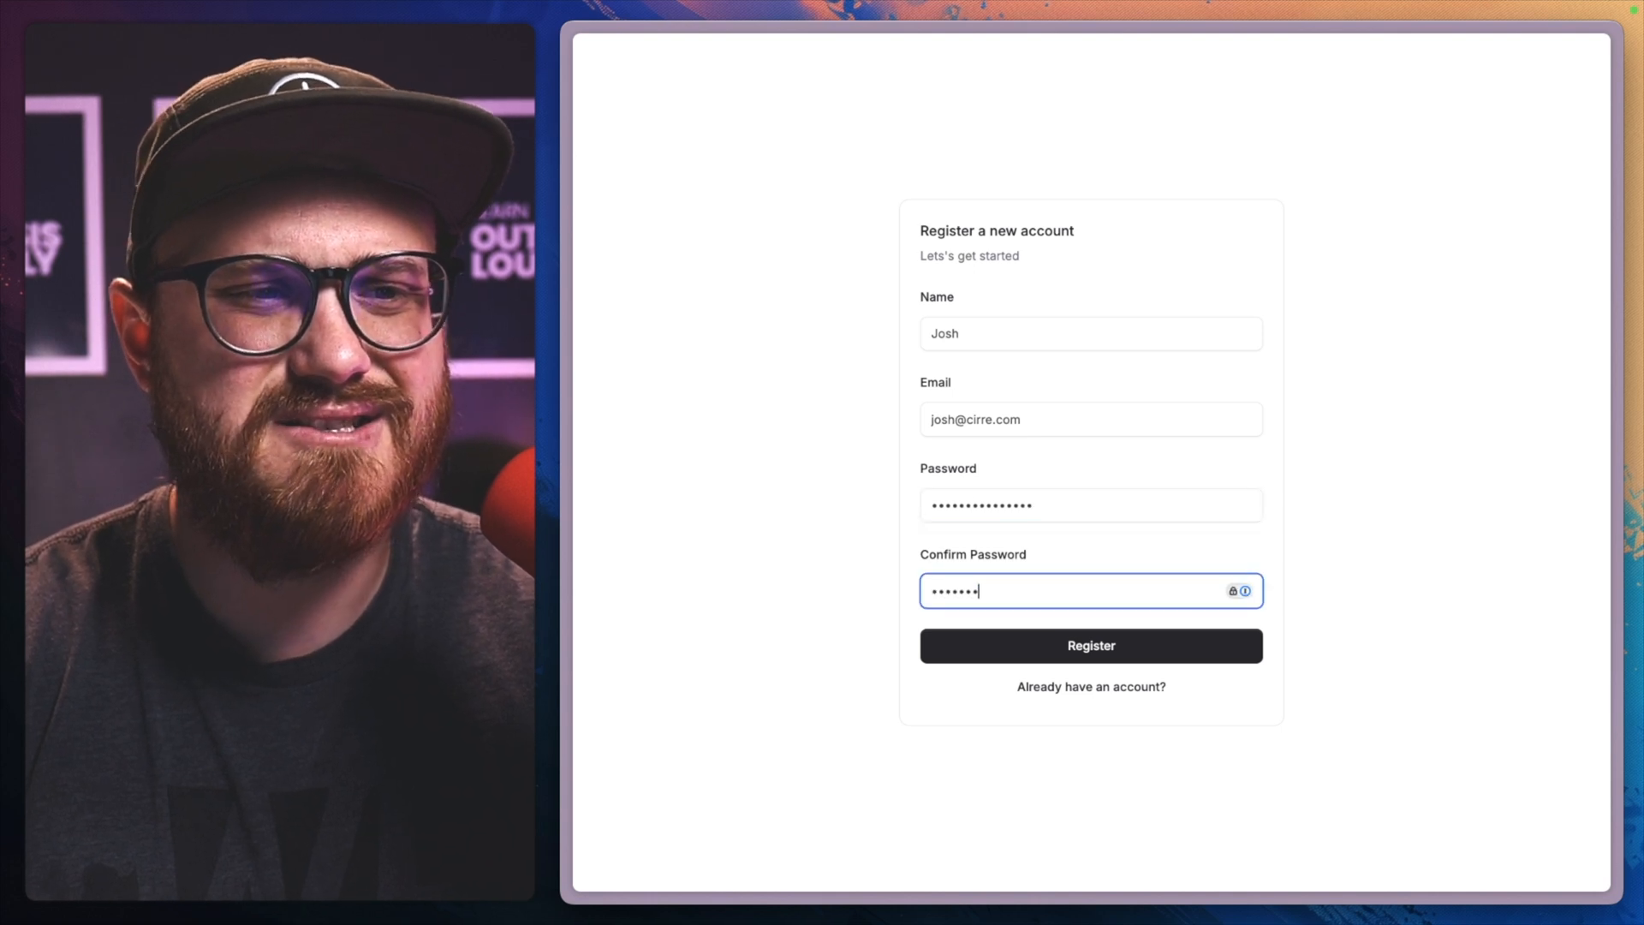
left_click(1091, 645)
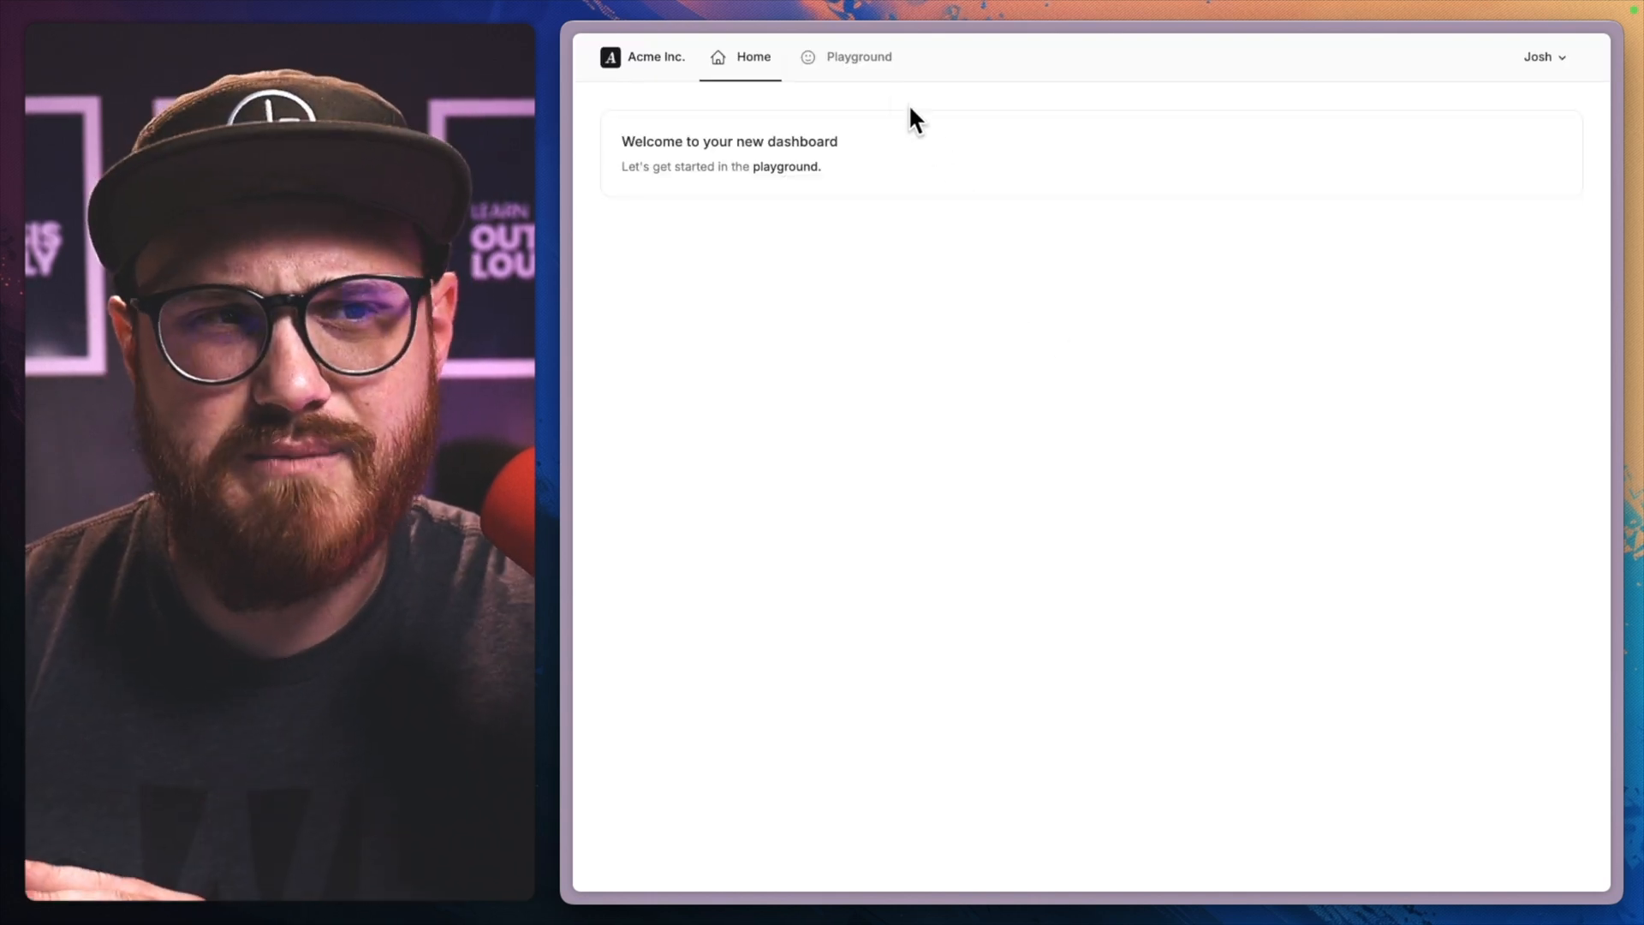
Visit Playground, check the Profile settings via the user menu, then return
left_click(859, 56)
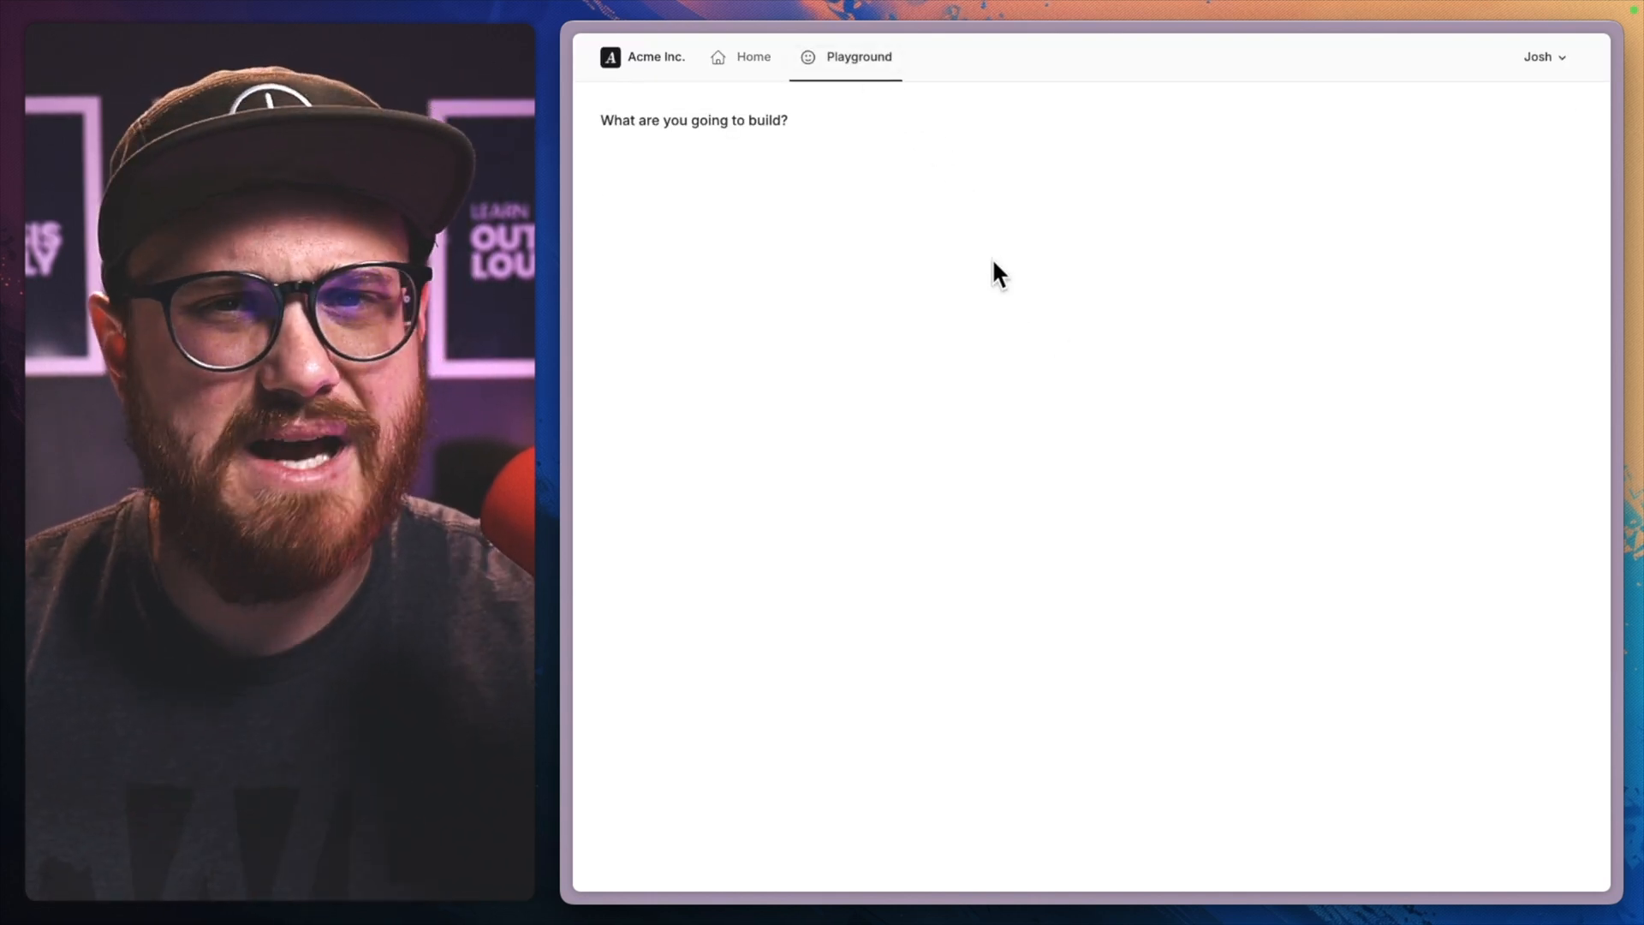
left_click(1543, 57)
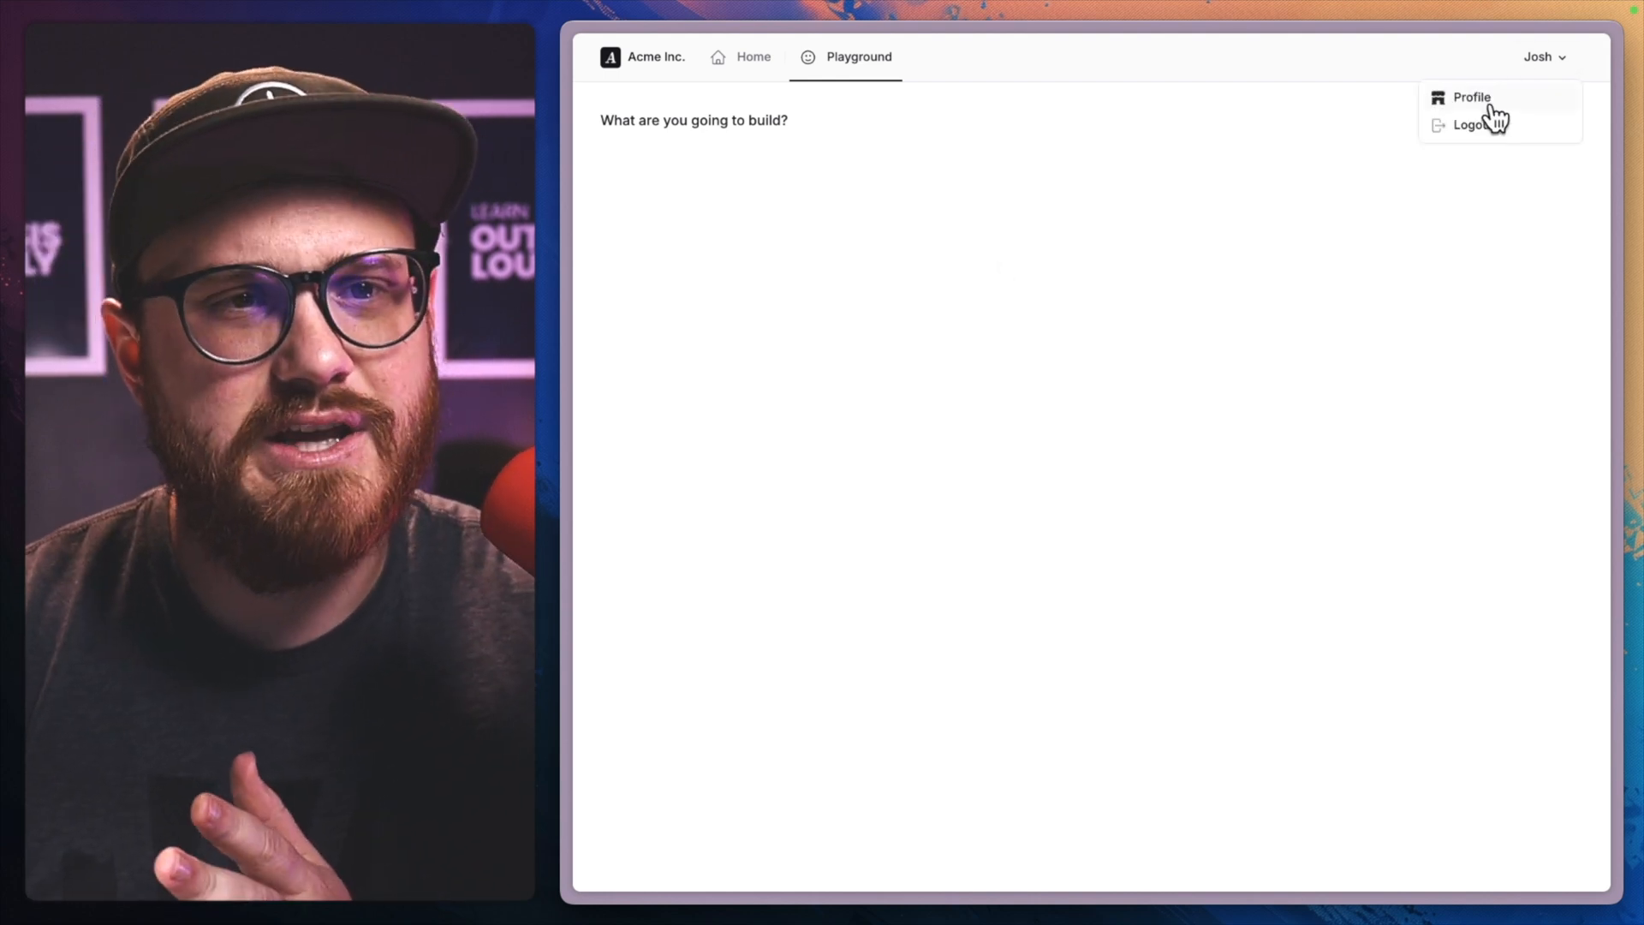
left_click(1471, 97)
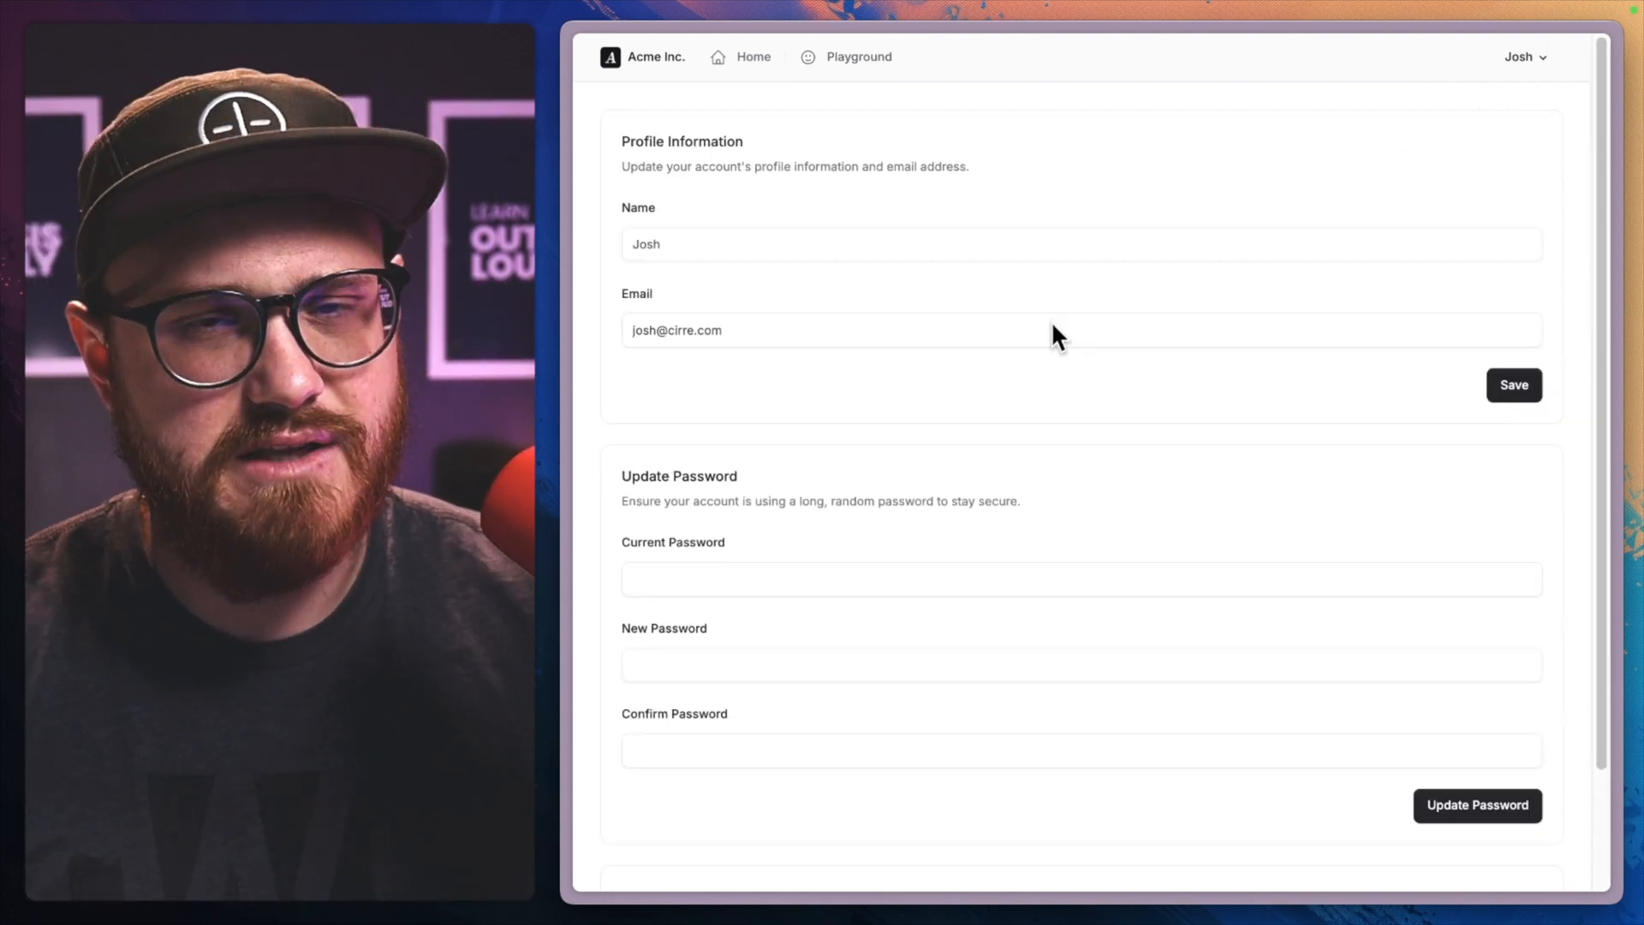
mouse_move(892, 89)
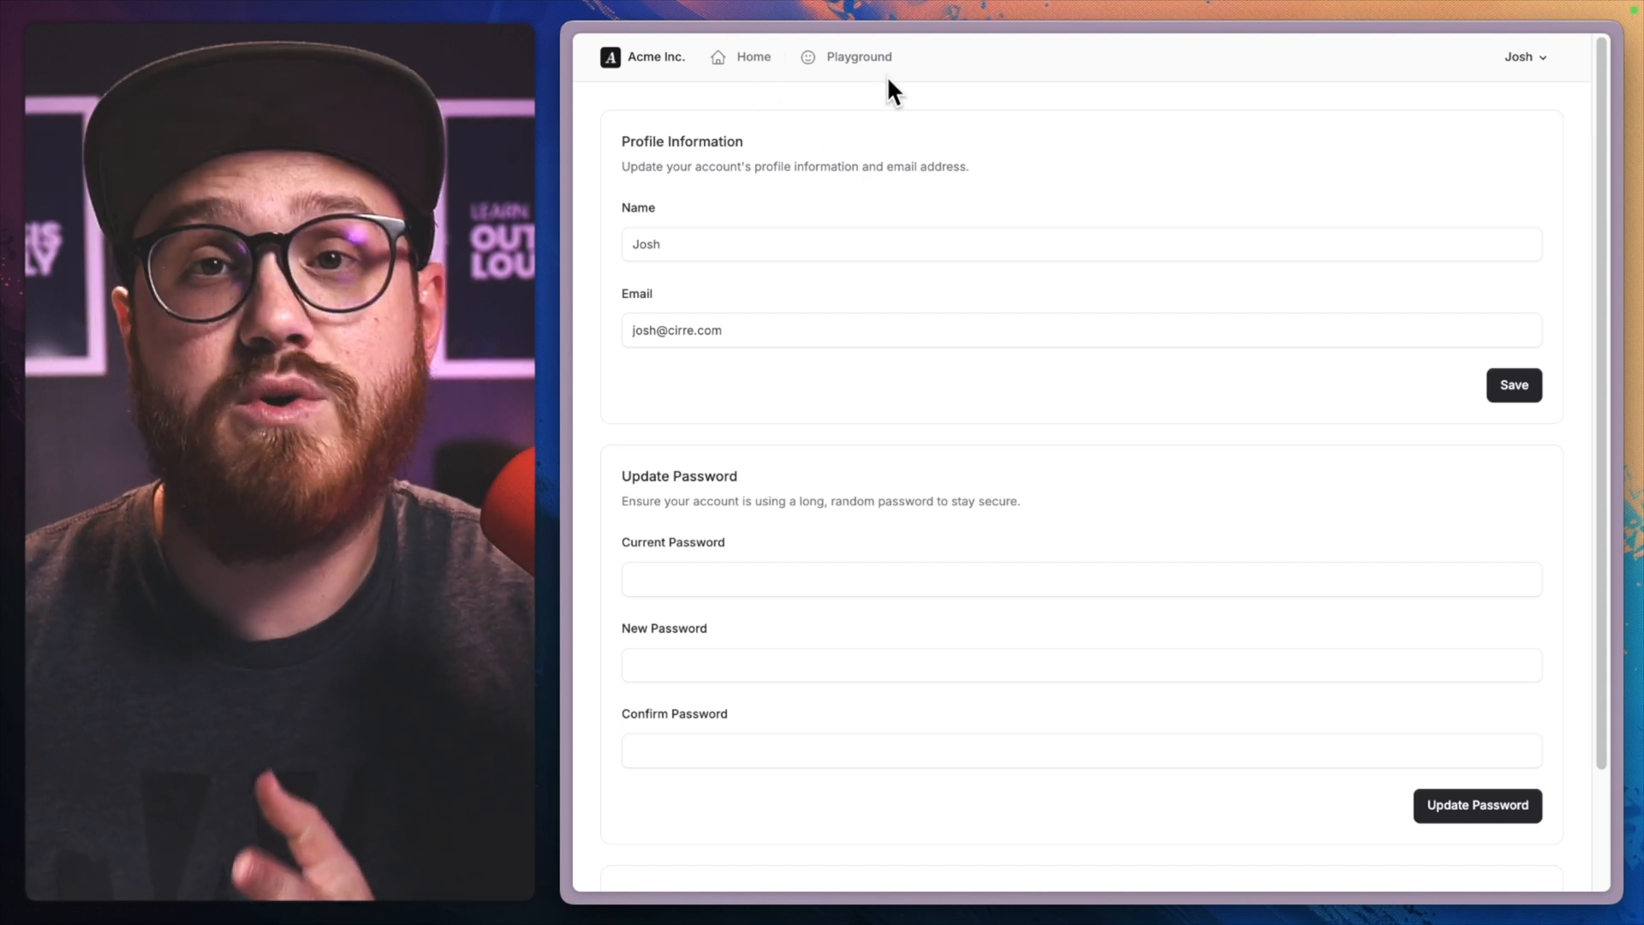
left_click(858, 56)
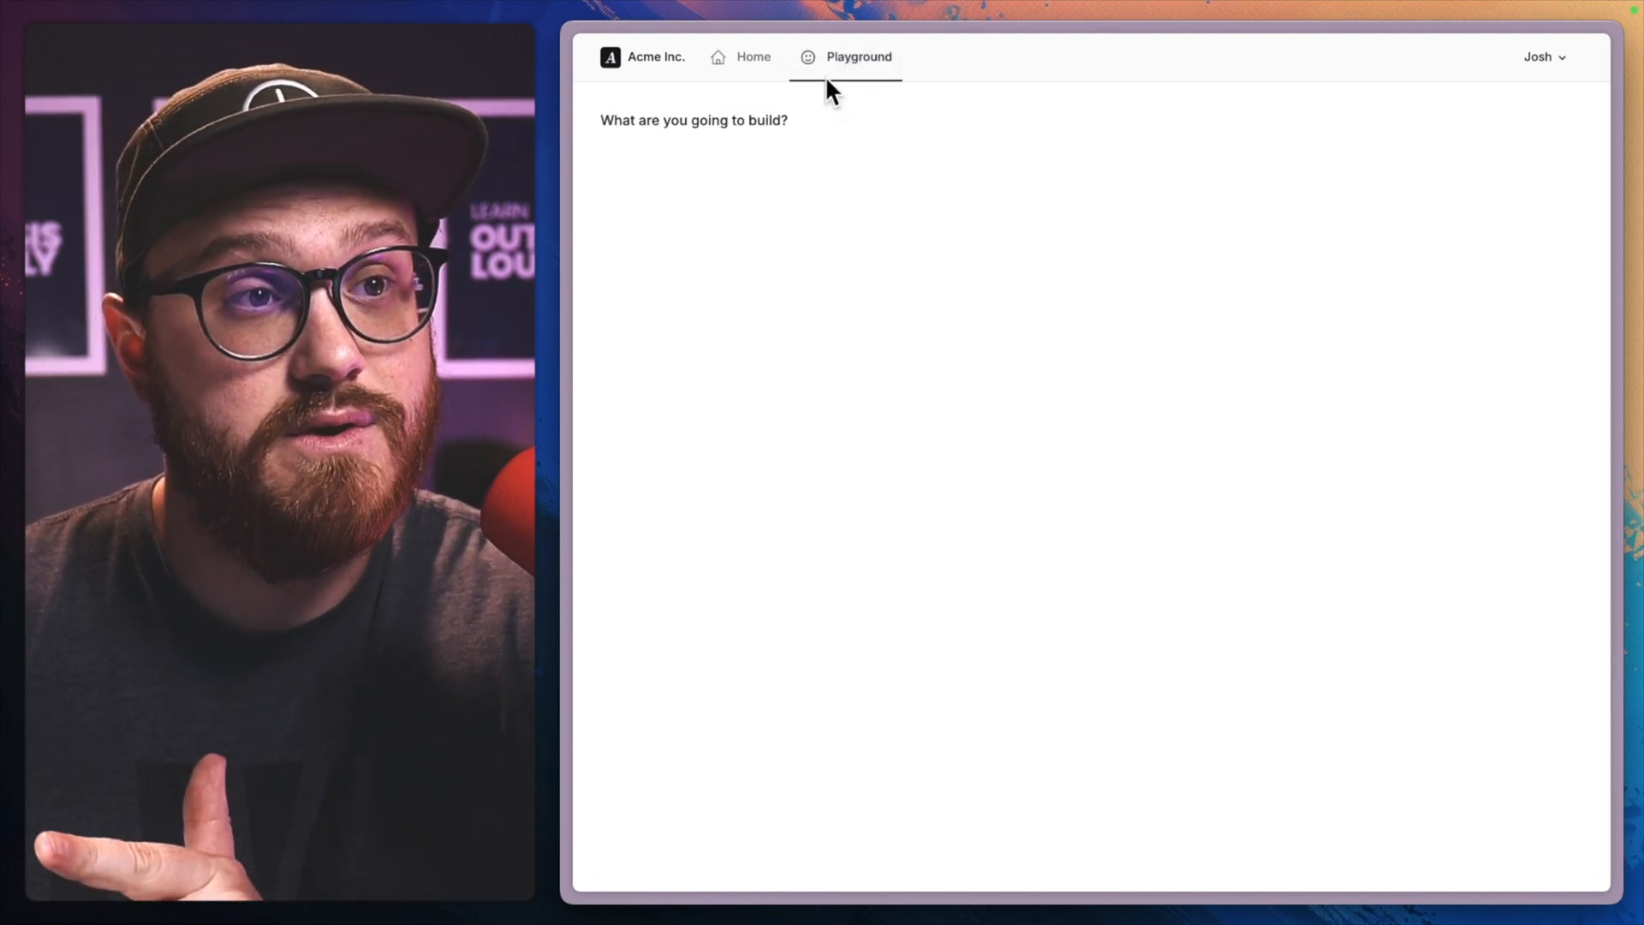
left_click(752, 57)
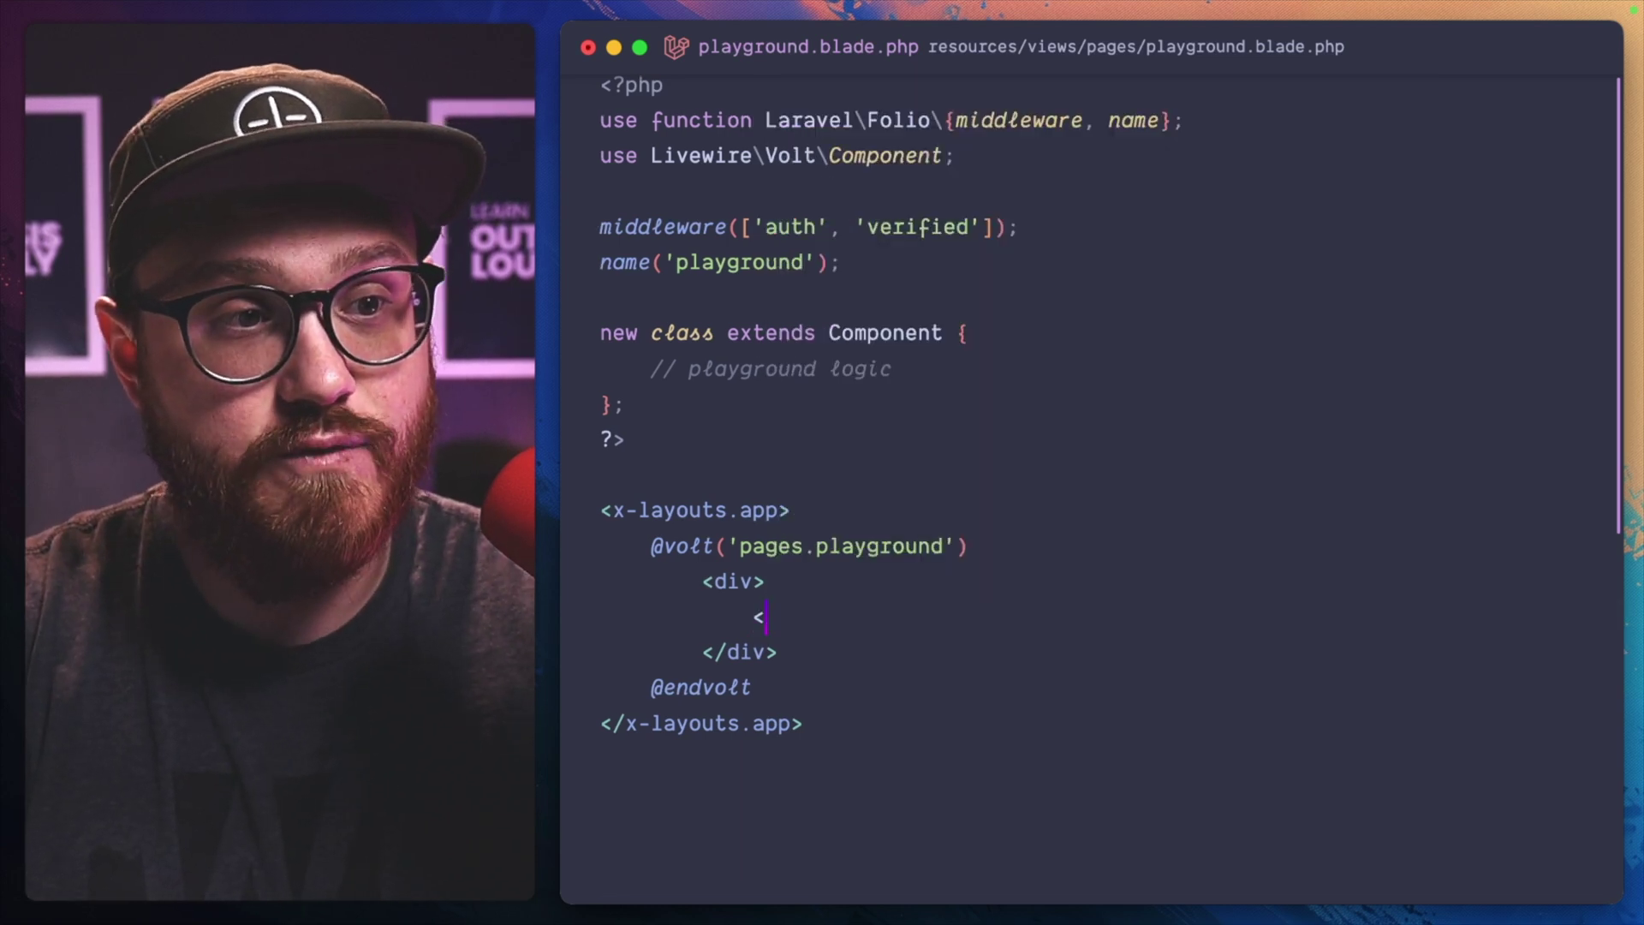
Add a flux:button 'Hi there' with a wire:click attribute inside the playground div
type("flux:button>Hi there</flux:button>")
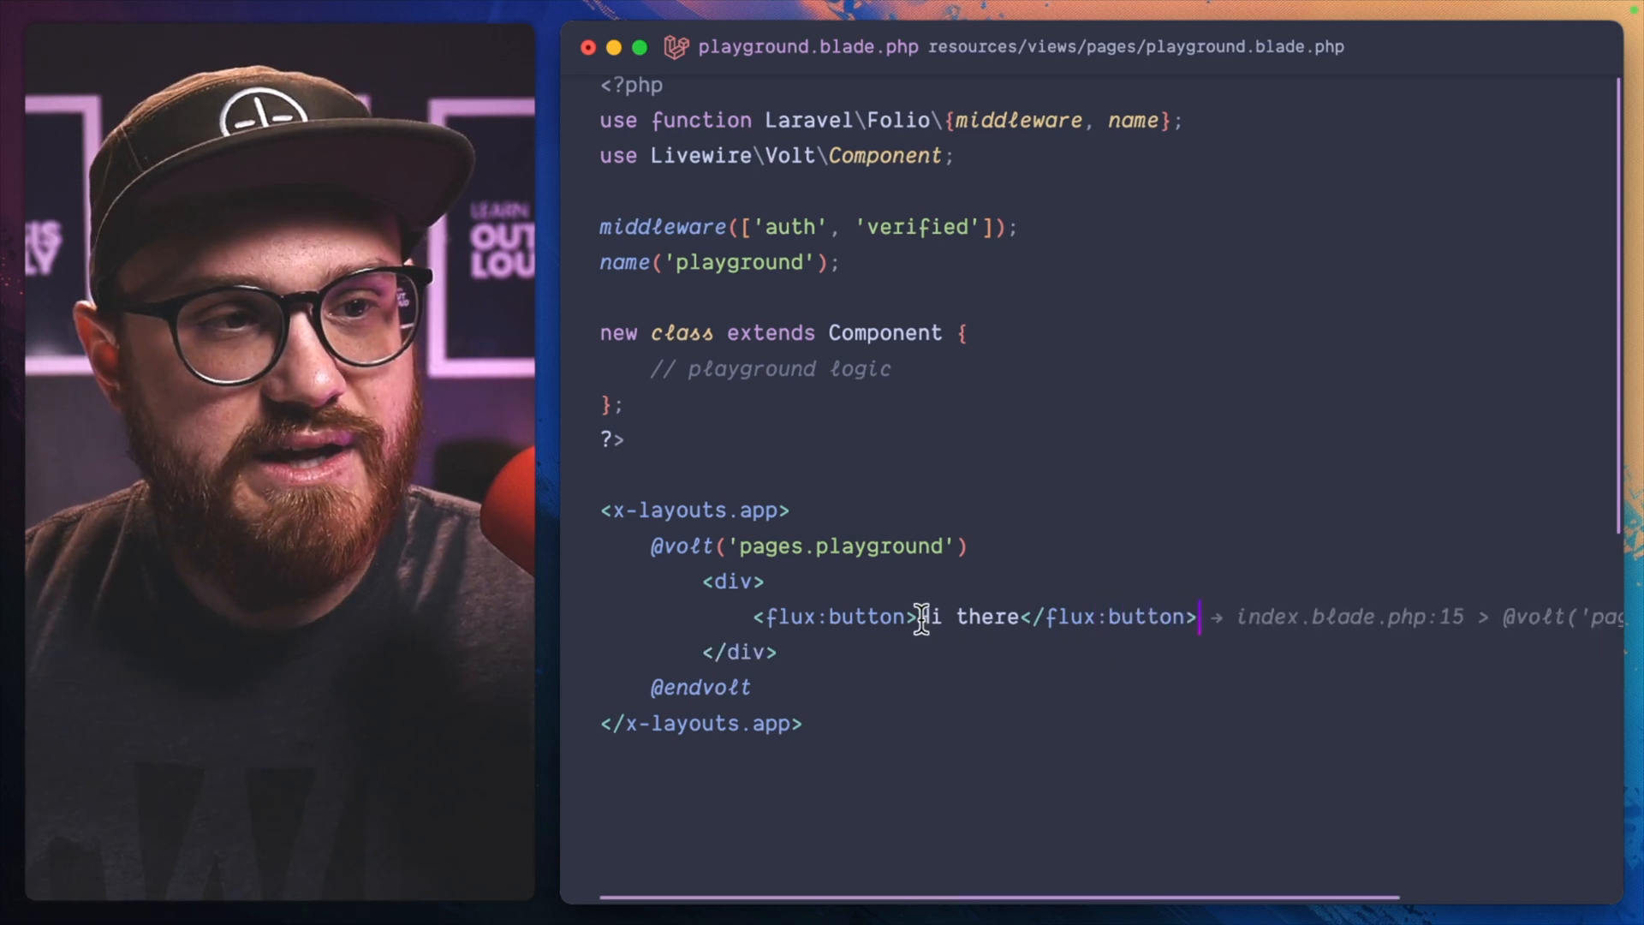
type("wire:click")
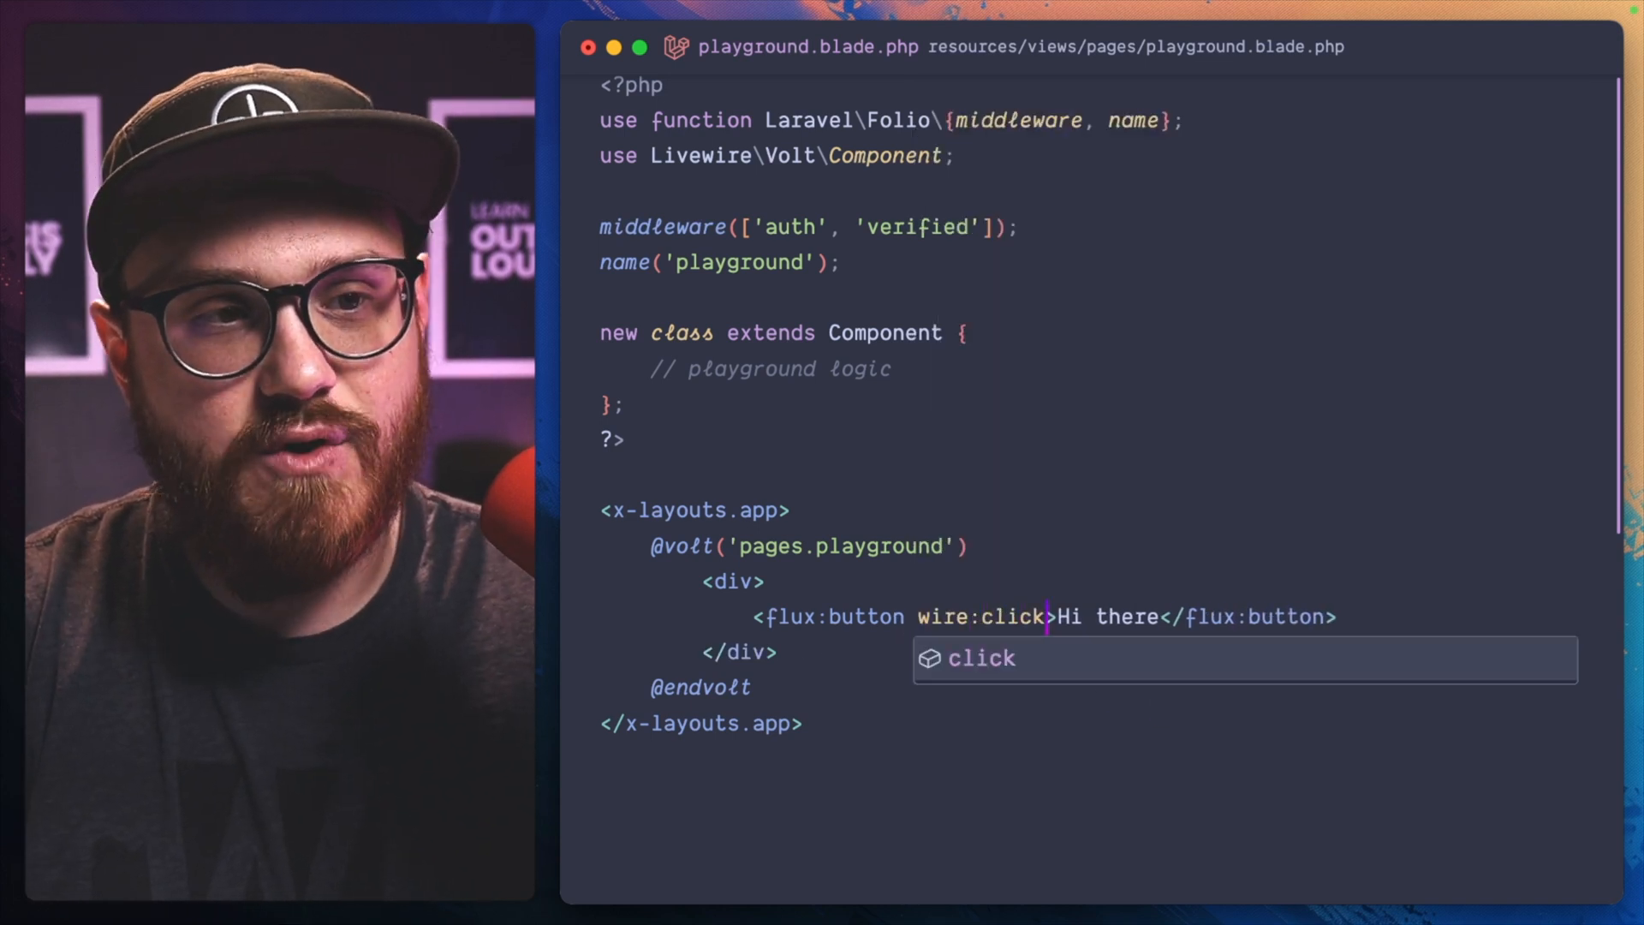
type("='s'")
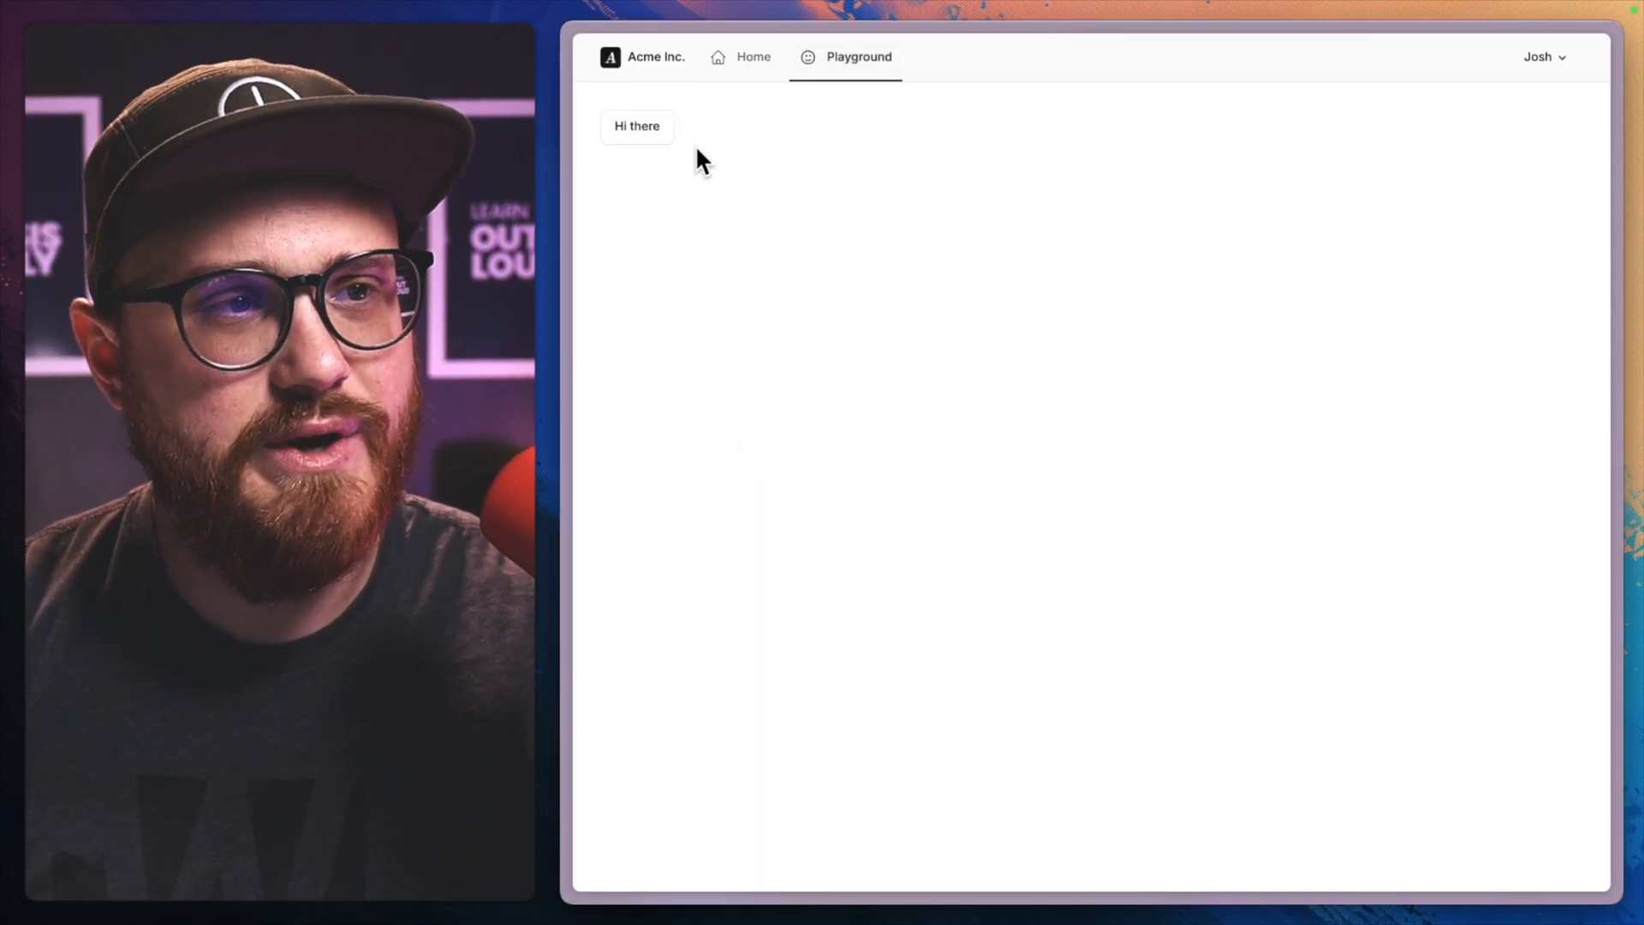
left_click(636, 126)
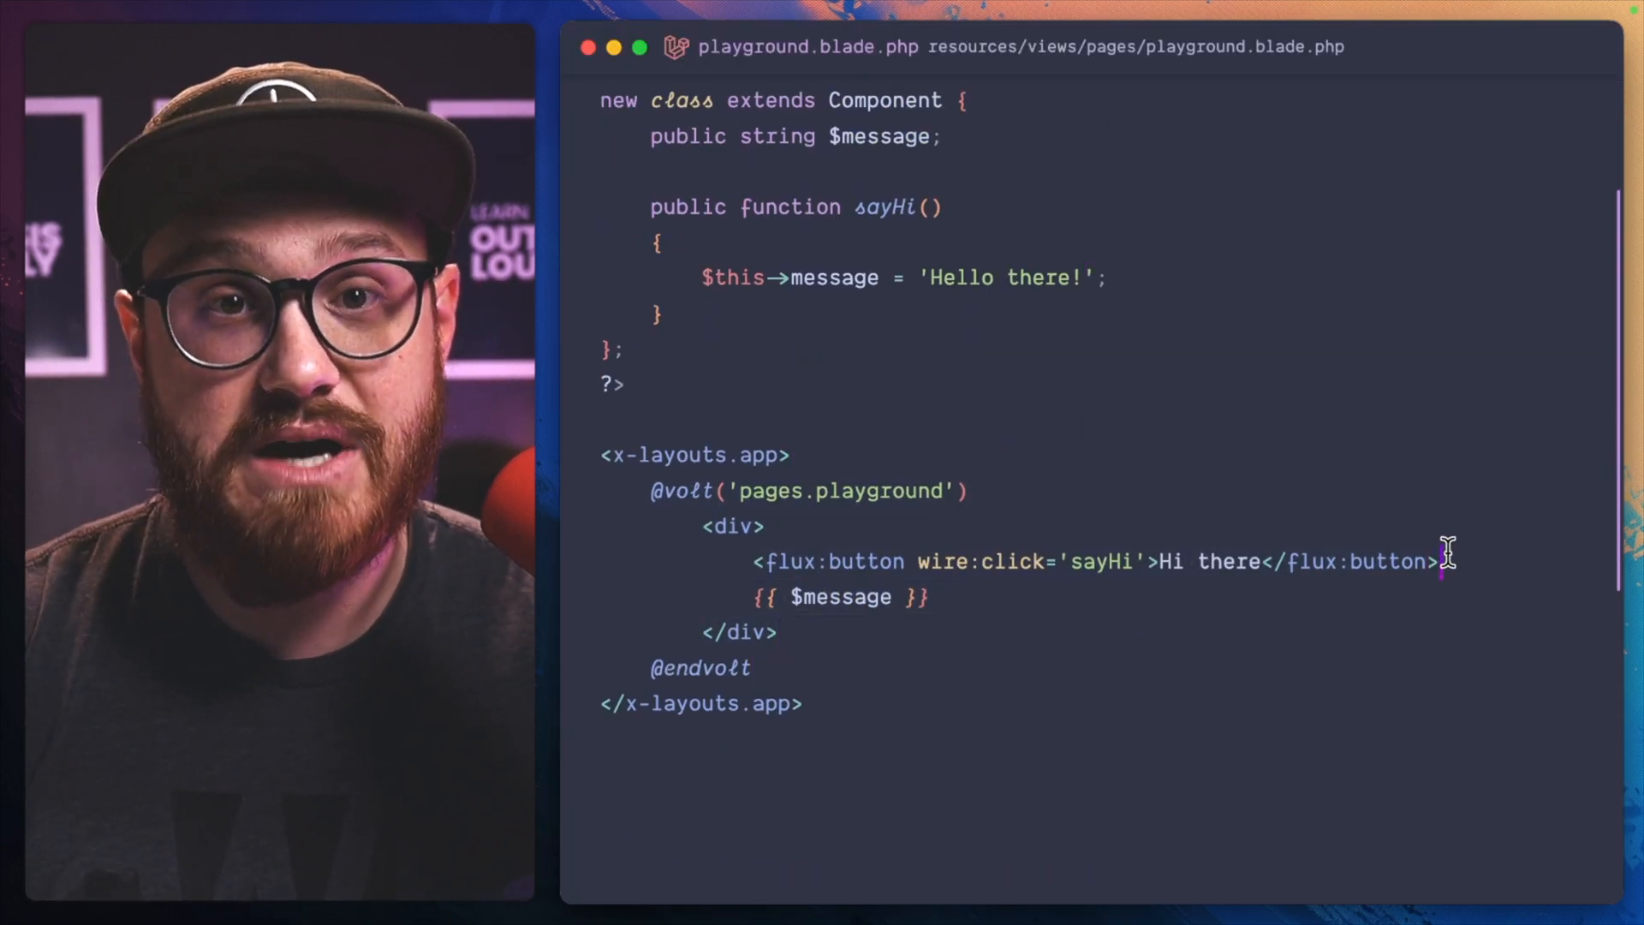
Add a flux:spacer below the button and place the cursor in the sayHi body
type("<flux:spacer />")
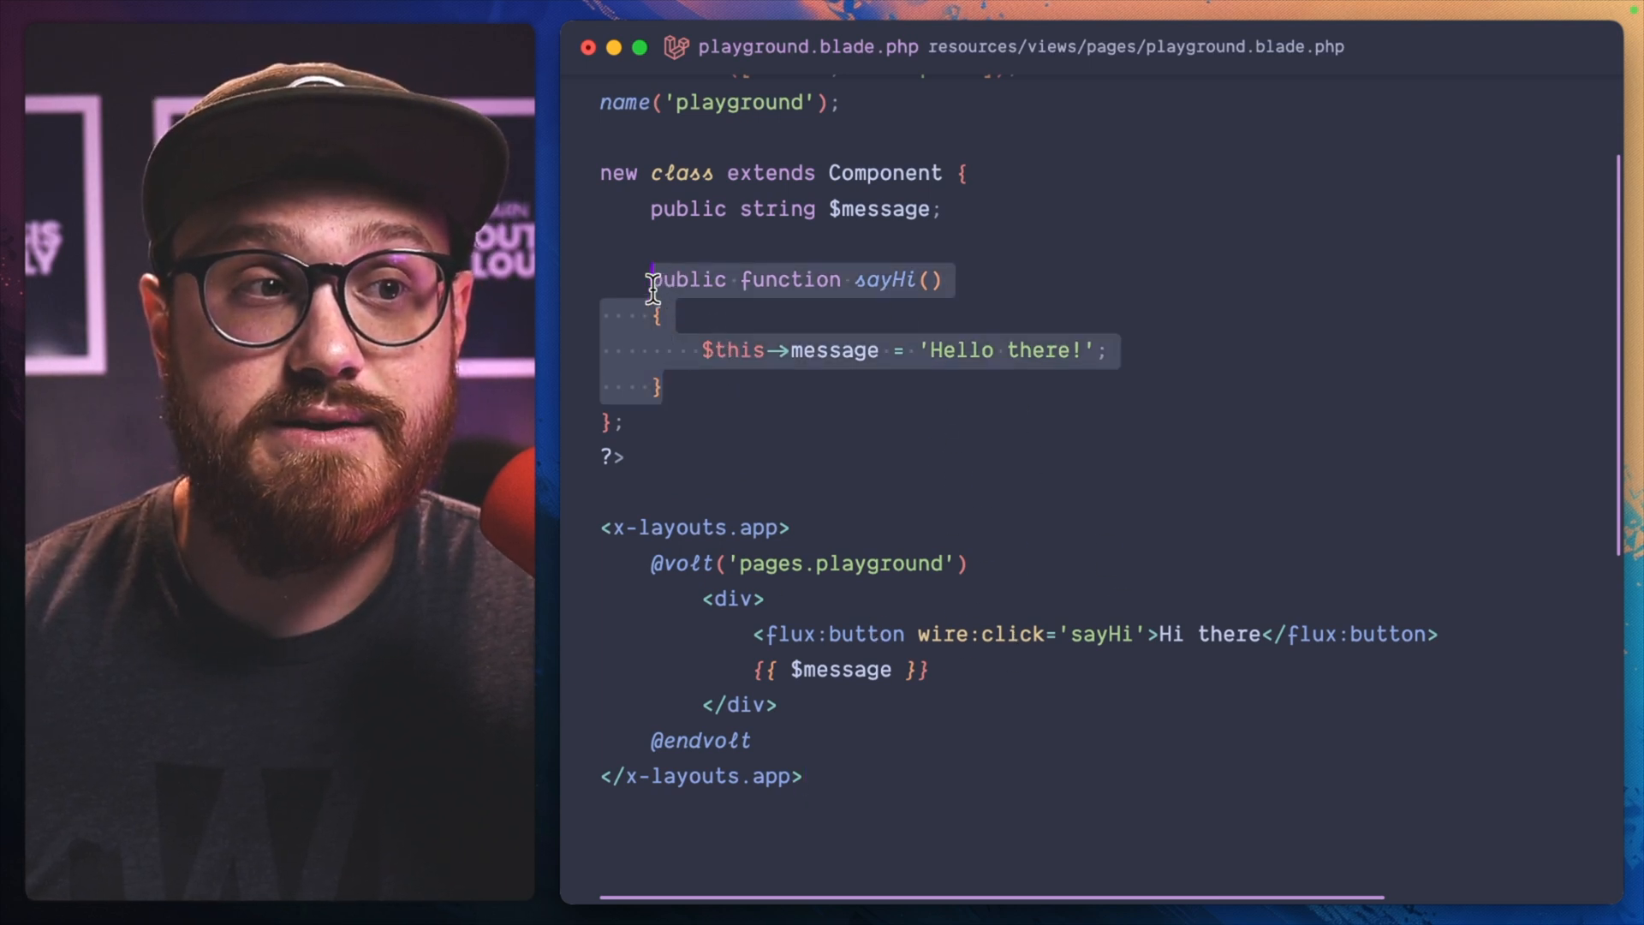
left_click(727, 350)
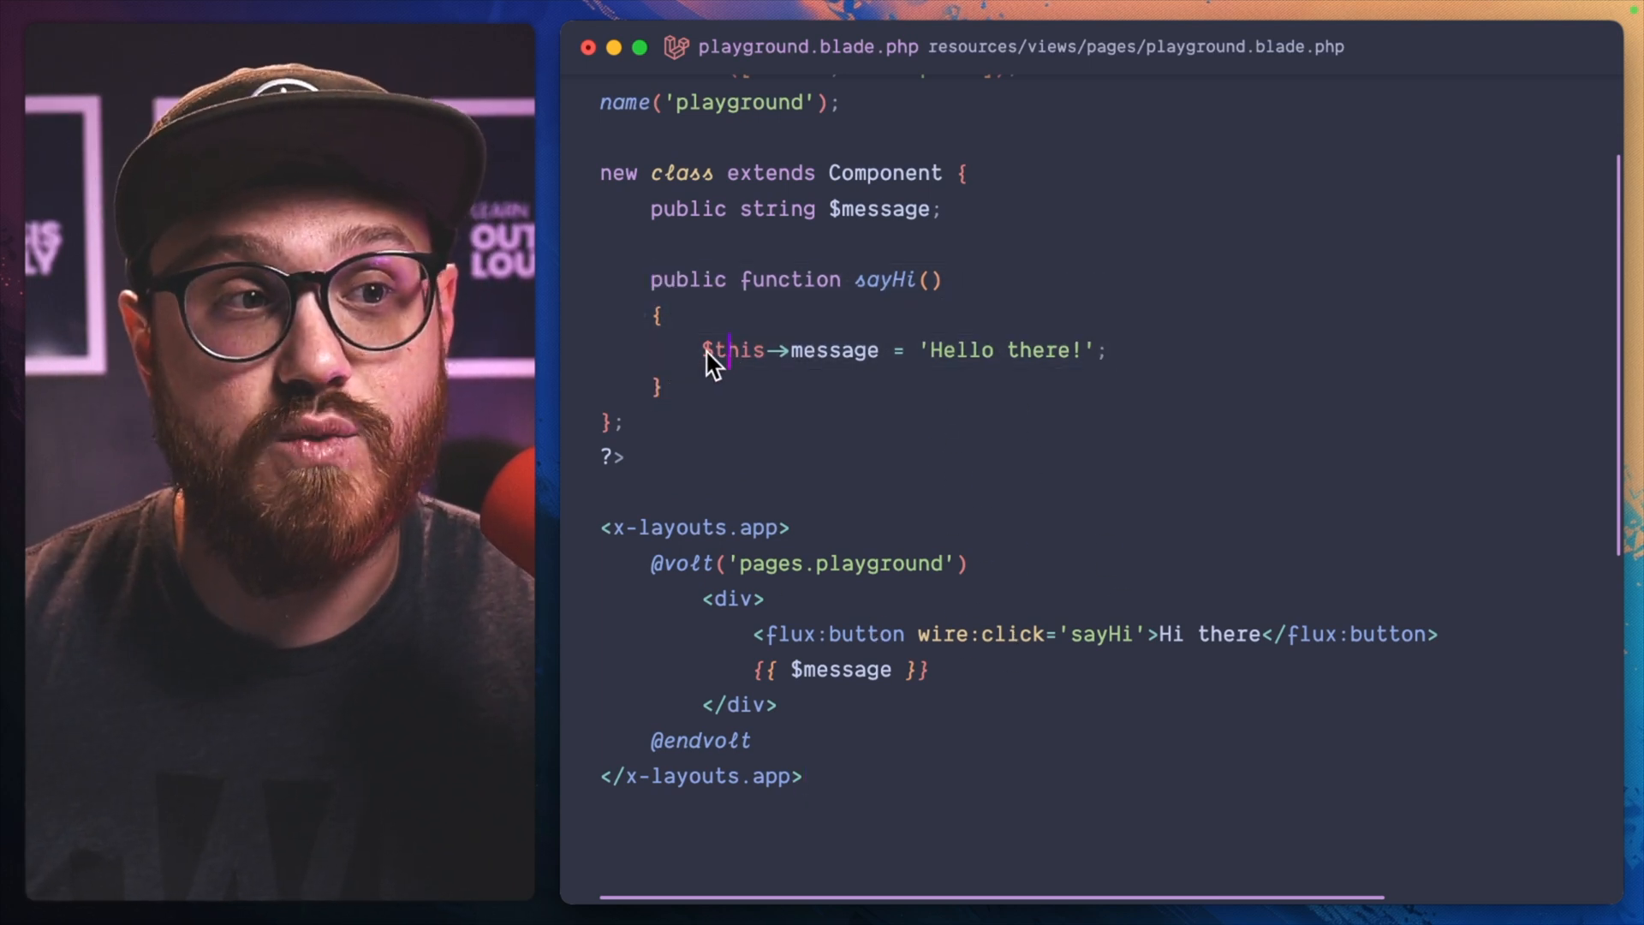
mouse_move(1180, 383)
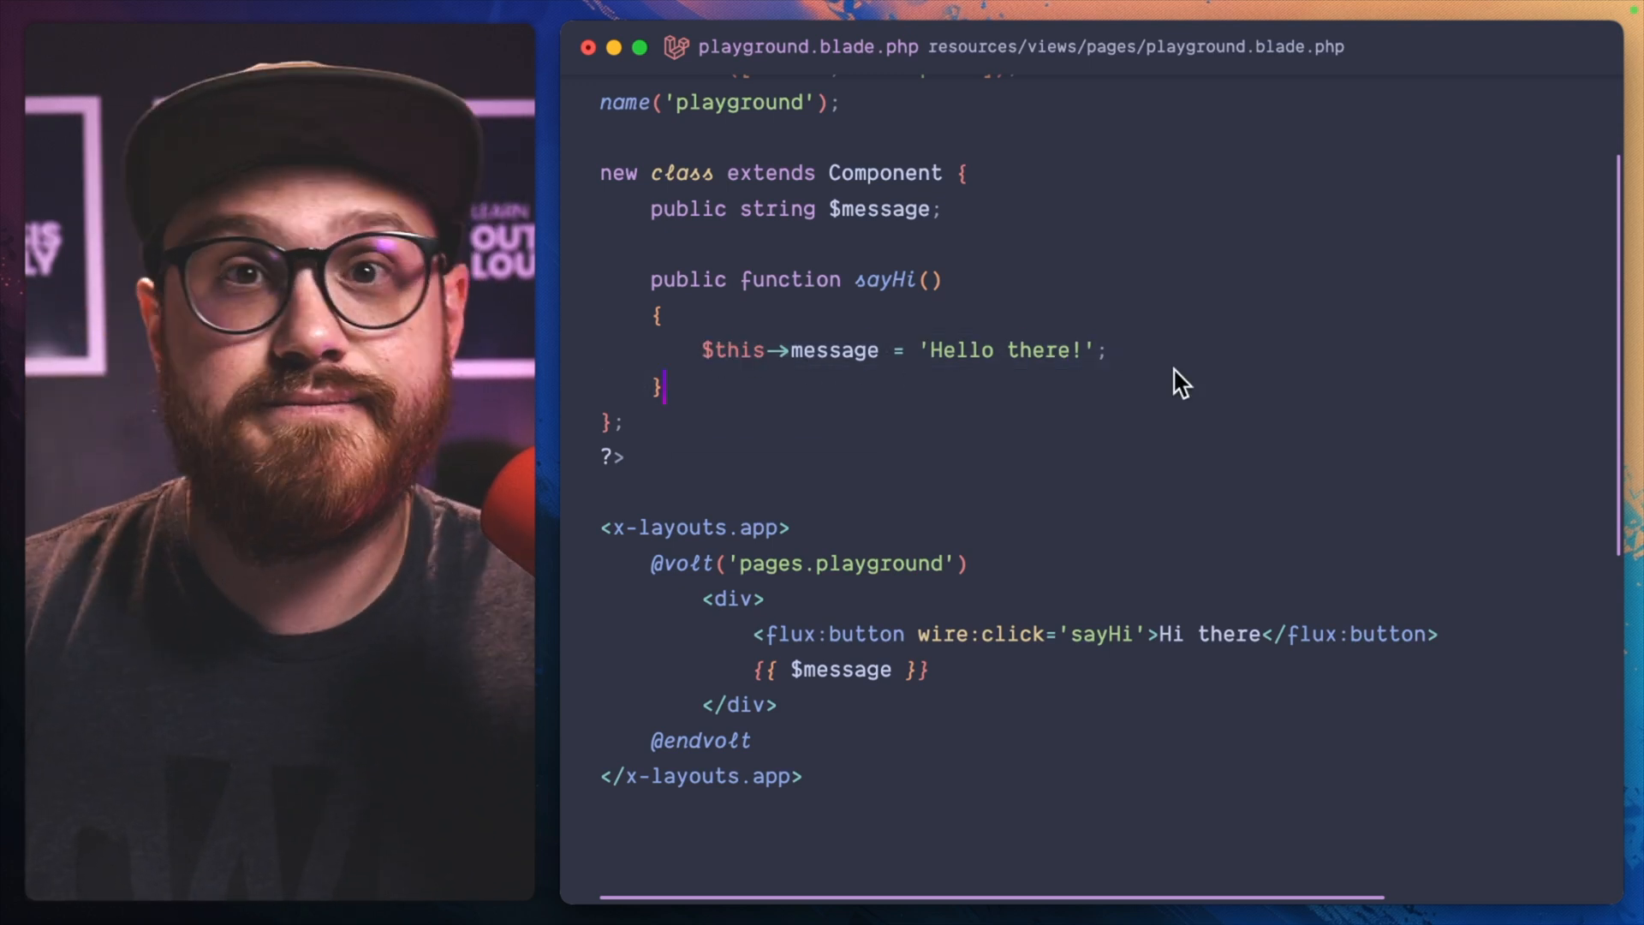
Replace the defer call with sleep(3); then set $this->message = 'Hello there!' in sayHi
type("defer(function () {")
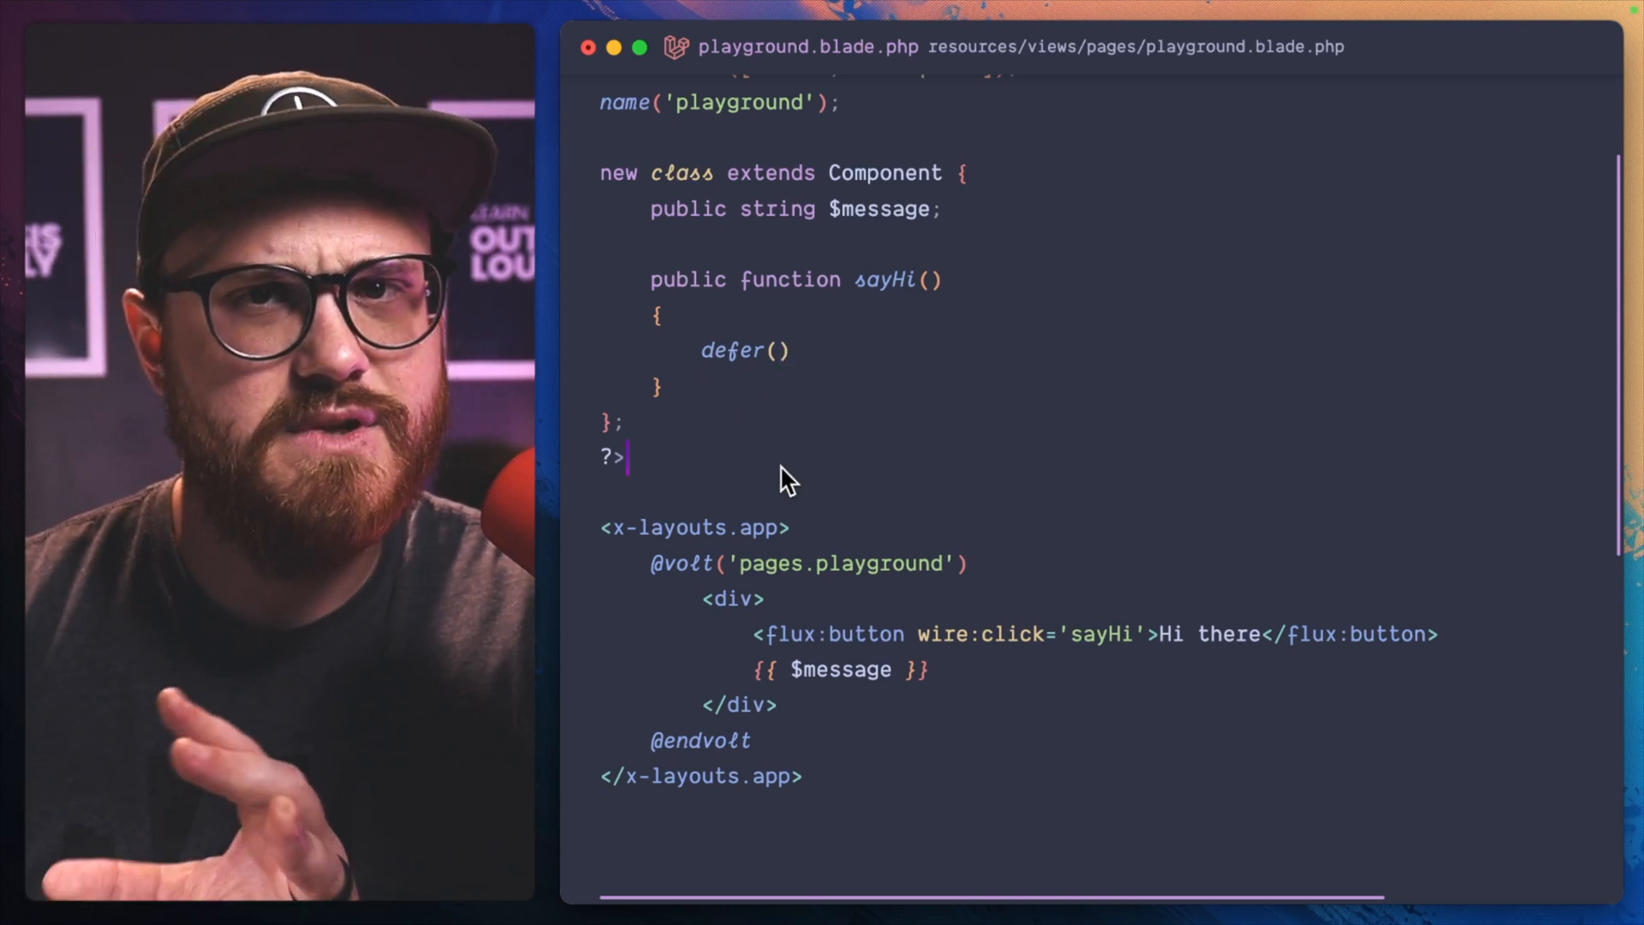
mouse_move(1269, 679)
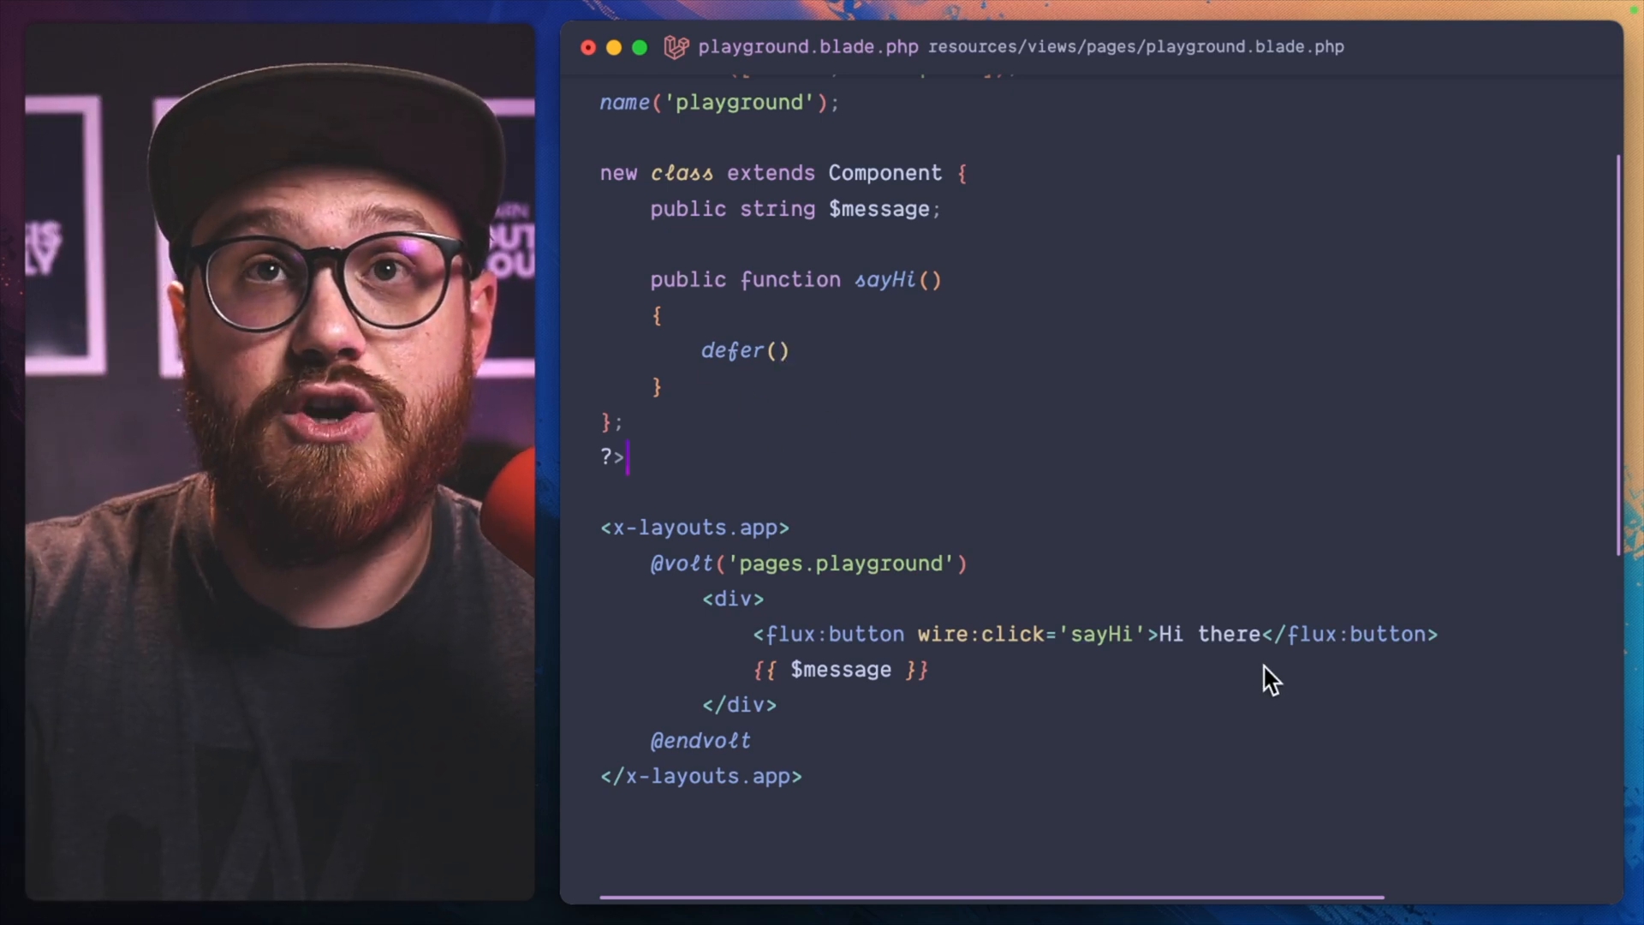
mouse_move(751, 391)
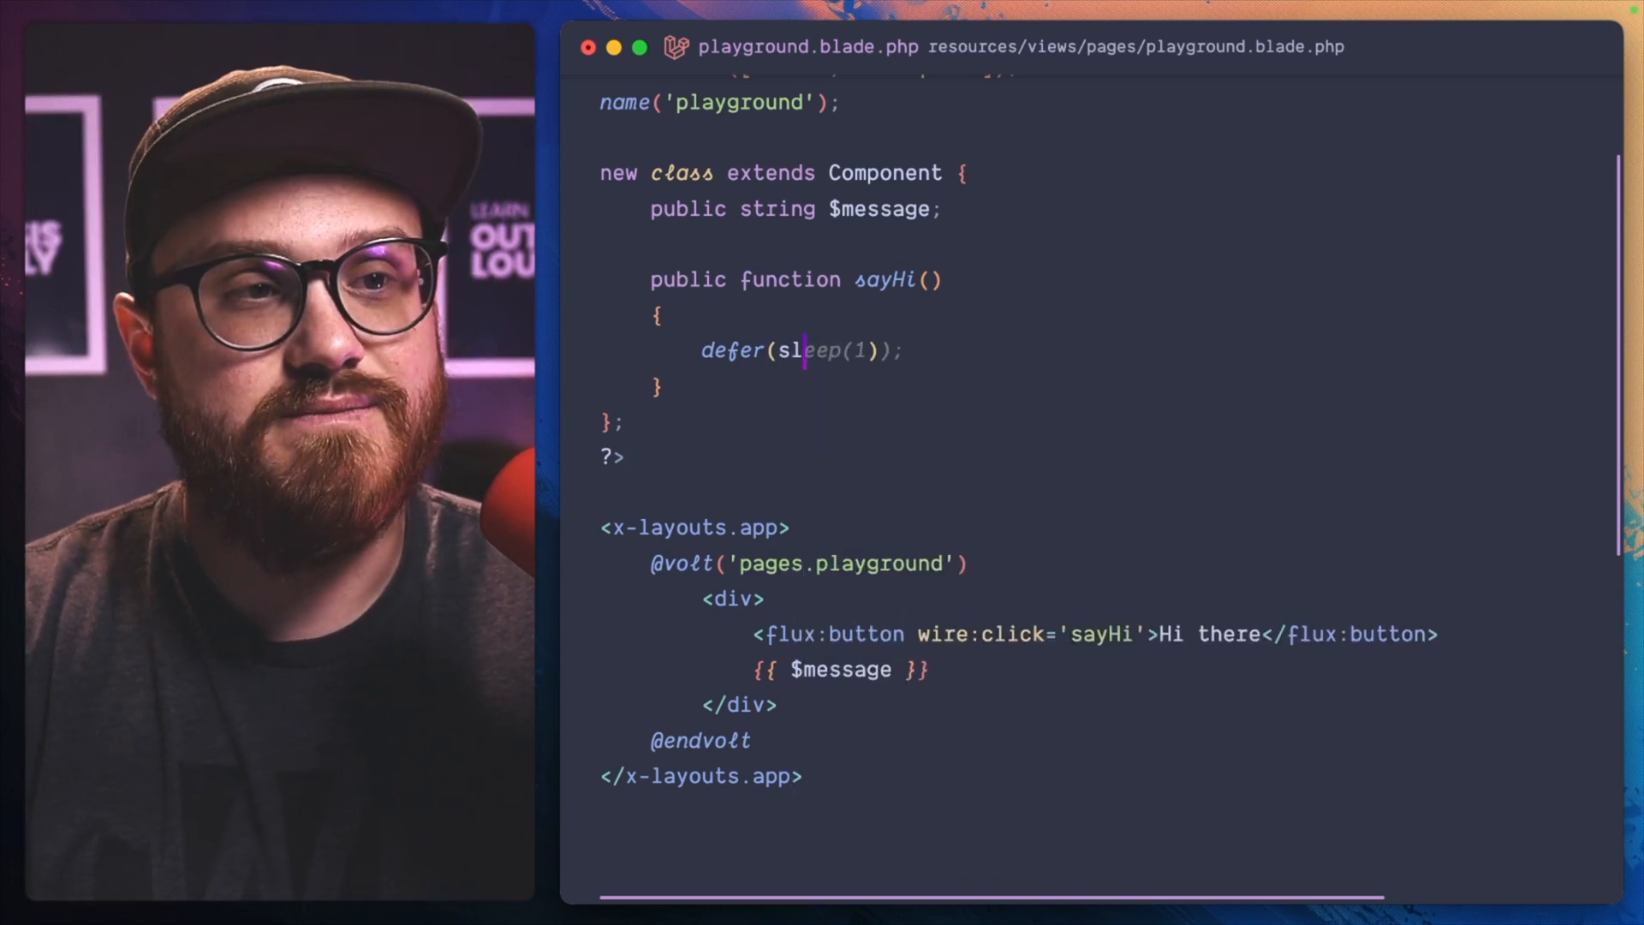
type("function()")
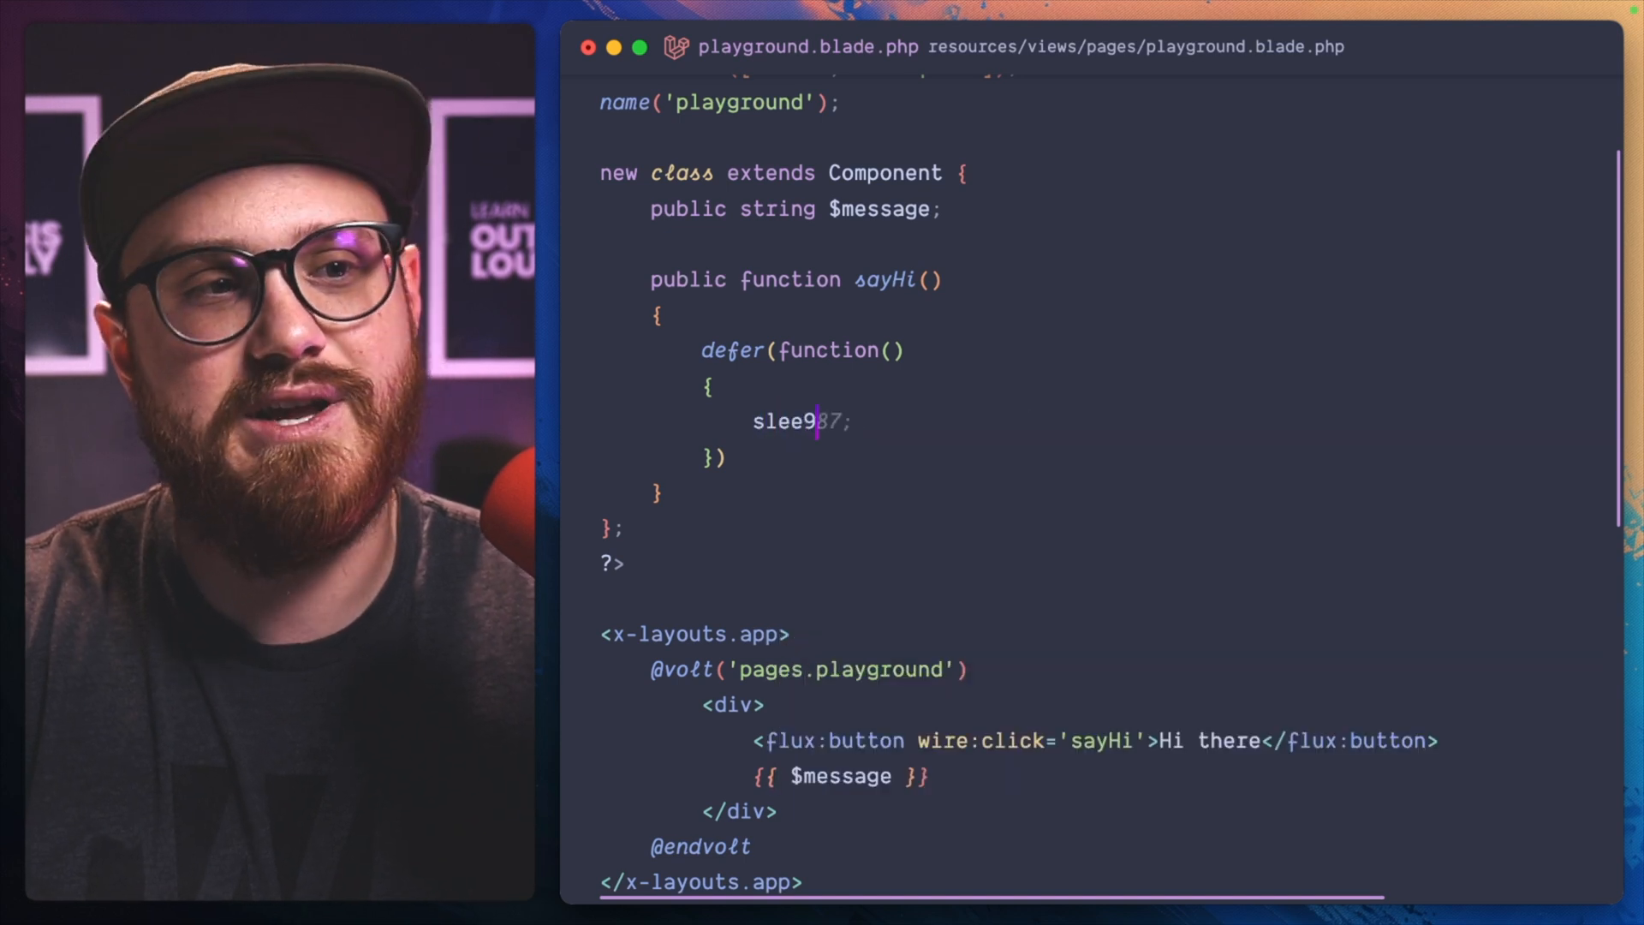
type("sleep(3)")
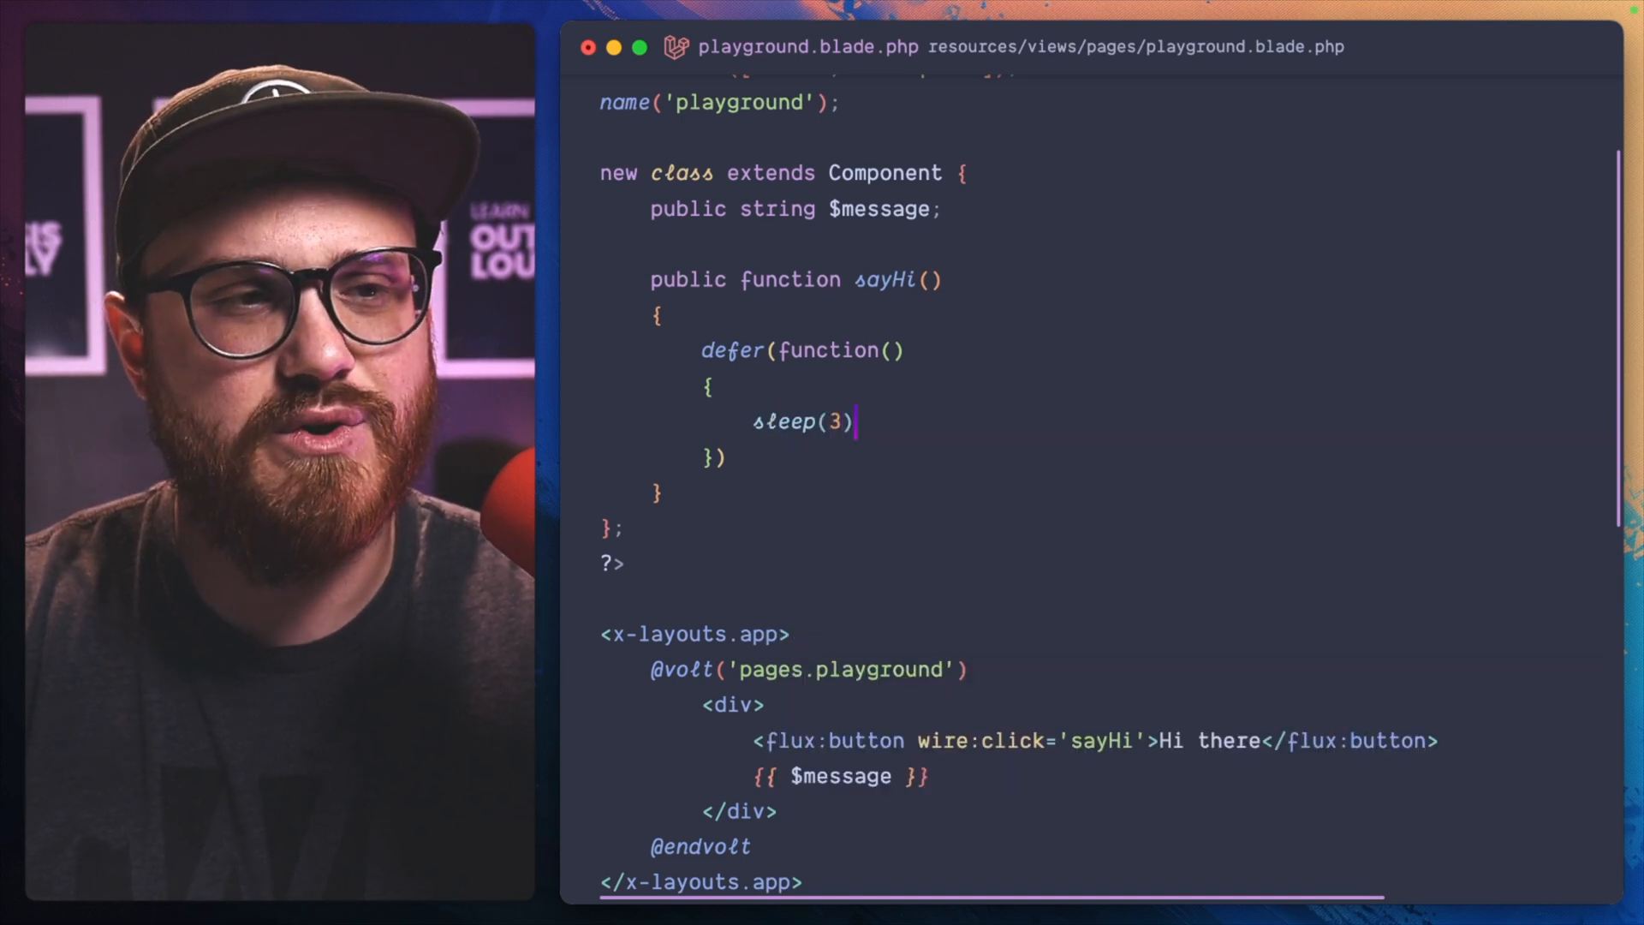
type(";")
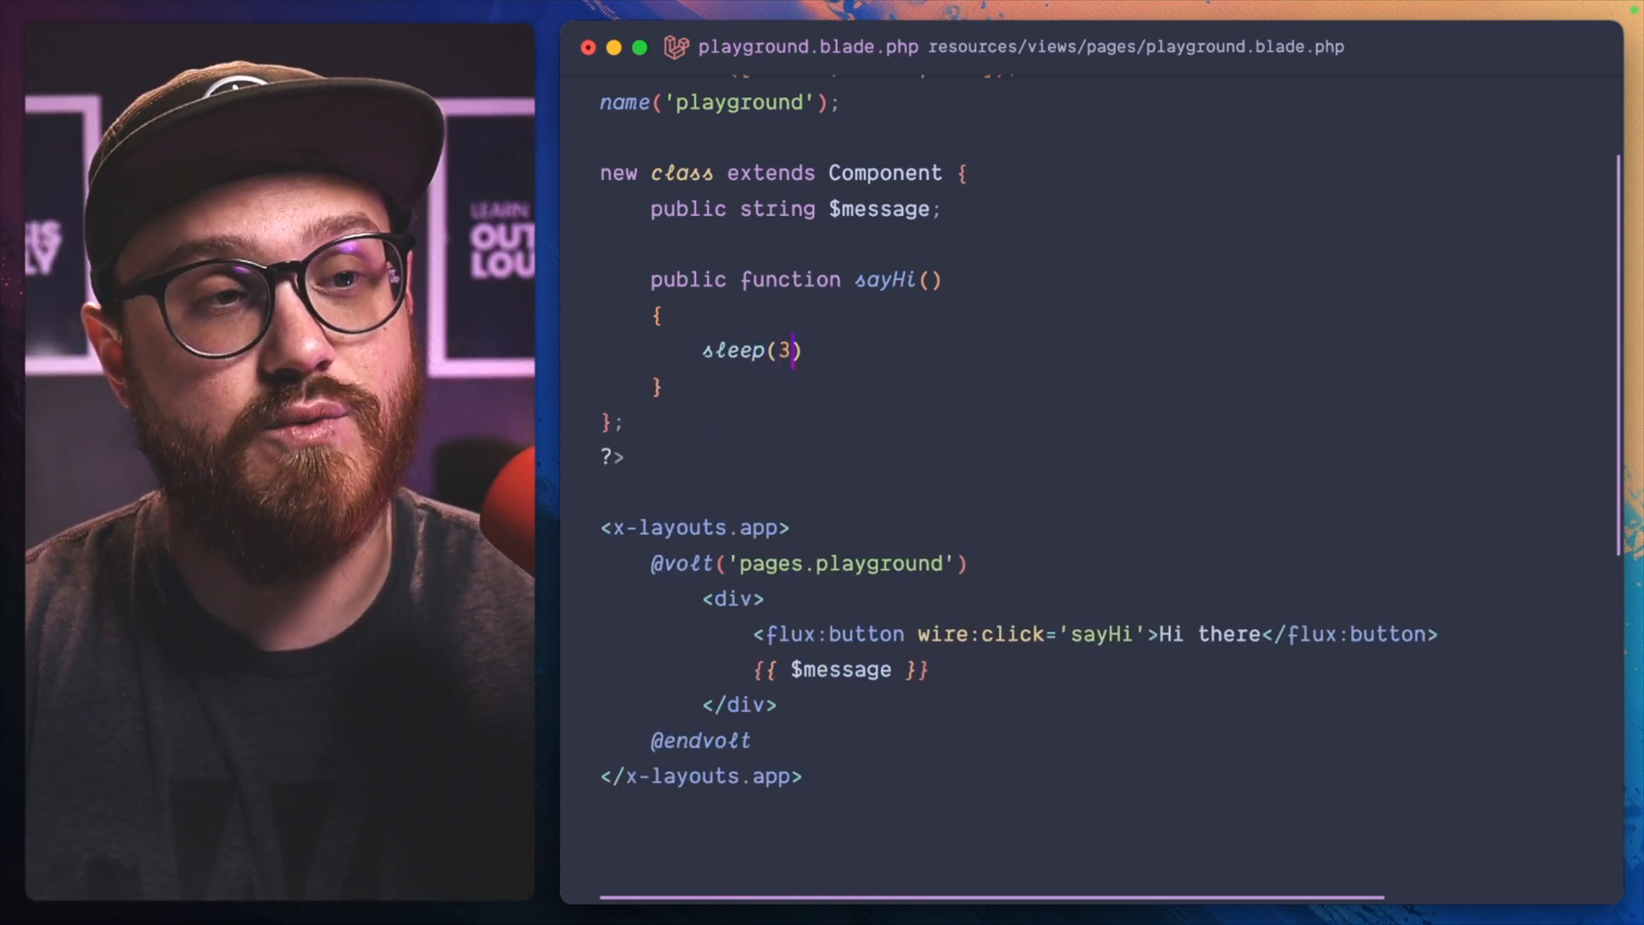
type("$this->message = 'Hello there!';")
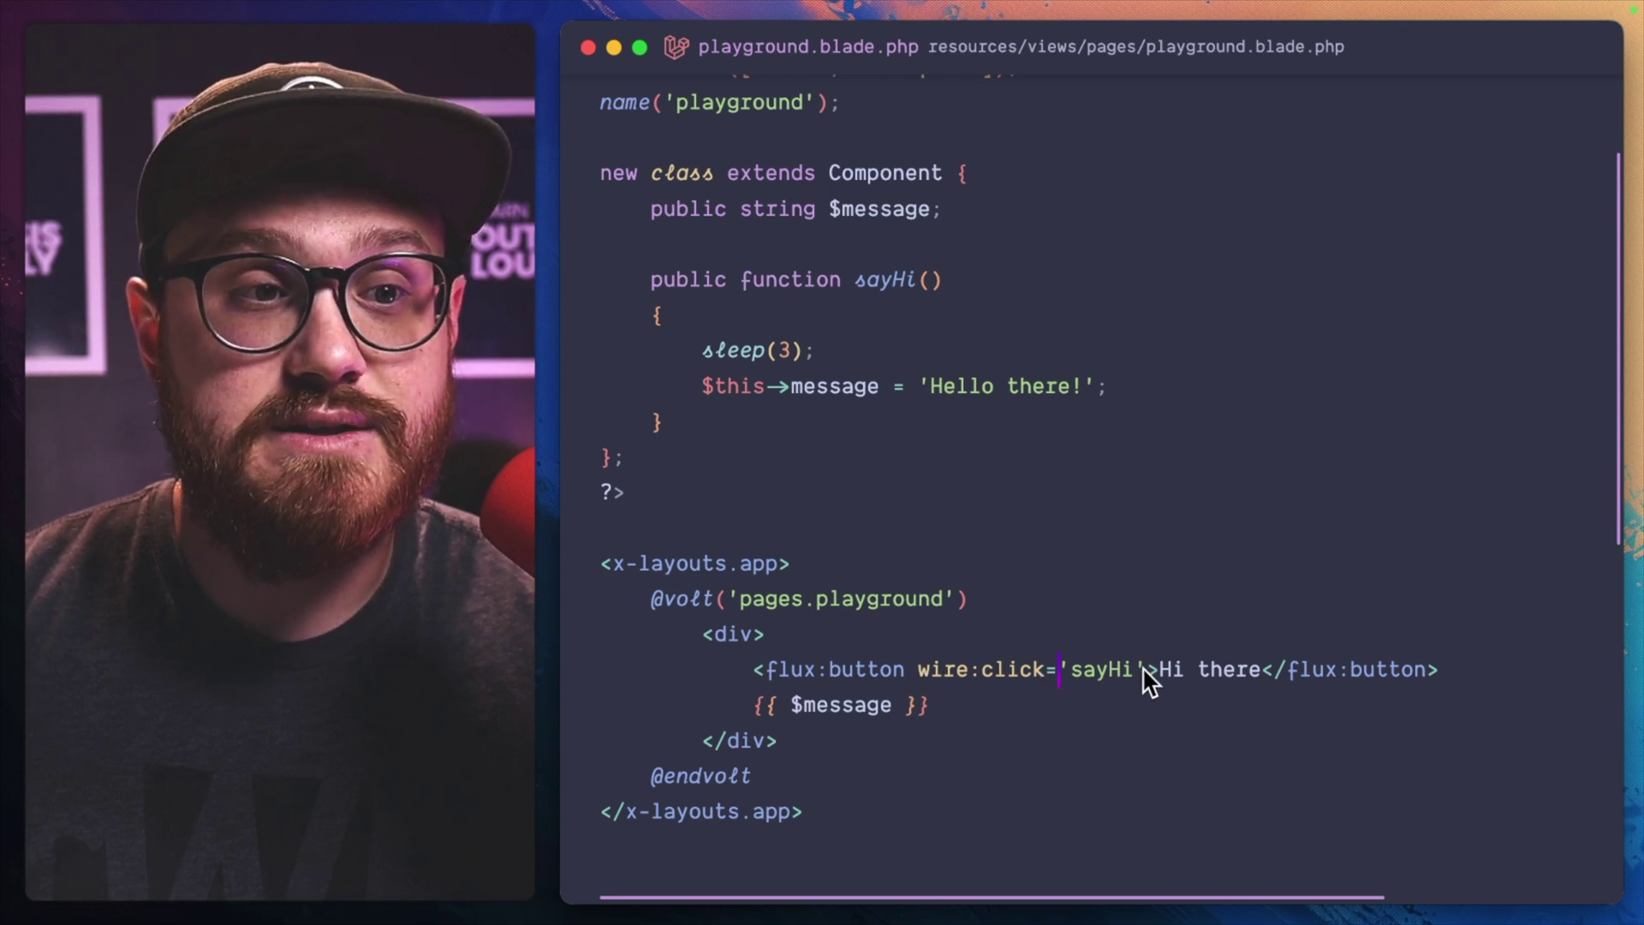
Replace the button's wire:click handler with type="submit"
type("icon=\"loading")
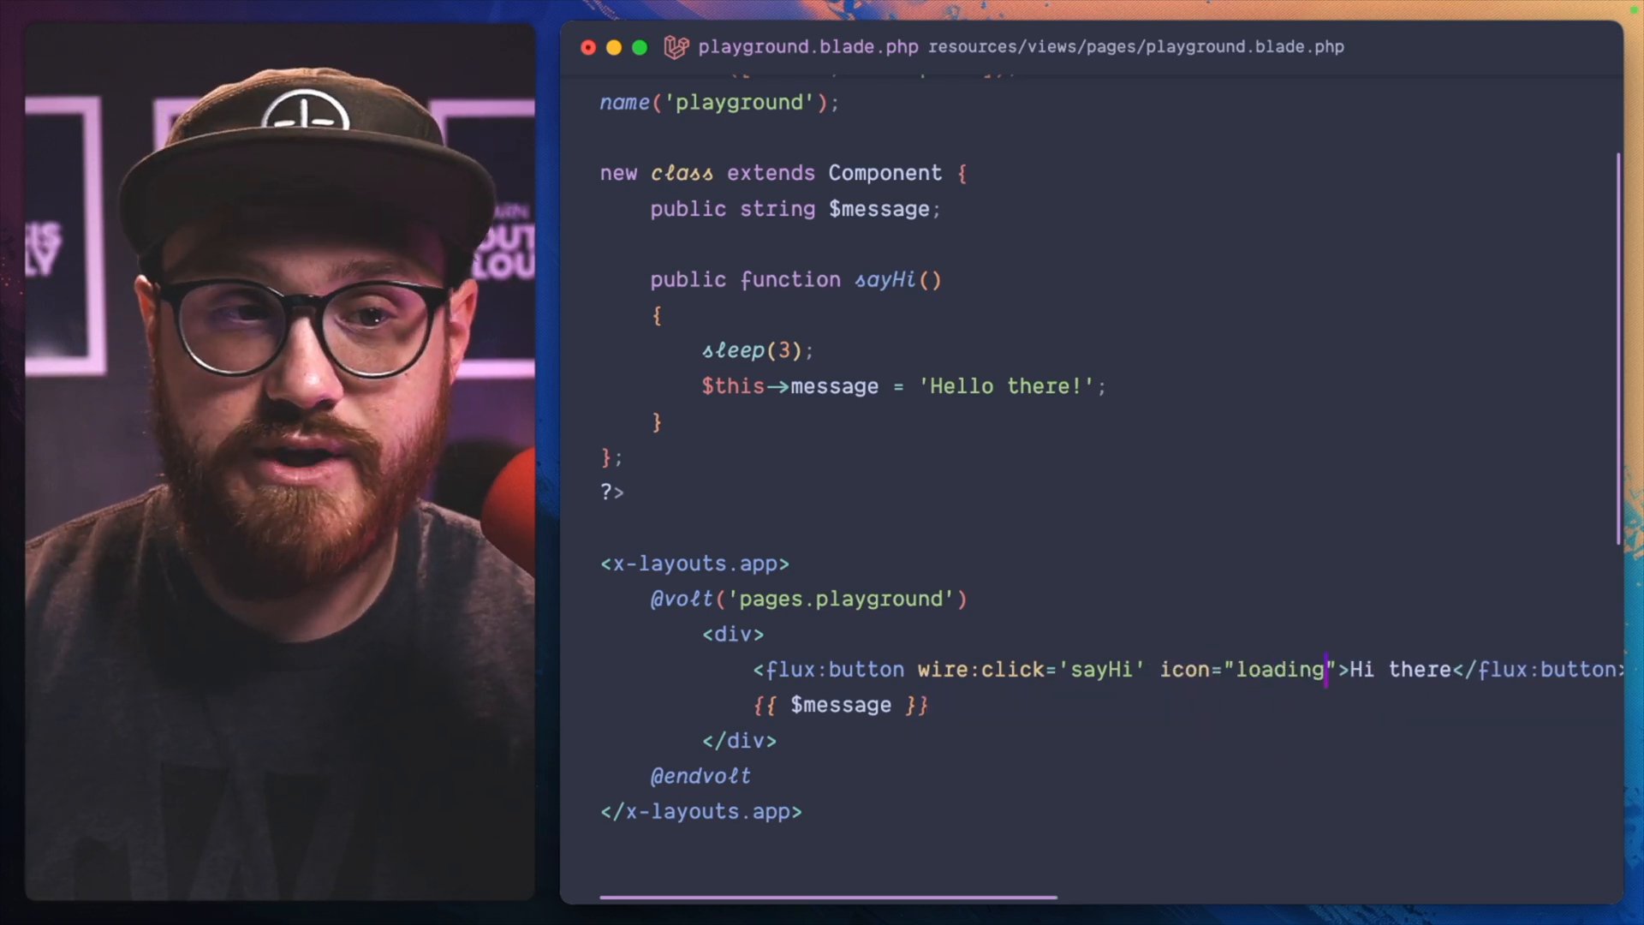
left_click(684, 208)
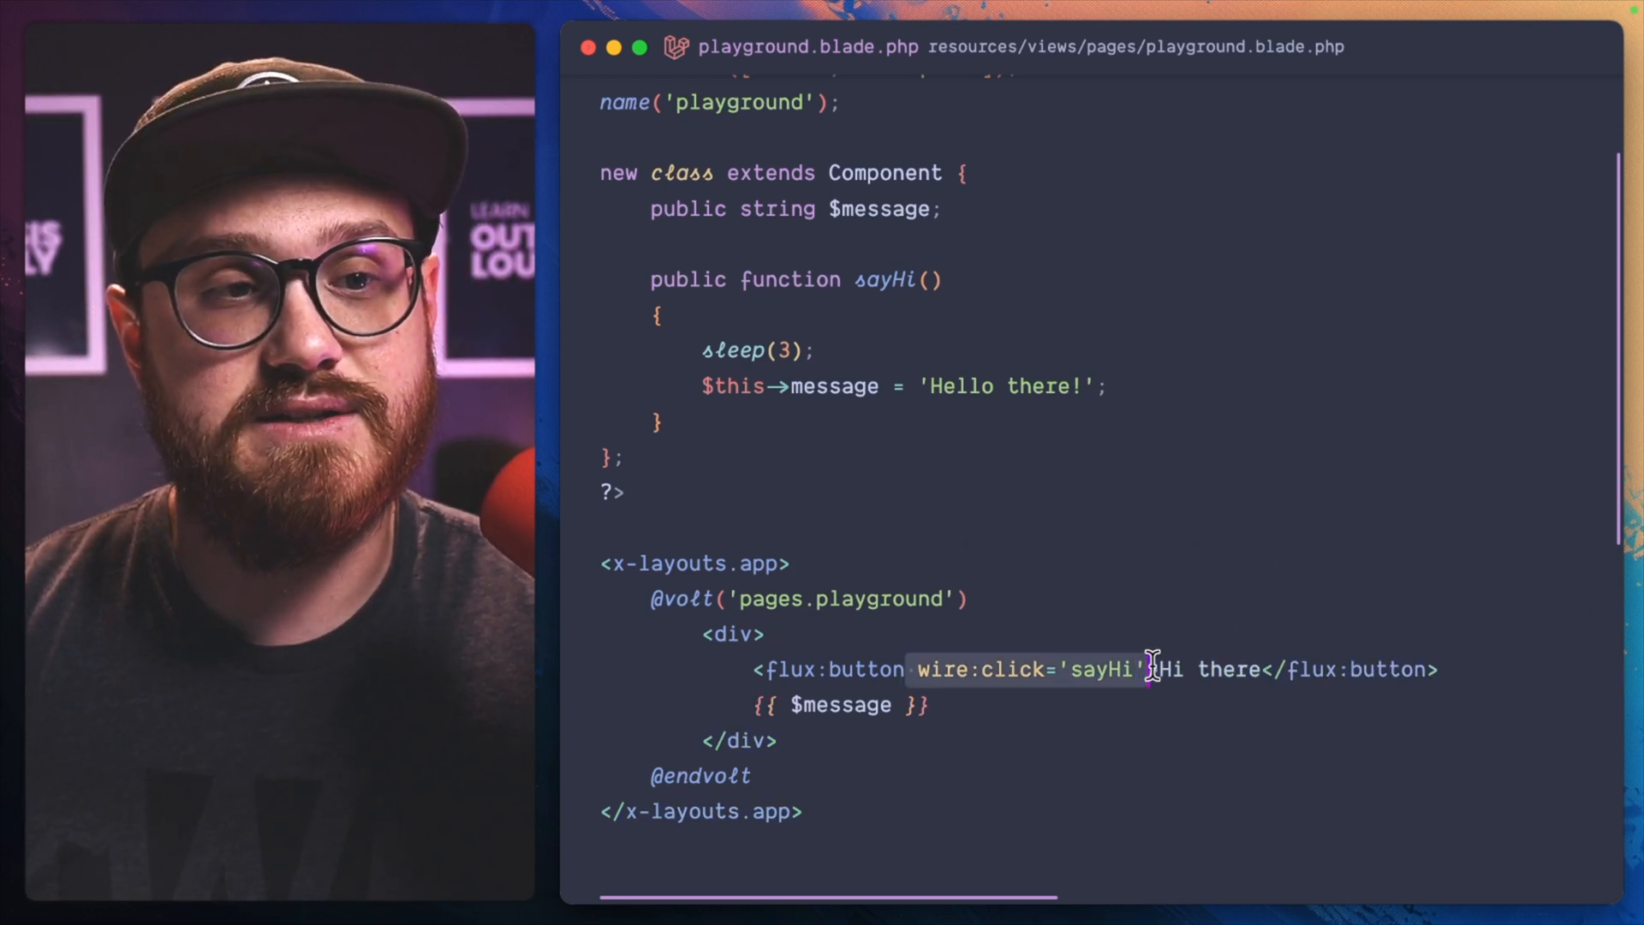
type("type=\"s")
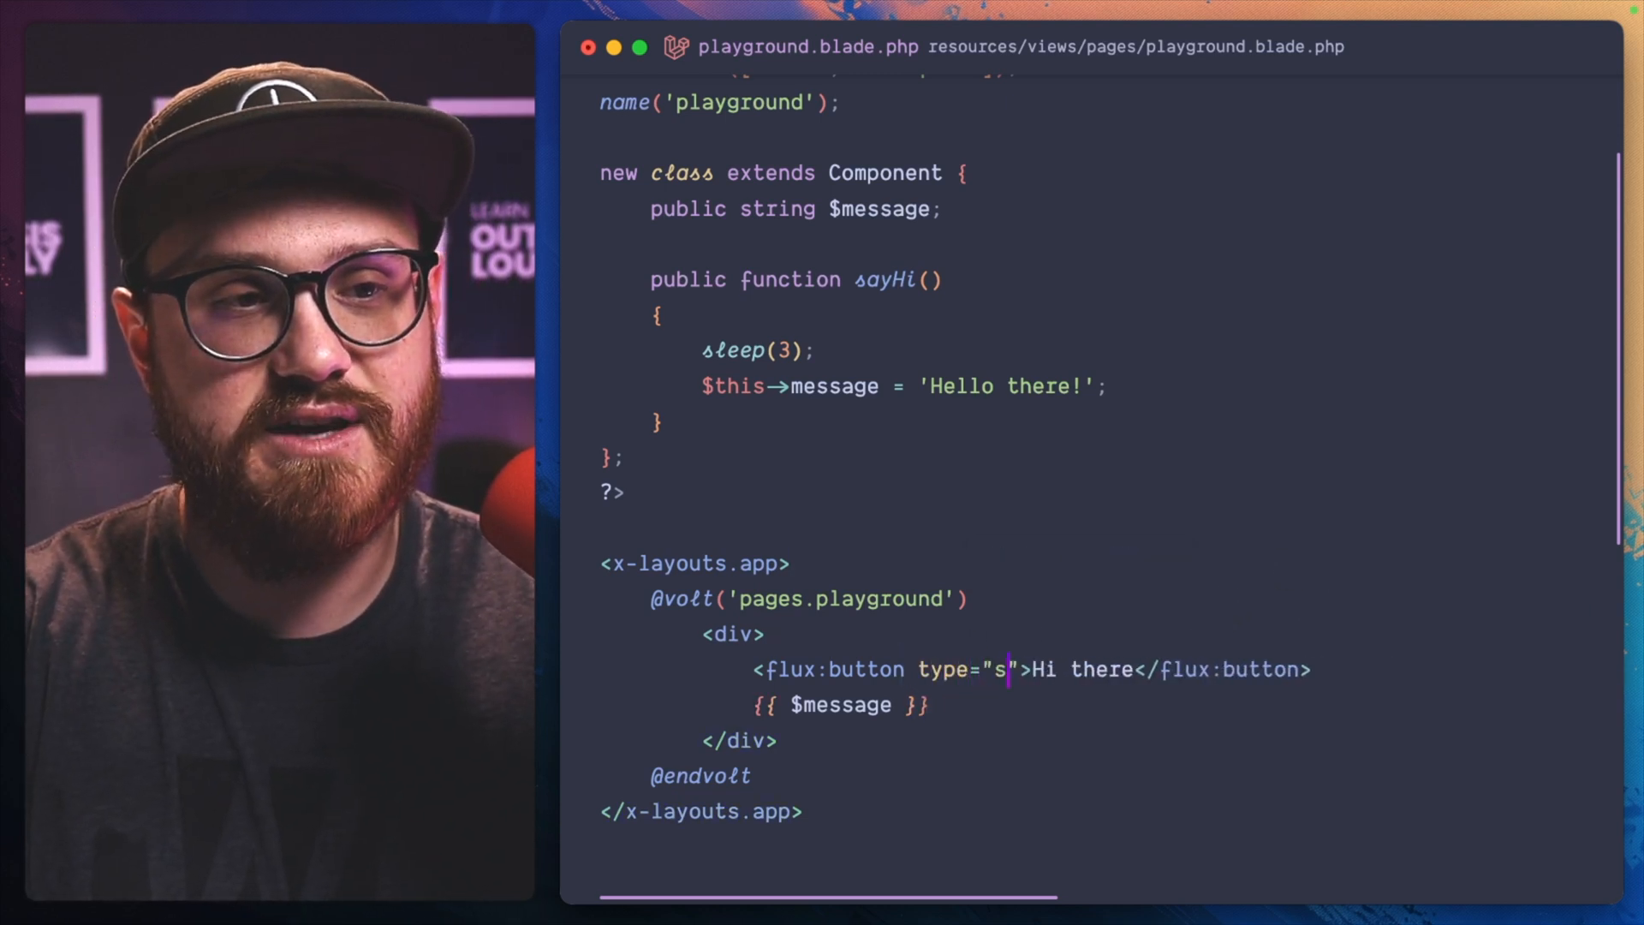
type("ubmit")
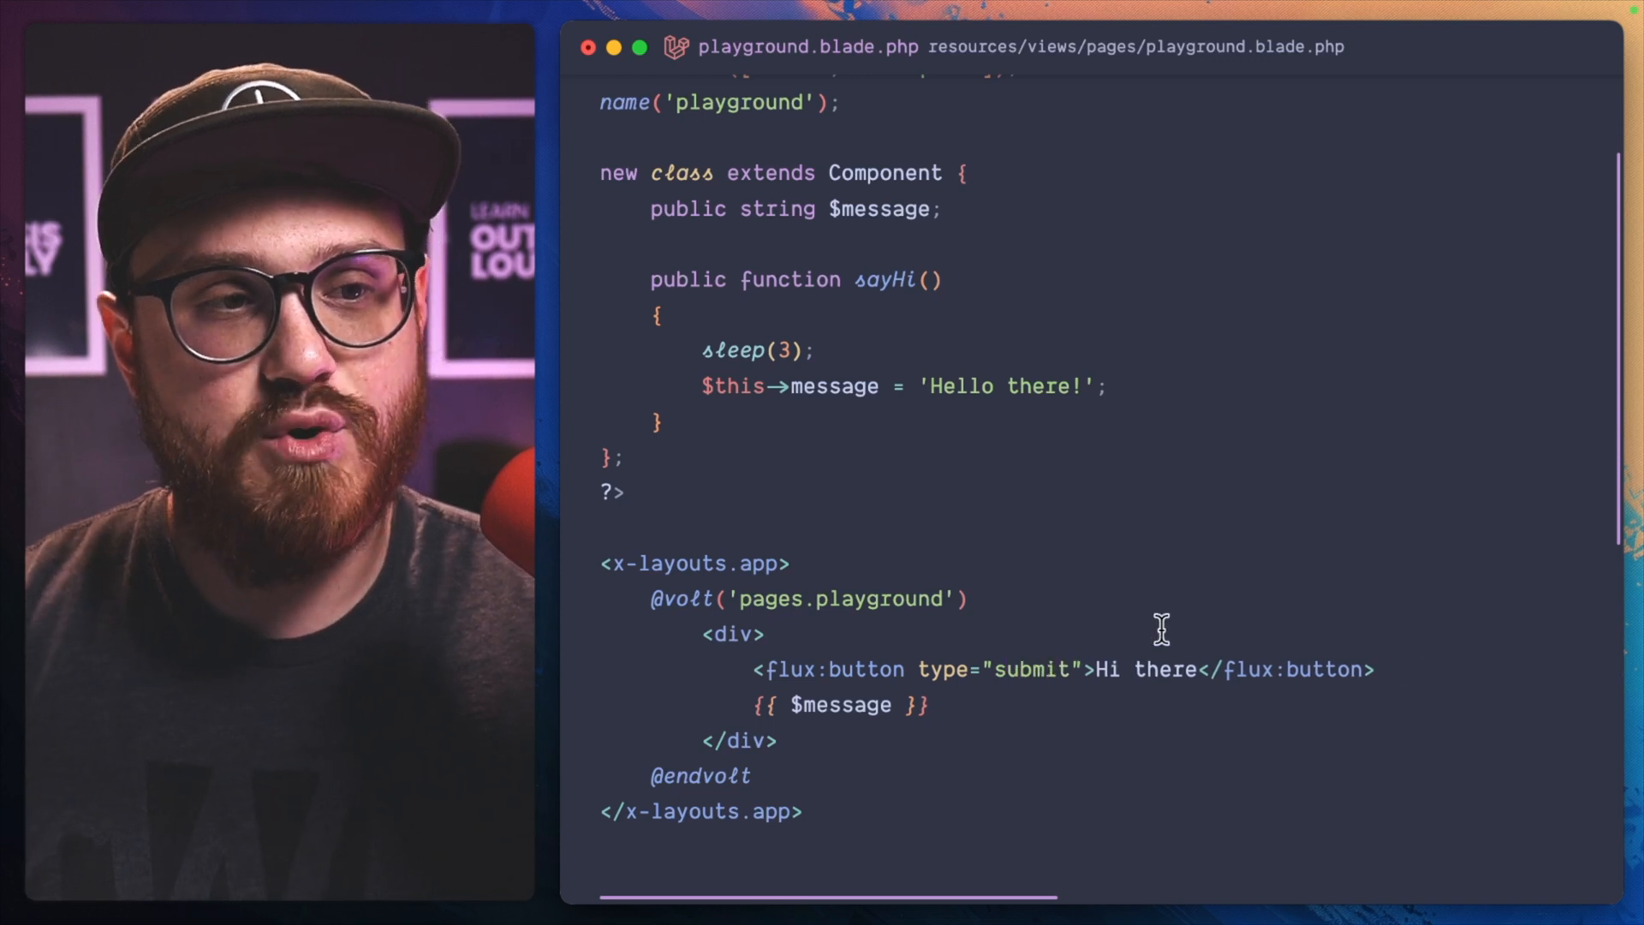
Wrap the flux:button in a form that submits to sayHi
type("<form")
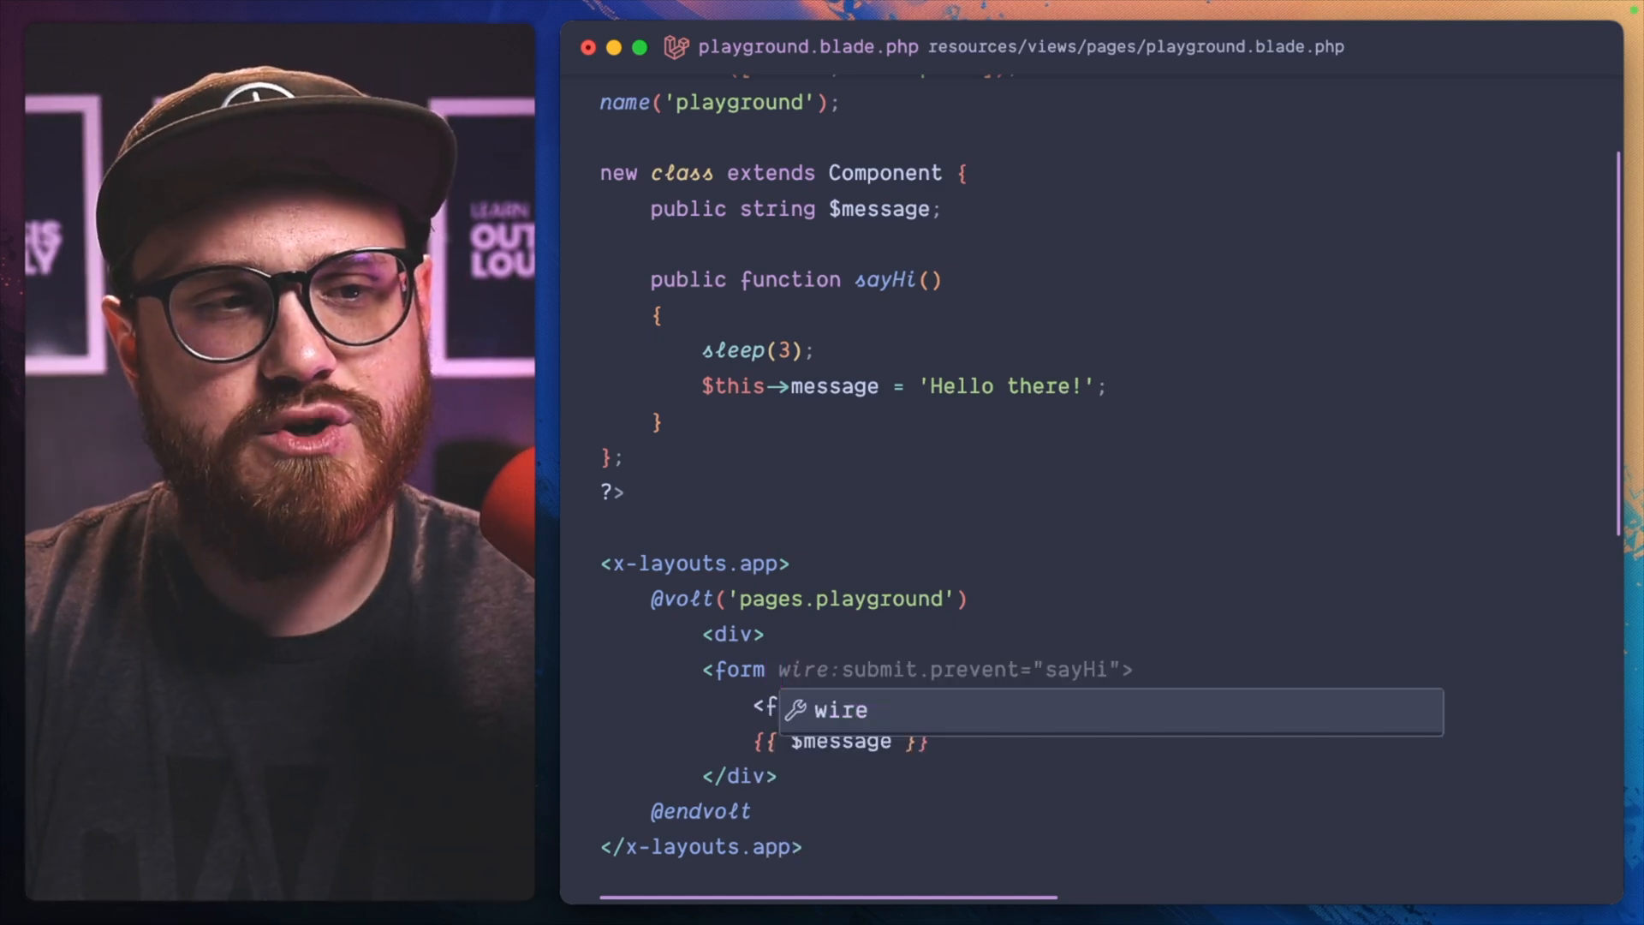
type("flux:button")
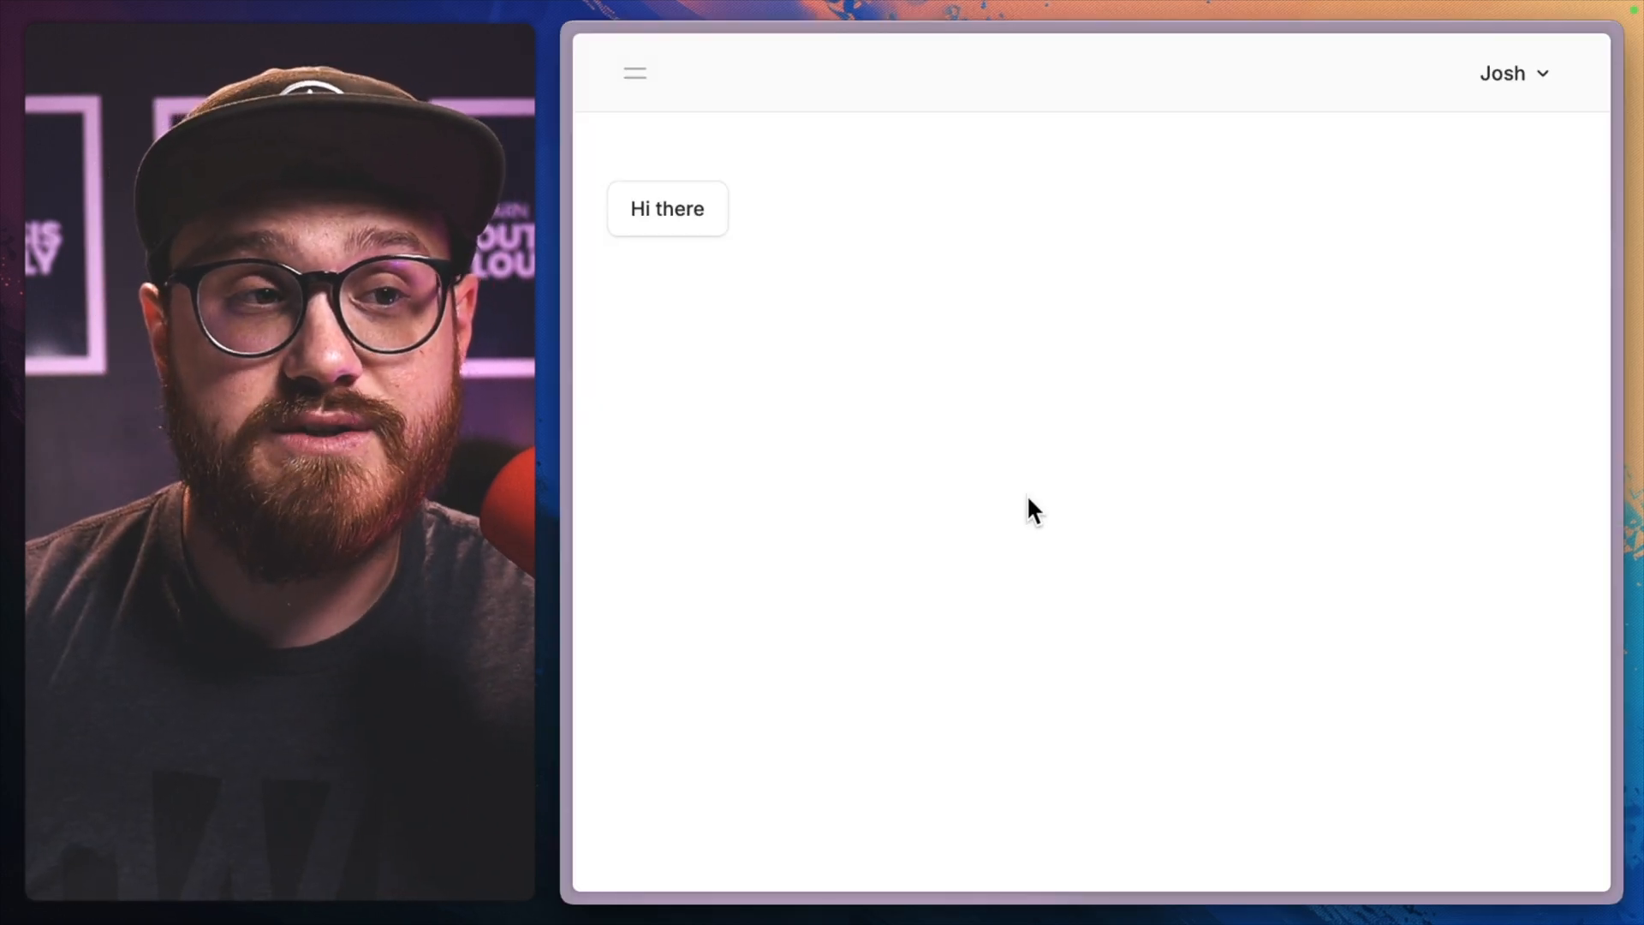
mouse_move(739, 205)
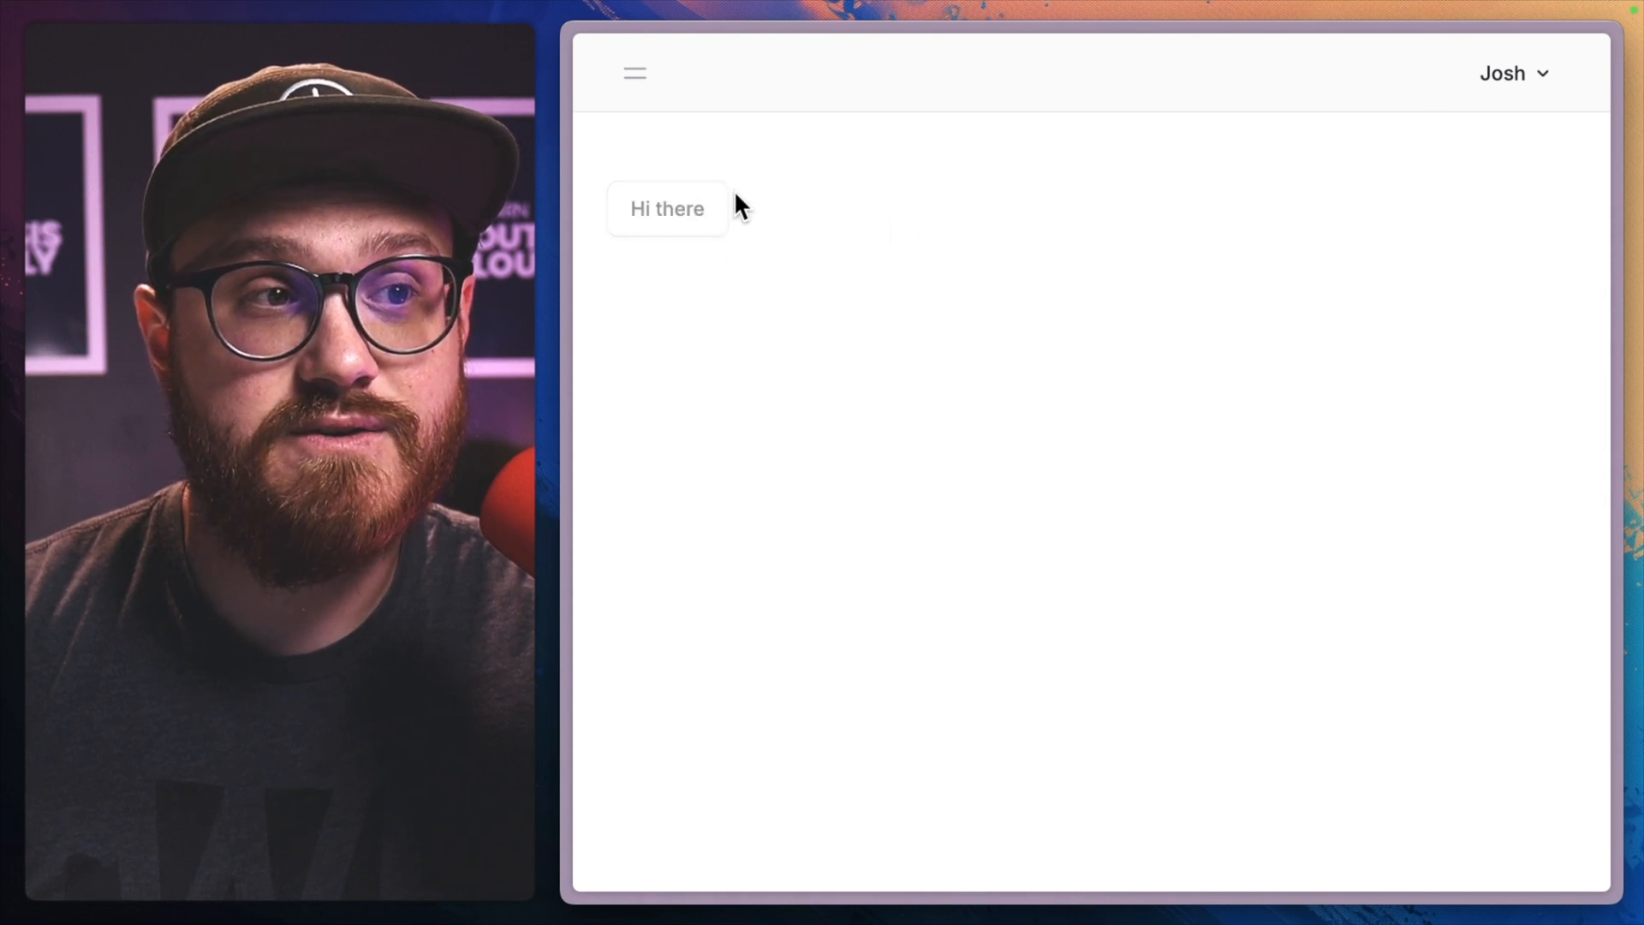
mouse_move(702, 249)
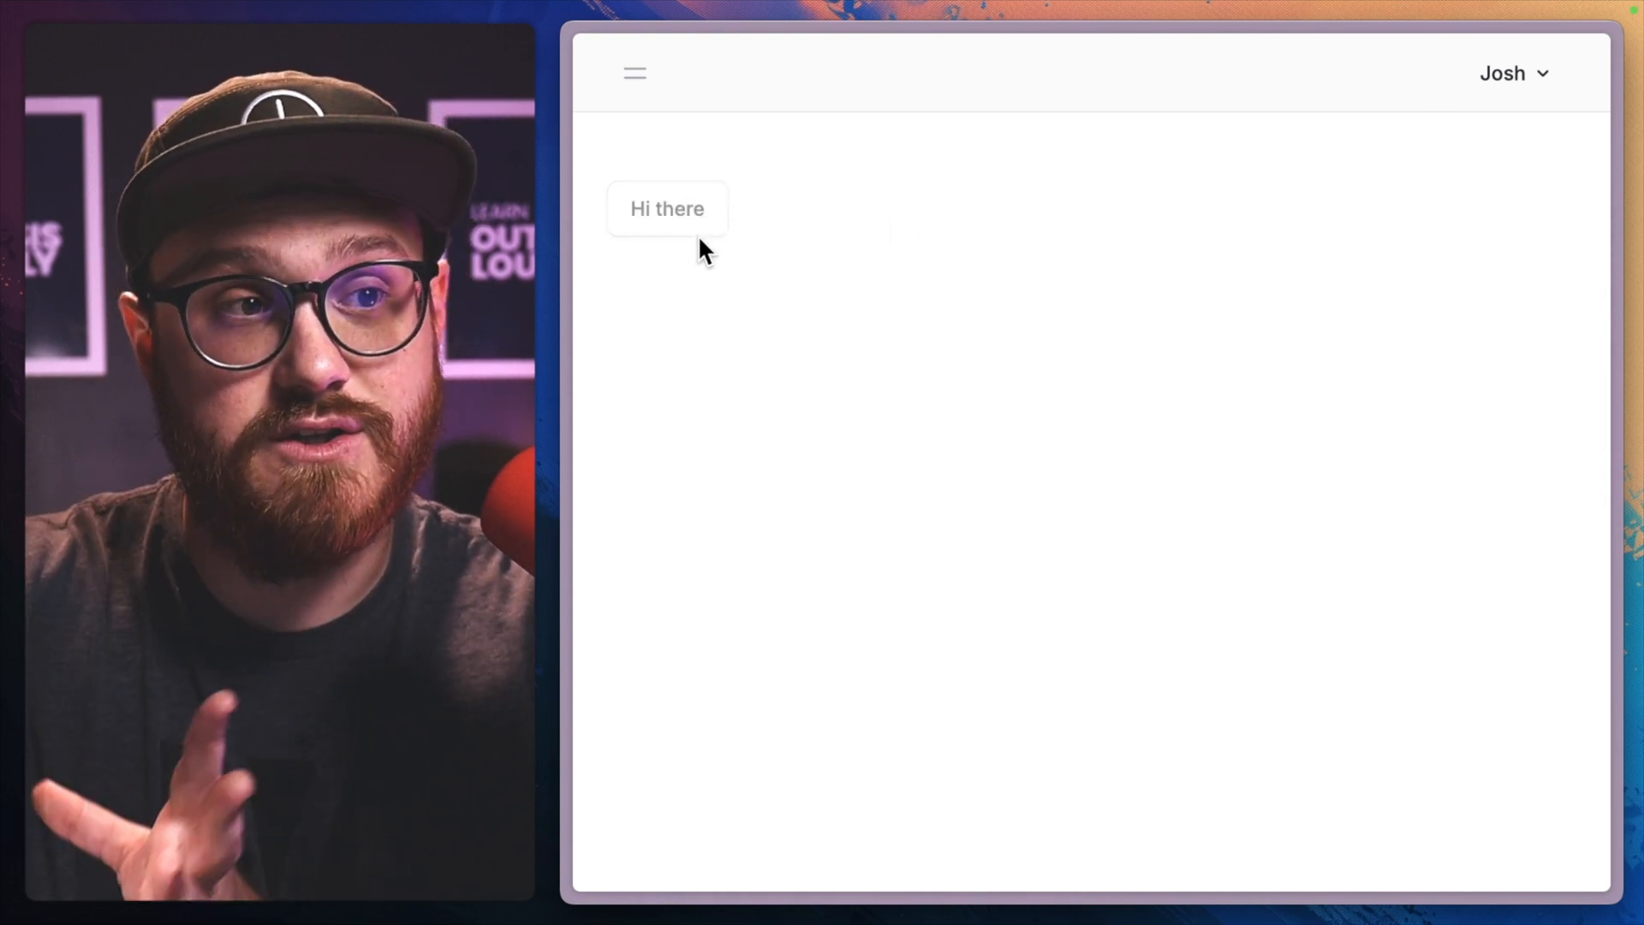
mouse_move(727, 323)
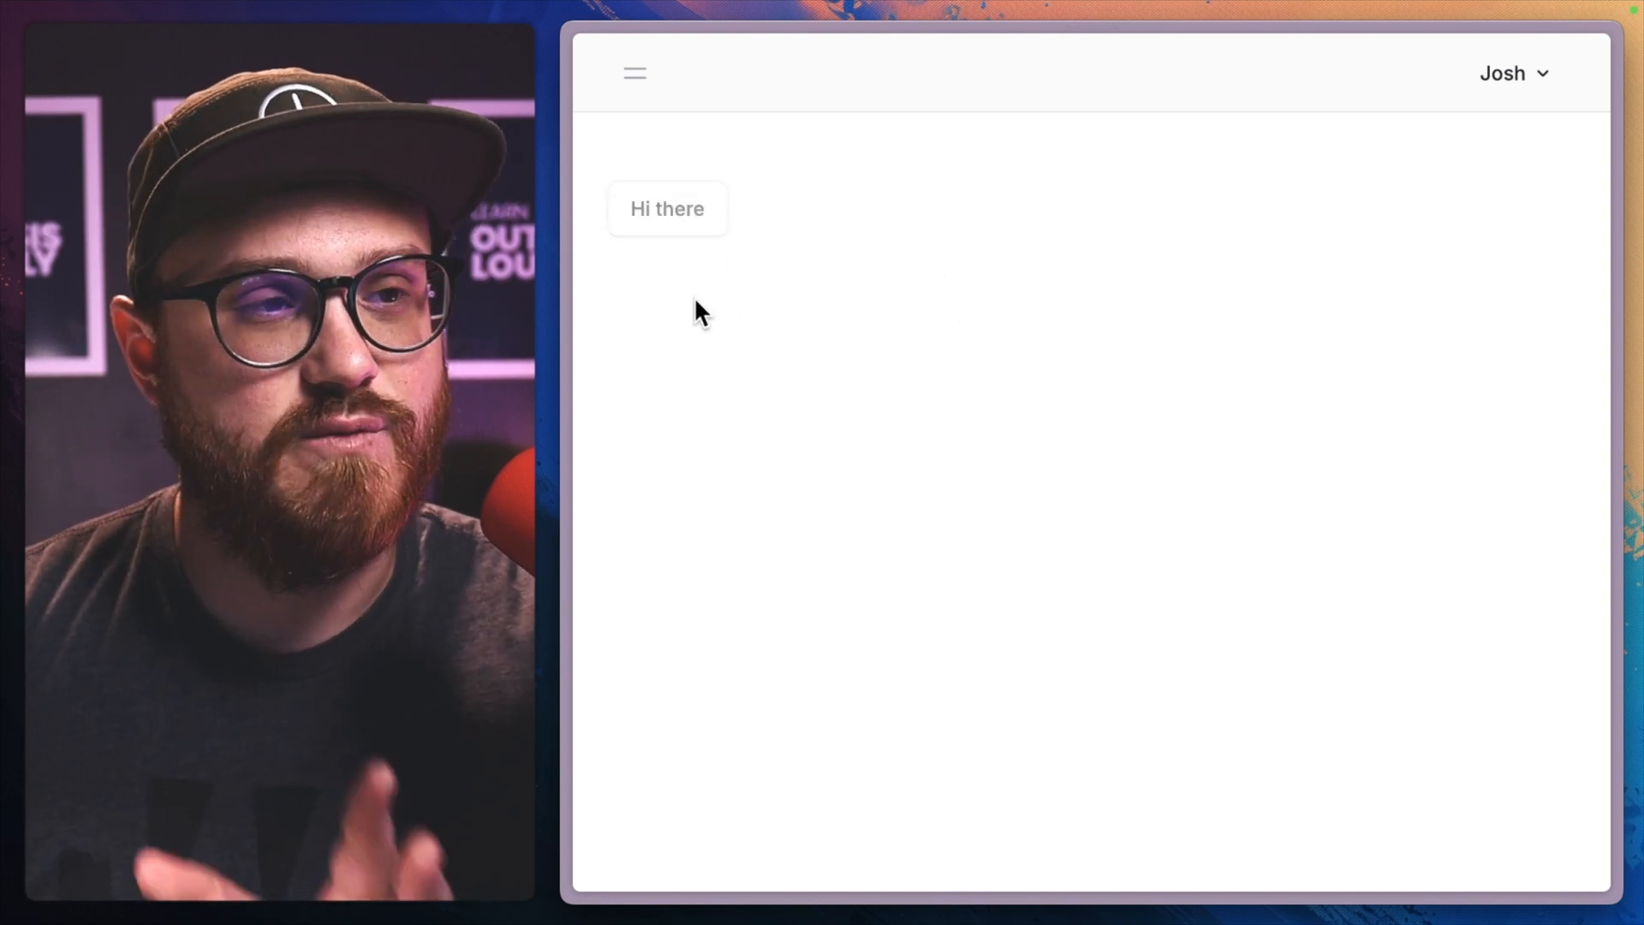
mouse_move(704, 210)
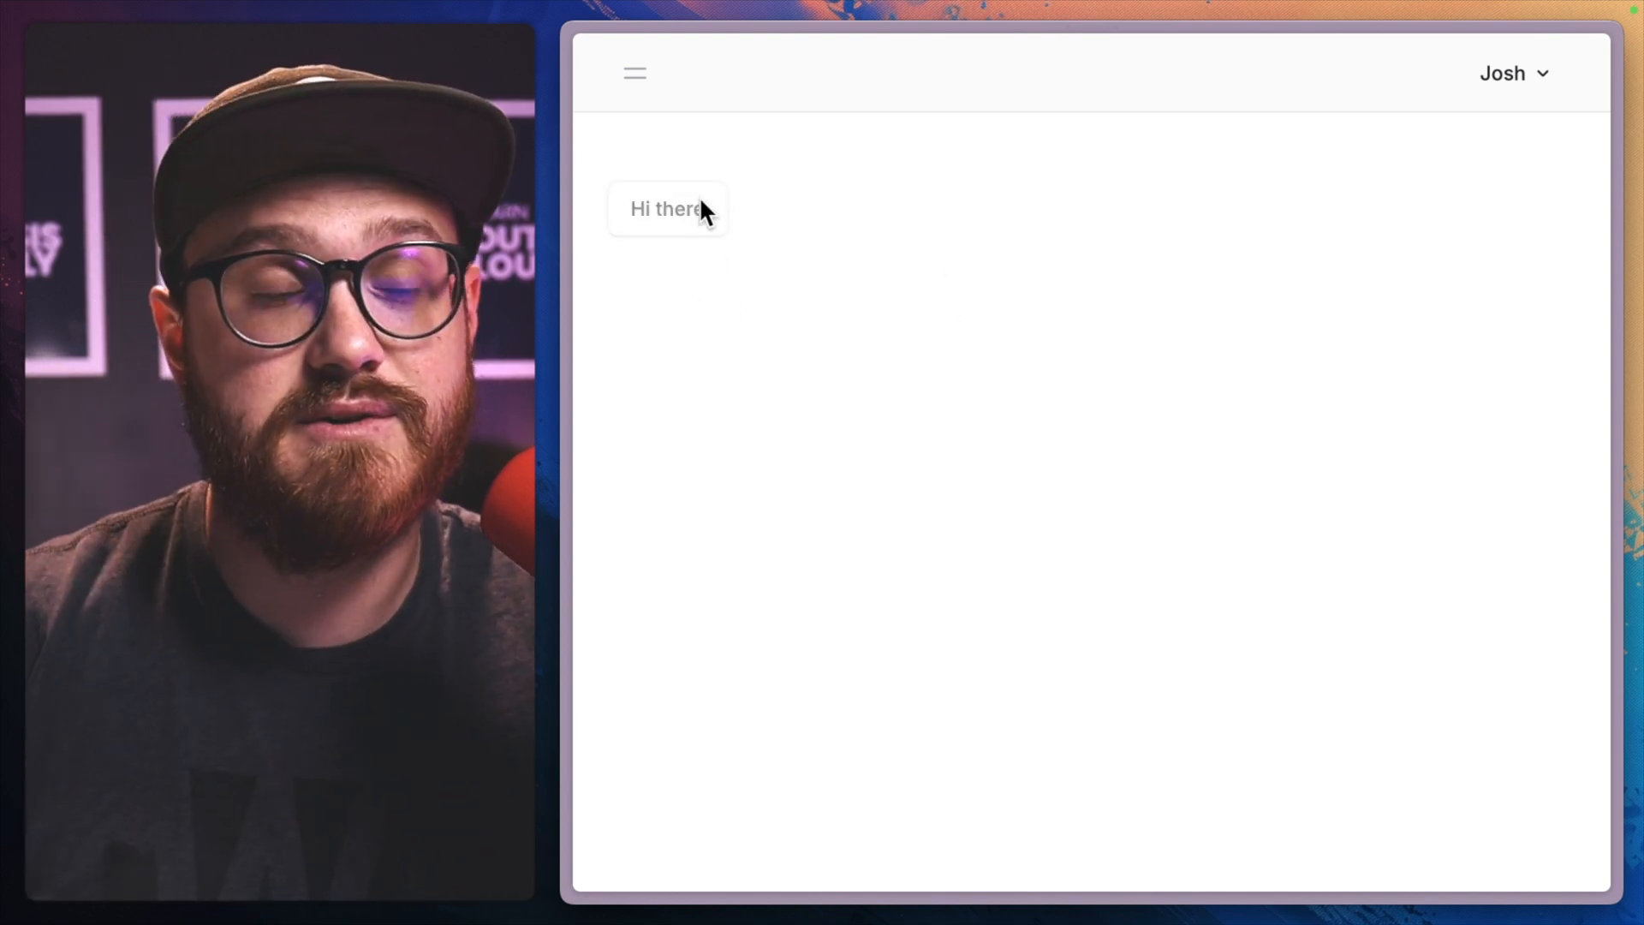
Press Hi there again while the button is disabled during the wait
left_click(667, 209)
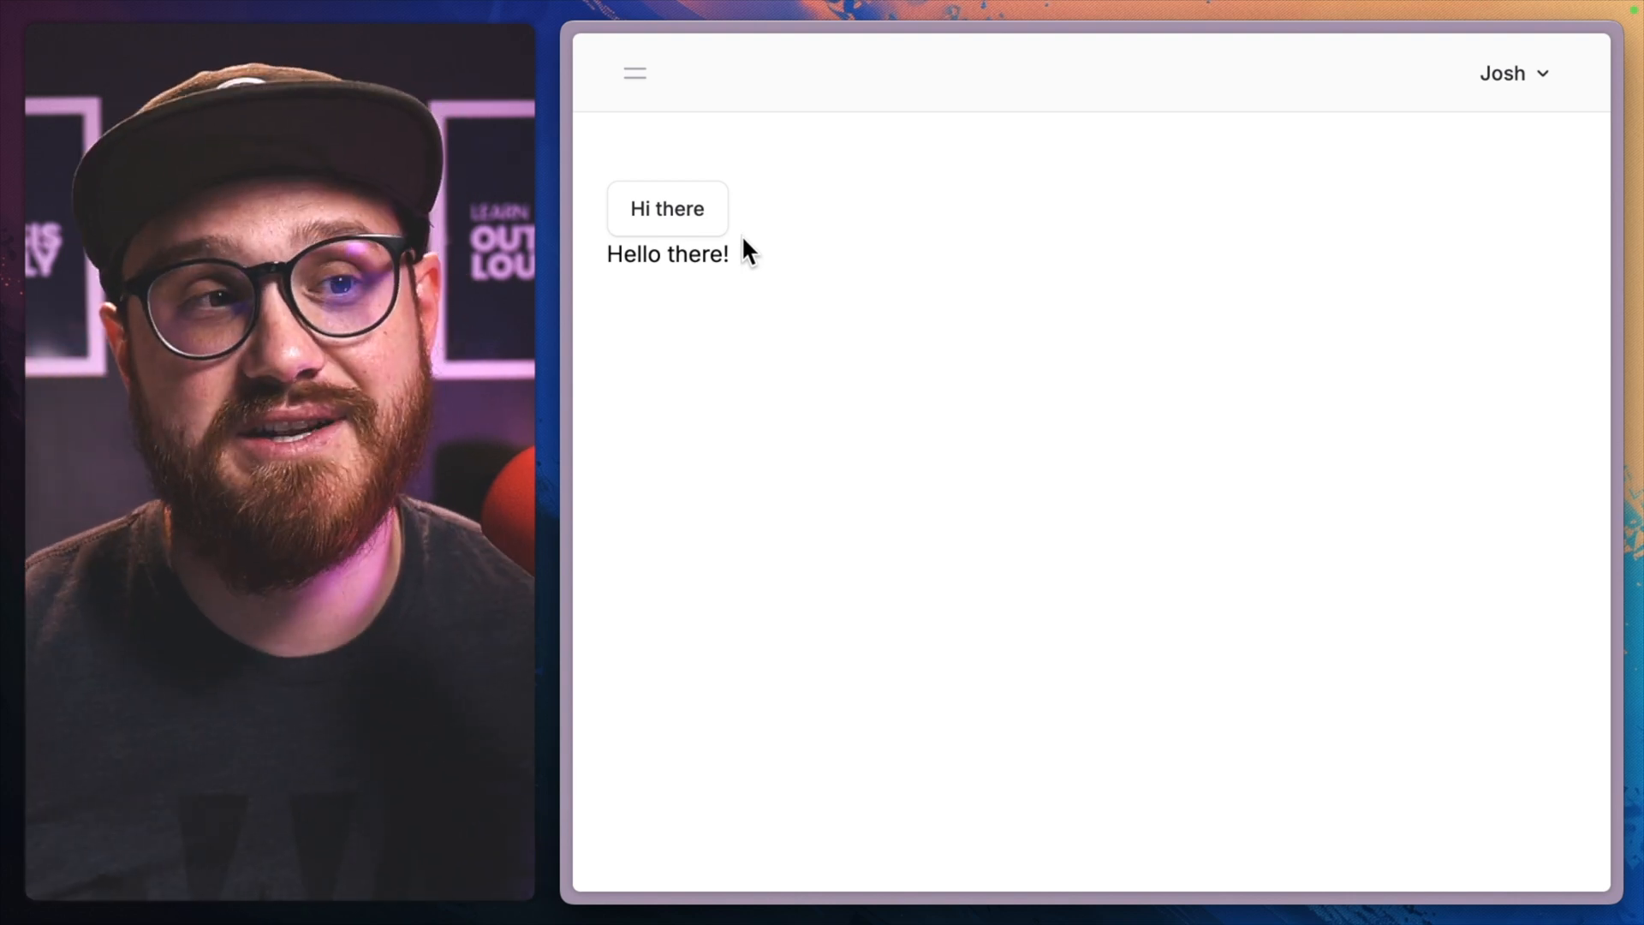
mouse_move(813, 344)
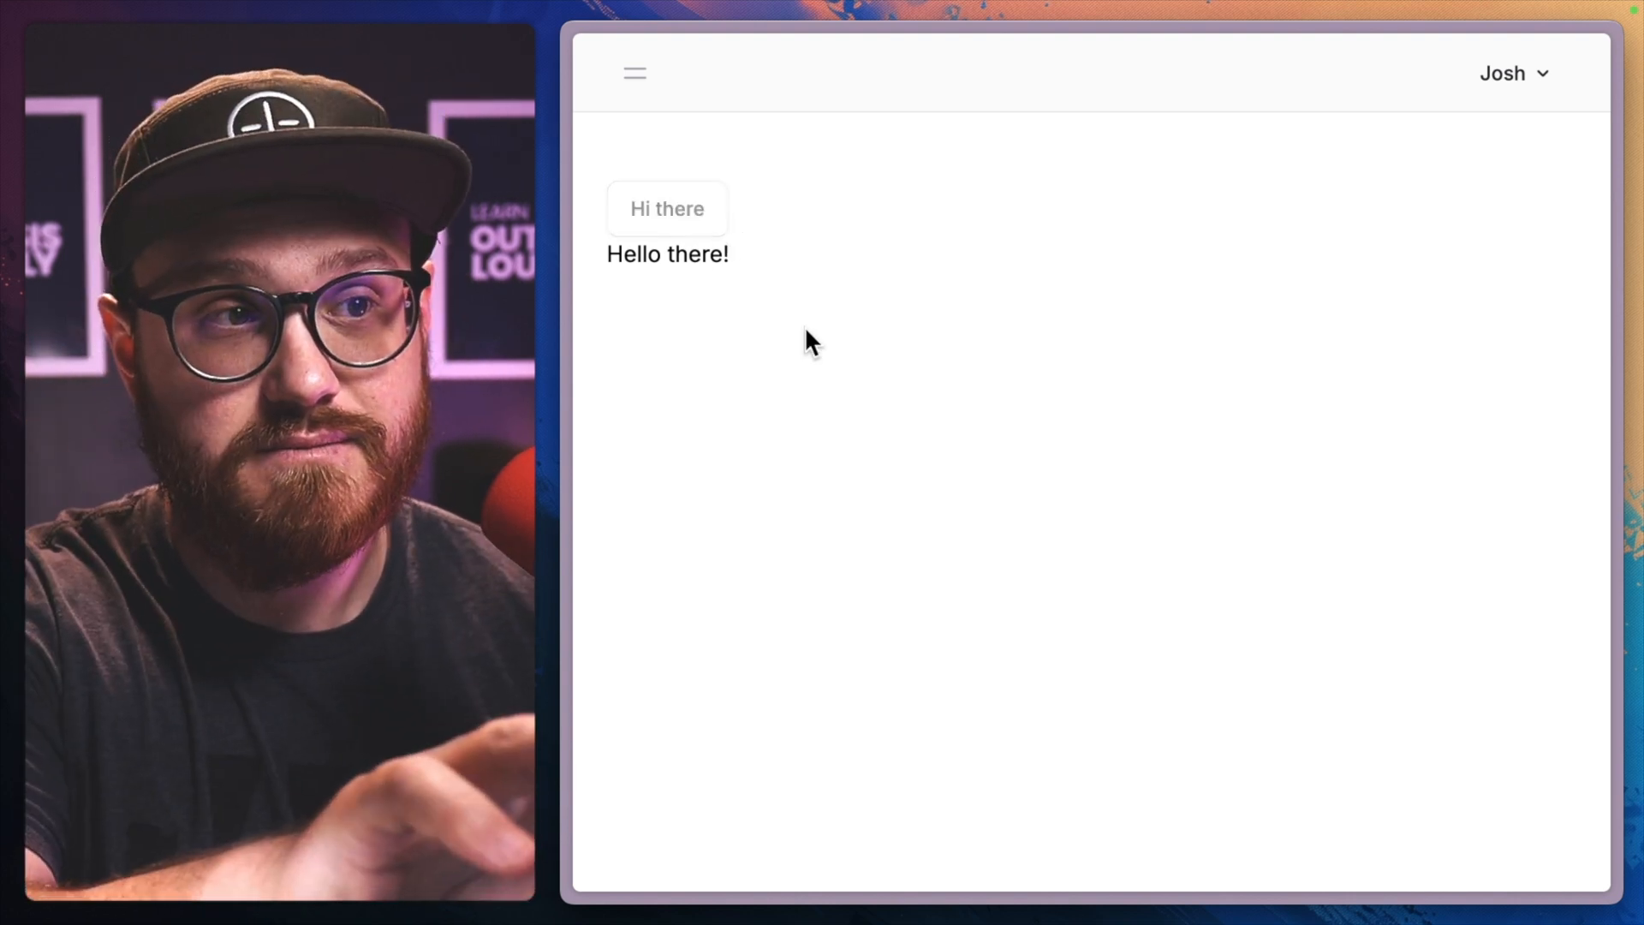
mouse_move(667, 209)
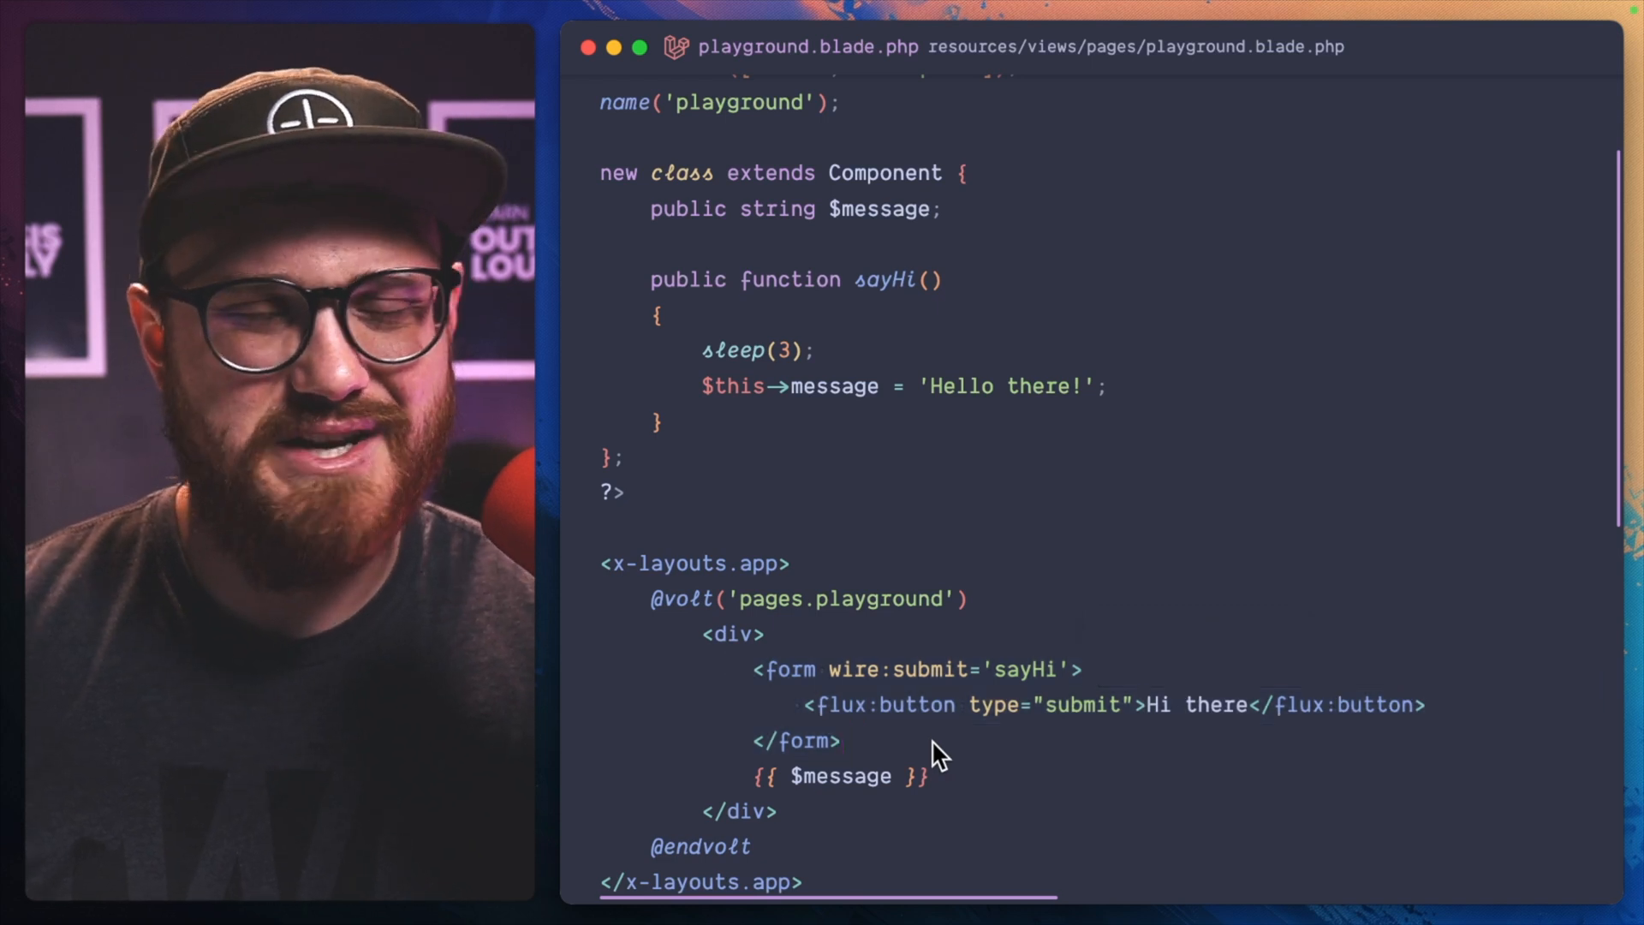
mouse_move(1028, 742)
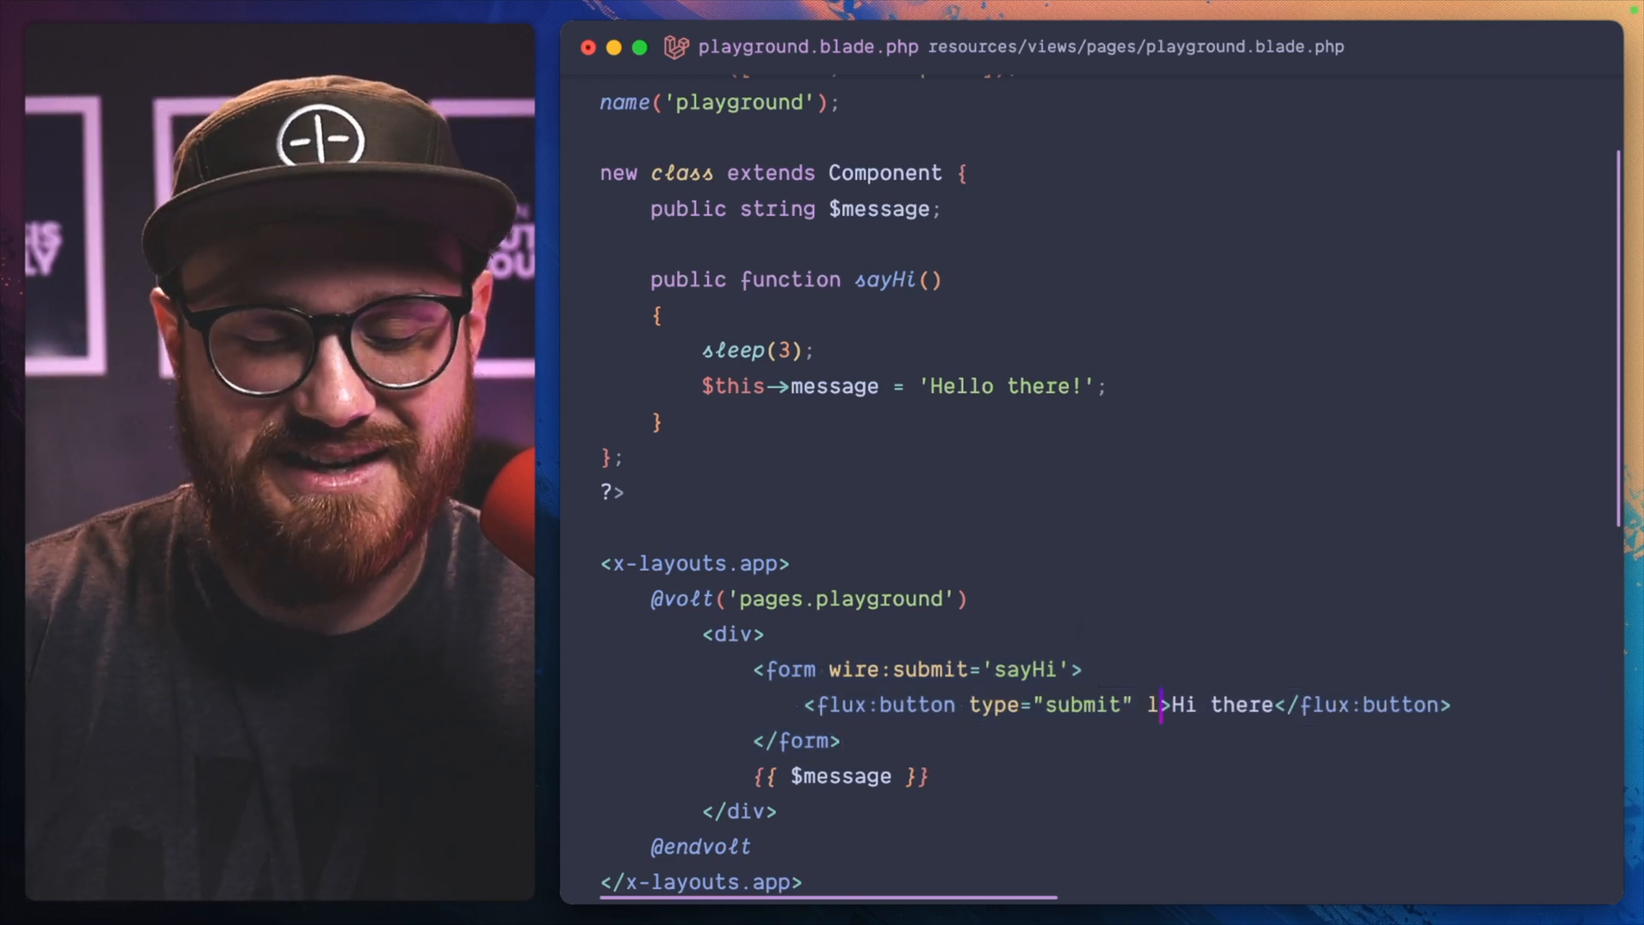
Add loading="" to the form's flux:button, which still submits to sayHi
type("oading=\"\"")
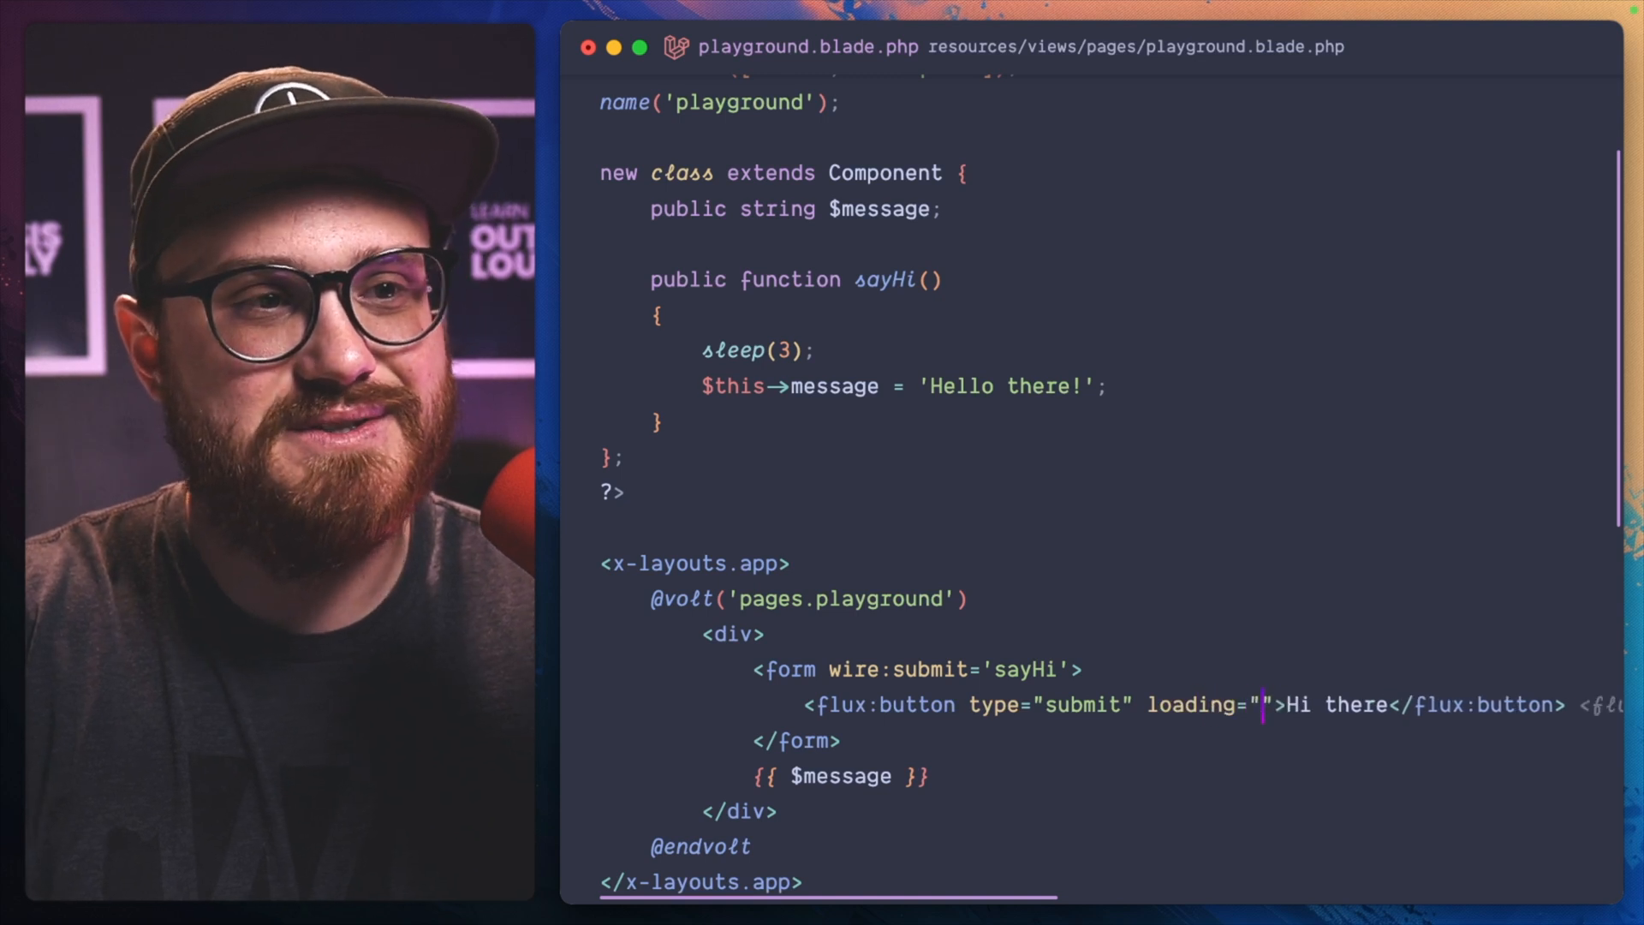
type("sayHi")
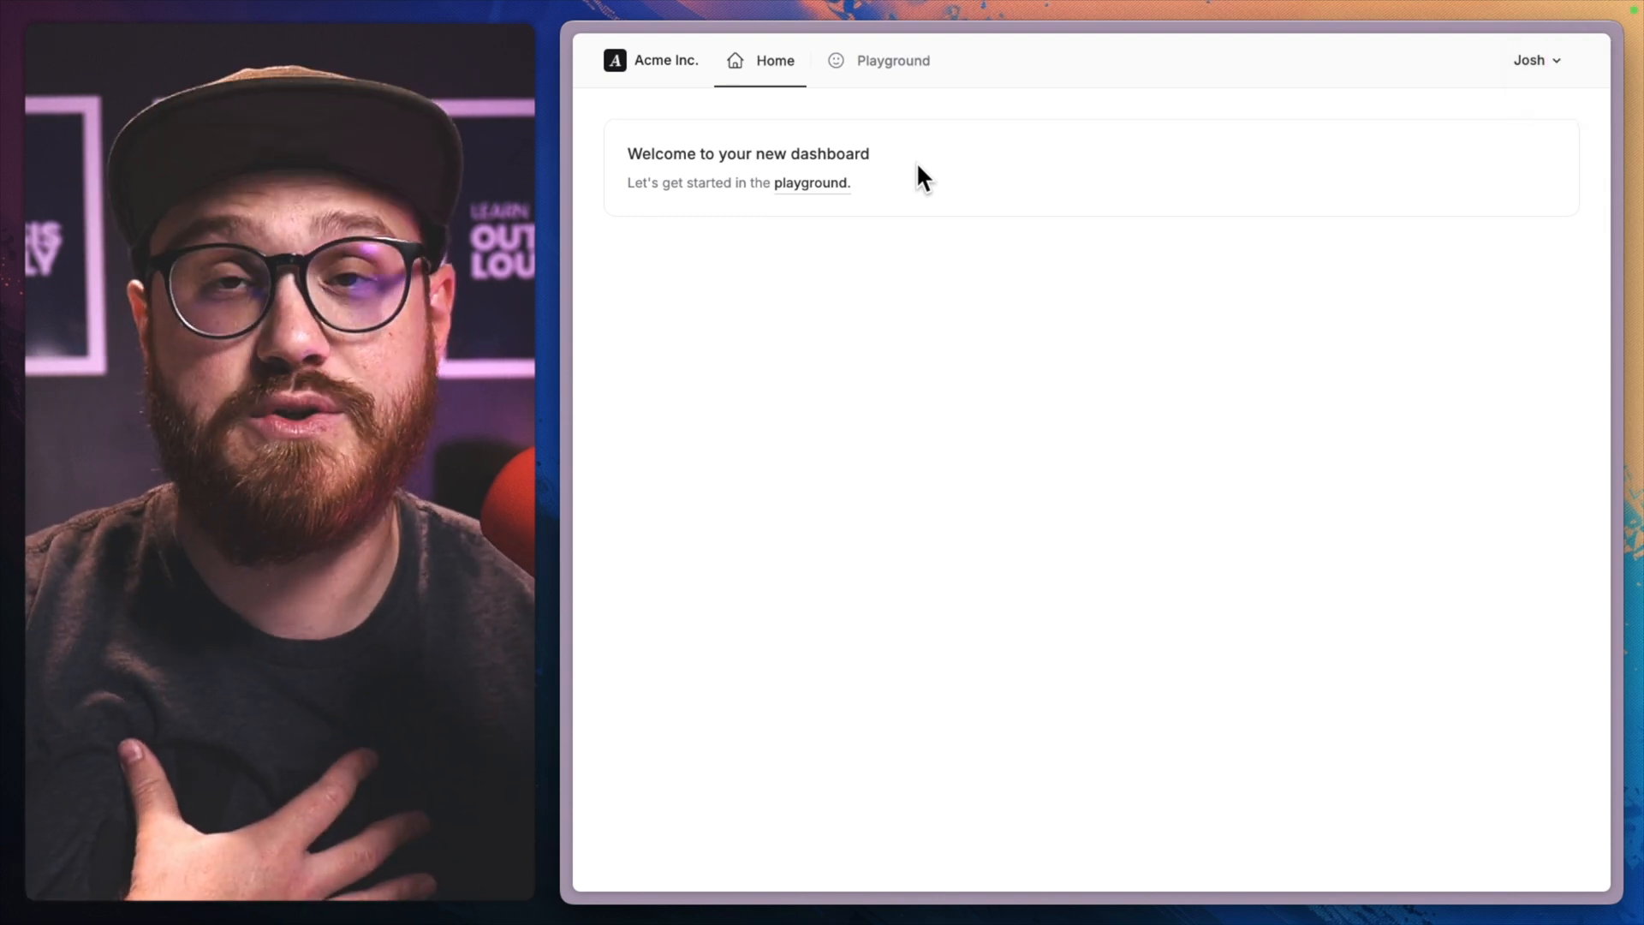
mouse_move(1178, 327)
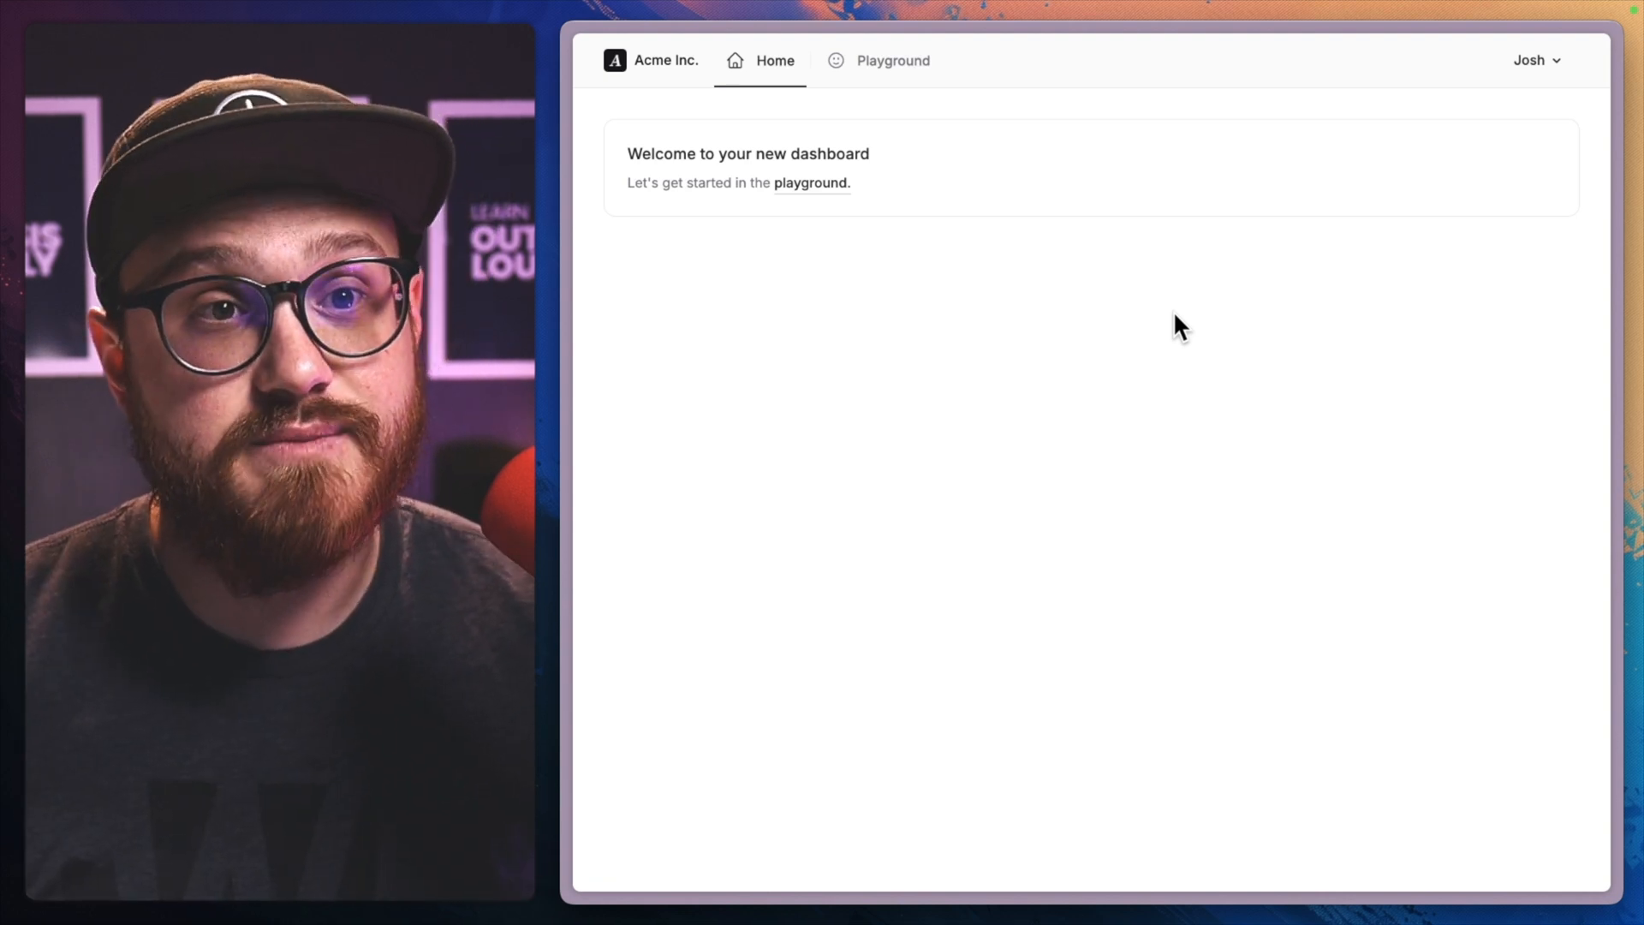
mouse_move(1171, 257)
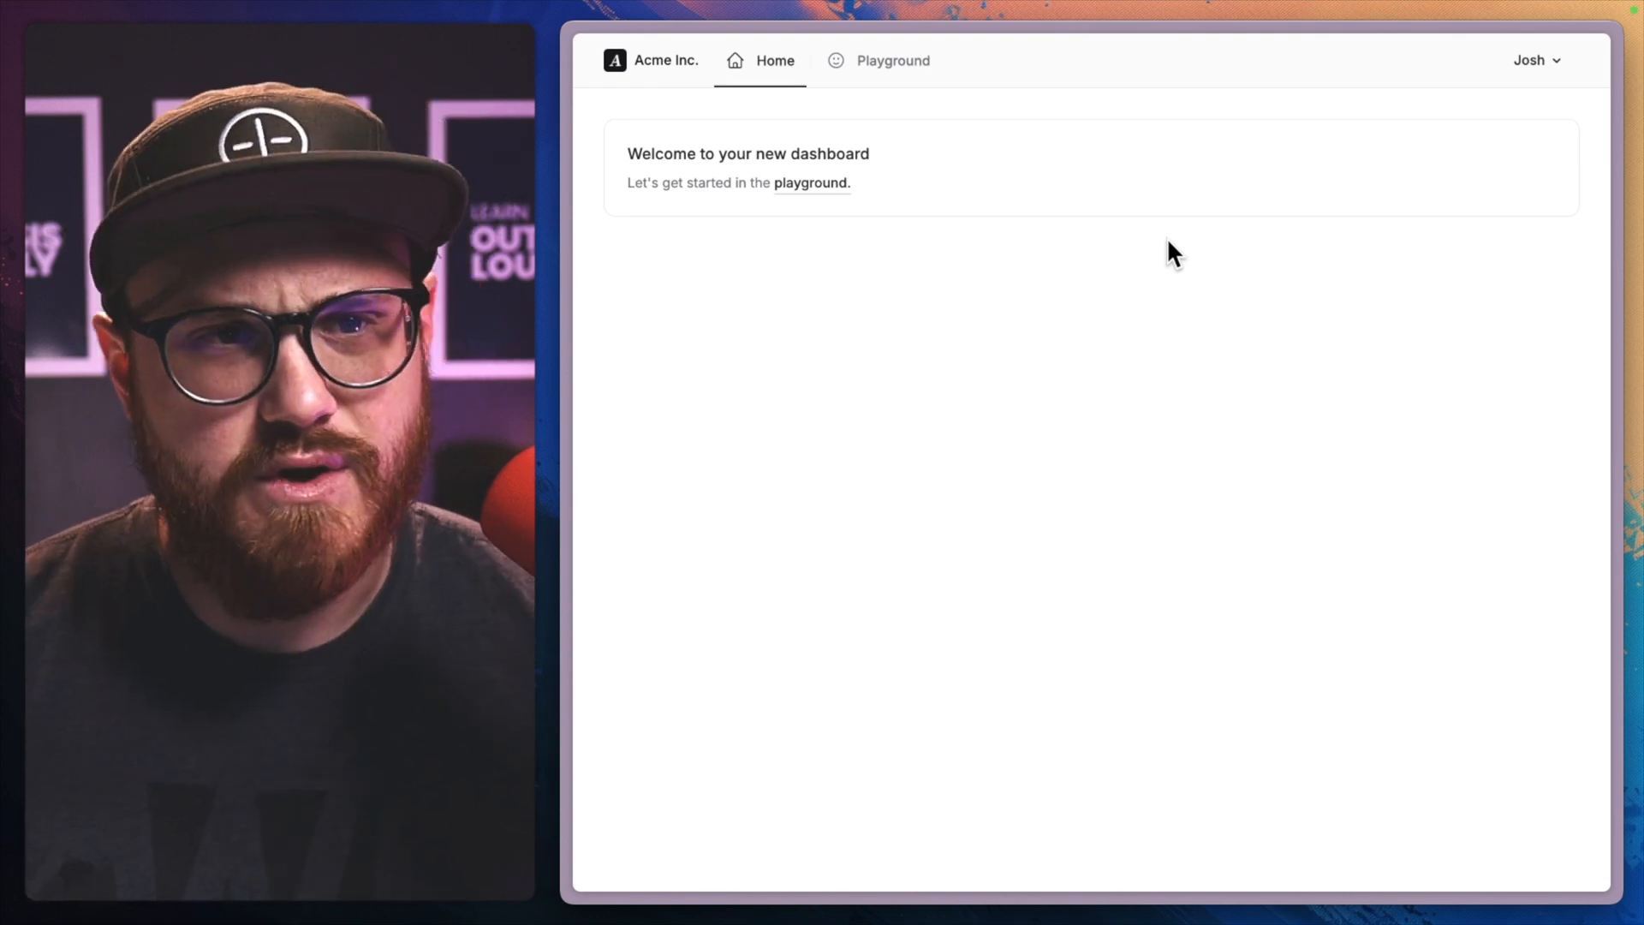
mouse_move(952, 409)
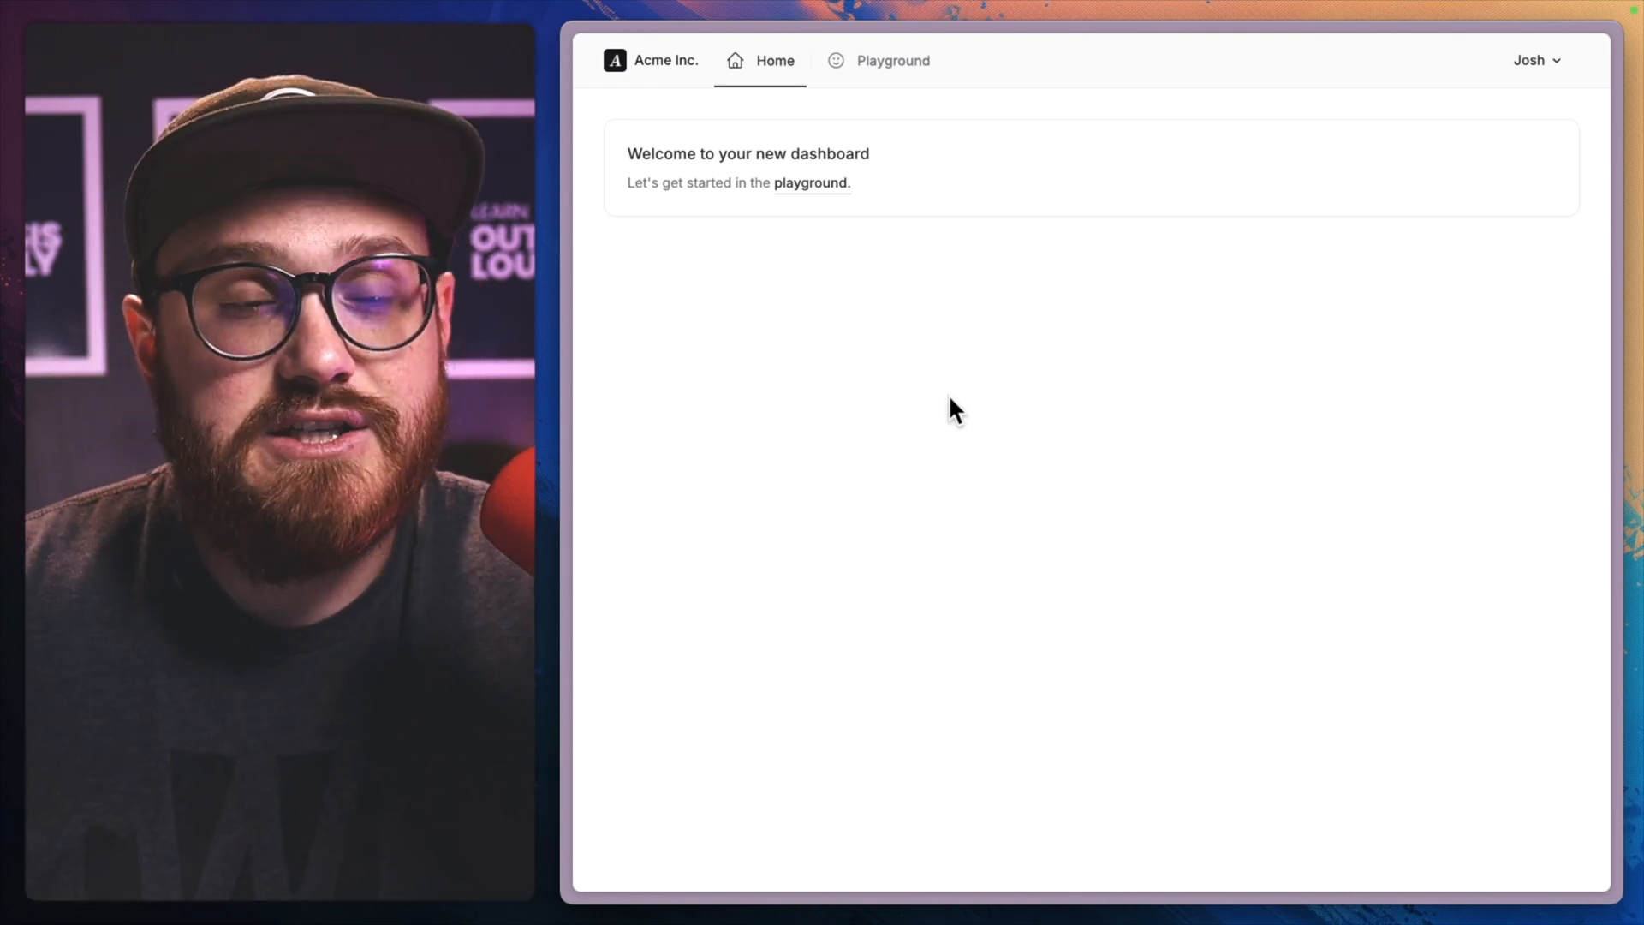
mouse_move(893, 290)
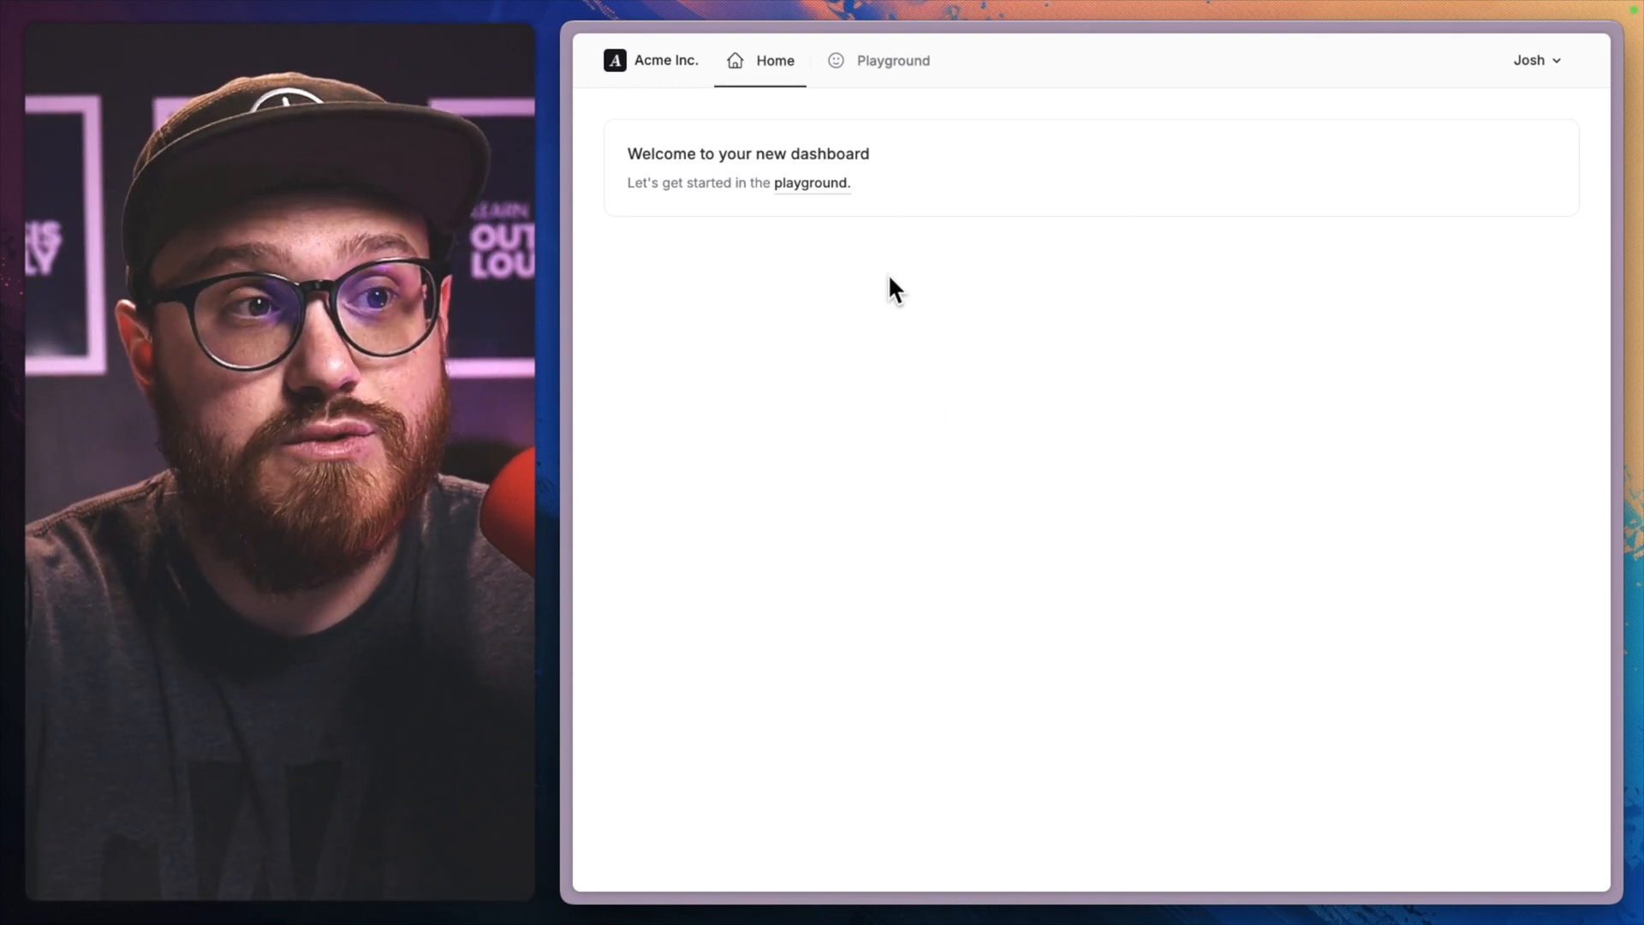